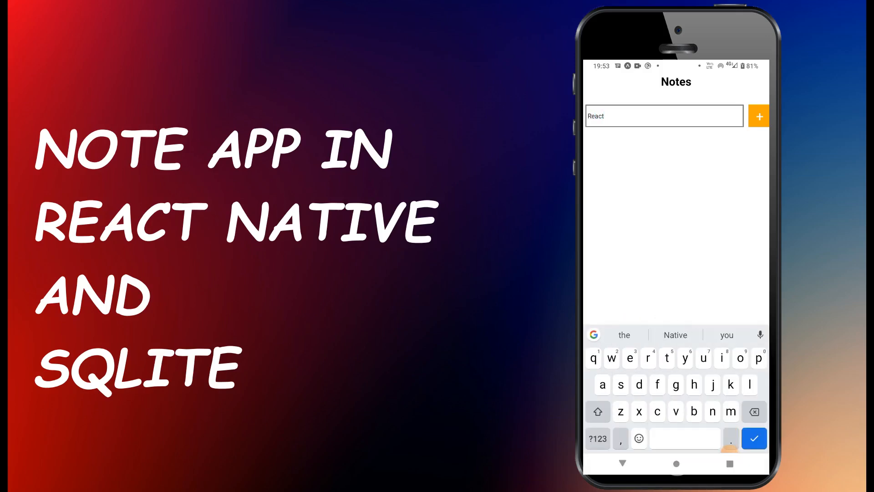
# - In the emulator, add the React Native, Sqlite and Database notes to the list
pyautogui.click(758, 116)
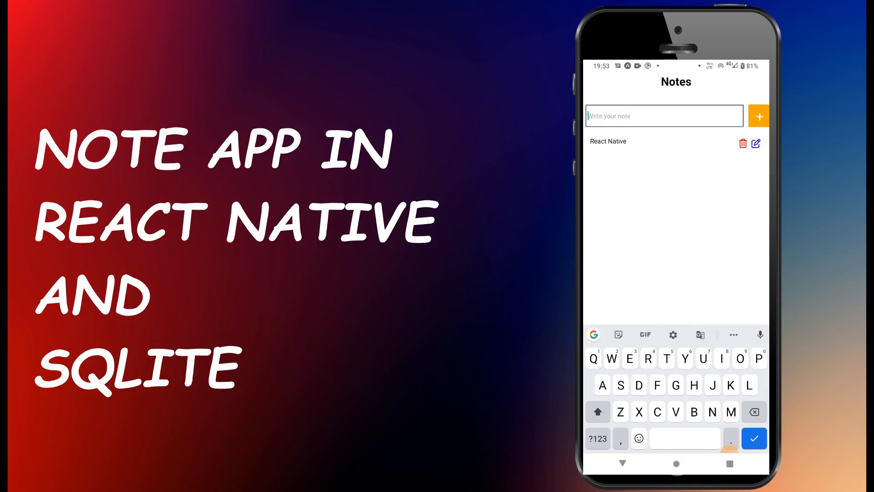
pyautogui.write('Sqlit')
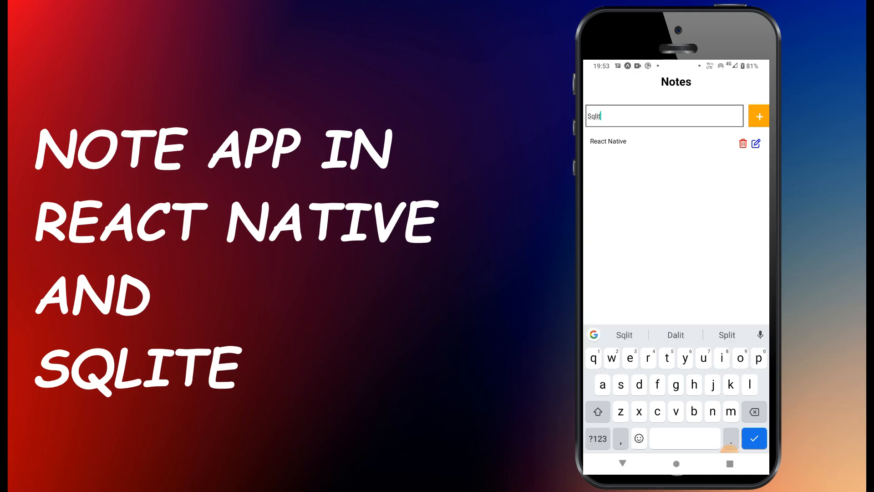
pyautogui.click(758, 116)
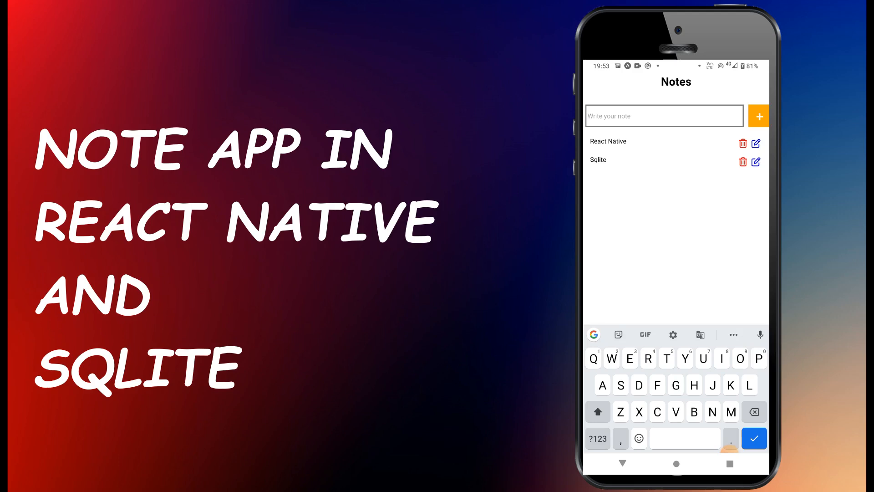
pyautogui.write('Database')
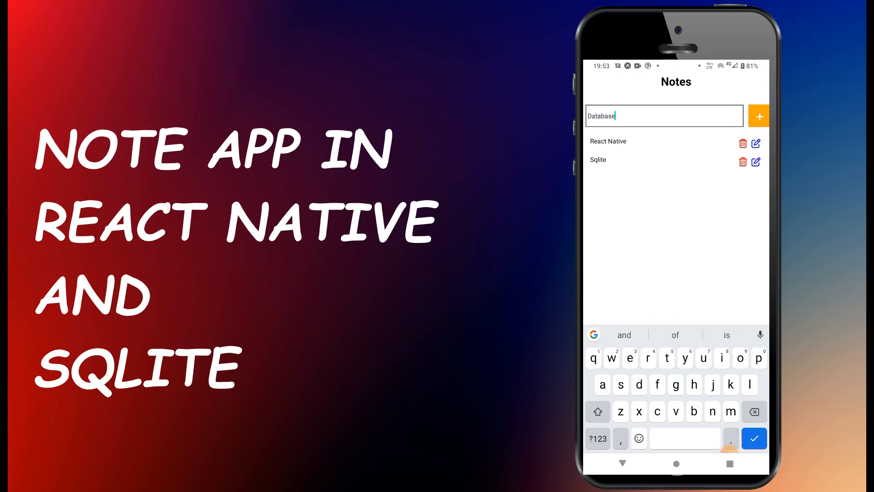
pyautogui.click(758, 116)
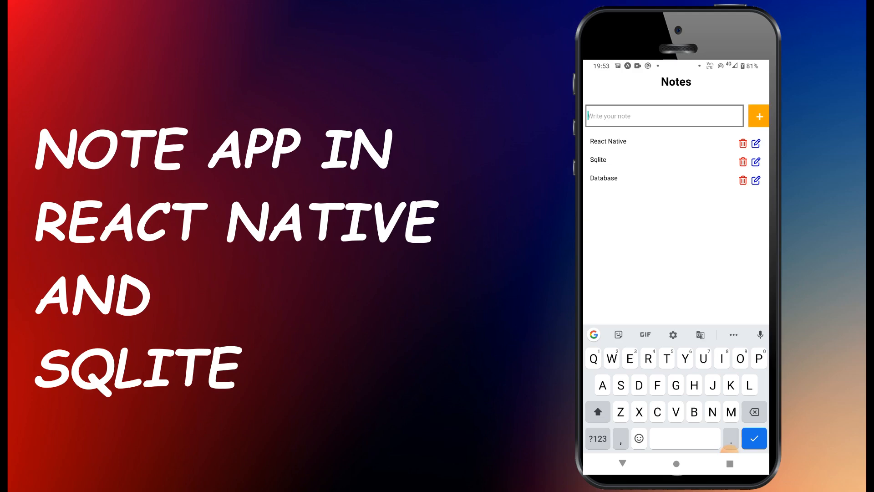
# - Delete the Database note and edit the Sqlite note to 'Expo Sqlite Database'
pyautogui.click(743, 180)
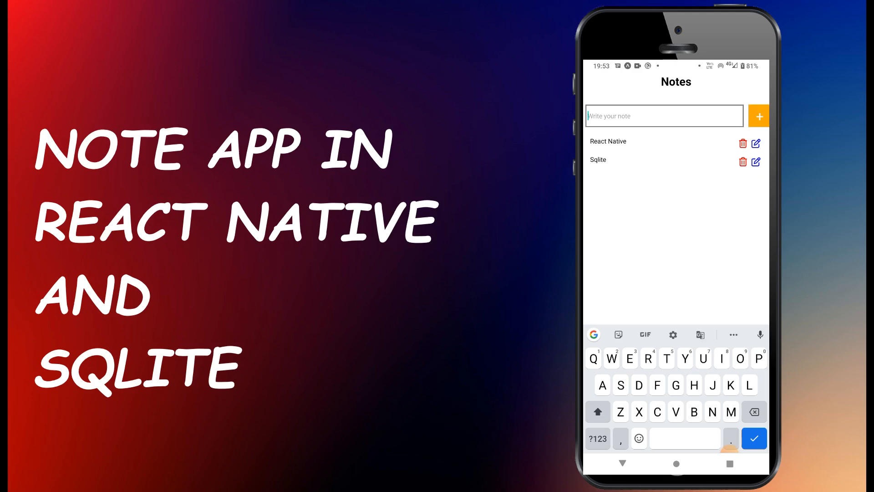
pyautogui.click(756, 162)
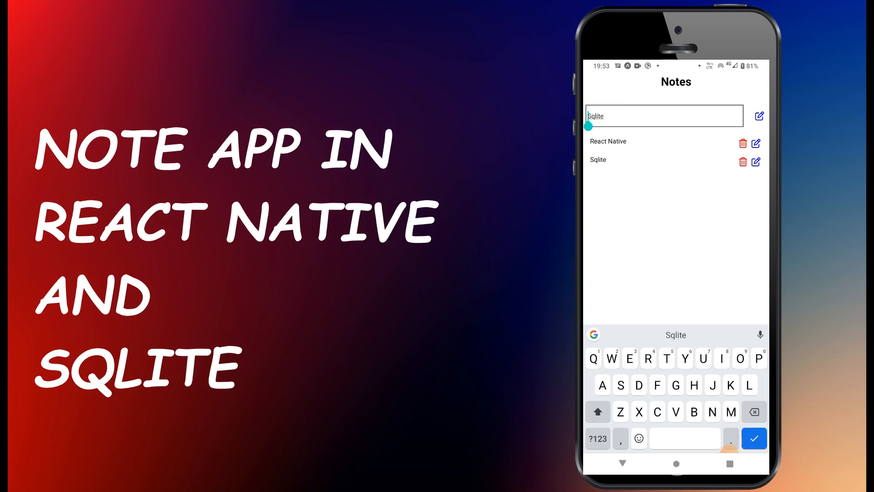
pyautogui.write('Expo')
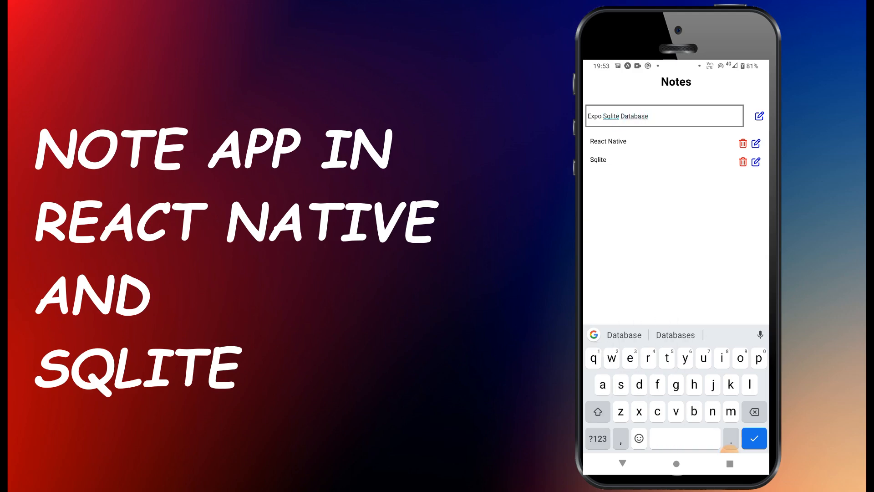
pyautogui.click(759, 116)
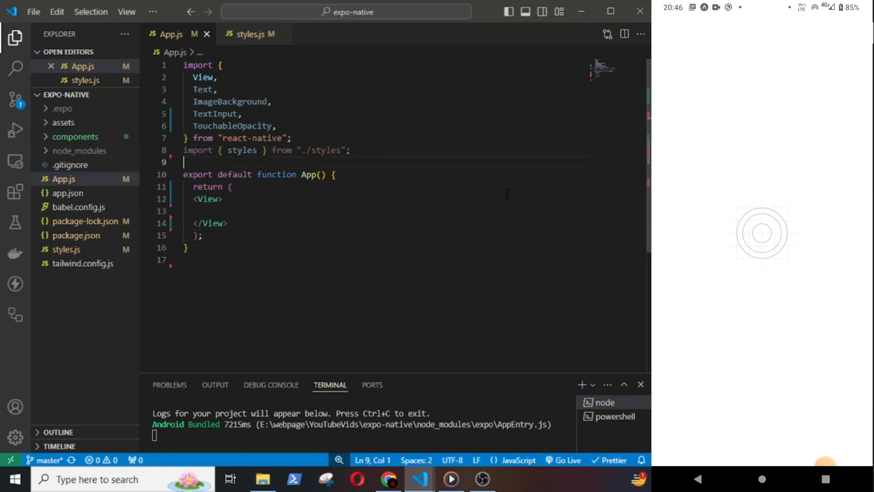
# - Import useState and useEffect from 'react', then run npx expo install expo-sqlite
pyautogui.write('import {useState, useEffect} from')
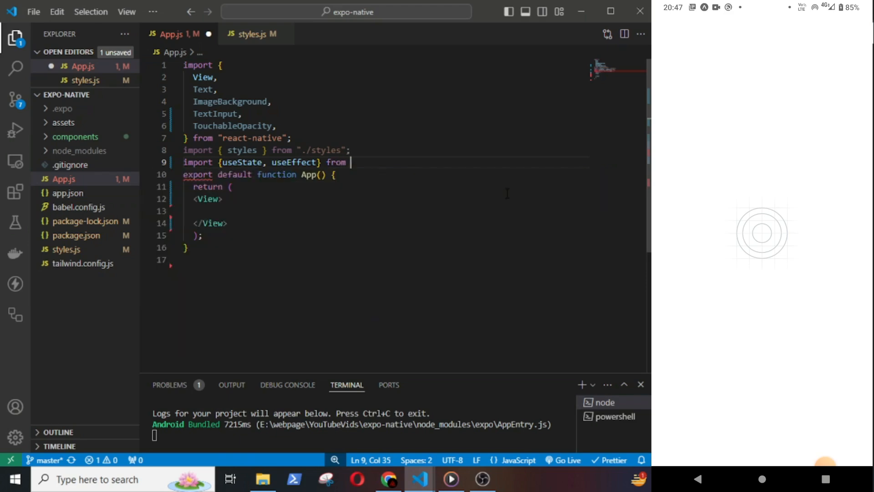
pyautogui.write('"react"')
pyautogui.write('npm')
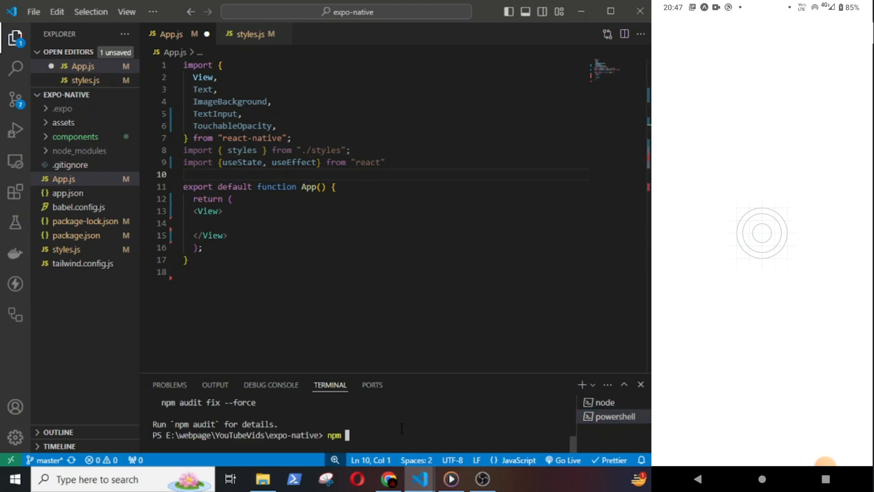
pyautogui.write('x')
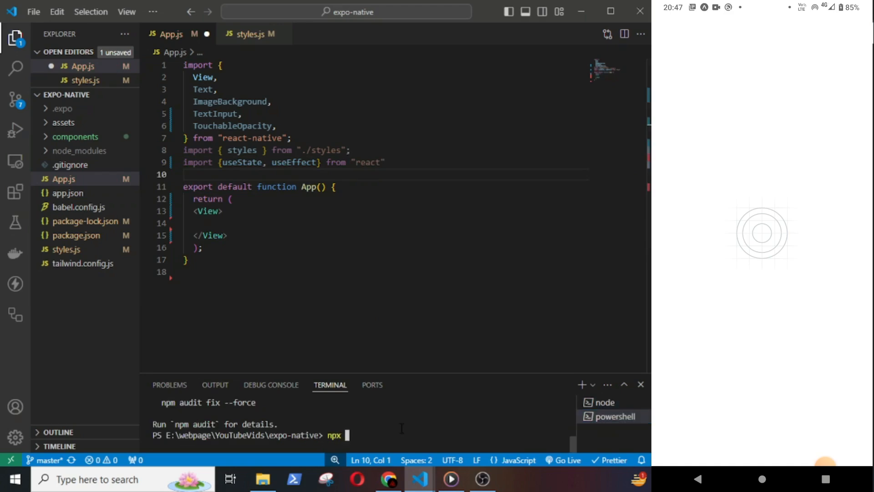
pyautogui.write('expo')
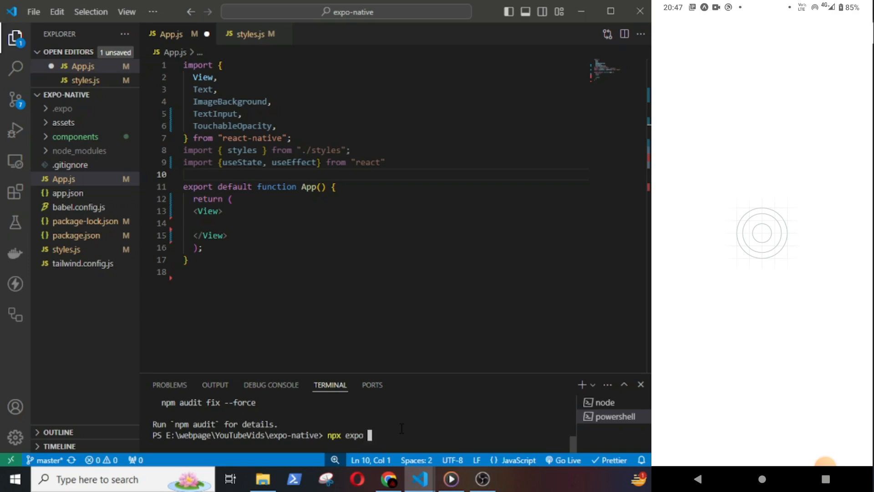
pyautogui.write('install')
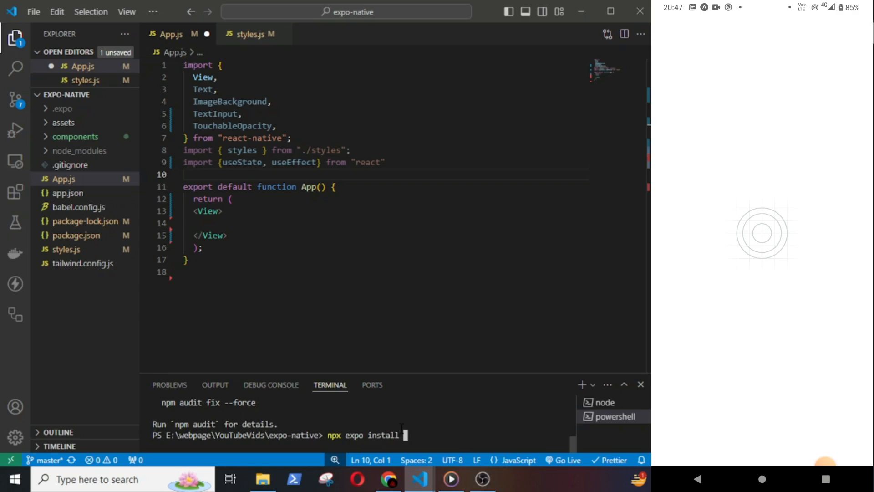
pyautogui.write('expo')
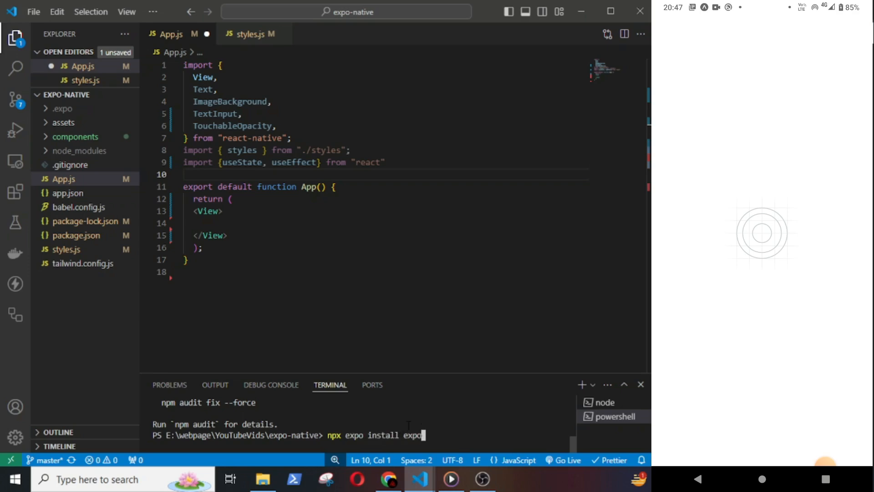
pyautogui.write('-sc')
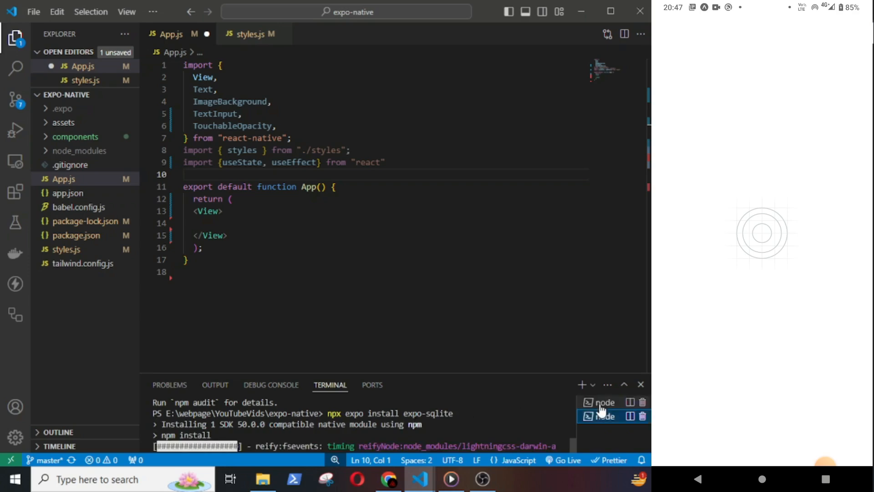
pyautogui.moveTo(605, 402)
pyautogui.write('import')
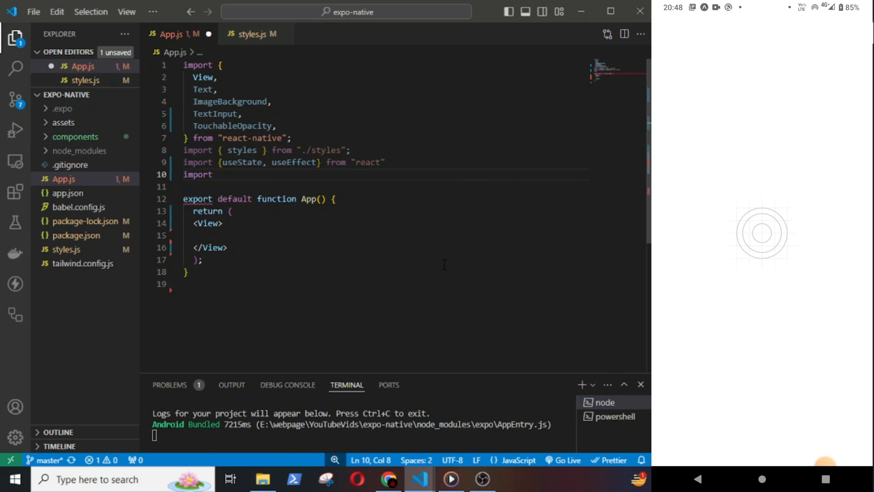
# - Add import * as SQLite from 'expo-sqlite' and start a new line inside App
pyautogui.write('* from')
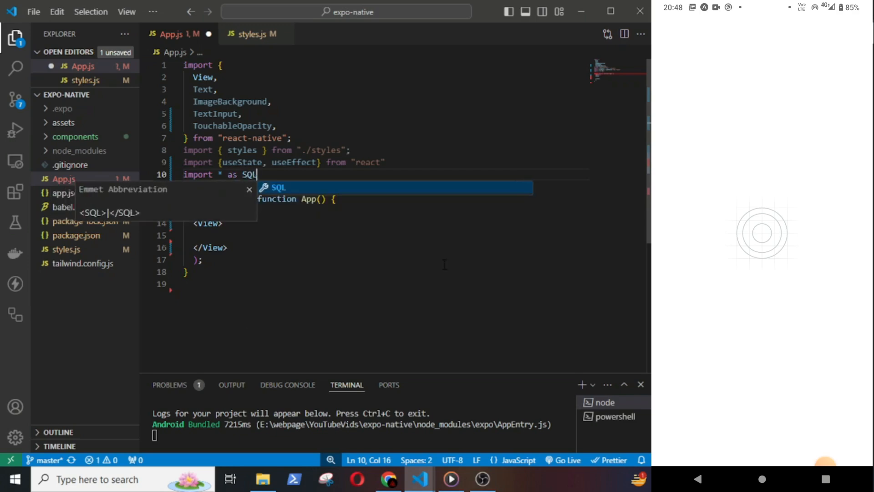
pyautogui.write('ite from "expo-sqlite')
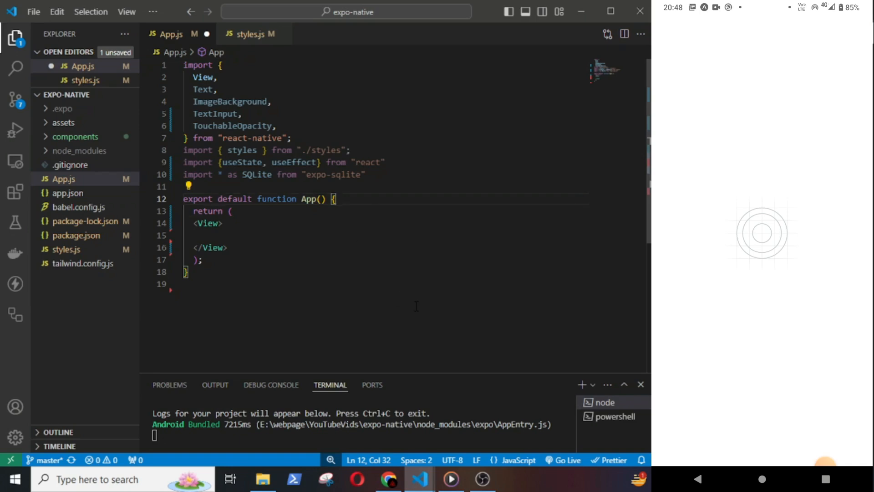
pyautogui.press('Enter')
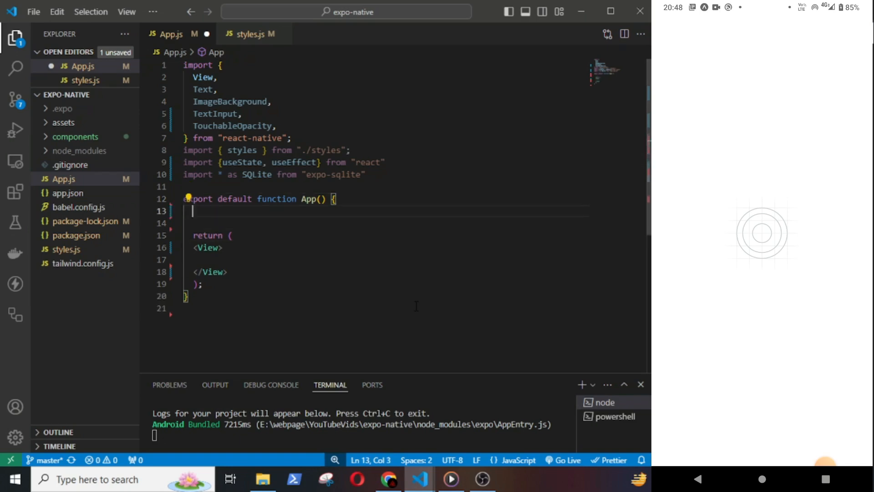
# - Declare note (''), noteArr ([]) and visible (false) state hooks with useState
pyautogui.write('const {not]')
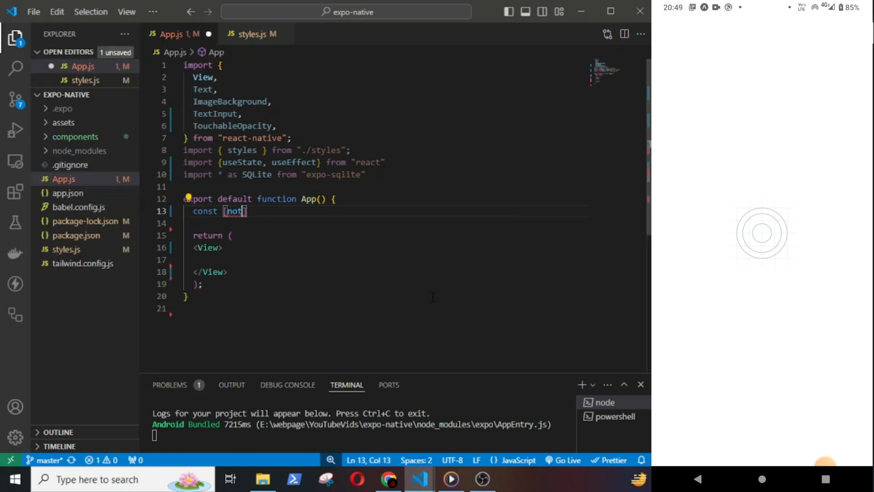
pyautogui.write('e, setNote')
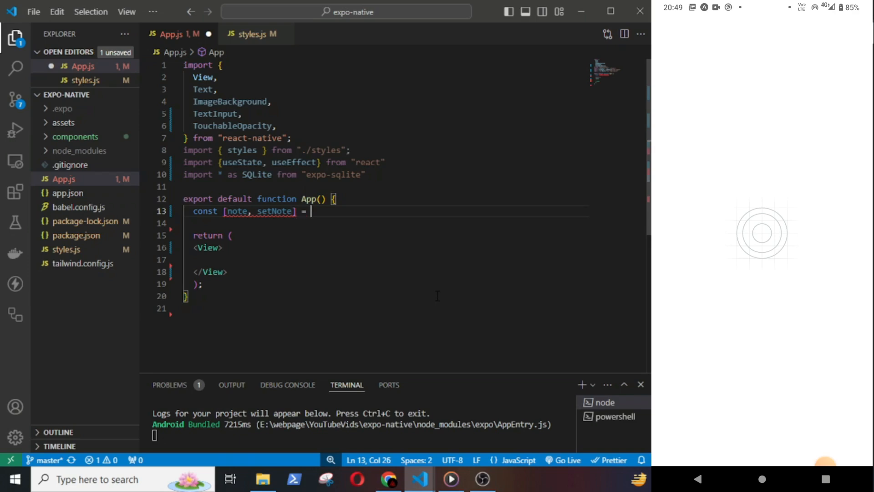
pyautogui.write('useState("')
pyautogui.click(385, 223)
pyautogui.write('con')
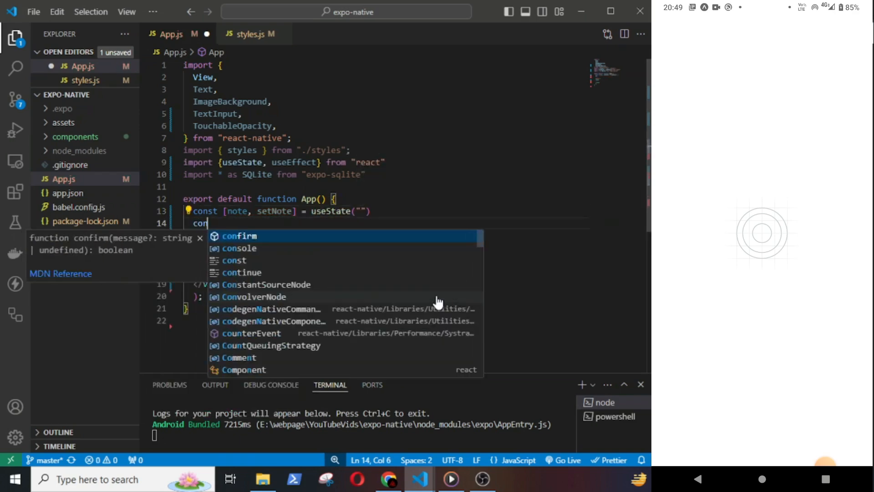
pyautogui.write('st [note')
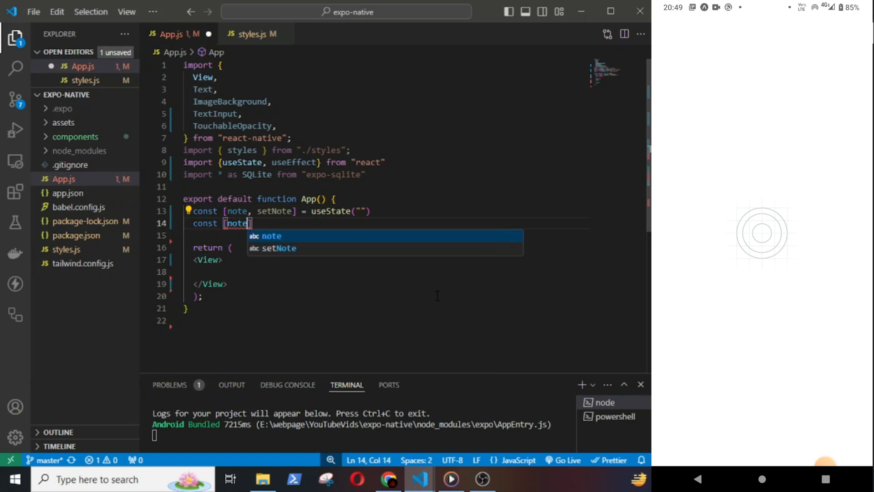
pyautogui.write('Arr, setNoteArr')
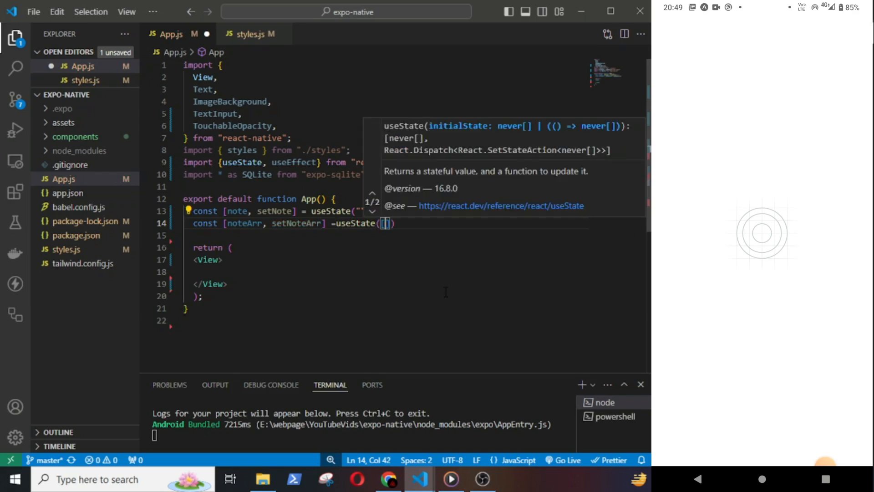
pyautogui.write('const [')
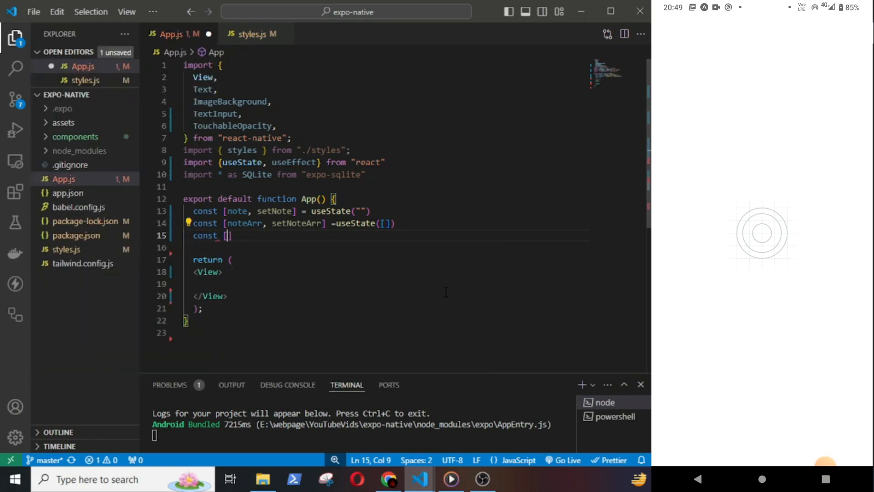
pyautogui.write('visibl')
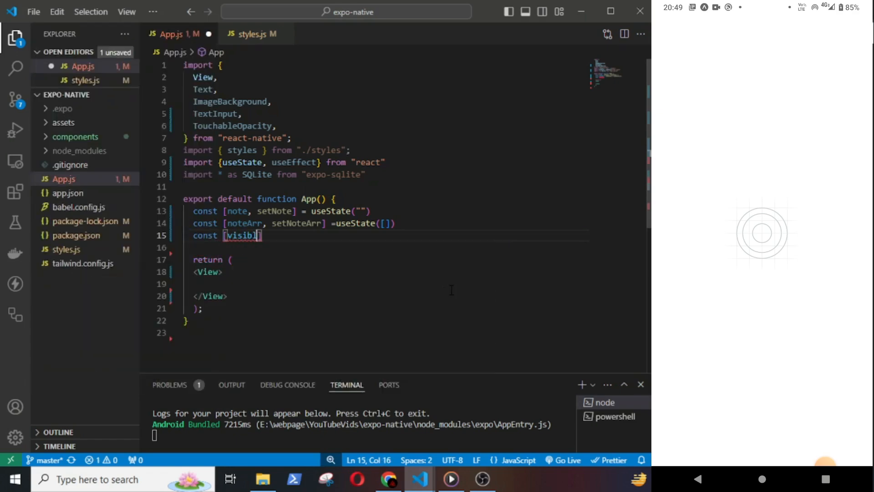
pyautogui.write(', setVisibl')
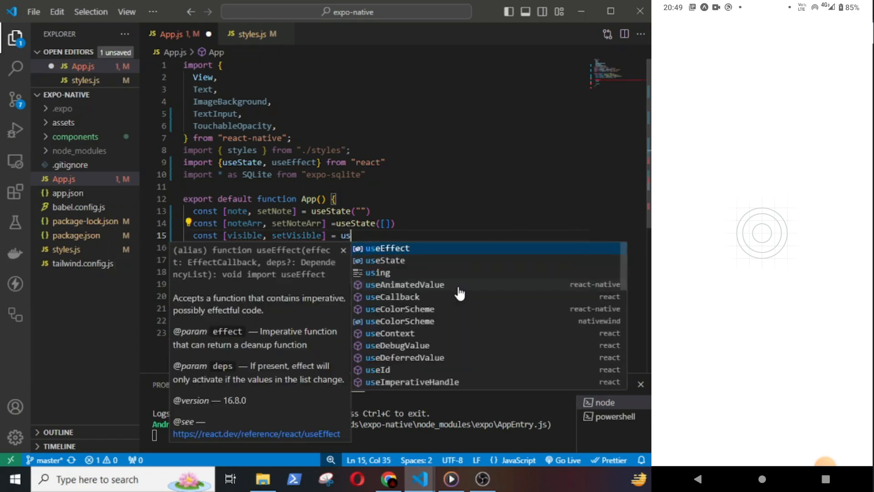
pyautogui.write('eState(false')
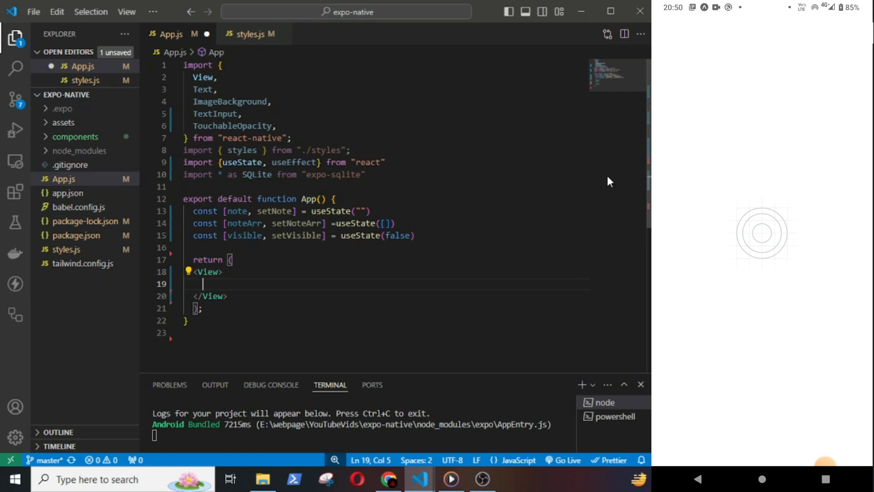
# - Style the Notes Text with margin 30, centre alignment, bold weight and font size 25
pyautogui.write('<Text></Text>')
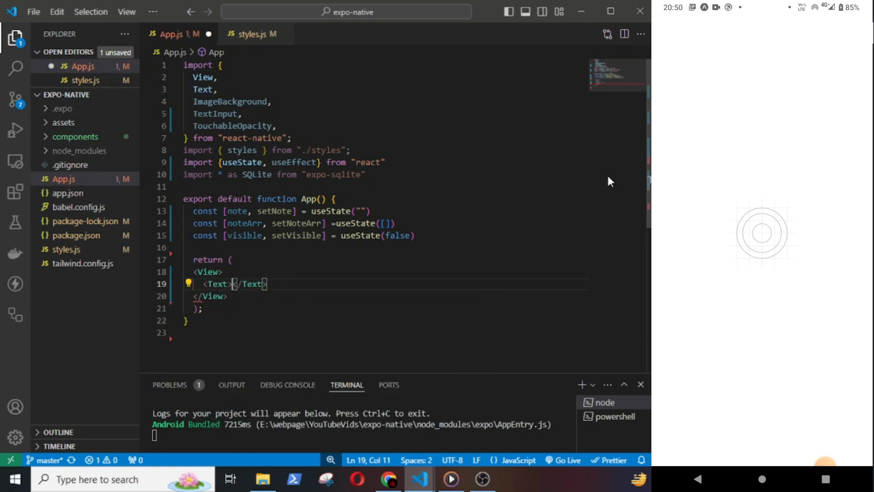
pyautogui.write('Notes')
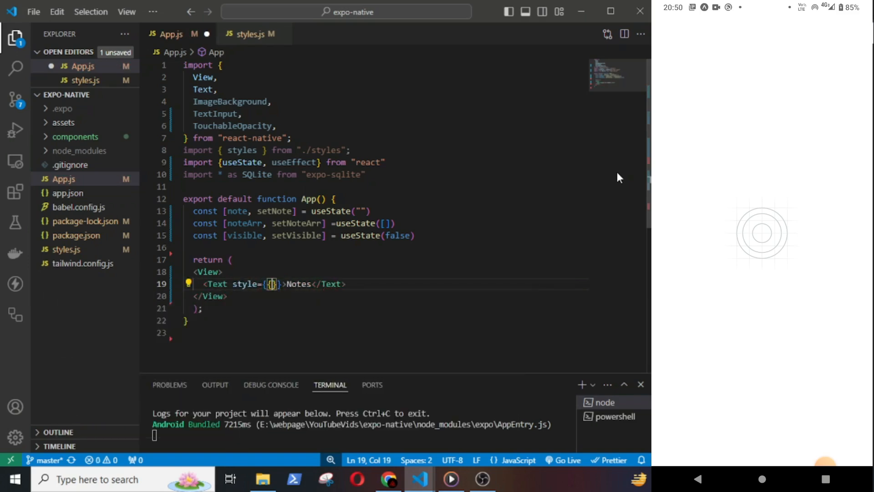
pyautogui.write('margin: 10,')
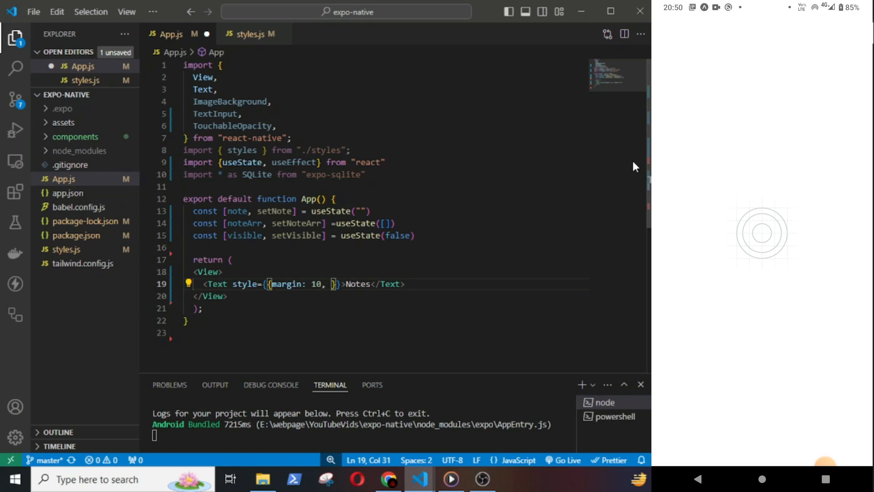
pyautogui.write("textAlign: '")
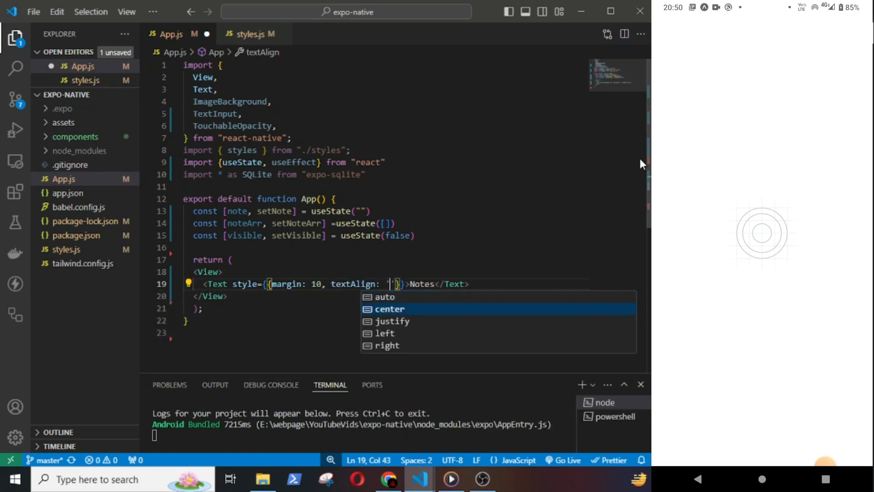
pyautogui.click(389, 309)
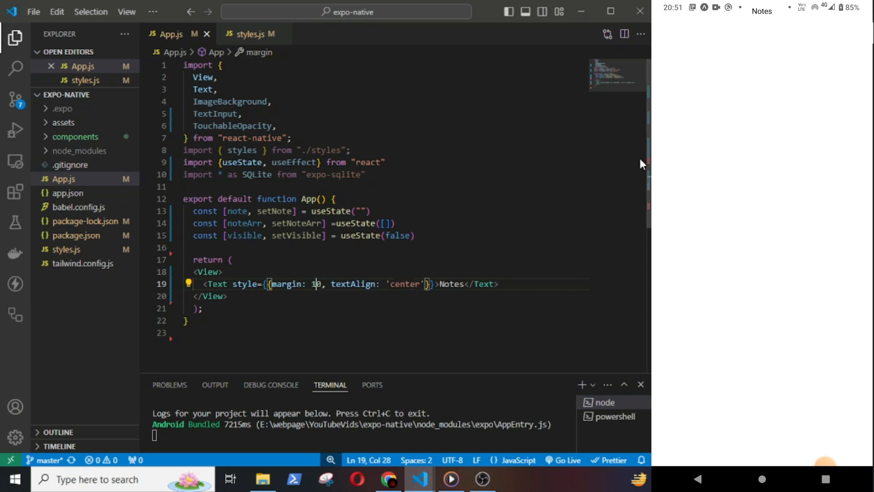
pyautogui.write('3')
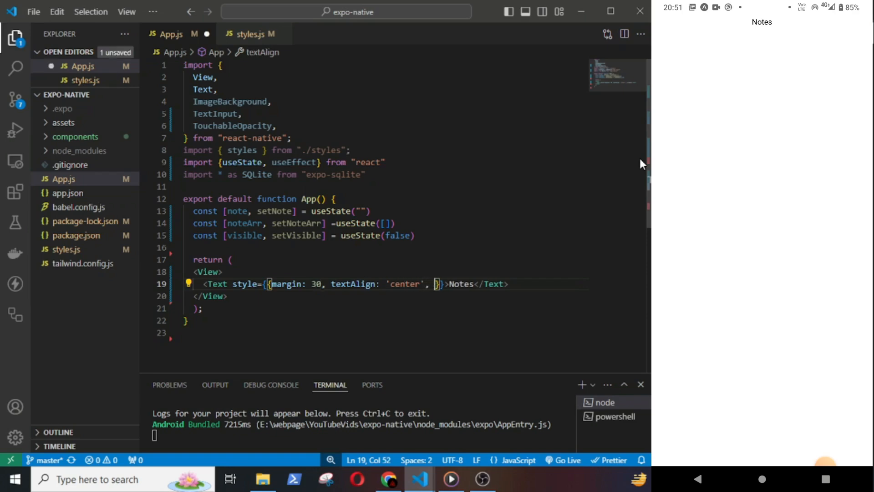
pyautogui.write("fontWeight: 'bold")
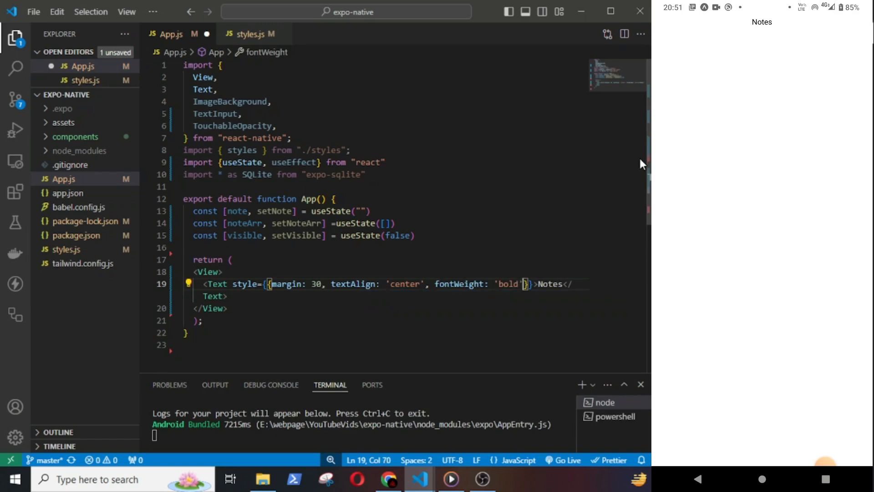
pyautogui.write(', fontSize')
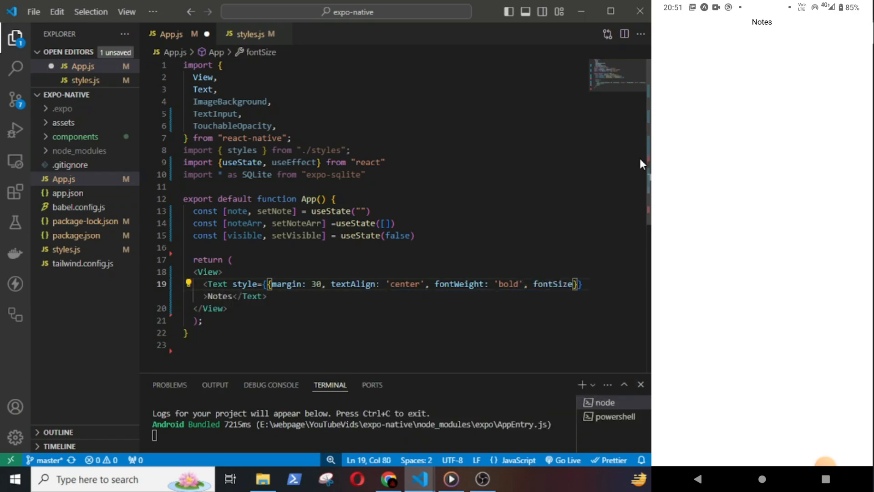
pyautogui.write('25')
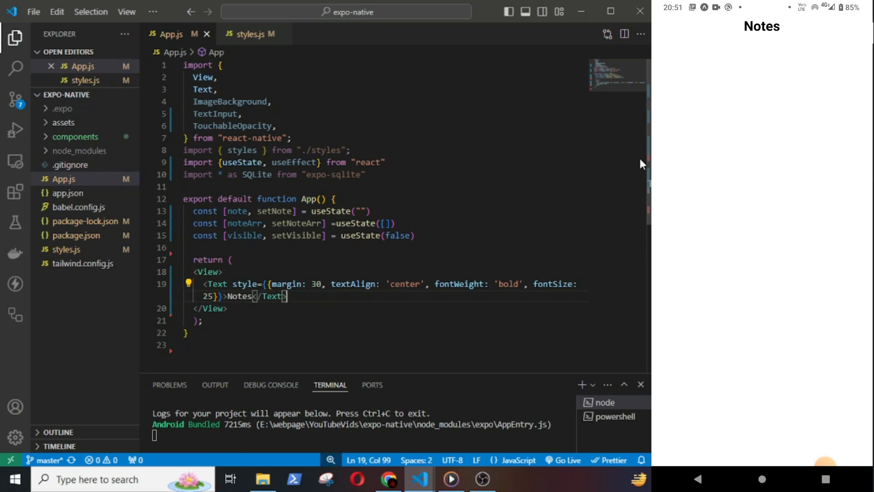
pyautogui.press('Enter')
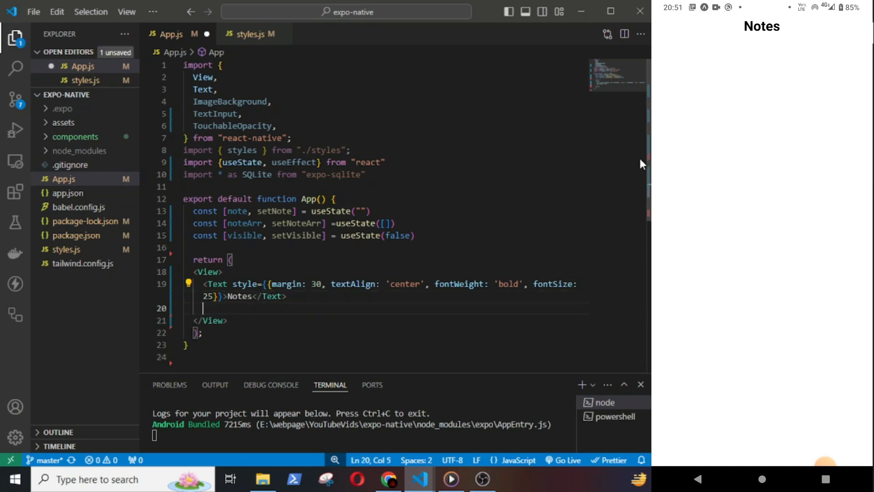
# - Add a View holding a TextInput bound to note, placeholder 'Write your note'
pyautogui.write('<View></View>')
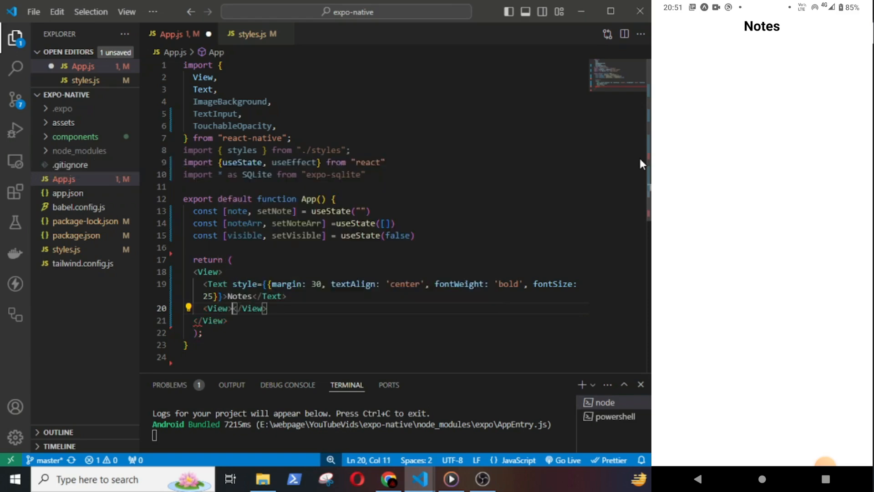
pyautogui.write('I')
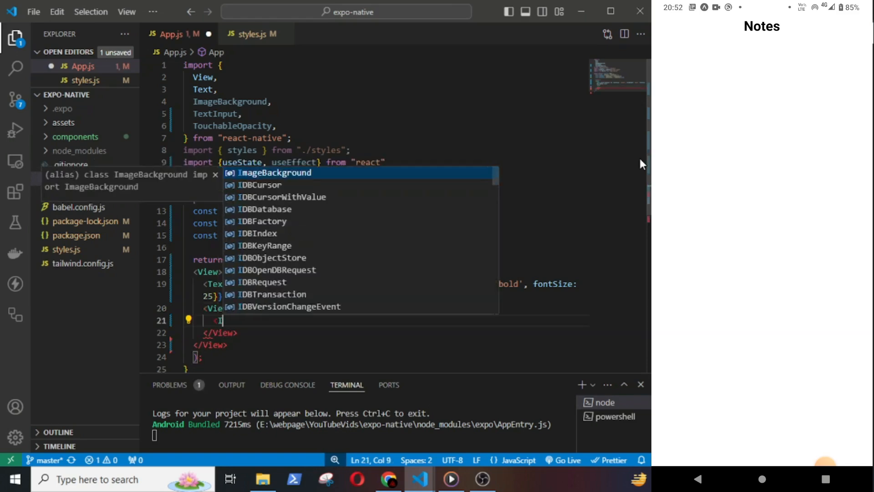
pyautogui.write('nput')
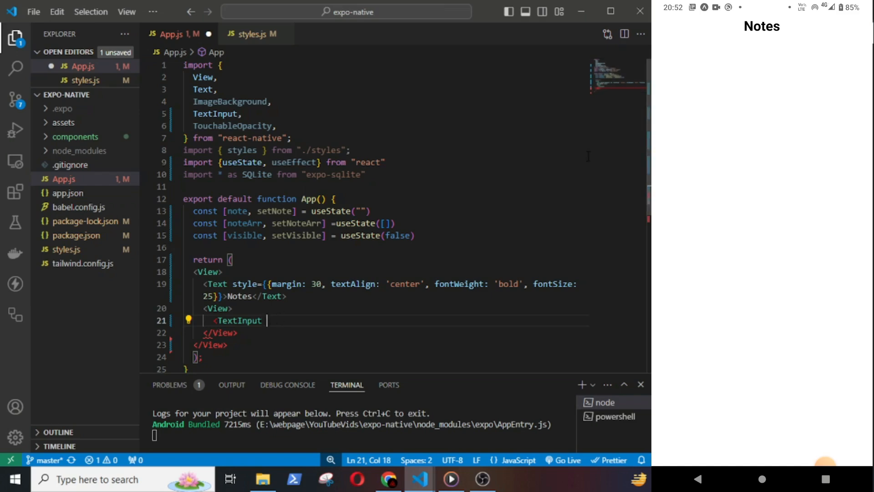
pyautogui.write('onChangeText={setText} value={')
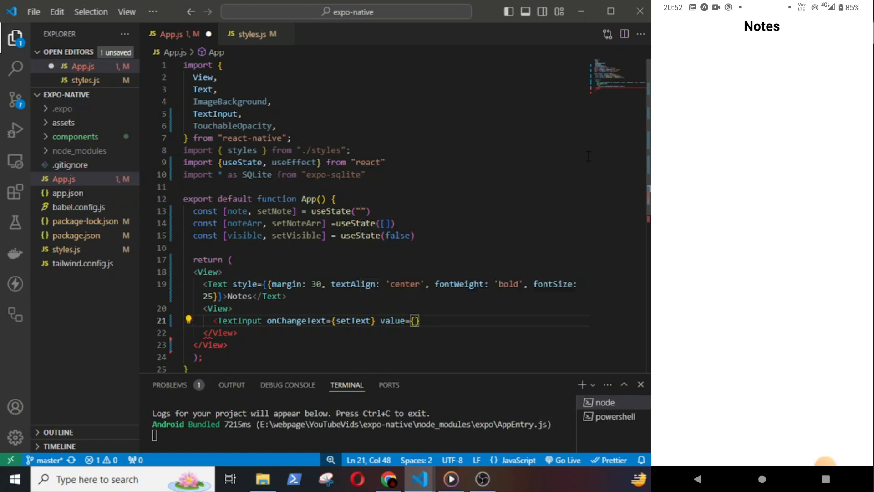
pyautogui.write('setNot')
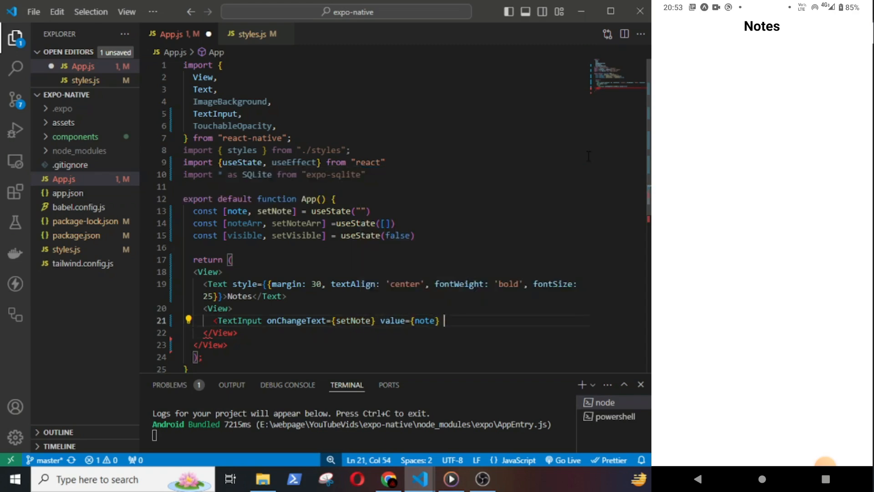
pyautogui.write('placeholder=""')
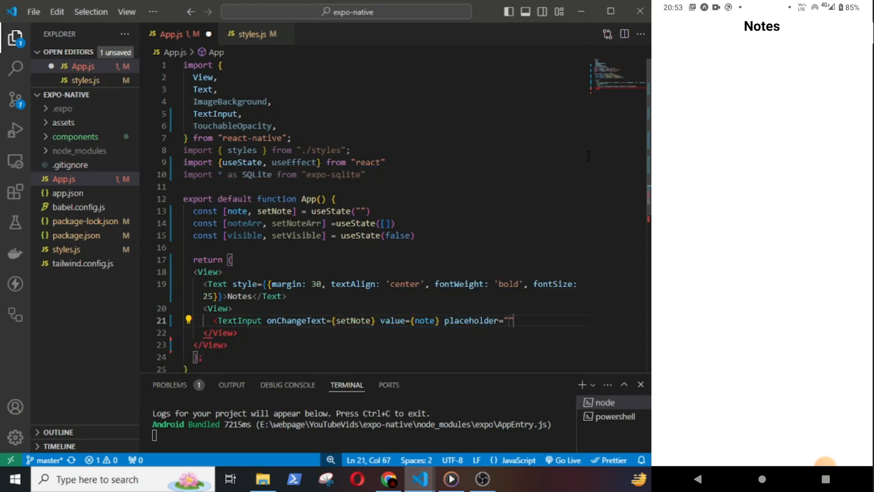
pyautogui.write('Write your note')
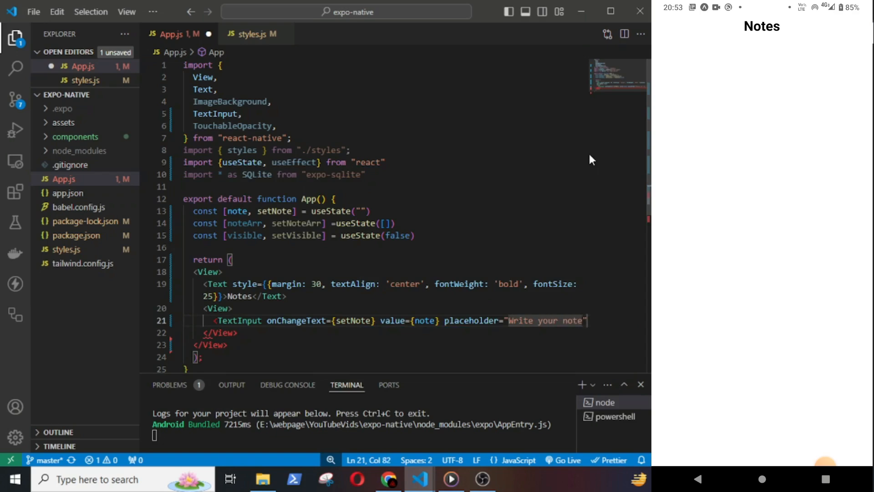
pyautogui.write('s')
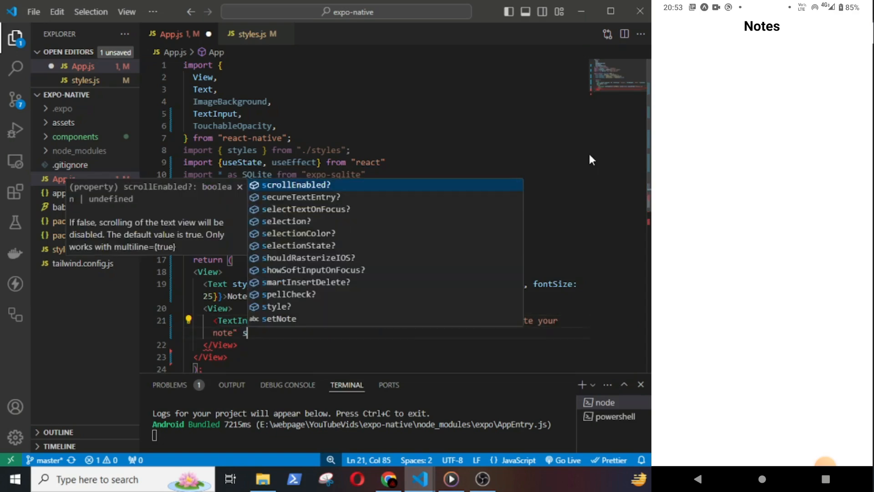
# - Style the input: width 350, height 50, gray border, margin 5, padding 5
pyautogui.write('style={{}}/>')
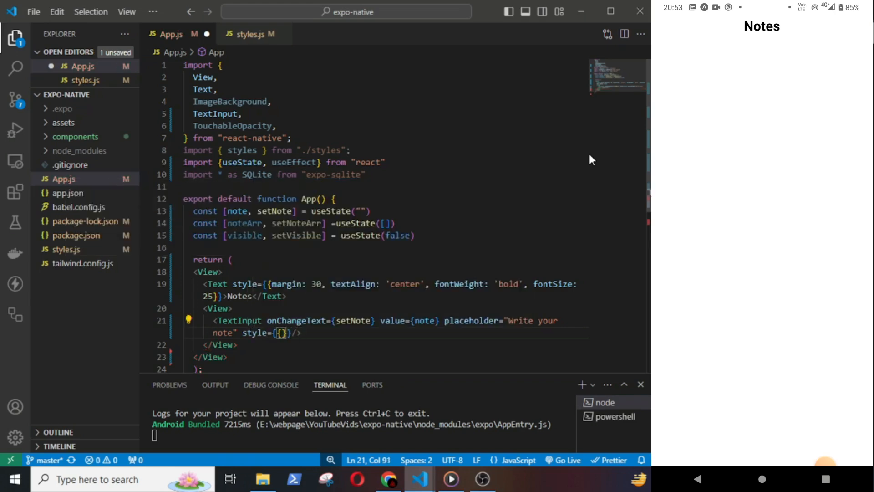
pyautogui.write('width:')
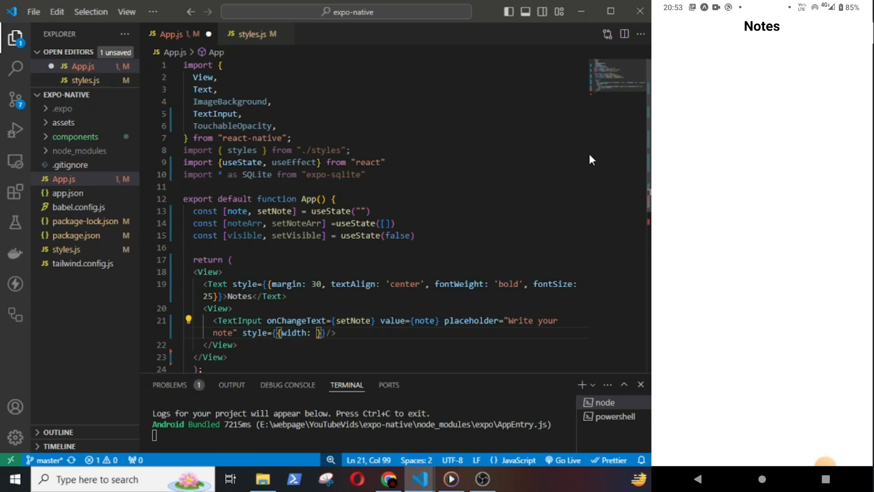
pyautogui.write('350,')
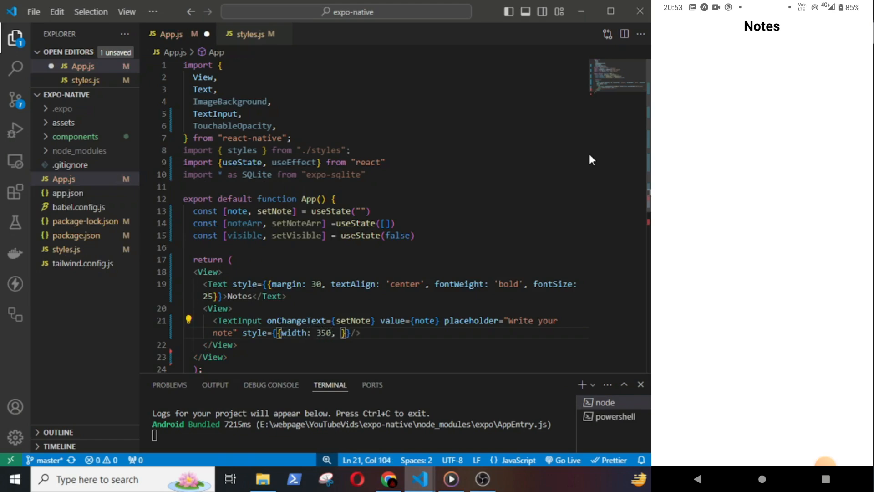
pyautogui.write('height: 50')
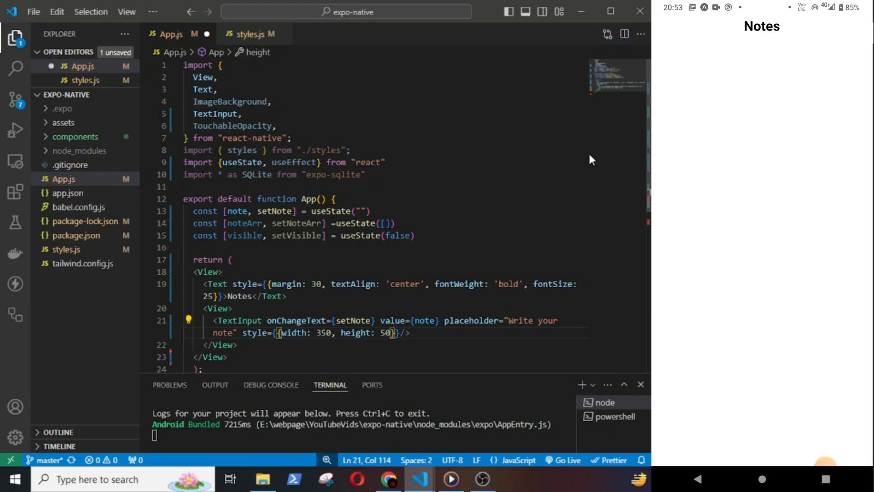
pyautogui.write(',')
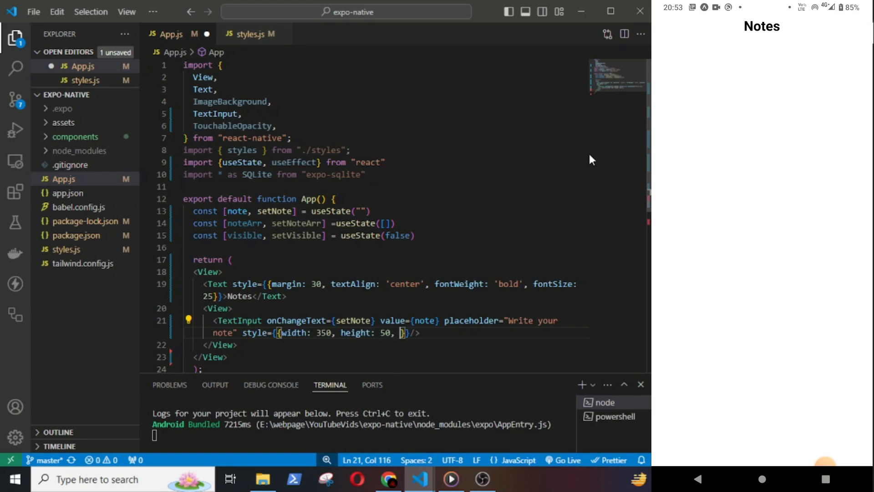
pyautogui.write('borderWidth: 2, borderColor:')
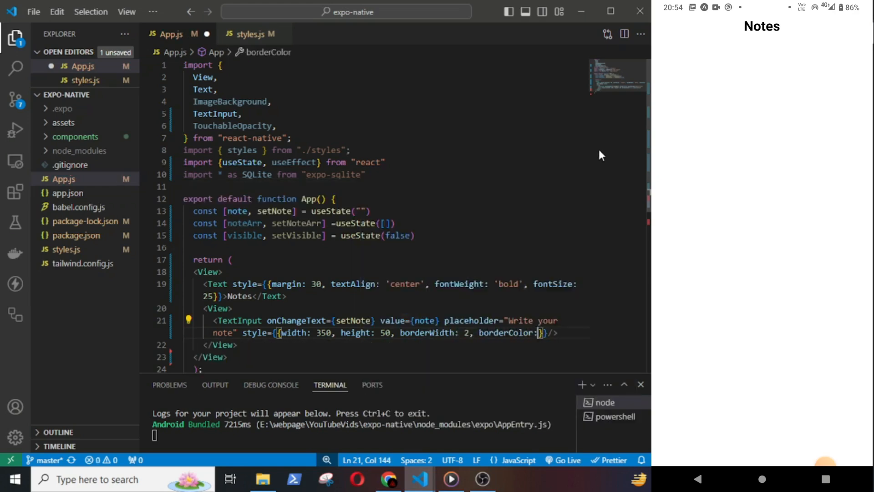
pyautogui.write("'gray'")
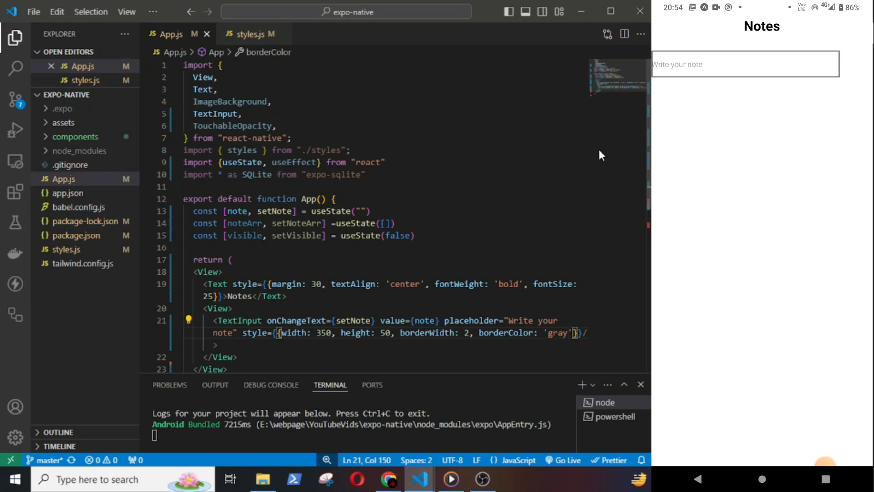
pyautogui.write('margin: 5')
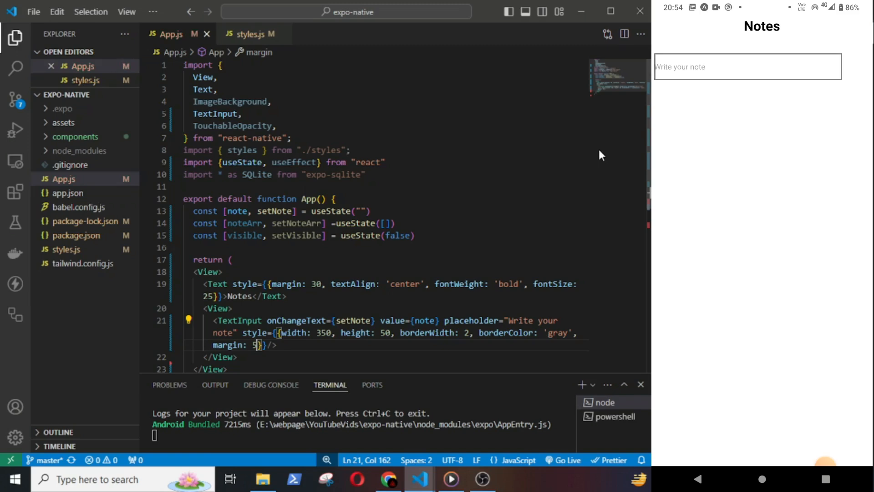
pyautogui.write(', padding: 5')
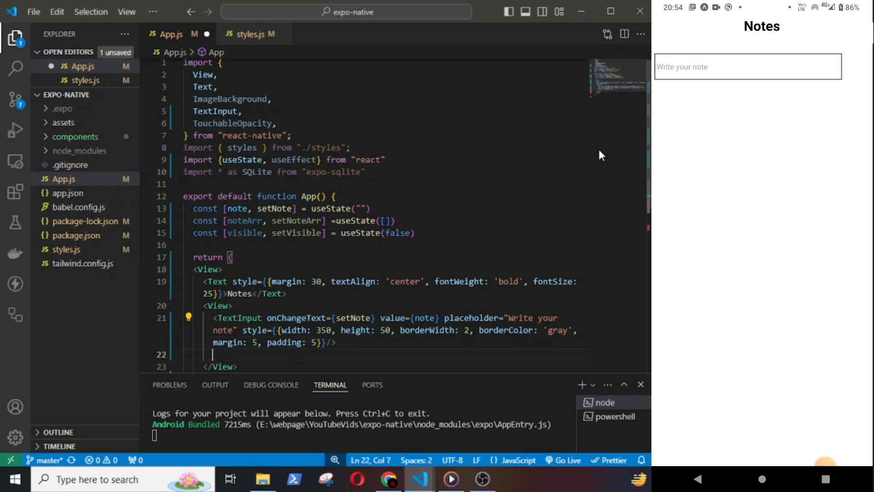
pyautogui.write('<TouchableOpacity')
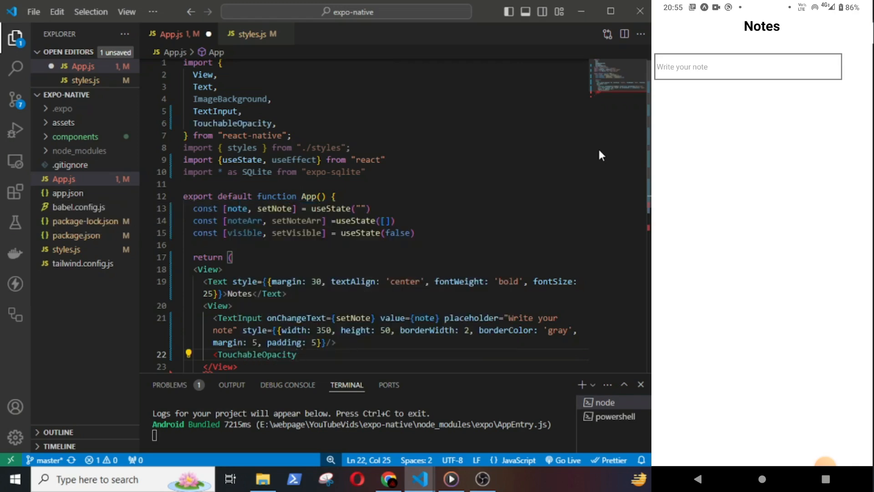
# - Make the TouchableOpacity call addNote, with centred flex layout and orange background
pyautogui.write('onPress={}>')
pyautogui.write('<Text >+</Text>')
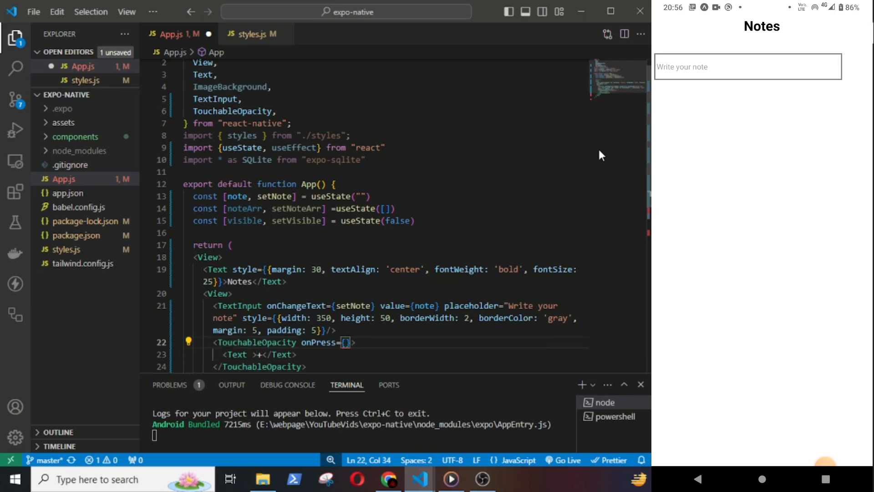
pyautogui.write('addNote')
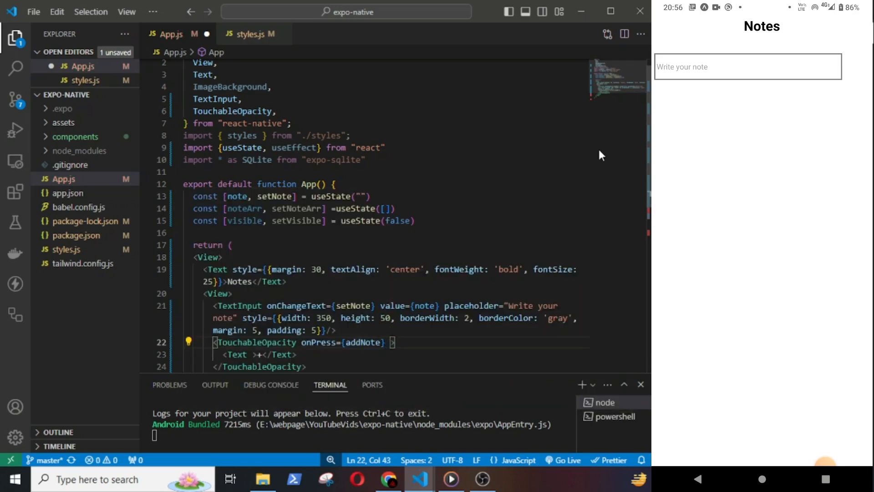
pyautogui.write('style={}')
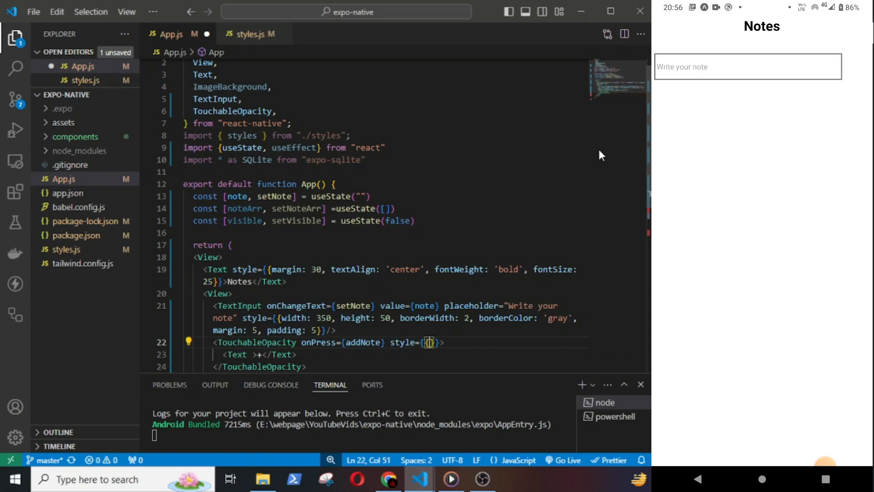
pyautogui.write('display: flex')
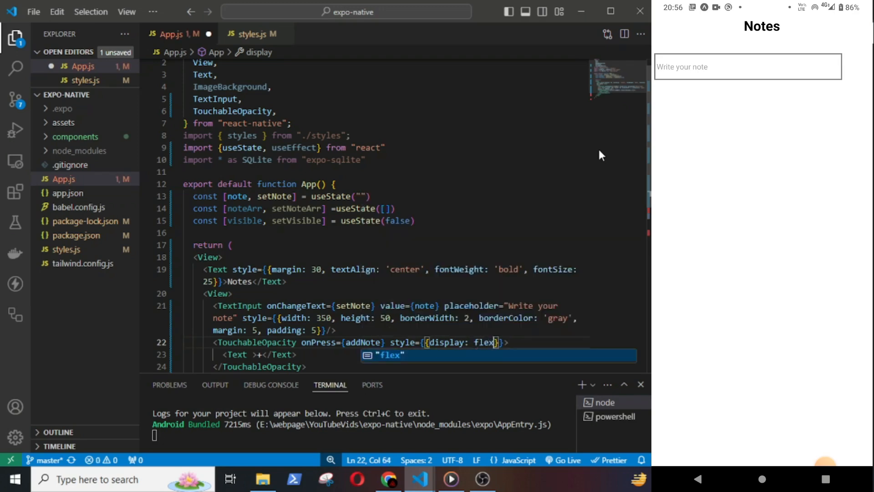
pyautogui.press('Enter')
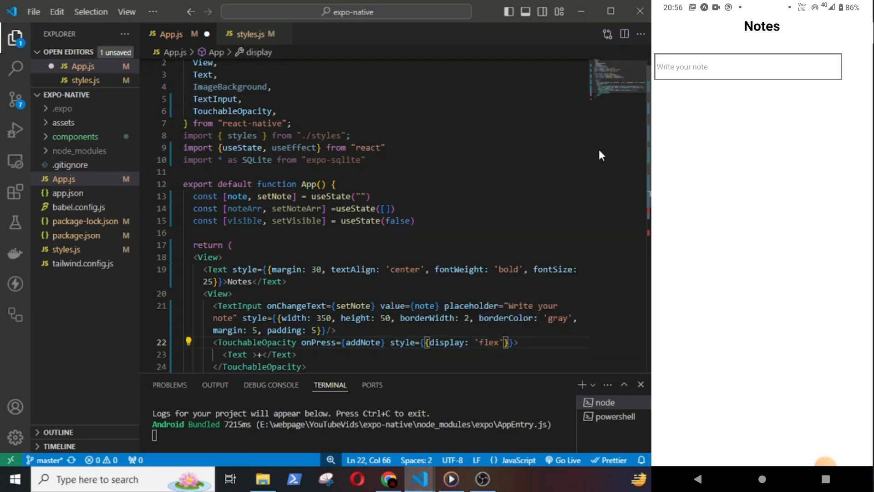
pyautogui.write('justifyContent: center')
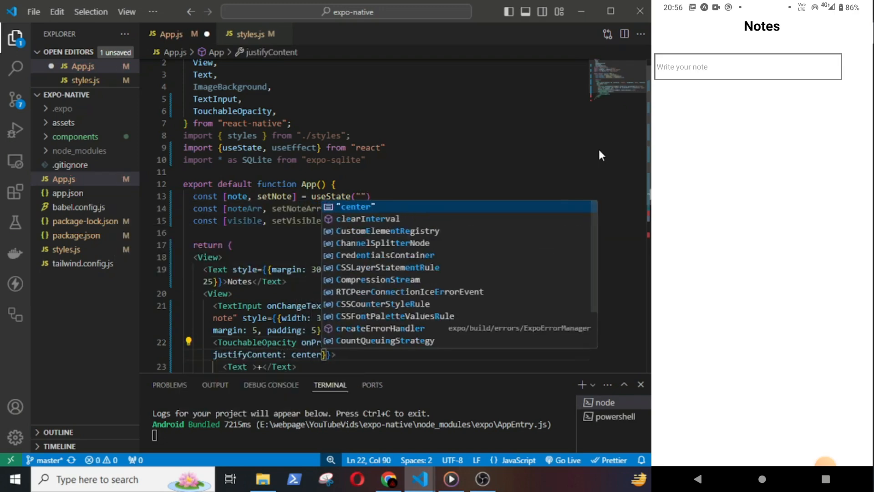
pyautogui.write('alo')
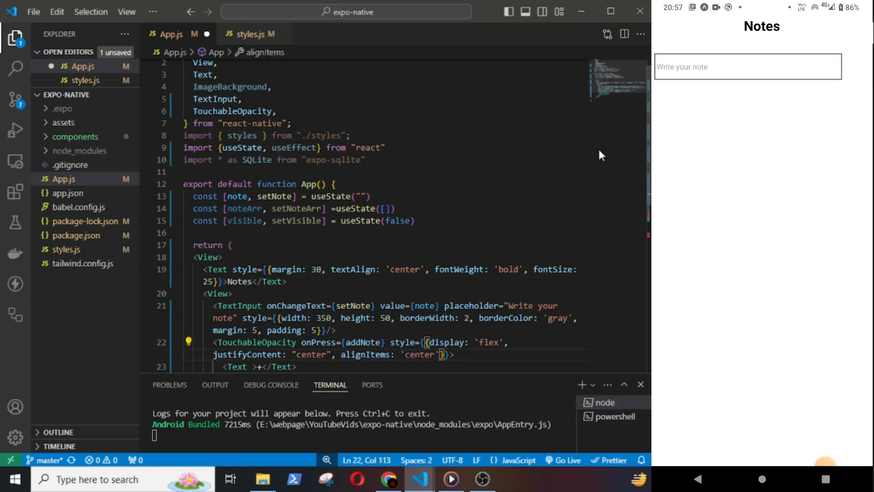
pyautogui.write('b')
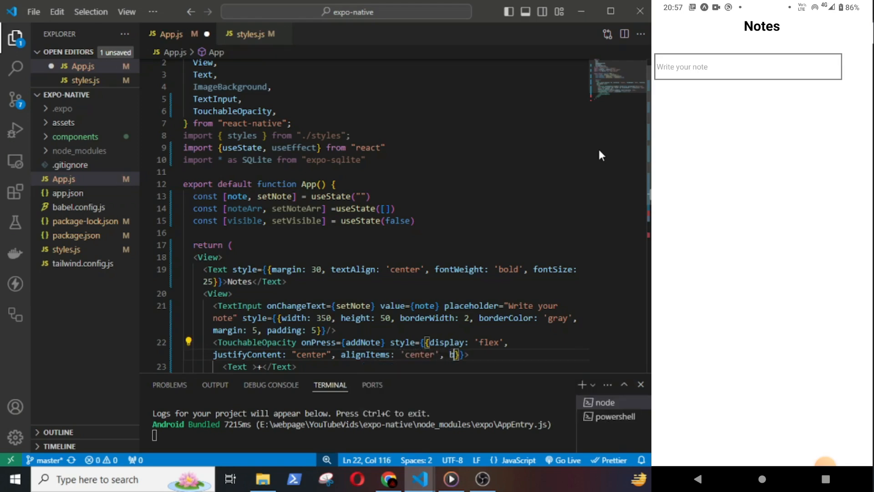
pyautogui.write('ackgroundColor:')
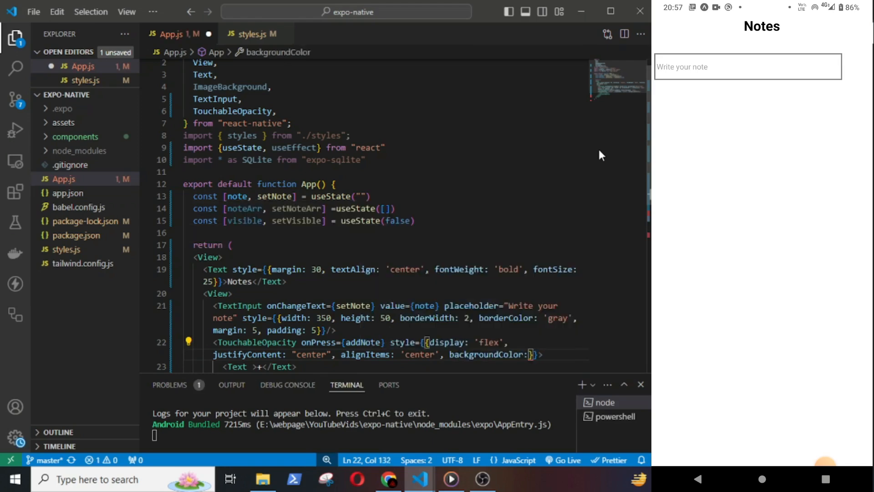
pyautogui.write("'orange'")
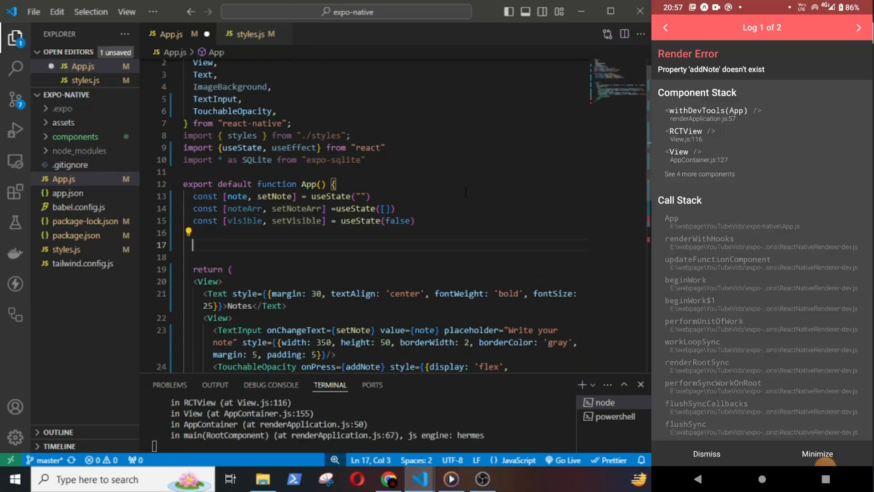
# - Add an empty addNote function under a //ADD NOTE comment and lay the wrapper View in a row
pyautogui.write('//ADD NOTE')
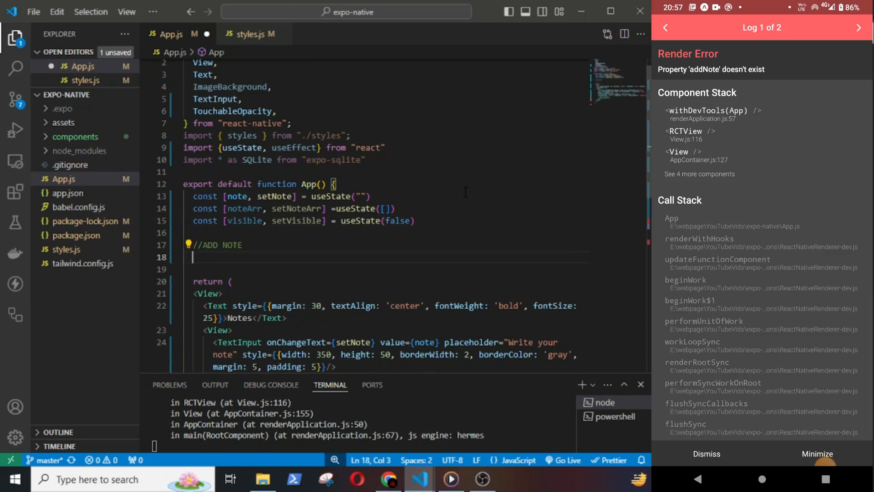
pyautogui.write('const addNote = () => {')
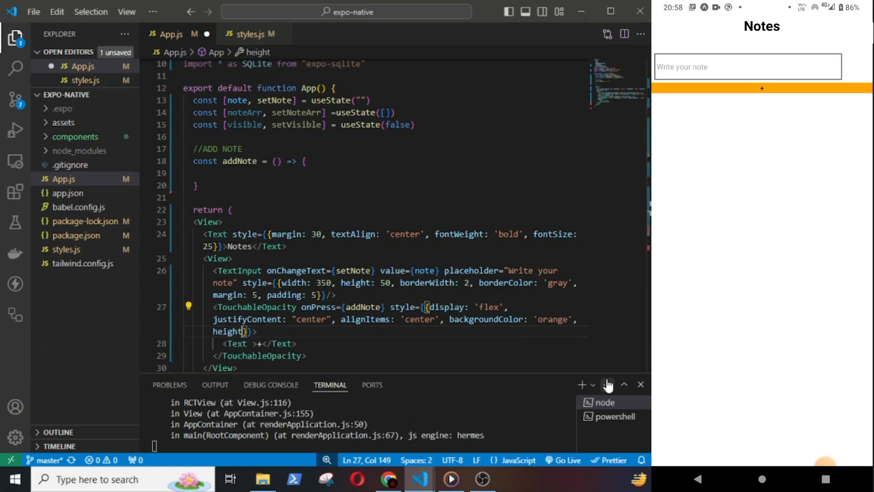
pyautogui.write('50')
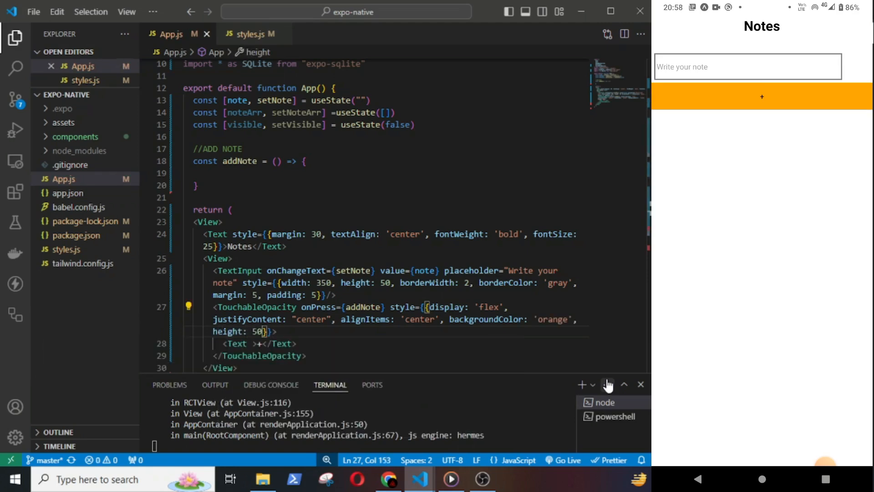
pyautogui.write('style')
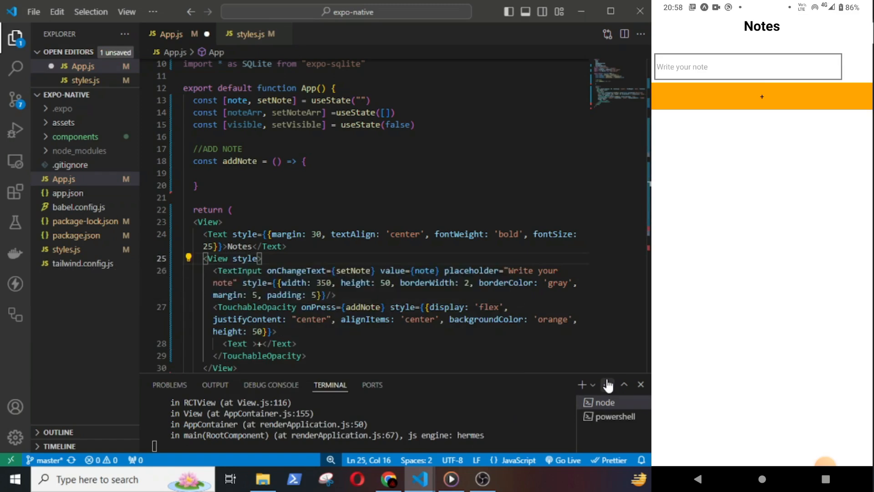
pyautogui.write('display}}')
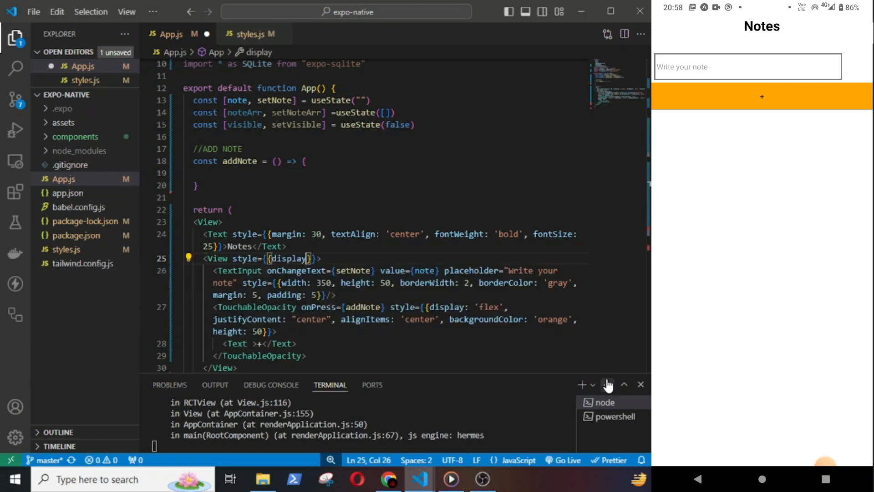
pyautogui.write("'flex', flexDirection:")
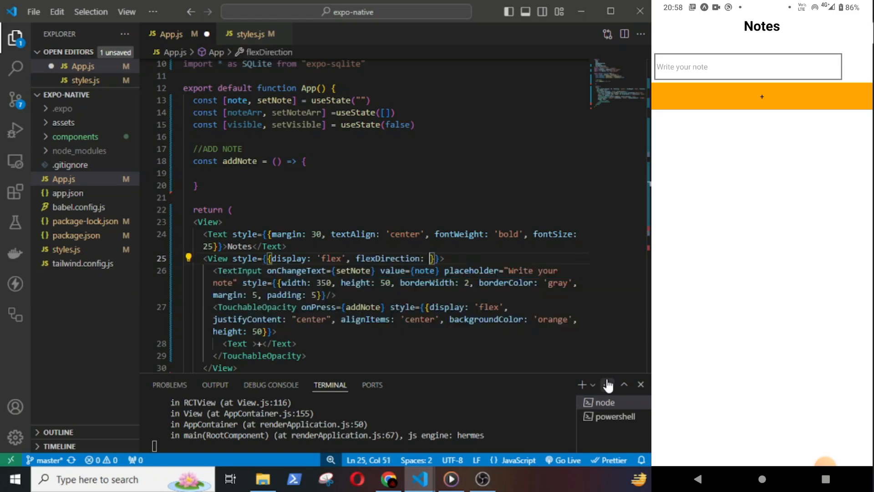
pyautogui.write("row'")
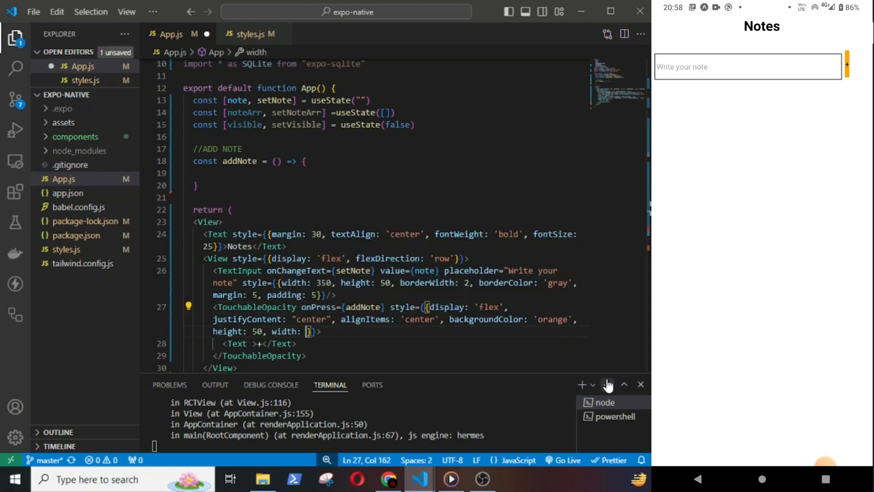
# - Give the add button width 50, padding and margin 5, and style the plus text
pyautogui.write('50')
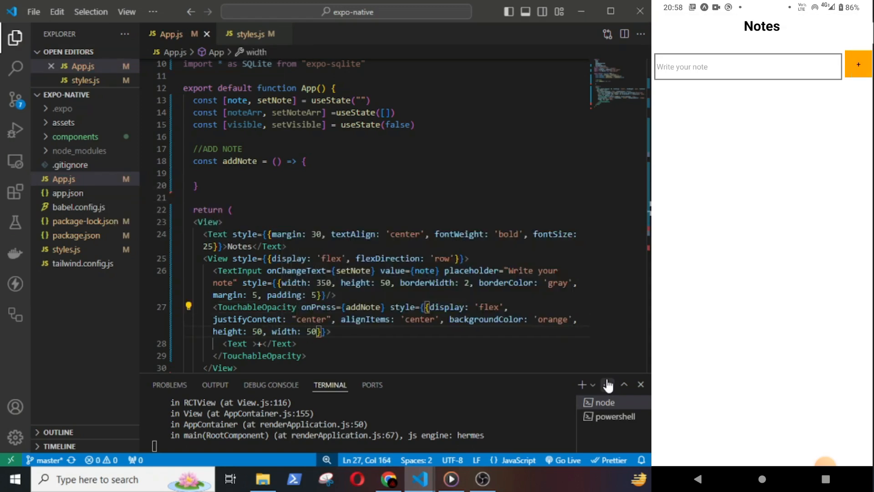
pyautogui.write('apd')
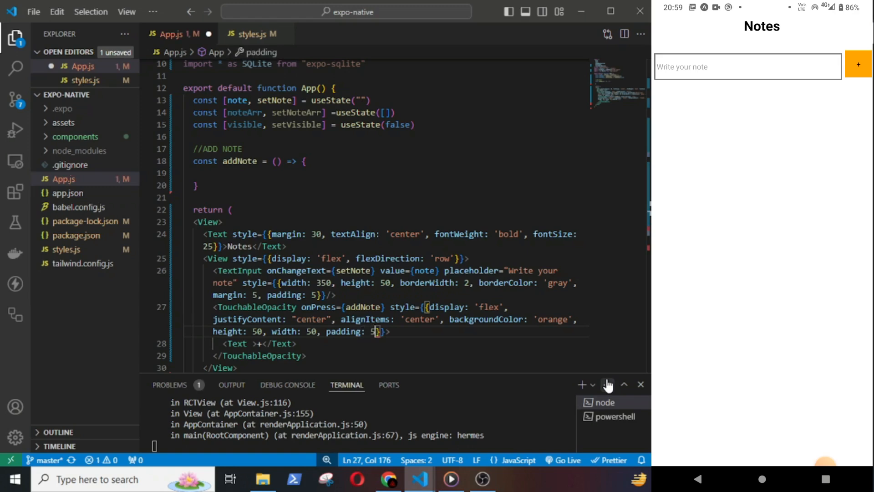
pyautogui.write(', margin: 5')
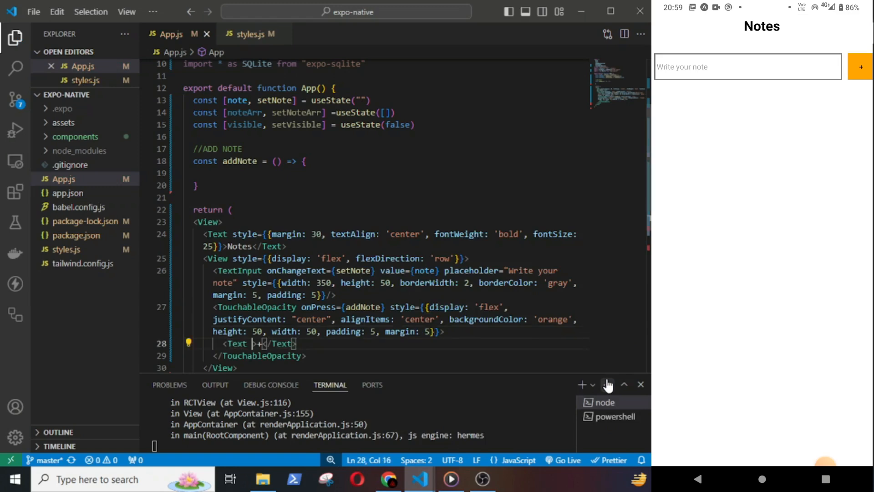
pyautogui.write('style')
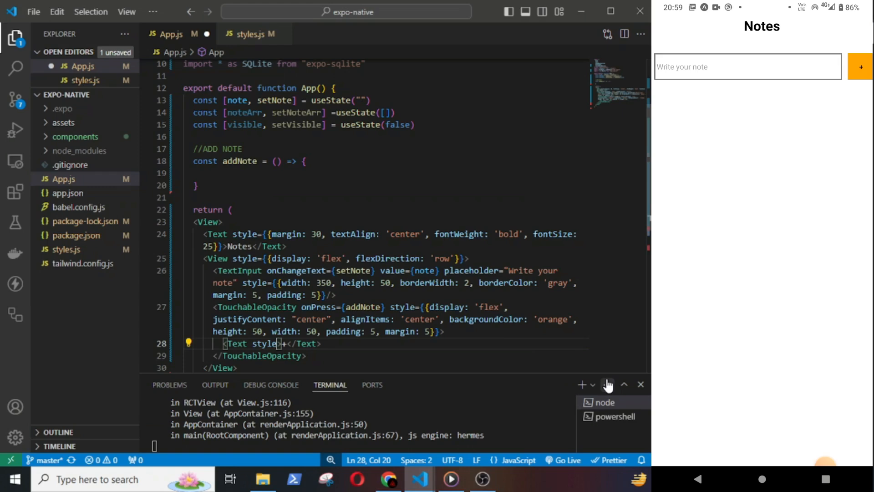
pyautogui.write('{tex')
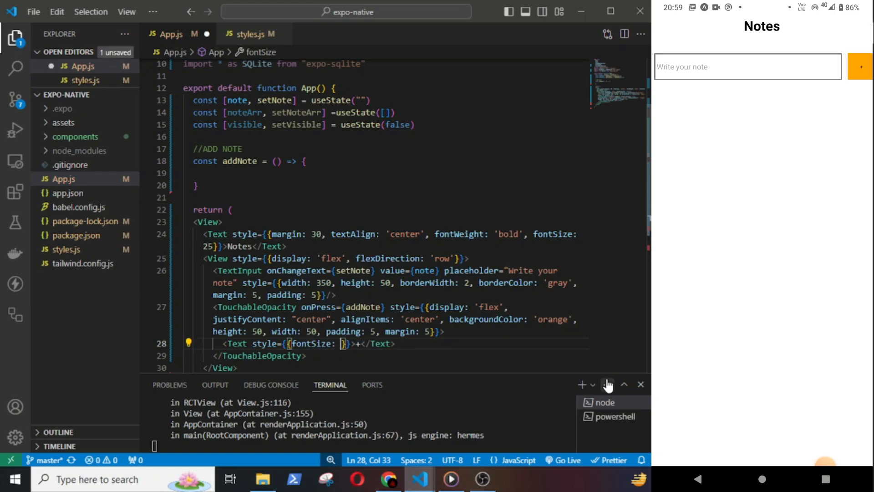
# - Make the plus sign size 30 white, log note in addNote, test with 'Hello'
pyautogui.write("30, color: 'white")
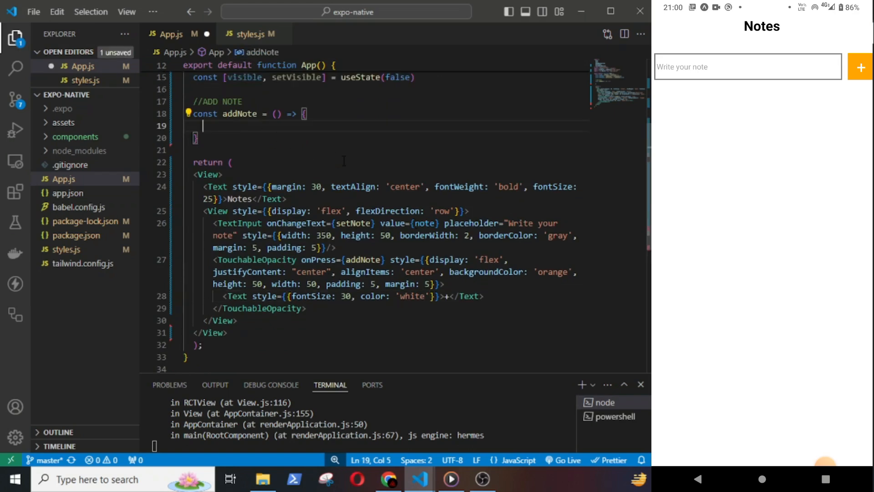
pyautogui.write('console.log(not')
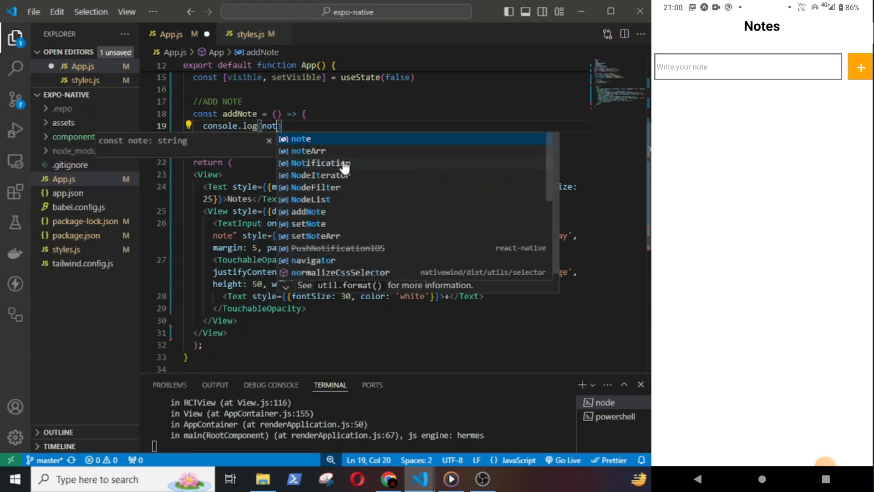
pyautogui.write('e')
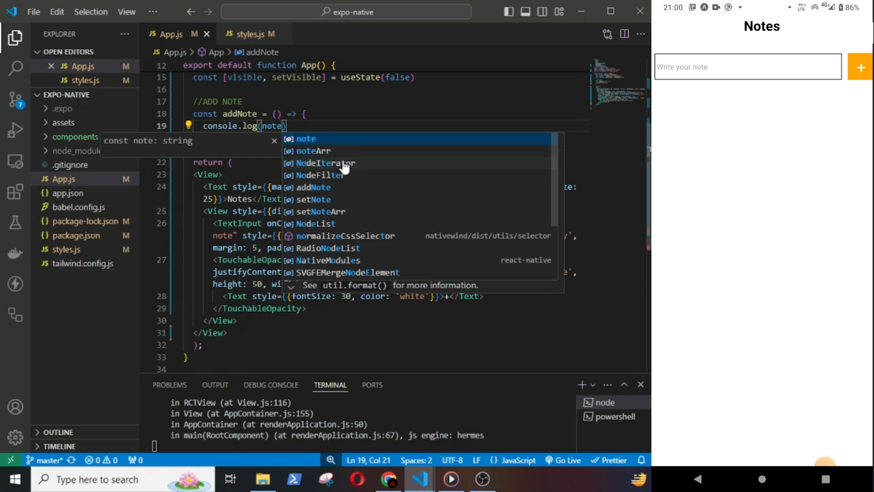
pyautogui.write('Hello')
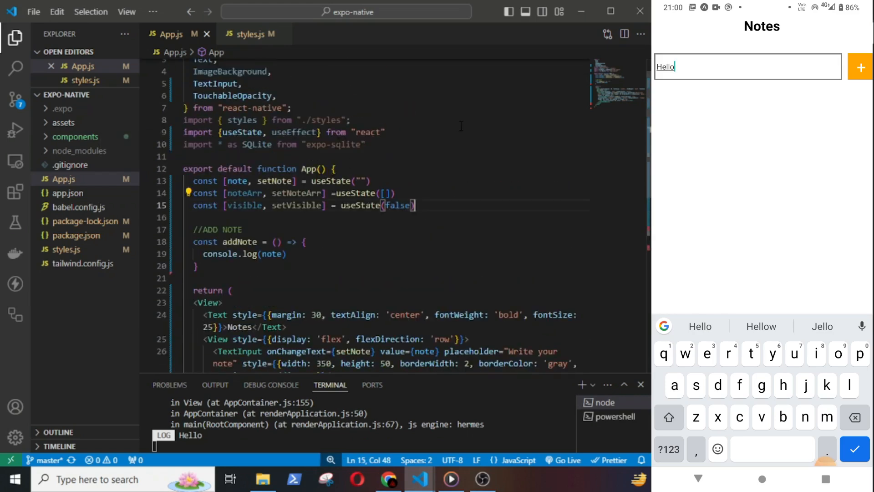
pyautogui.write('//DATABASE')
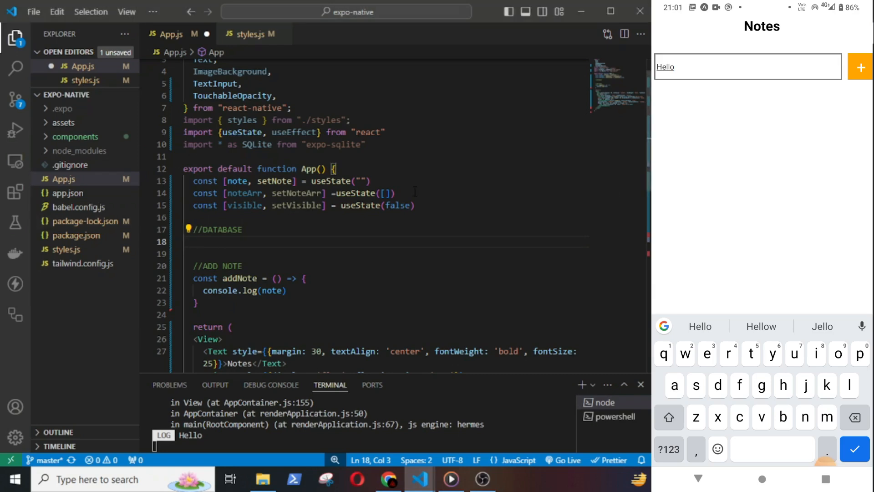
# - Open the example.db SQLite database as db, commented that it's created if missing
pyautogui.write('const db')
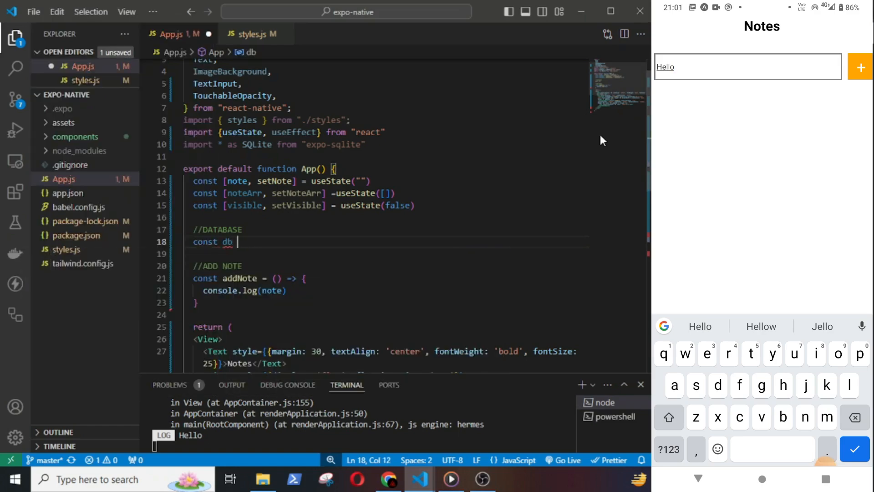
pyautogui.write('= SQLite.openDatabase(')
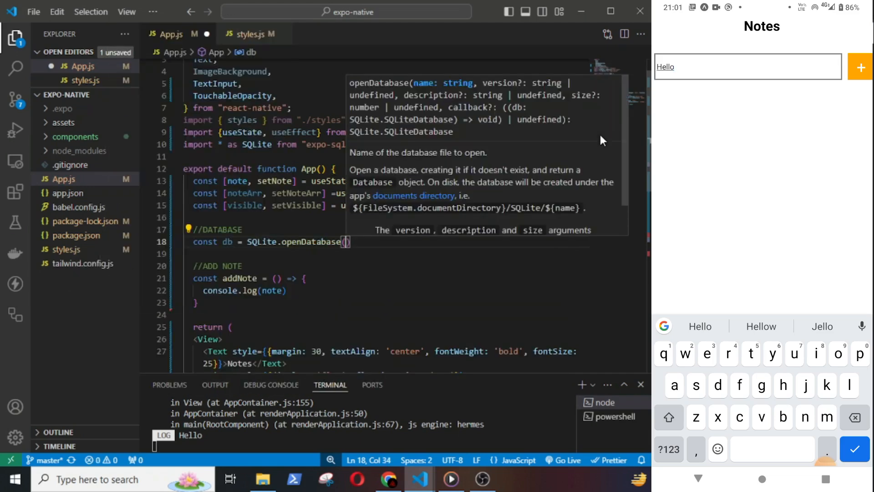
pyautogui.write('example."')
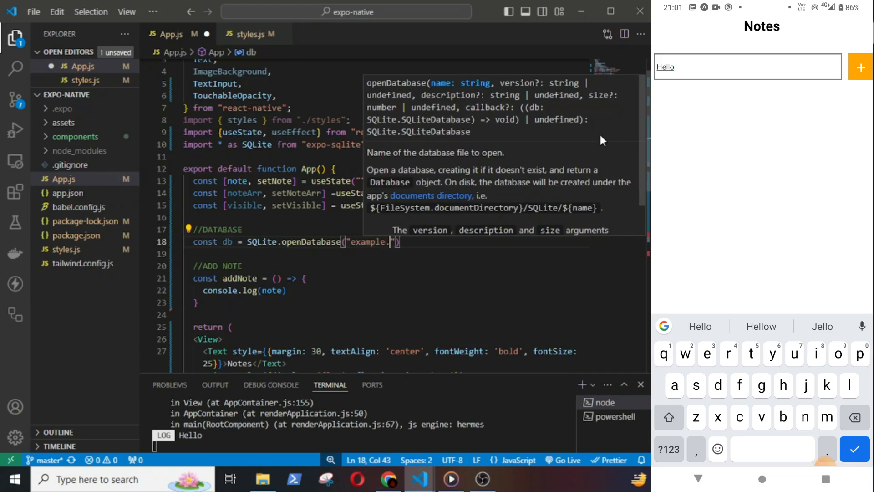
pyautogui.write('//IF db doe')
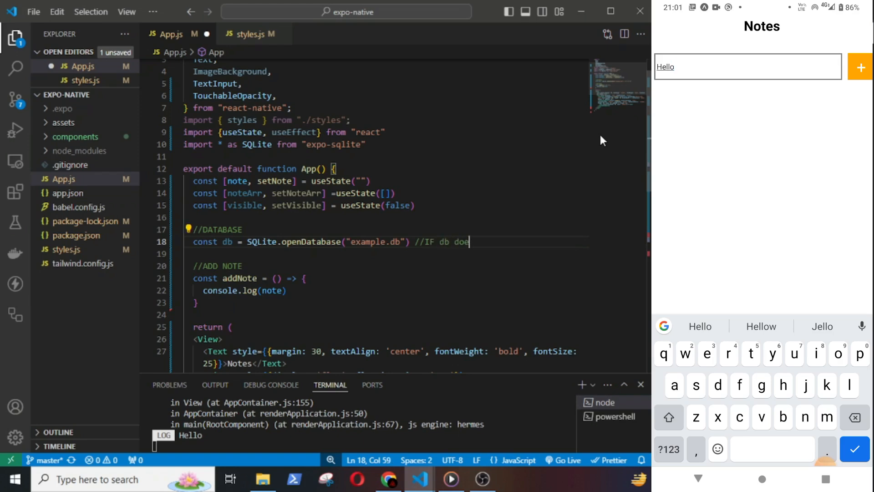
pyautogui.write('snot exist it will be created')
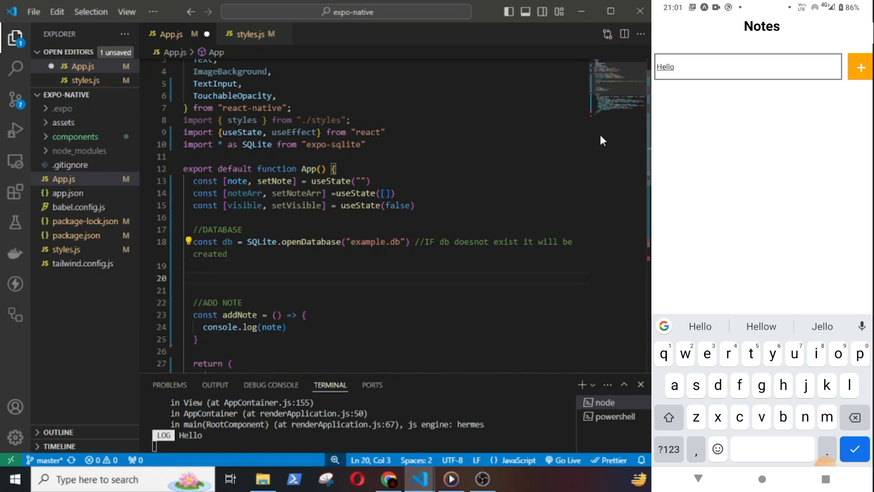
# - Add a useEffect block with the comment '//First check if a table exist'
pyautogui.write('useEffect')
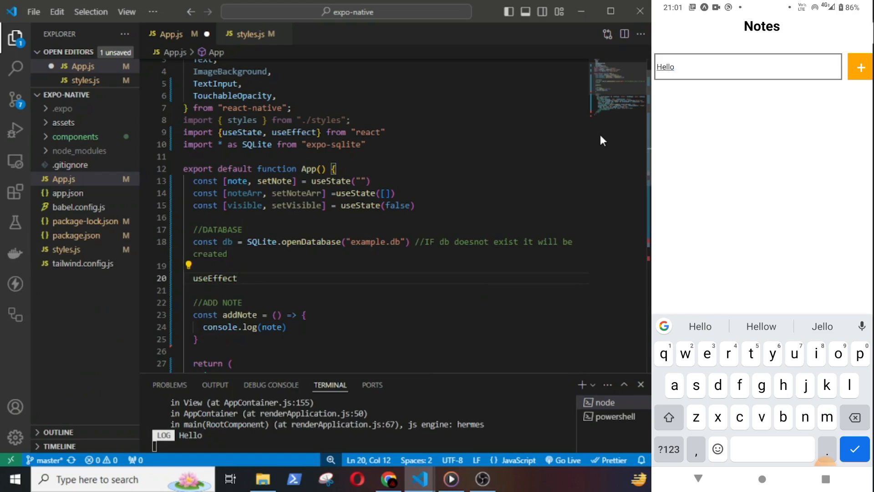
pyautogui.write('() => {')
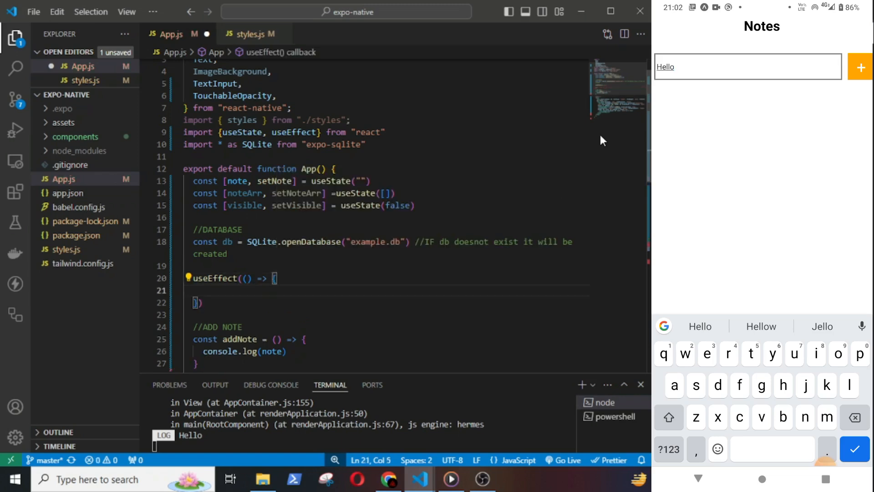
pyautogui.write('//')
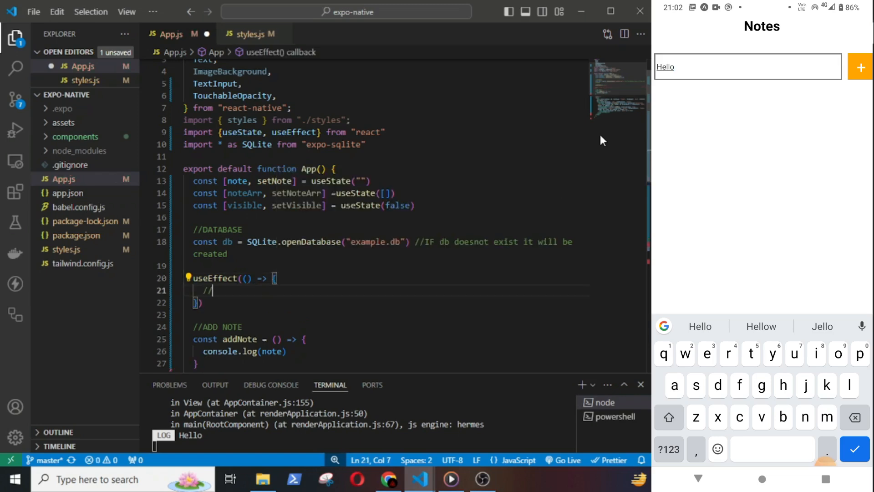
pyautogui.write('First check if a table exist')
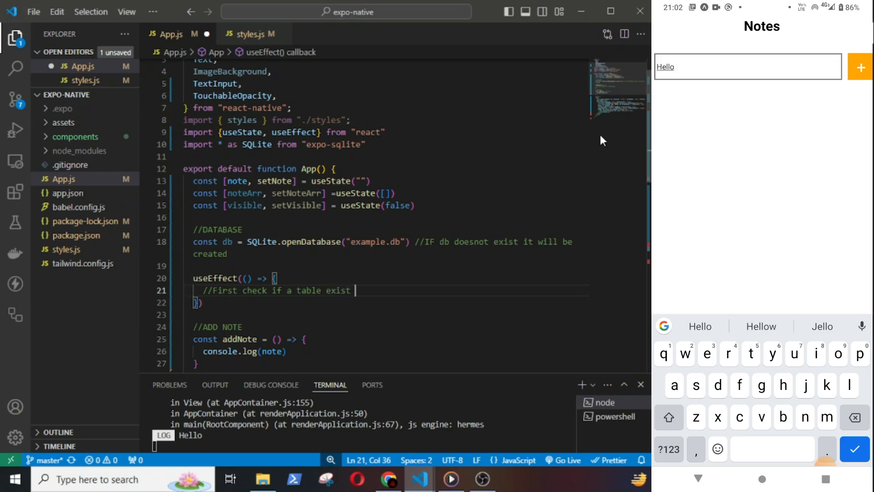
# - Finish the 'if not create one' comment and start a db.transaction((tx)=>) call in the effect
pyautogui.write('if not create')
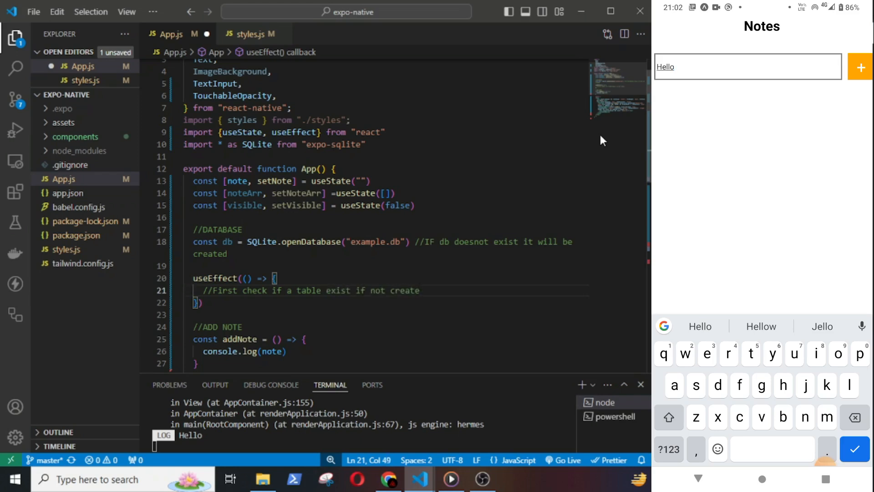
pyautogui.write('one')
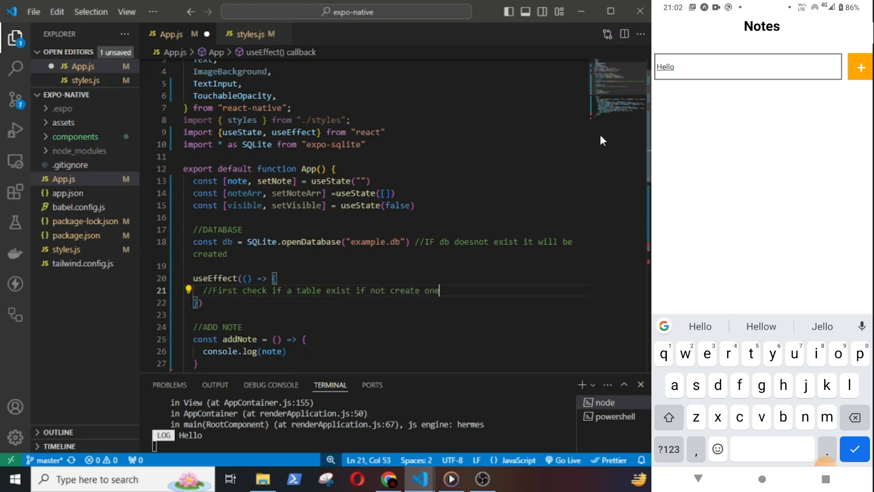
pyautogui.press('enter')
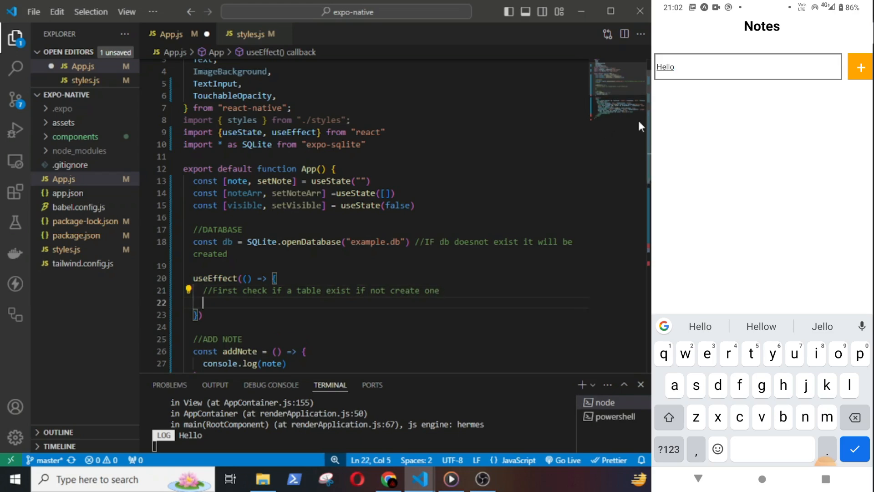
pyautogui.write('db')
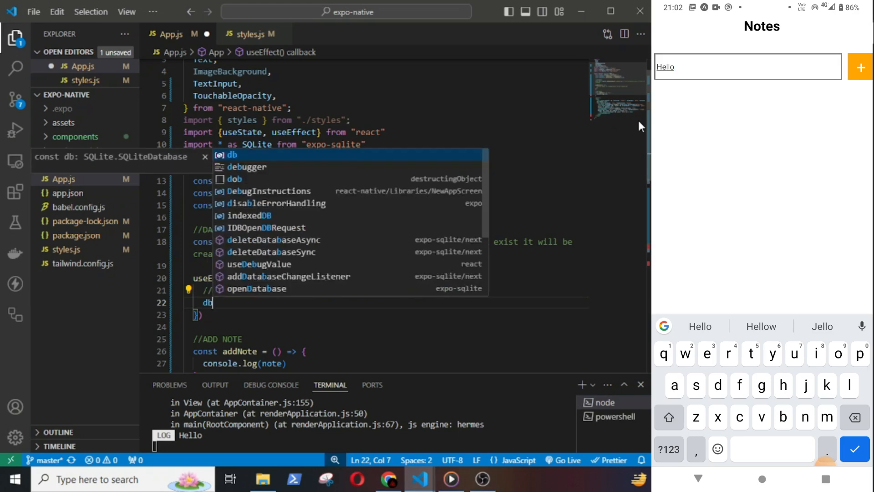
pyautogui.write('.transaction((')
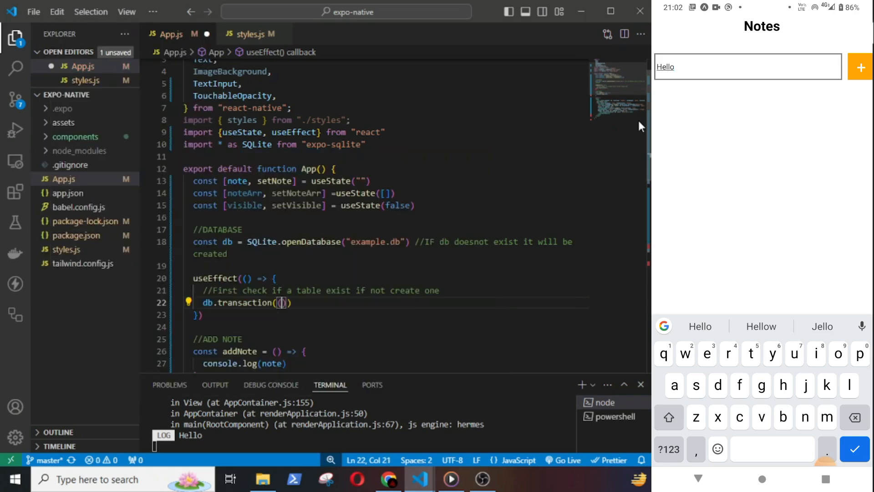
pyautogui.write('(tx)=>')
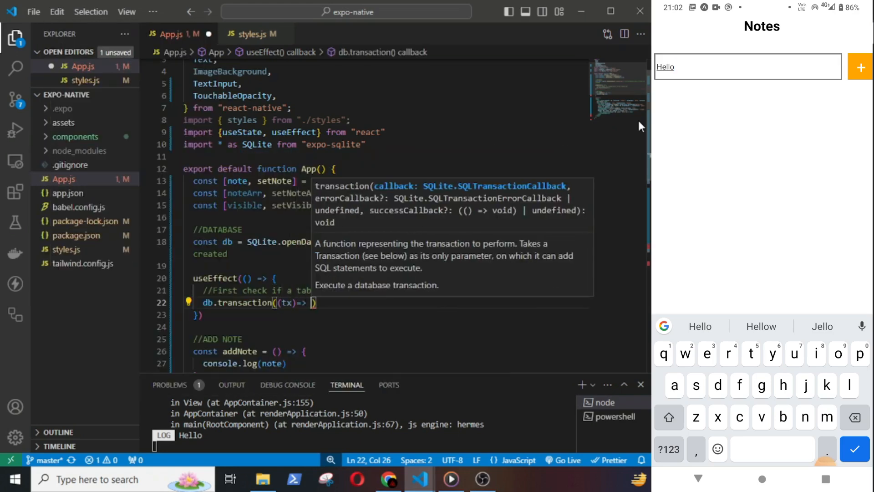
pyautogui.write('tx.executeSql(')
pyautogui.write('"CREATE TABLE IF ')
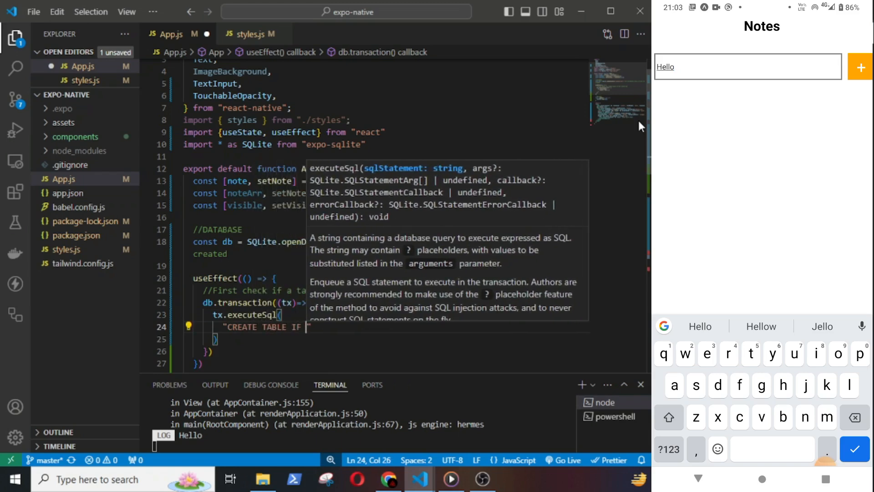
# - Run CREATE TABLE IF NOT EXISTS my_notes with an autoincrement id and note TEXT
pyautogui.write('NOT EXISTS')
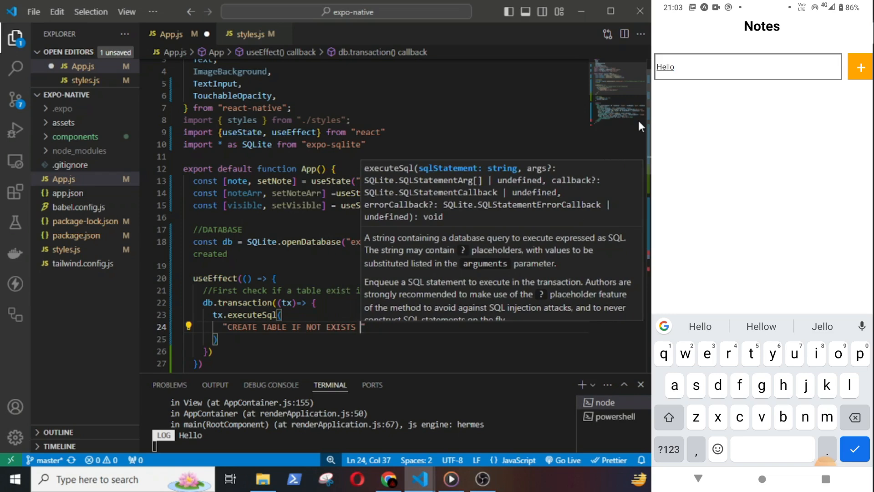
pyautogui.write('my')
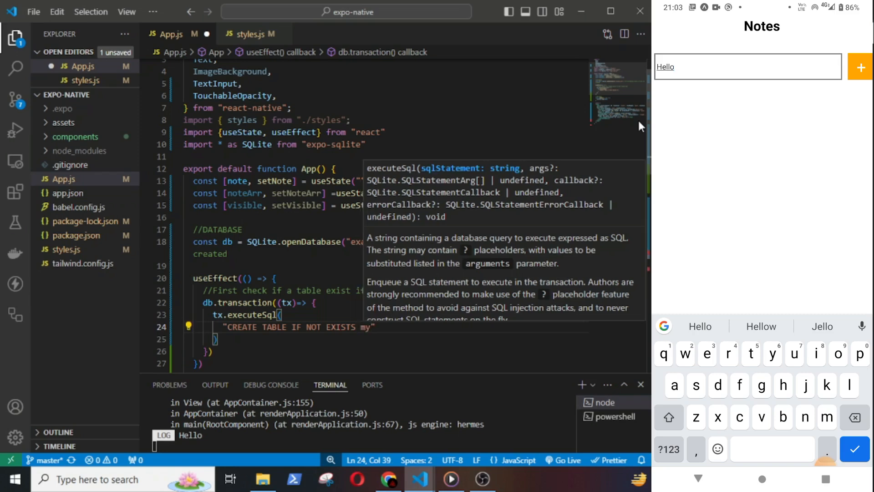
pyautogui.write('_notes')
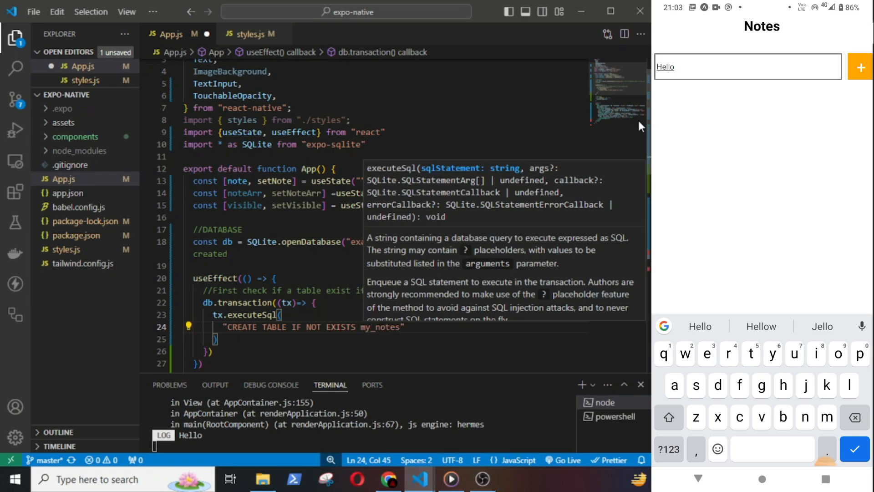
pyautogui.write('()')
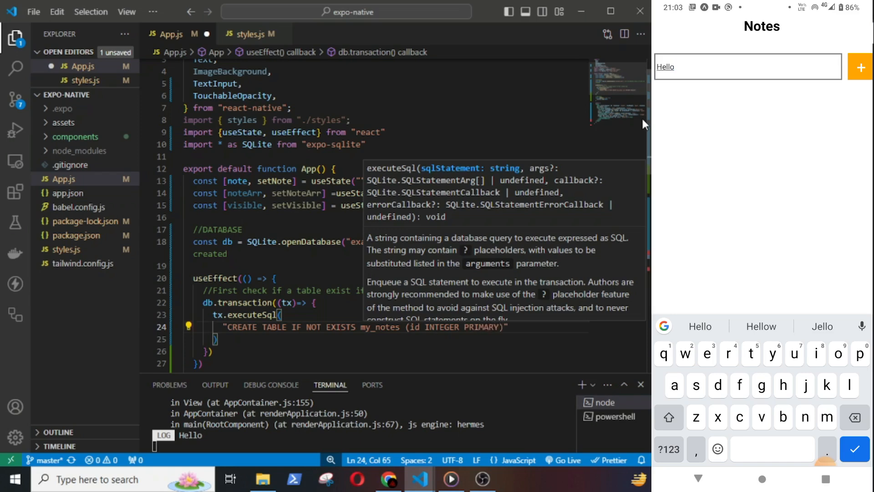
pyautogui.write('KEY AUTOINCREMENT')
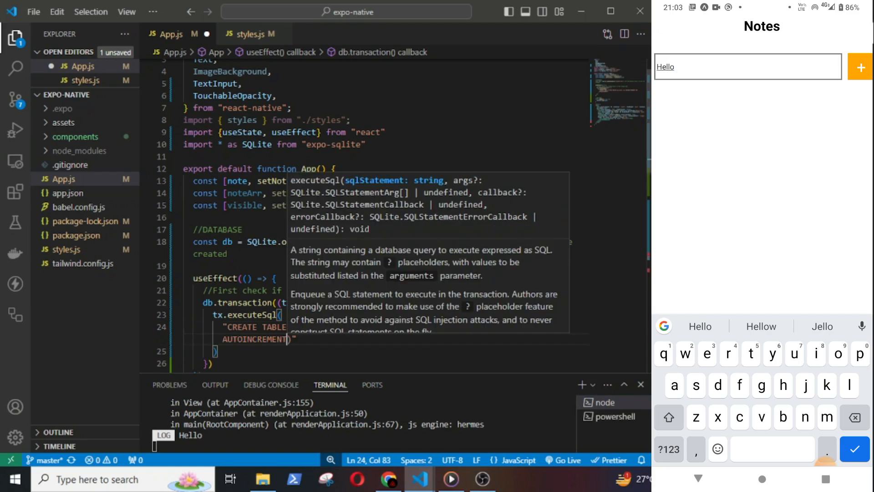
pyautogui.write('note TEXT')
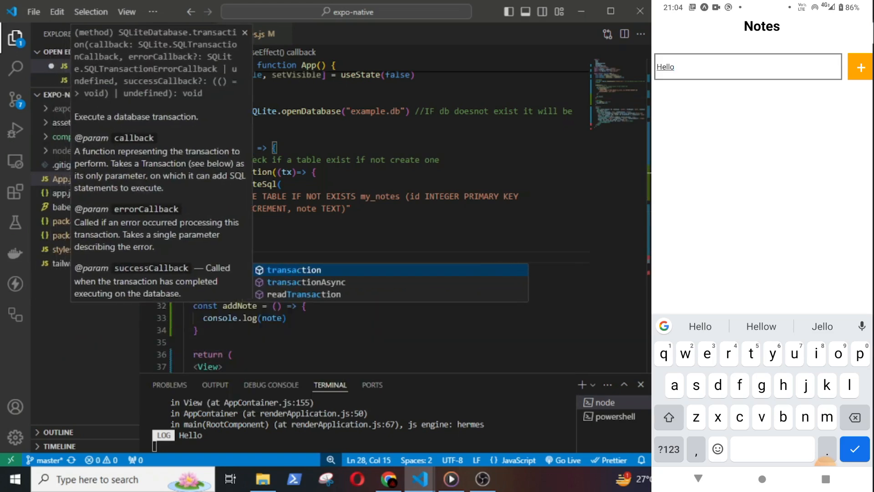
# - Add a transaction running SELECT * FROM my_notes into setNoteArr(resultSet.rows._array), logging errors
pyautogui.write('tx) => )')
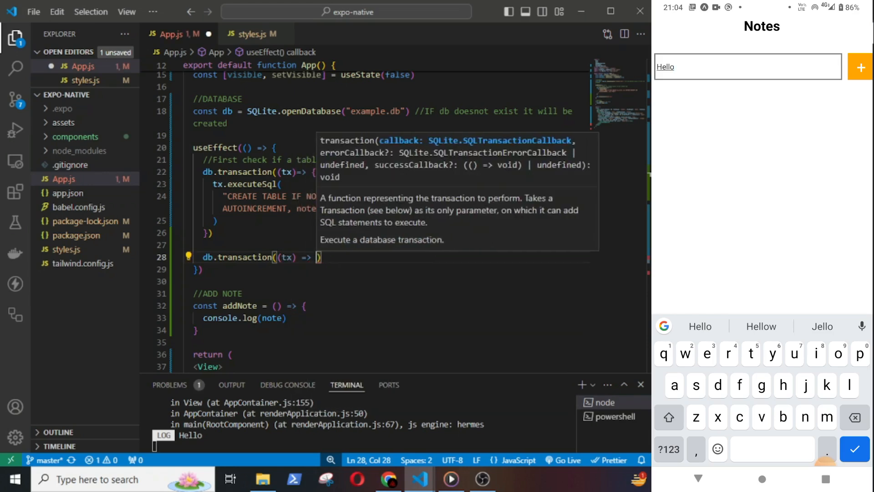
pyautogui.write('tx.')
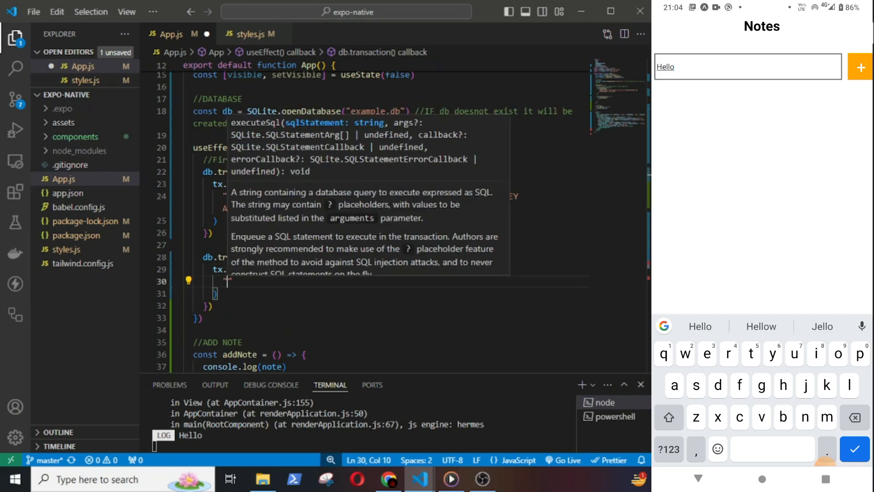
pyautogui.write('SELECT * FROM my_notes"')
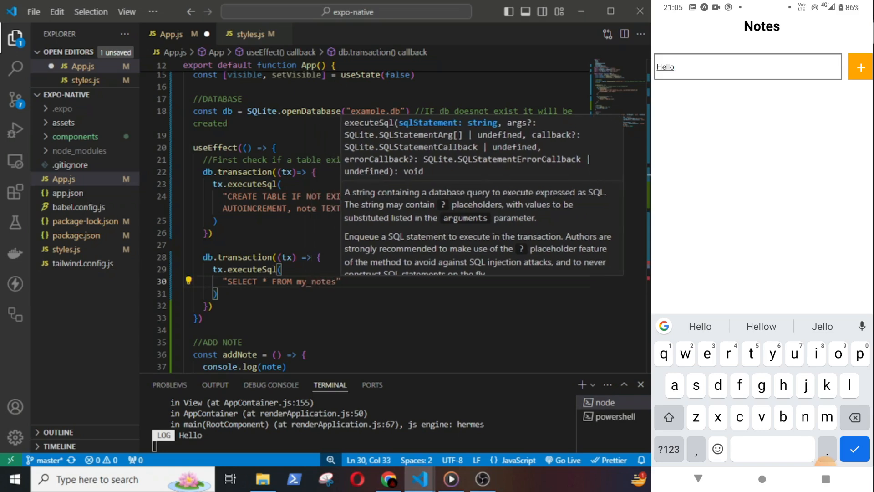
pyautogui.write('null,')
pyautogui.write('(txObj, resultSet) => setNoteArr(result')
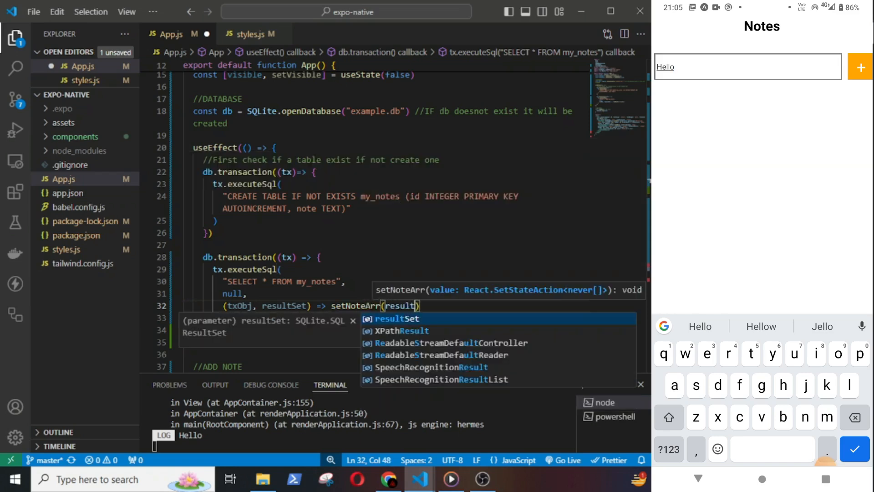
pyautogui.write('.rows')
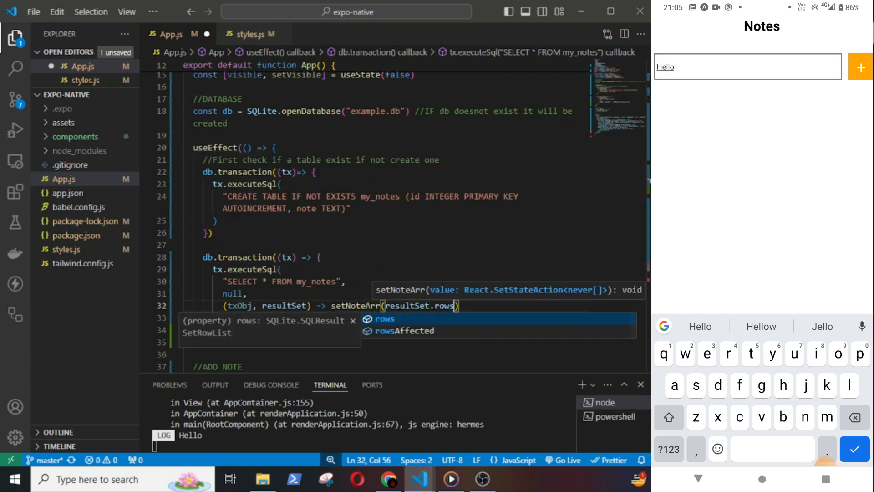
pyautogui.write('._array')
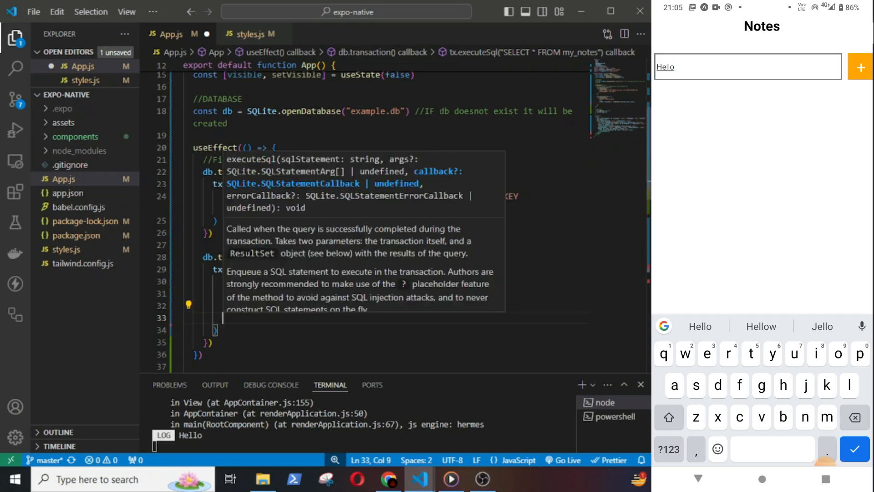
pyautogui.write('txObj, error) => console.log(')
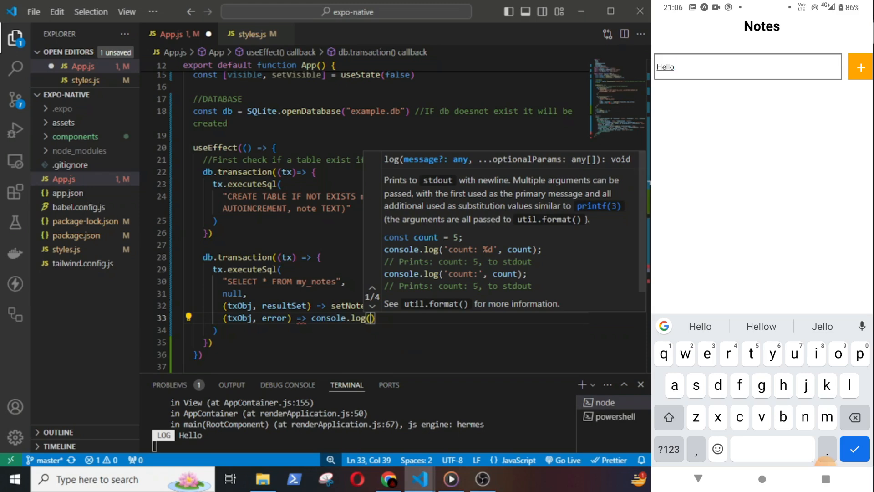
pyautogui.write('error')
pyautogui.write('//The following code will')
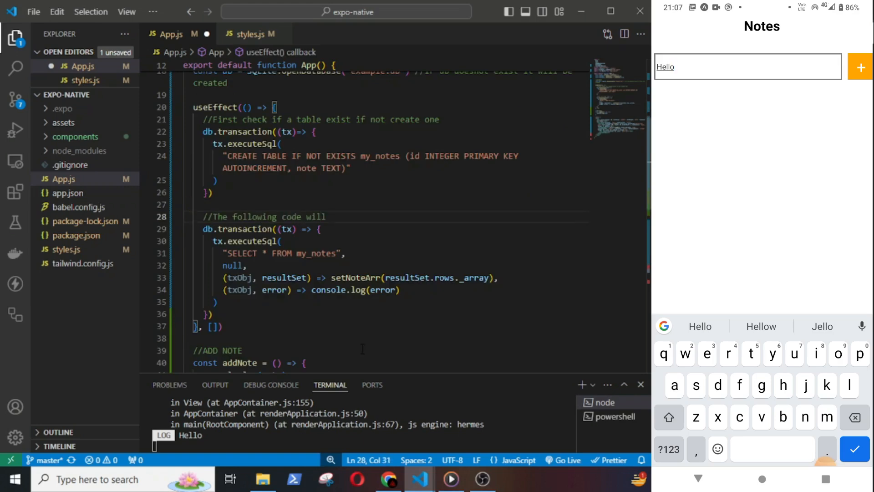
# - Comment that it fetches notes from the SQLite db and setNoteArr displays existing notes on screen
pyautogui.write('fe')
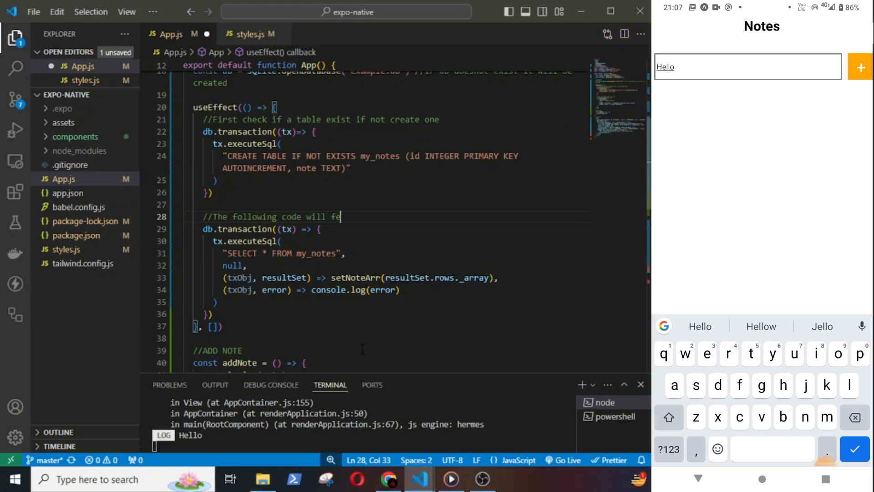
pyautogui.write('tch the')
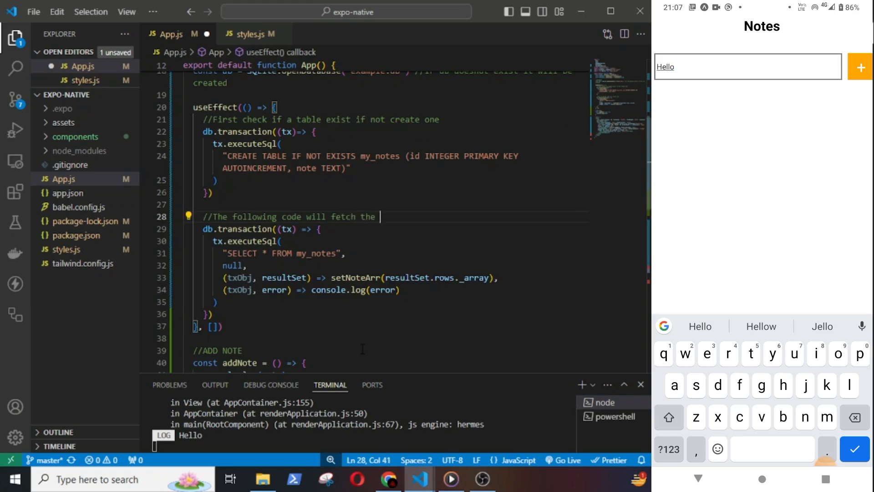
pyautogui.write('notes')
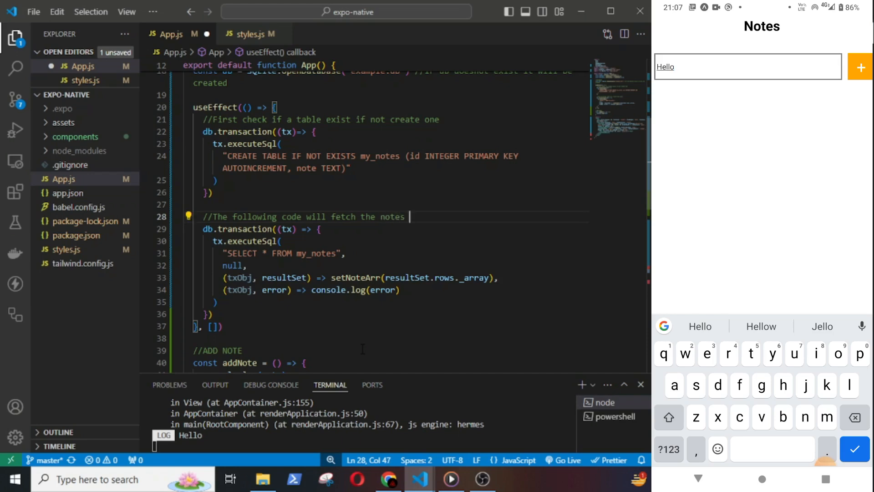
pyautogui.write('from sqlite db if')
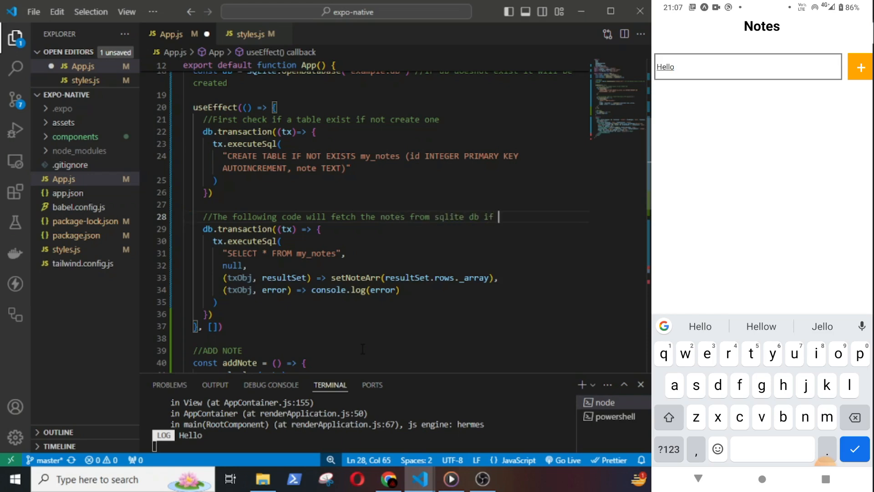
pyautogui.write('it exist')
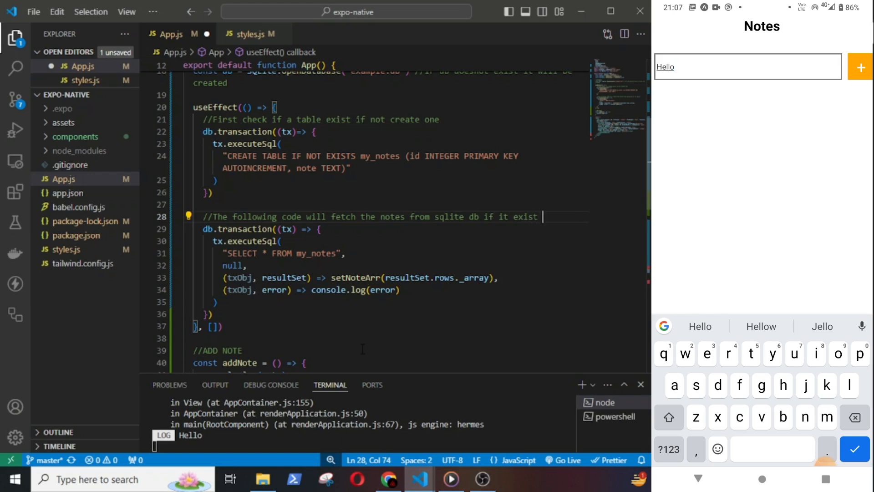
pyautogui.write('an')
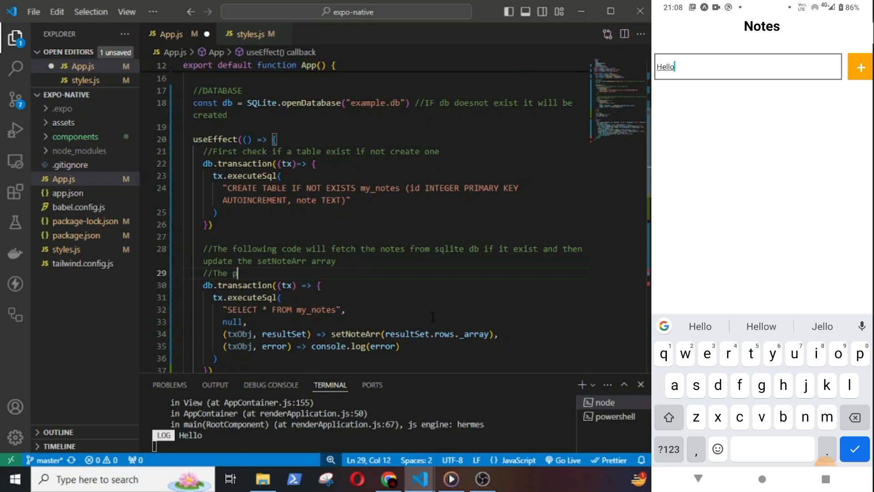
pyautogui.write('purpose of the set note array is to')
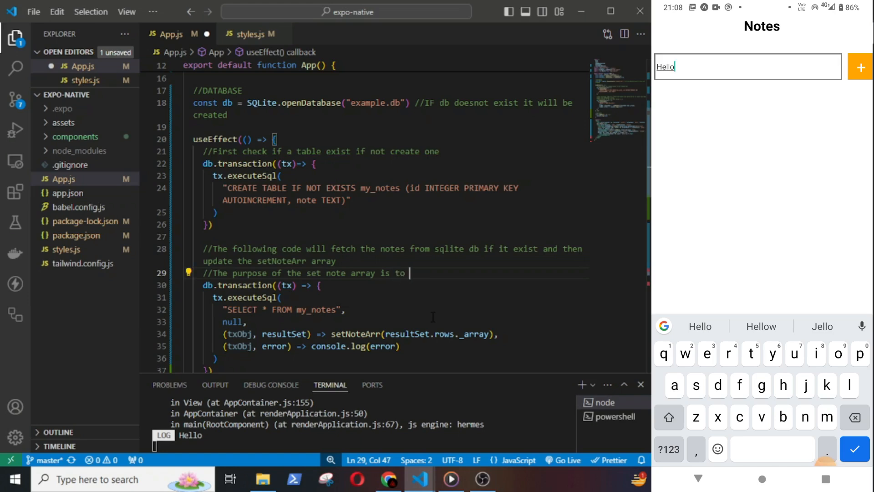
pyautogui.write('display the existing')
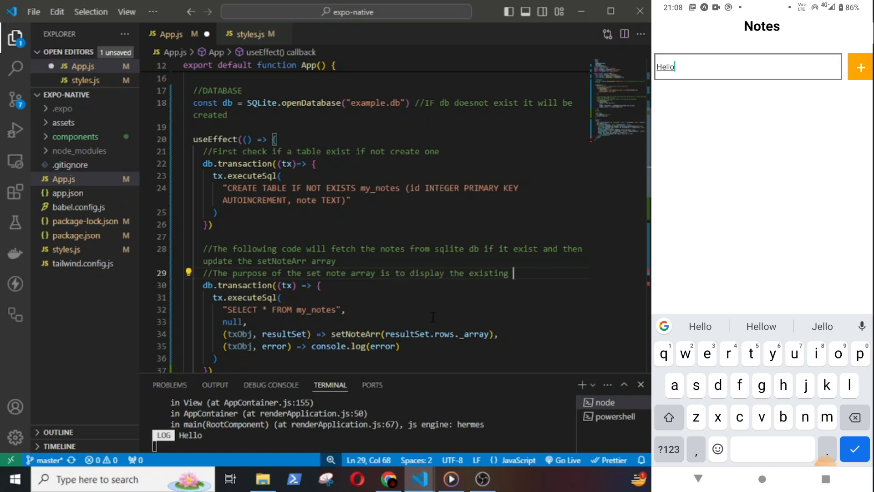
pyautogui.write('notes in the')
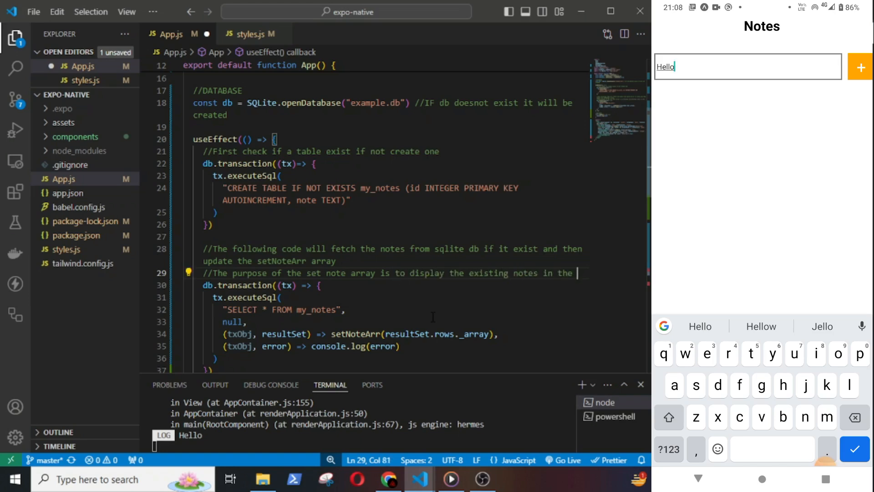
pyautogui.write('screen')
pyautogui.write('db.transaction((')
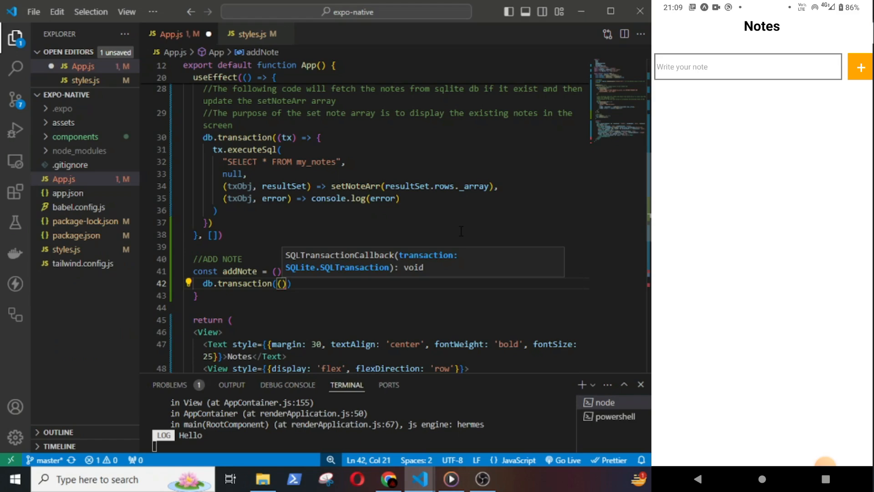
# - Write tx.executeSql with INSERT INTO my_notes (note) values (?) and a (txObj, resultSet) callback
pyautogui.write('(tx) => {')
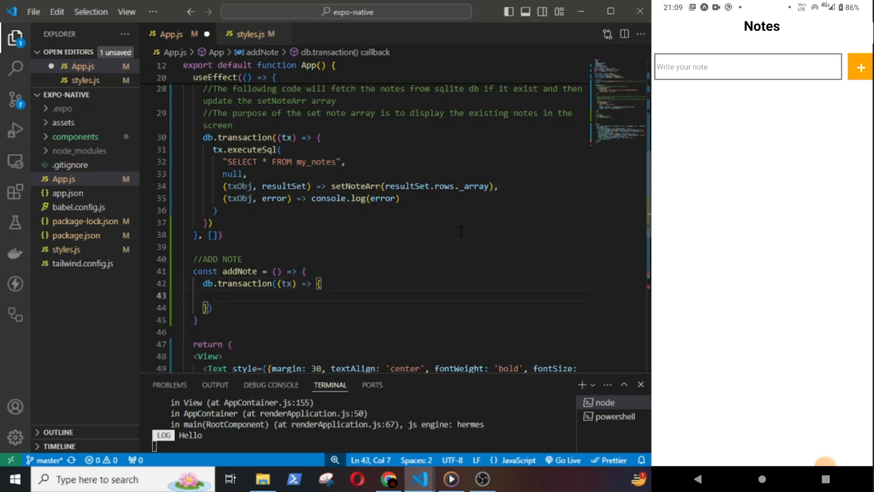
pyautogui.write('tx.executeSql(')
pyautogui.write('"INSERT INTO ')
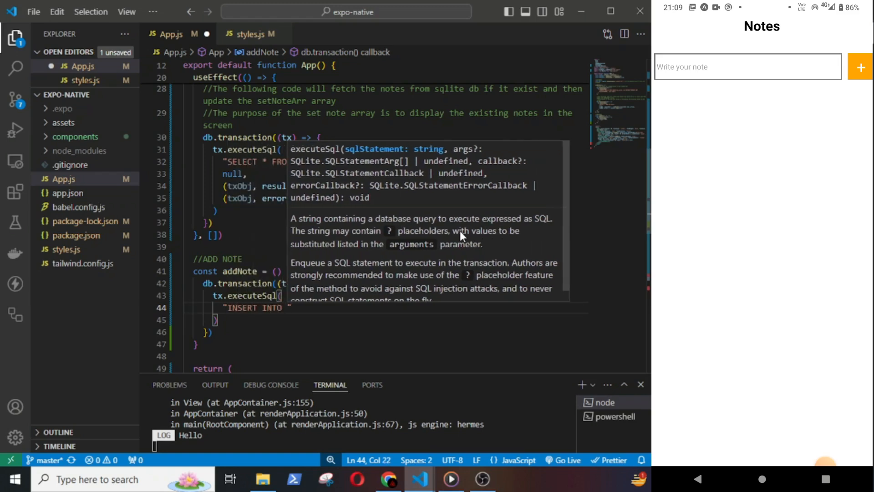
pyautogui.write('my_notes')
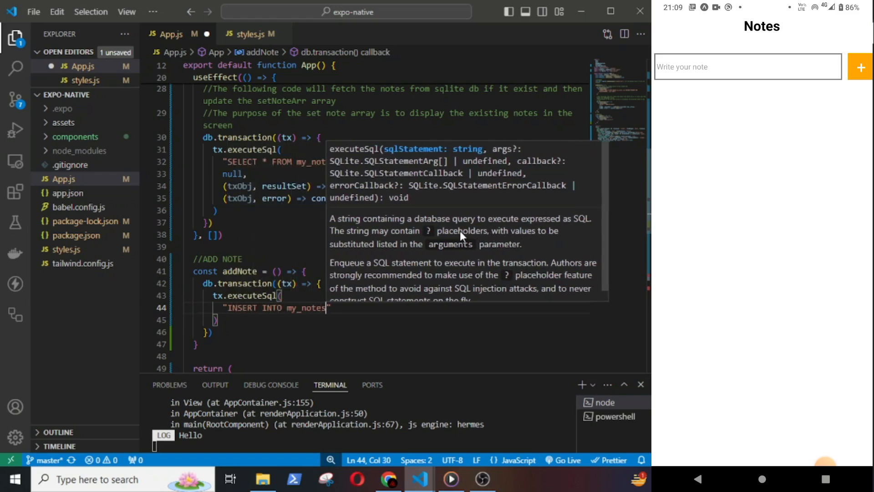
pyautogui.write('(note) values (')
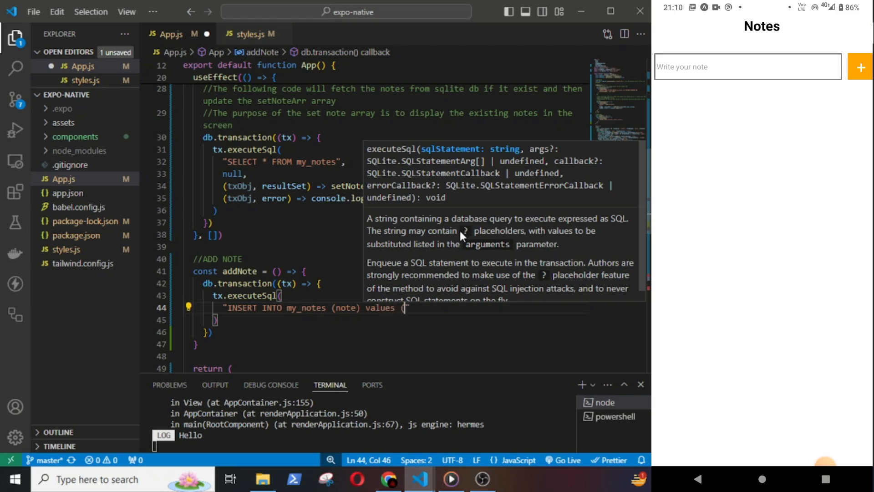
pyautogui.write('?)')
pyautogui.write('[note')
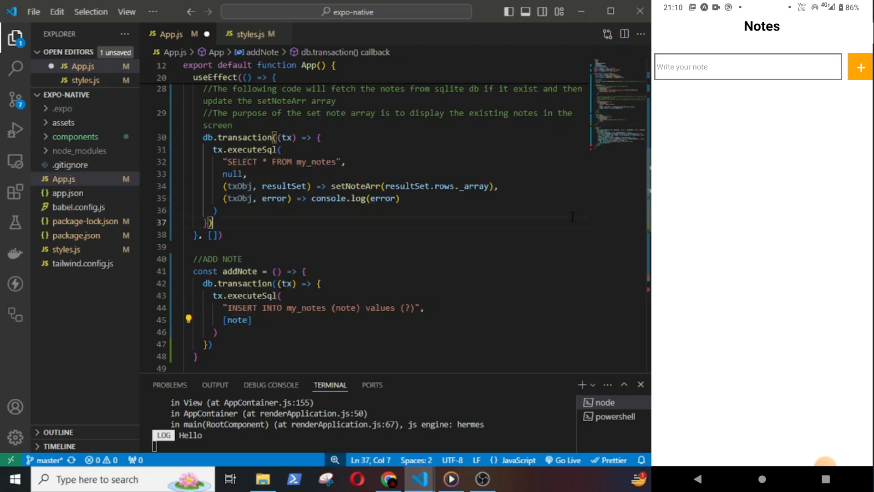
pyautogui.write('(txObj, resultSet) => {')
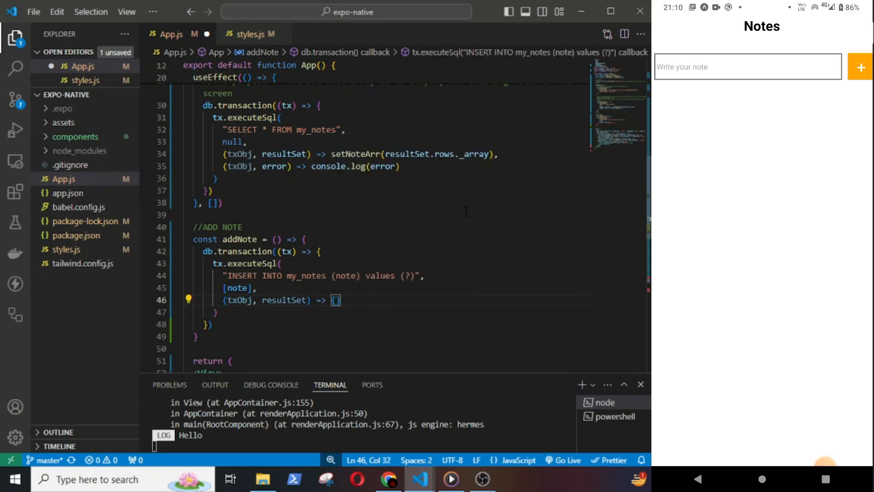
# - Declare let prevNotes = [...noteArr]; inside the insert's success callback
pyautogui.press('Enter')
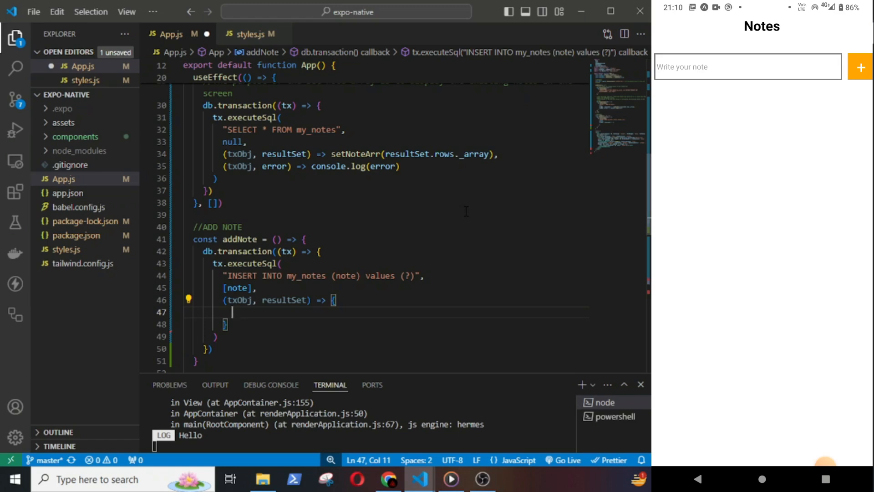
pyautogui.write('let')
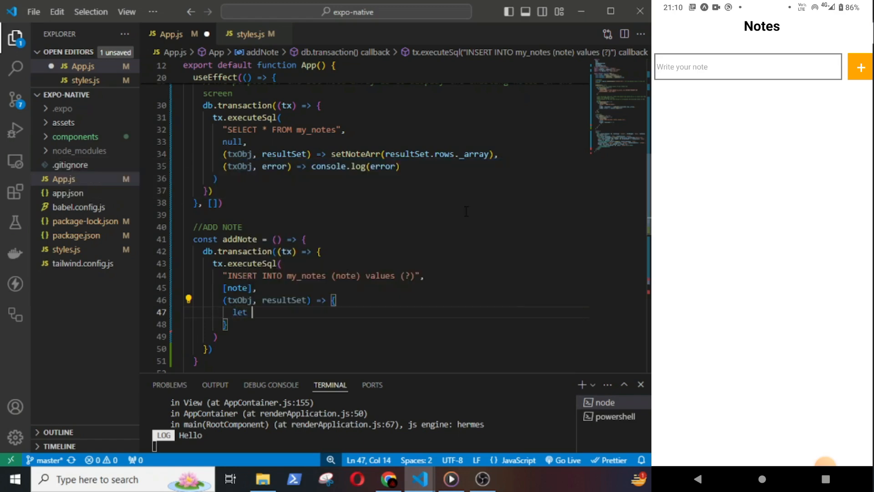
pyautogui.write('prev')
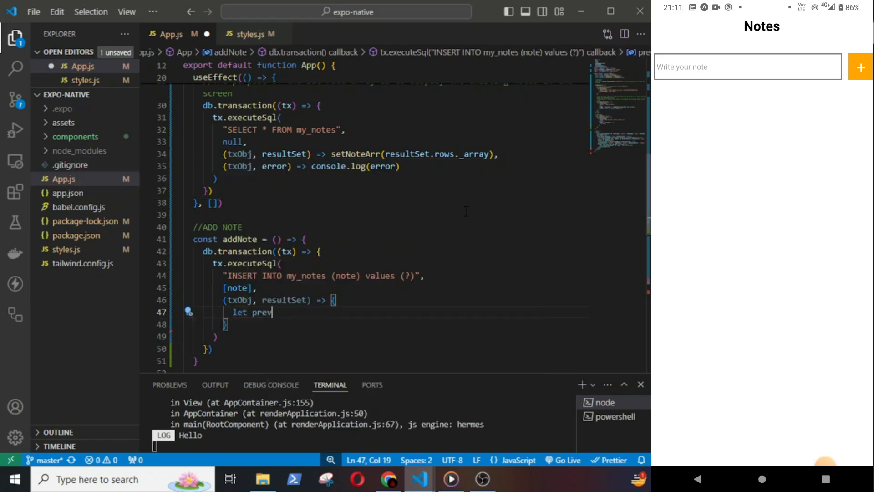
pyautogui.write('Notes =')
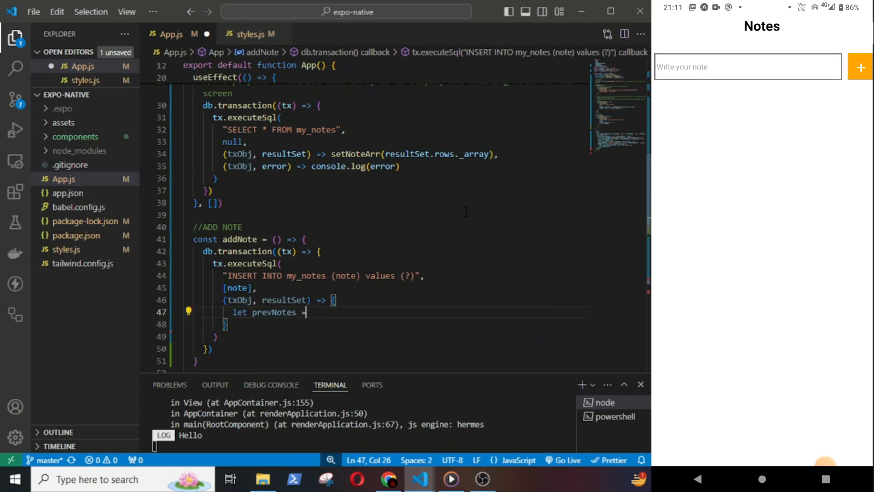
pyautogui.write('[...')
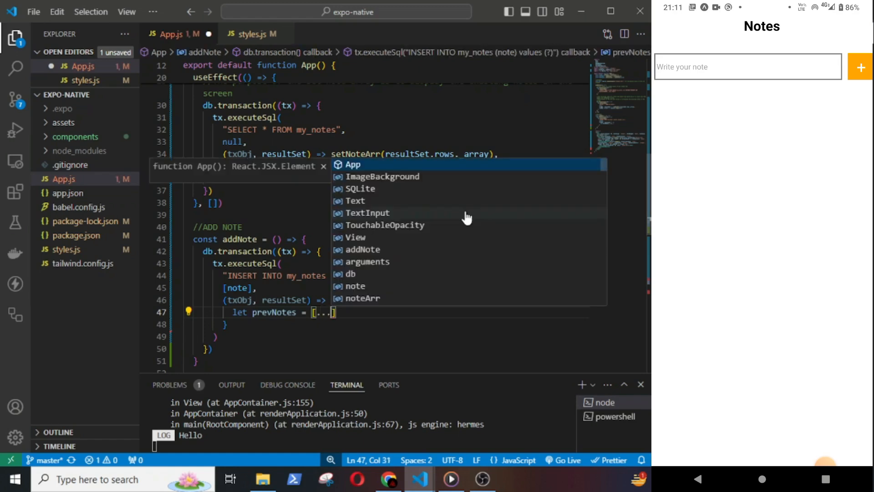
pyautogui.write('noteArr')
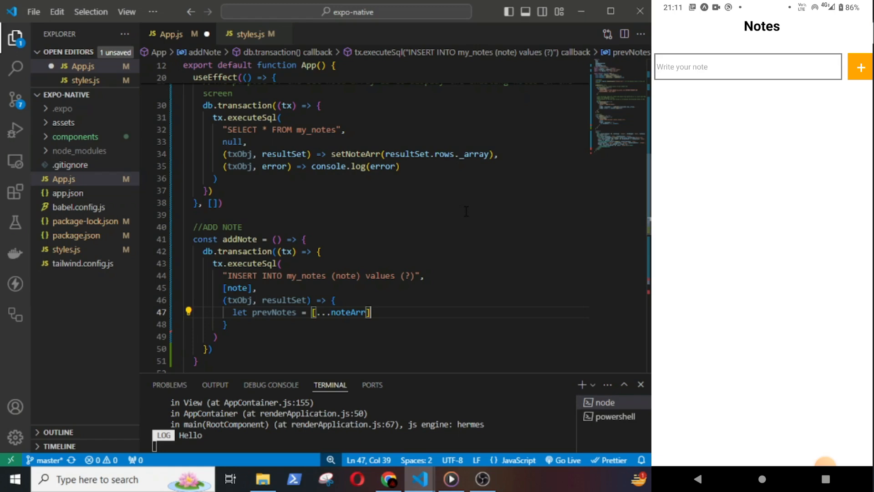
pyautogui.write(';')
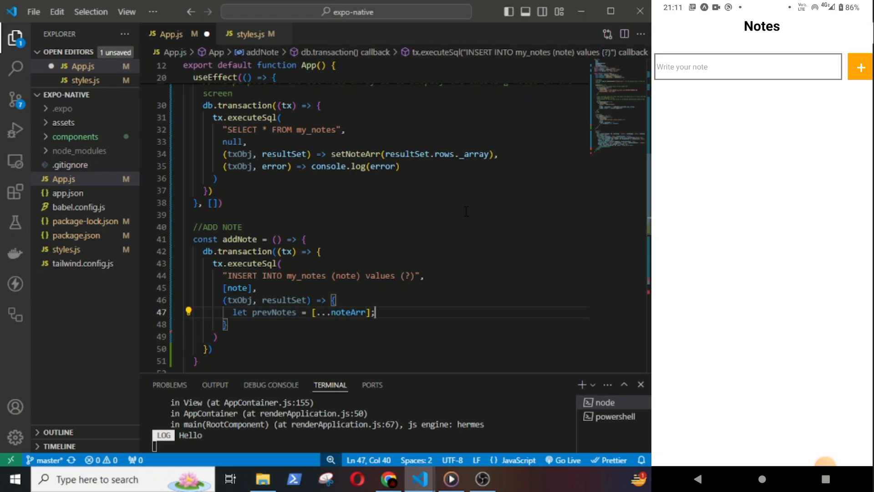
# - Comment that prevNotes stores the values of noteArr
pyautogui.write('//prevNote is an array that will')
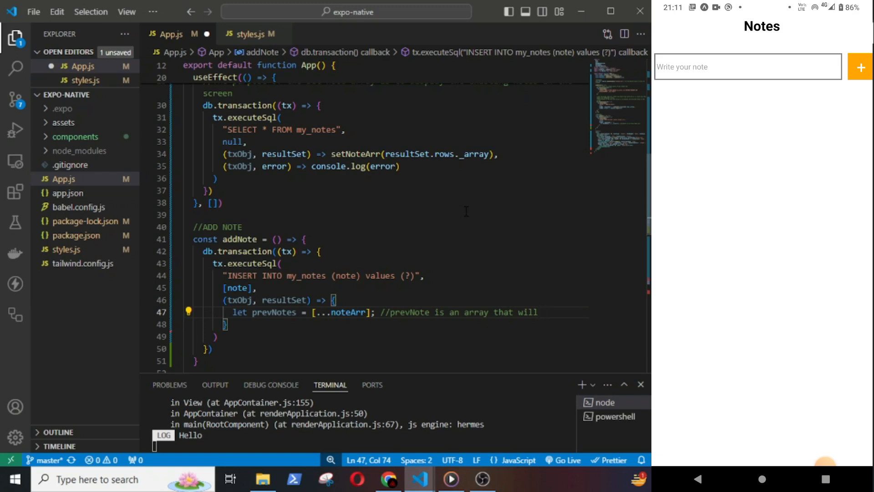
pyautogui.write('store the')
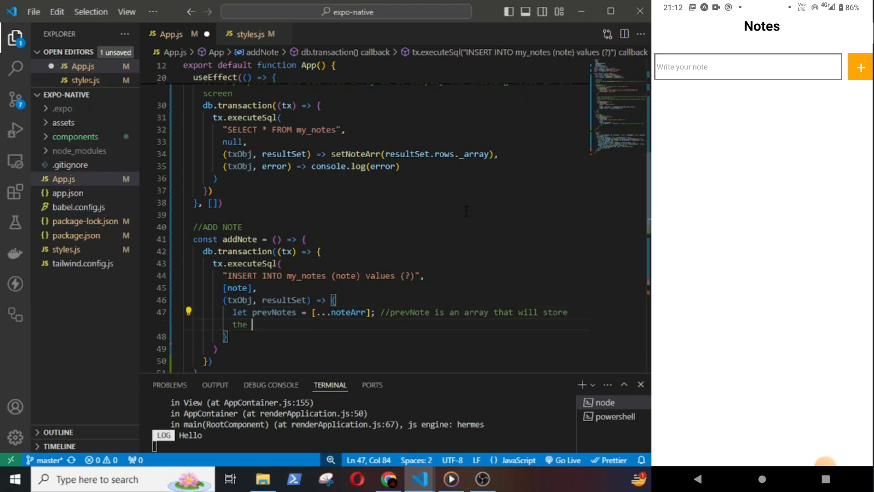
pyautogui.write('values of the noteArr')
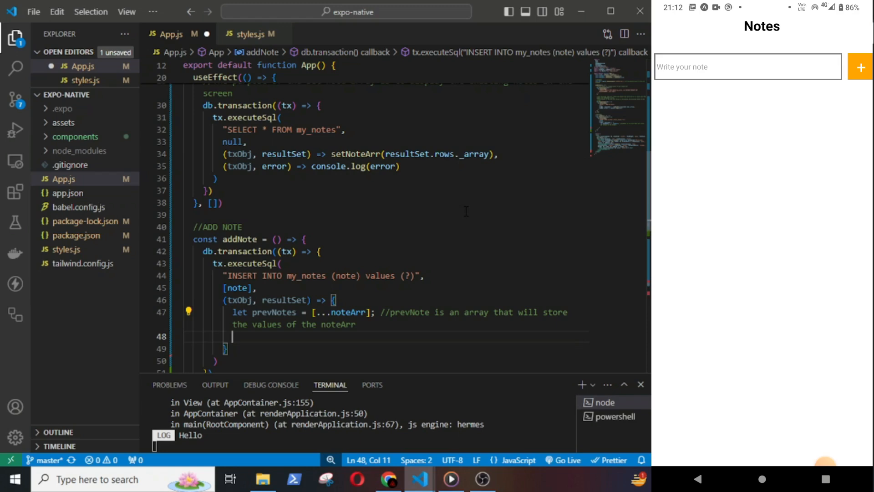
pyautogui.write('prevNotes.')
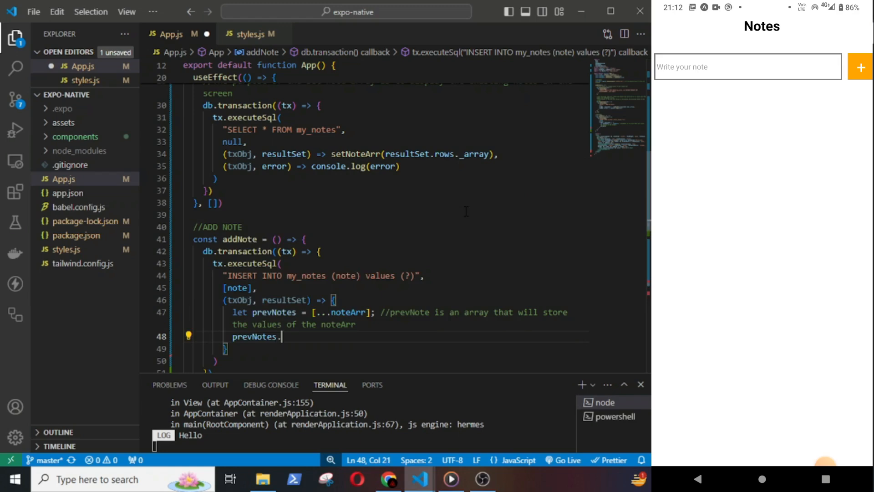
# - Push { id: resultSet.insertId, note } onto prevNotes
pyautogui.write('push(')
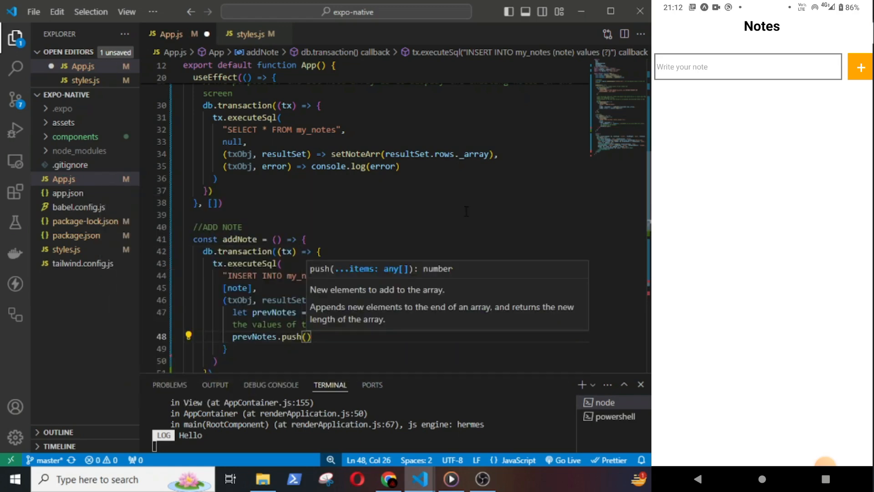
pyautogui.write('{}')
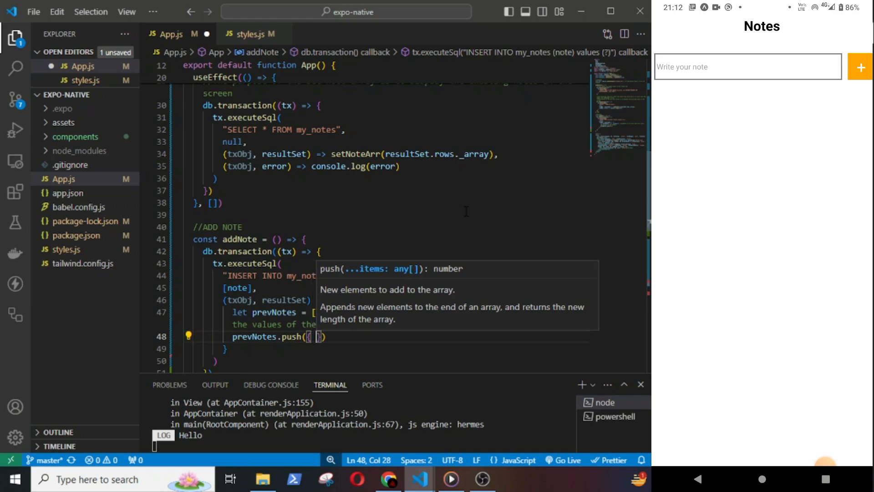
pyautogui.write('id: resultSet.inser')
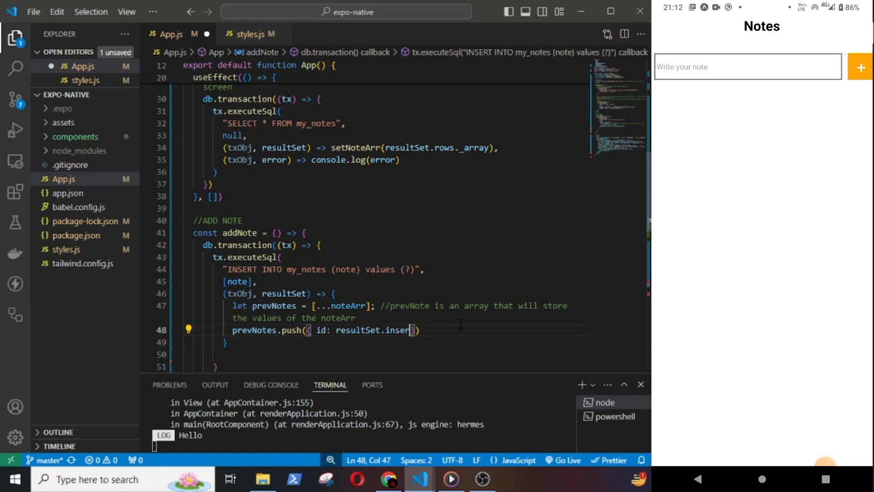
pyautogui.write('tId, note: note')
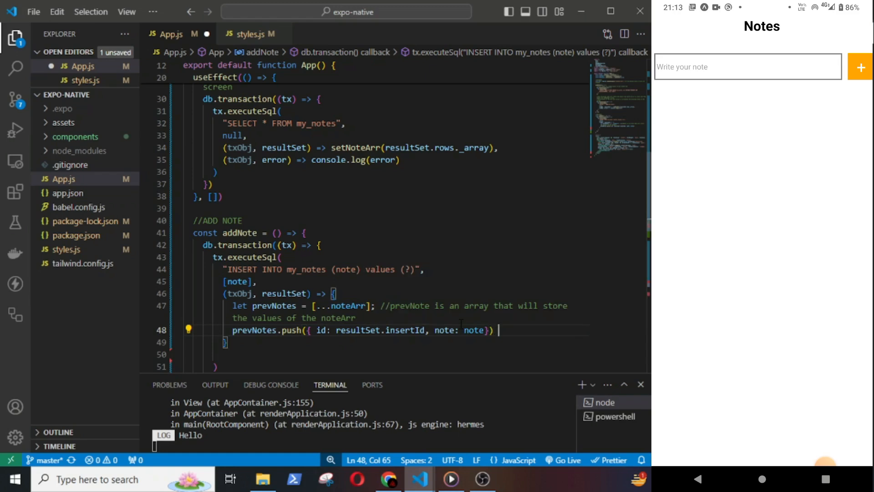
# - Comment that this line appends the array with the new note, and begin setNoteArr
pyautogui.write('//This li')
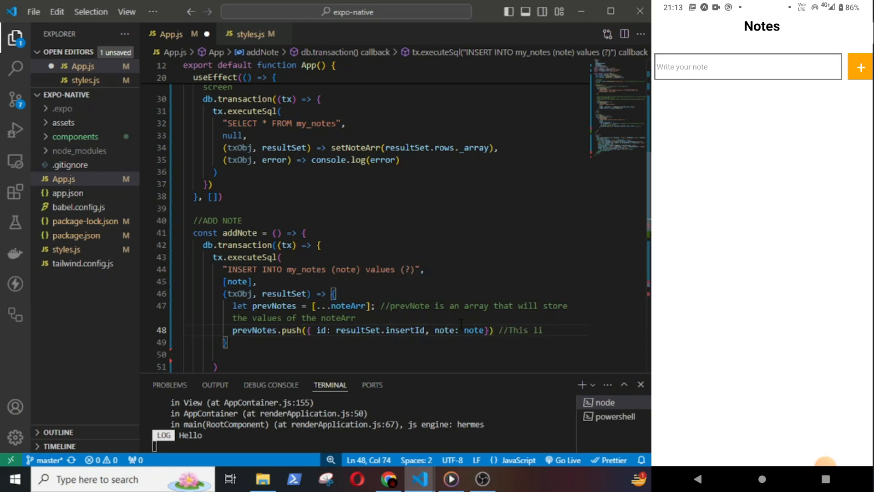
pyautogui.write('append the prevNotes')
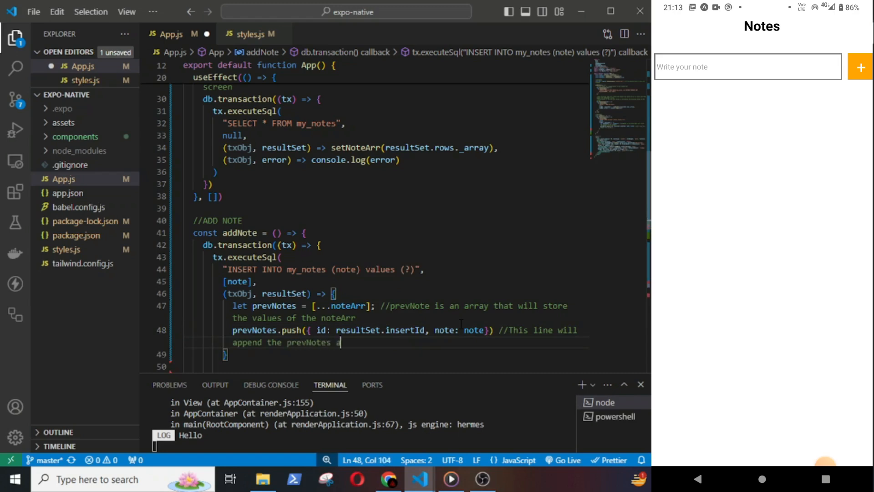
pyautogui.write('array with')
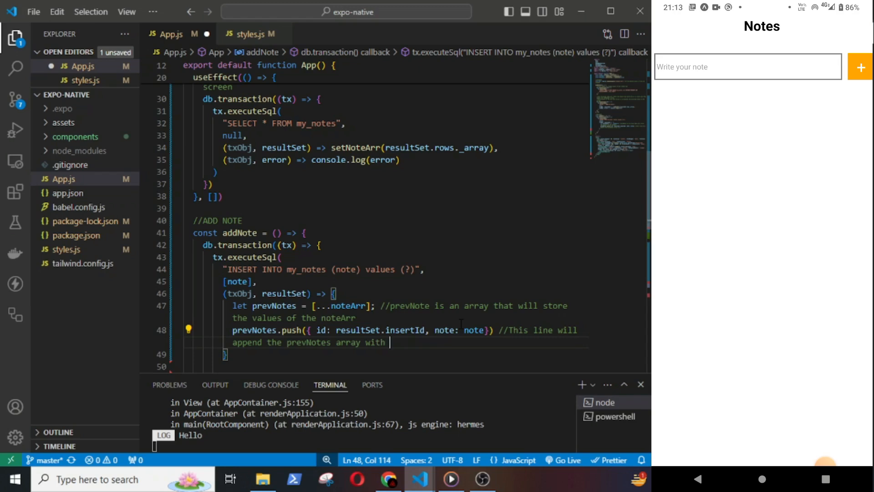
pyautogui.write('the new note')
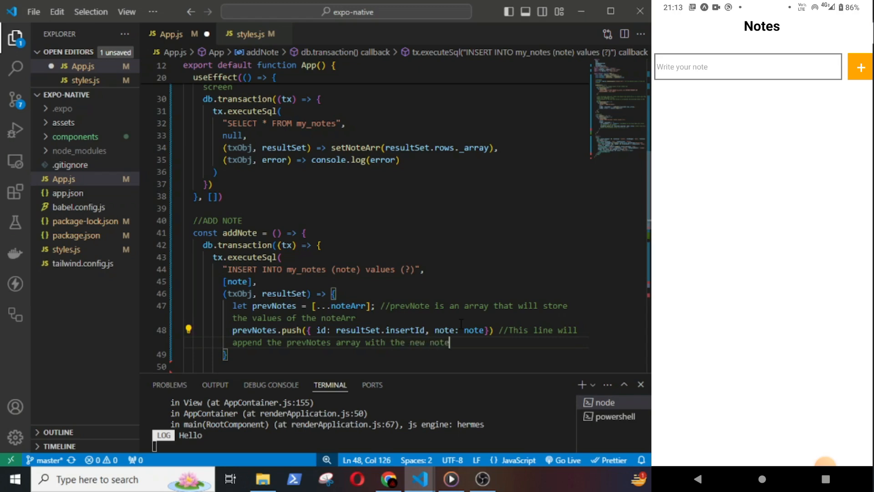
pyautogui.write('setNoteArr(')
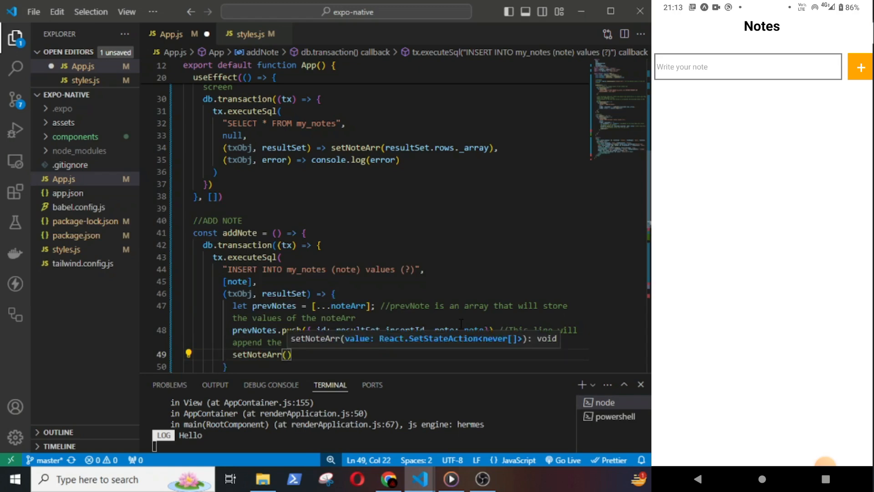
# - Call setNoteArr(prevNotes) with the comment 'noteArr will be updated'
pyautogui.write('prevNotes')
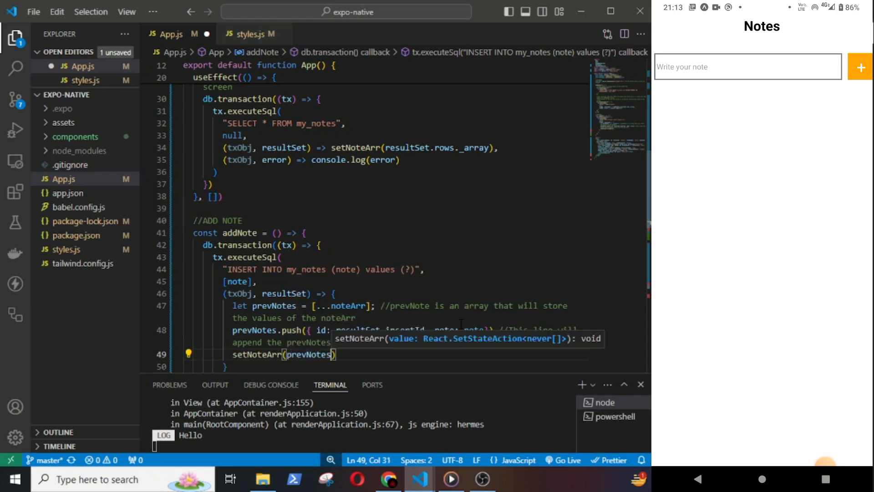
pyautogui.write('//Finally the')
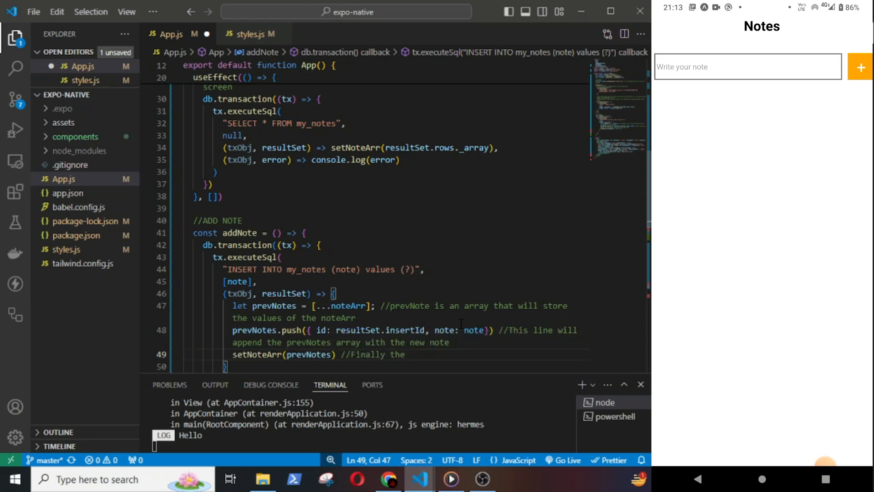
pyautogui.write('noteArr')
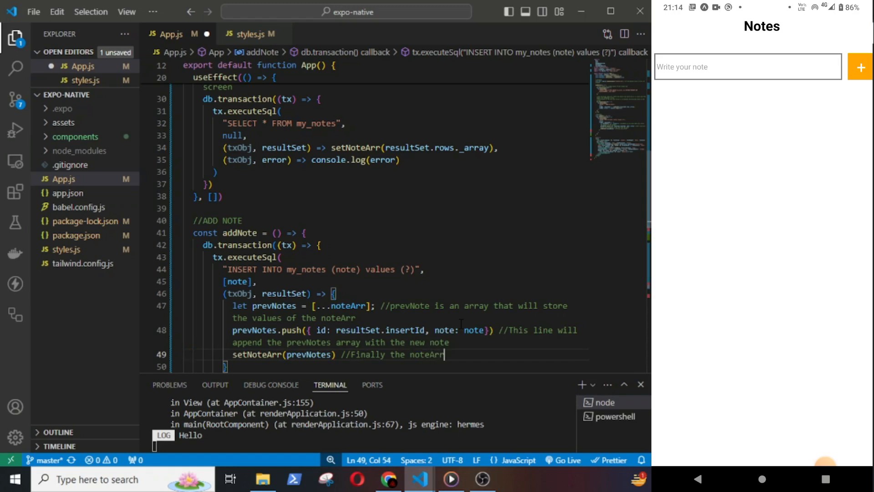
pyautogui.write('will be')
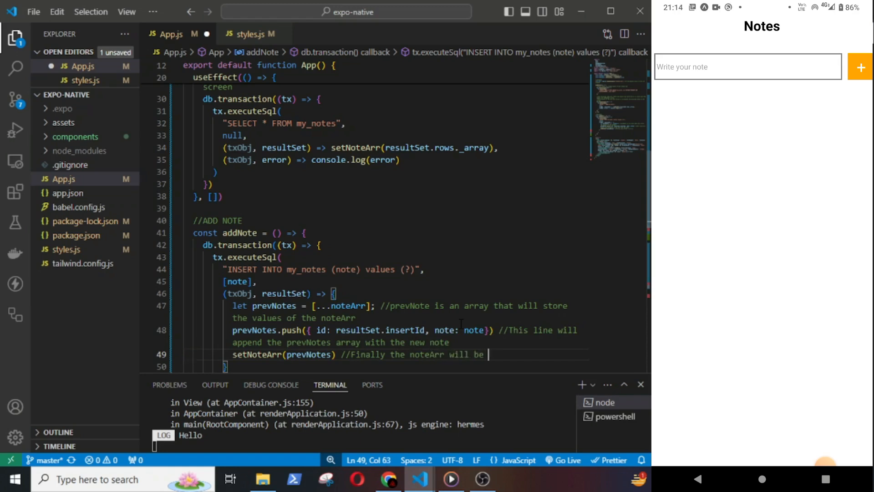
pyautogui.write('updated')
pyautogui.write('setNote')
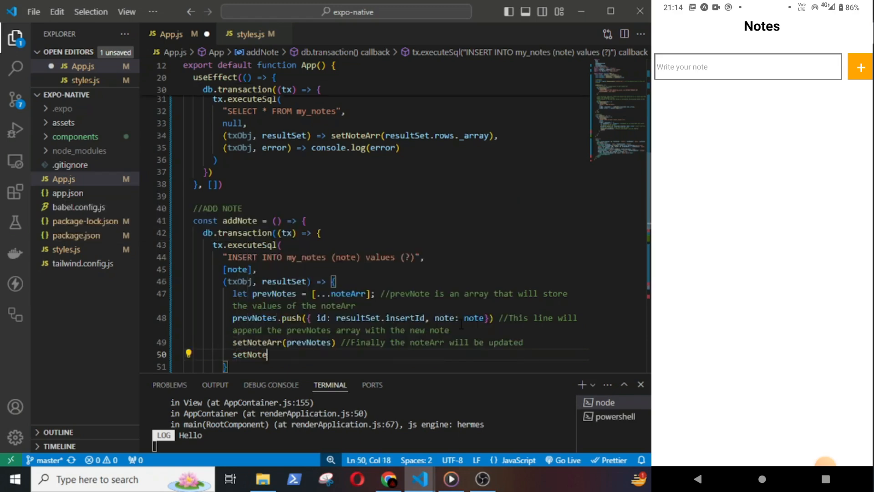
# - Add setNote("") commented 'Will make the text input blank after adding note'
pyautogui.write('("")')
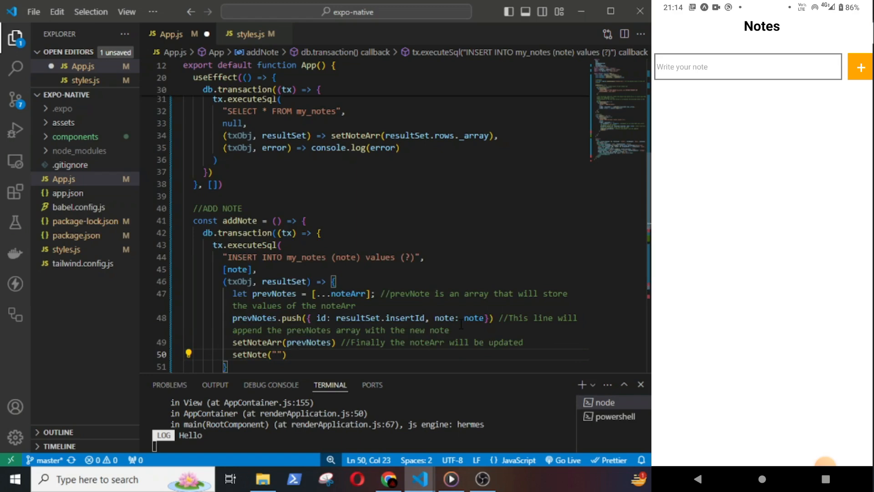
pyautogui.write('//Will')
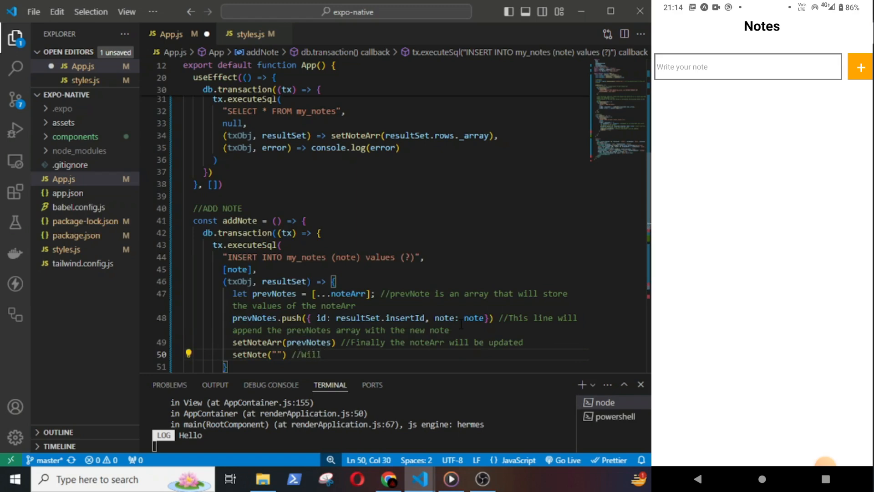
pyautogui.write('make the text')
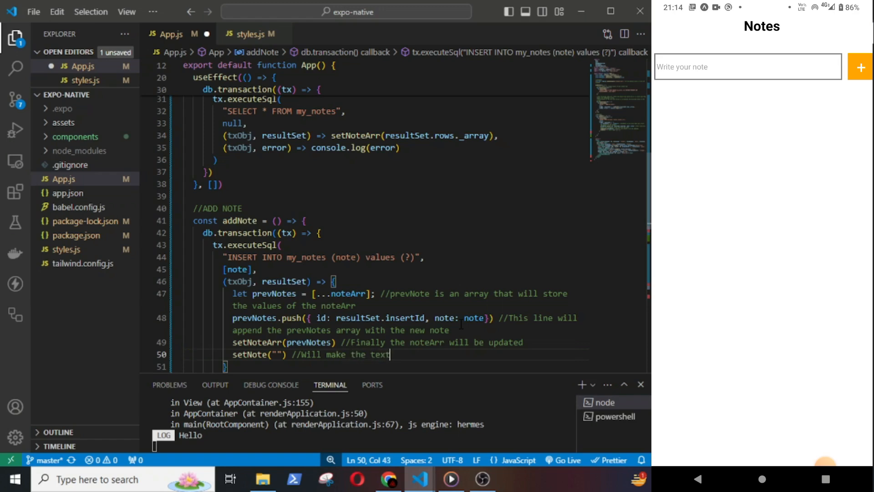
pyautogui.write('input blank')
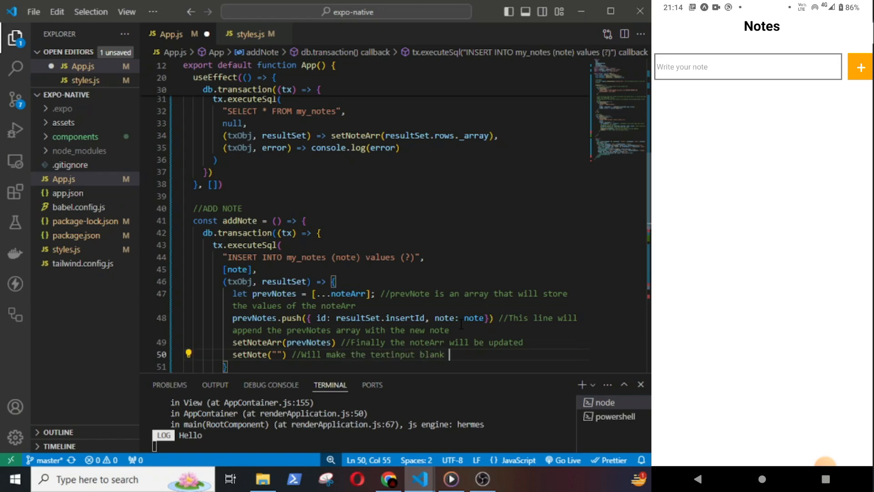
pyautogui.write('after adding no')
pyautogui.write('(txObj, error')
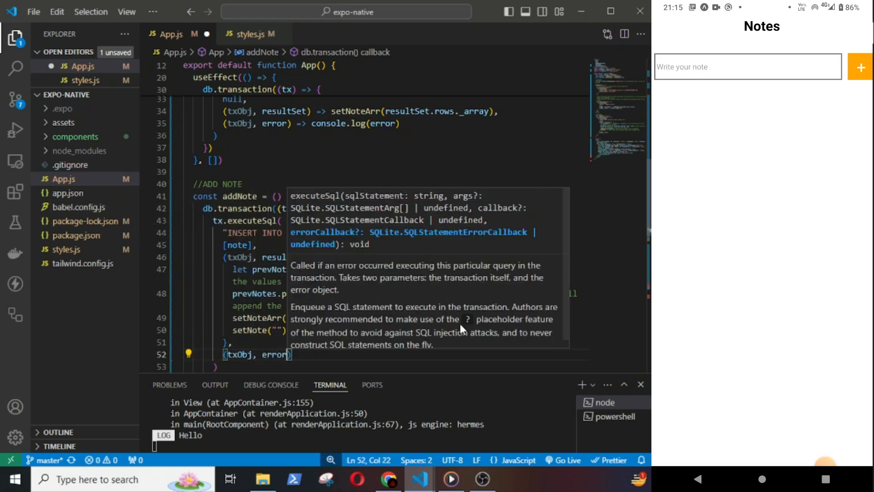
# - Add console.log(error) to the error callback and console.log(prevNotes) //TO TEST, then type 'Test note' on the phone
pyautogui.write('co')
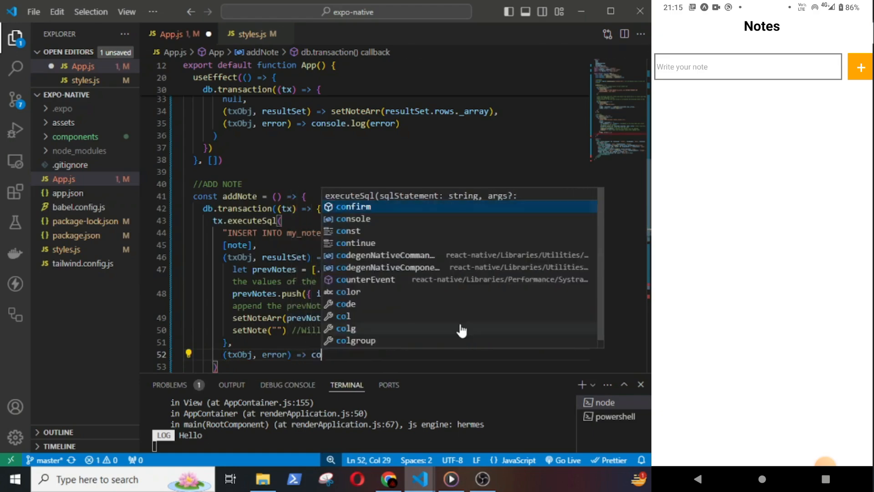
pyautogui.write('nsole.log(error')
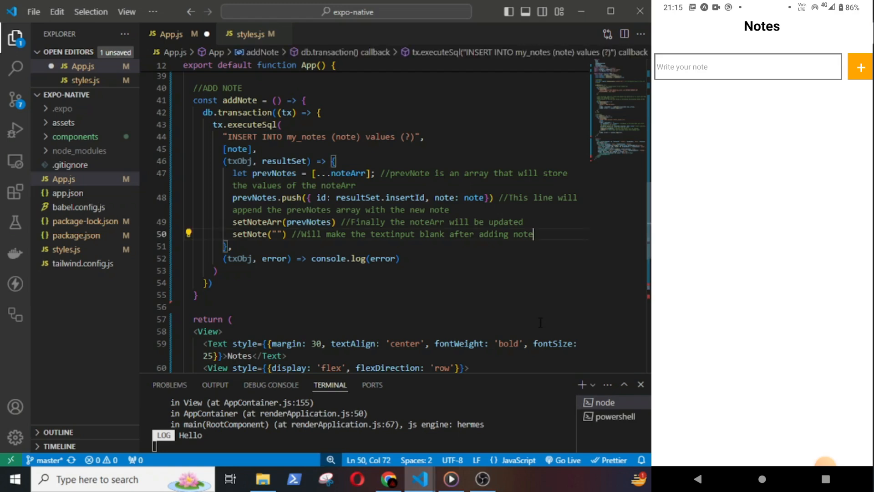
pyautogui.write('console.lo')
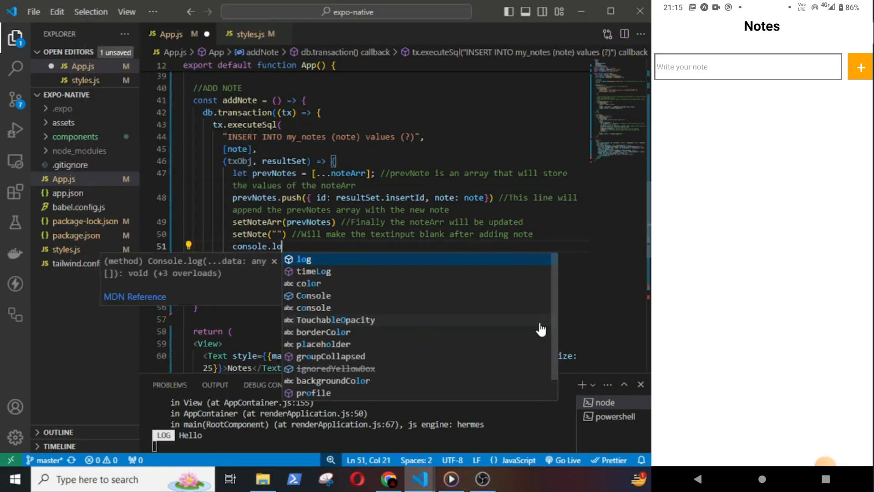
pyautogui.write('(prevNotes) //TO')
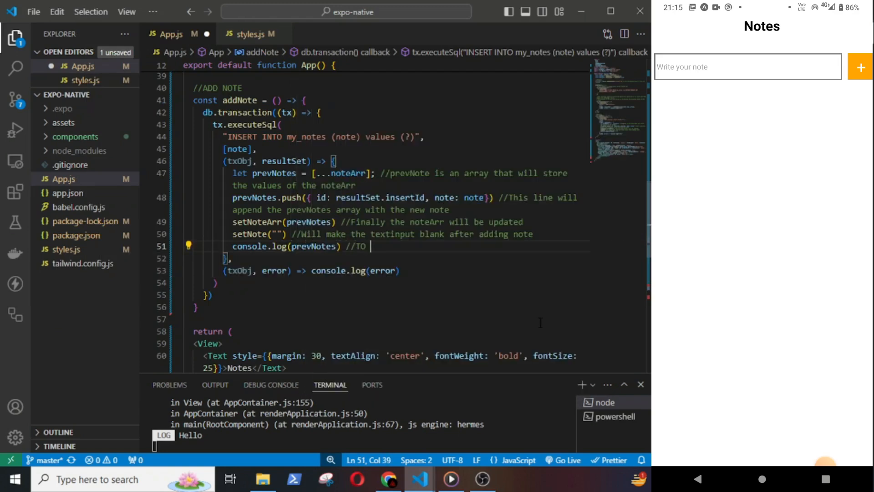
pyautogui.write('TEST')
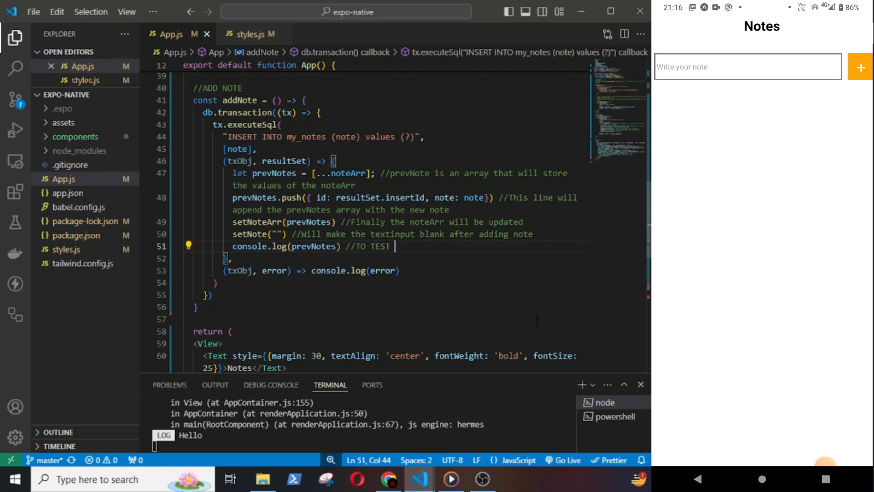
pyautogui.write('Trs')
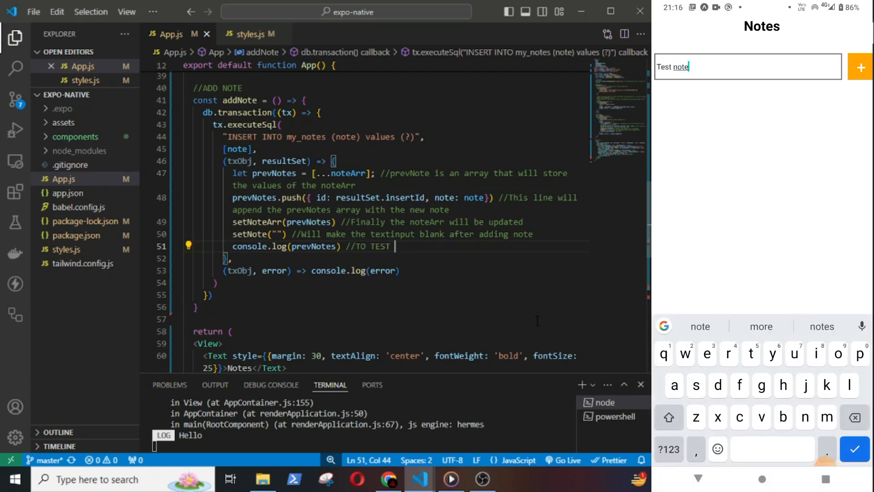
# - Save 'Test note', add Alert.alert("Note added"), save 'Add new note', and check logged ids 1 and 2
pyautogui.click(860, 67)
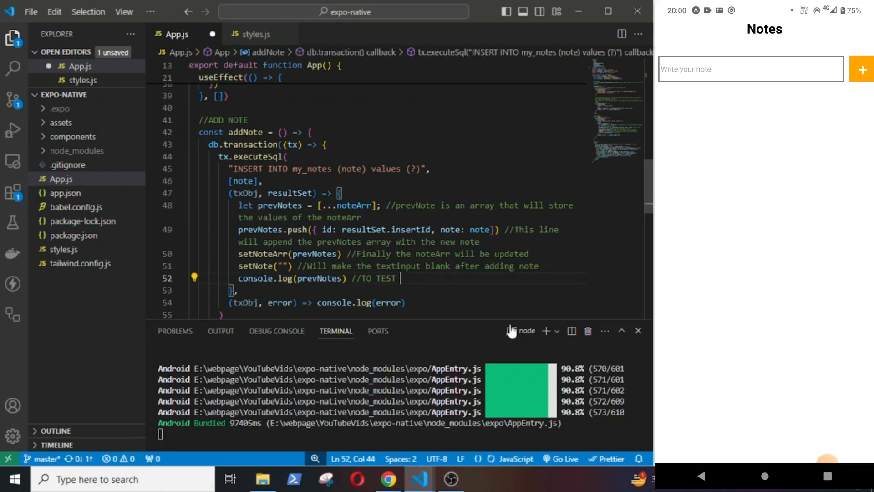
pyautogui.write('Alert.alert("Note')
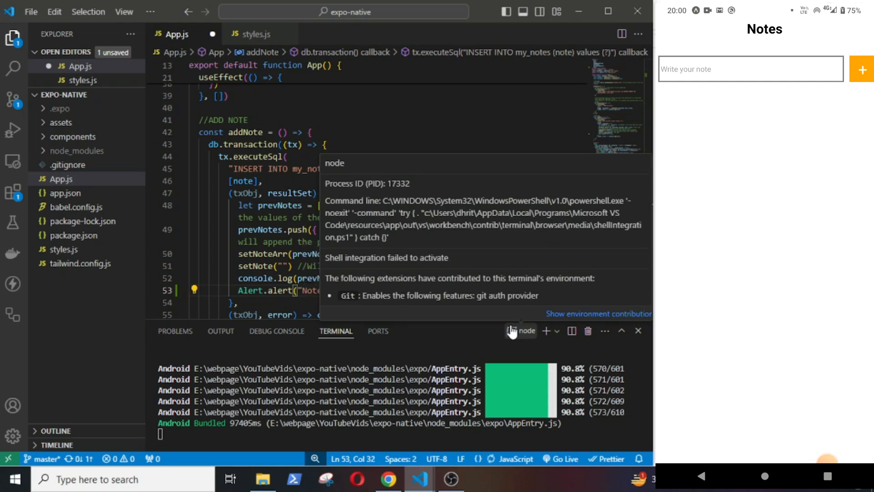
pyautogui.click(248, 120)
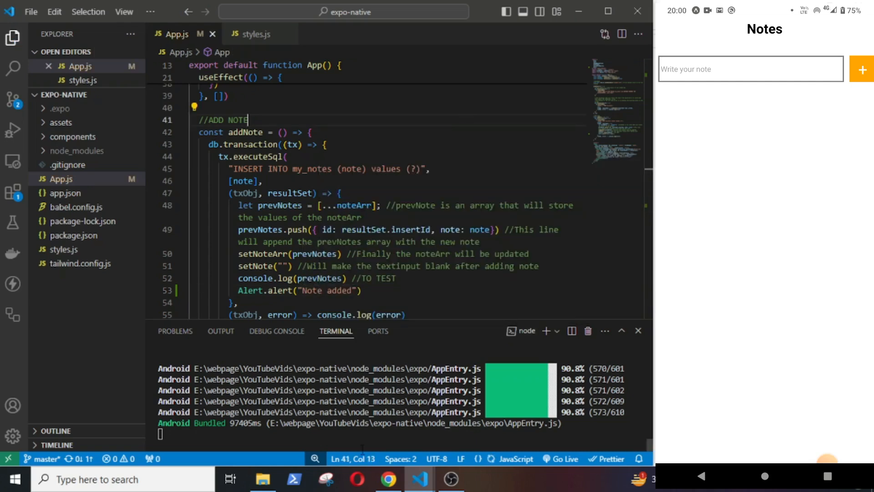
pyautogui.write('A')
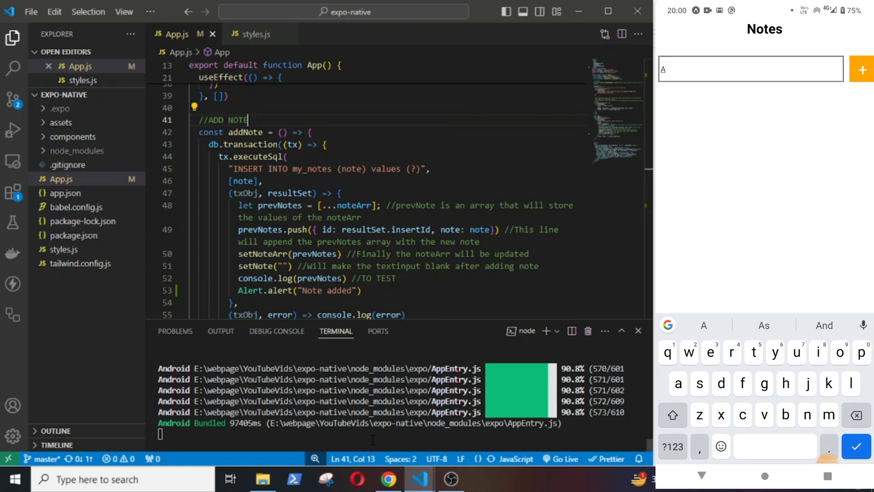
pyautogui.write('Add new not')
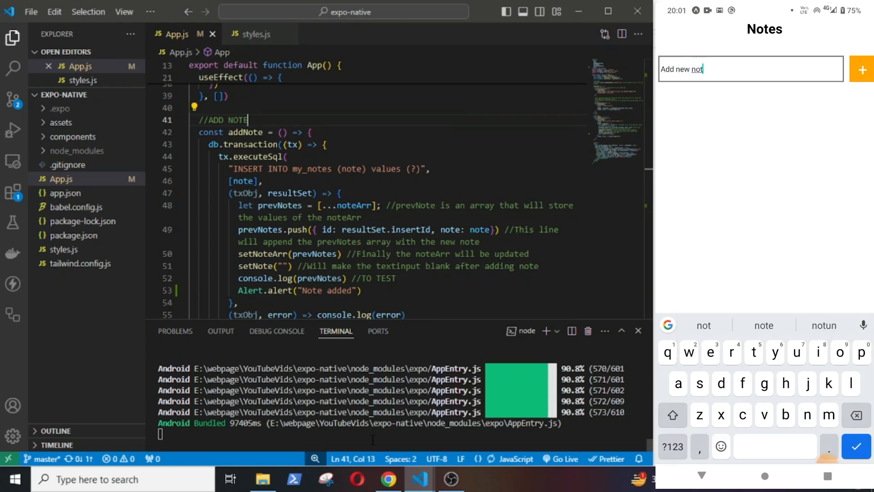
pyautogui.click(861, 69)
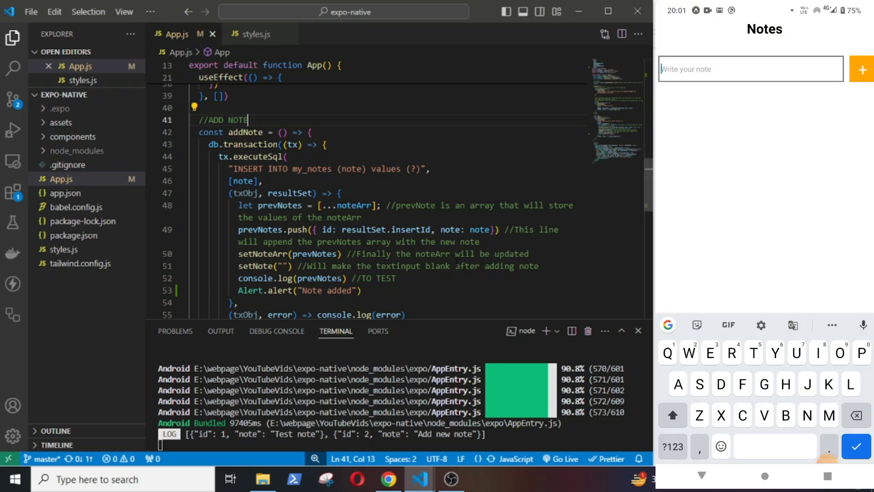
pyautogui.scroll(-3)
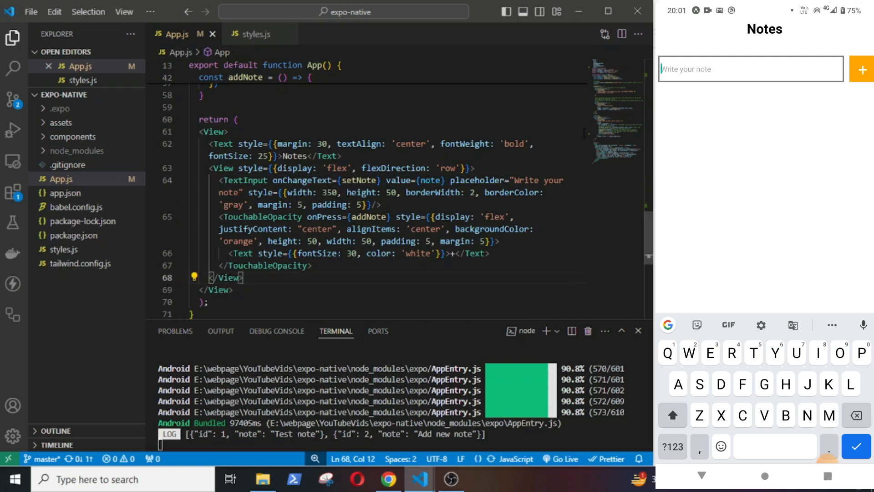
# - Add a View below the input row mapping note into Views keyed by item.id with Text
pyautogui.write('<View>')
pyautogui.write('{note')
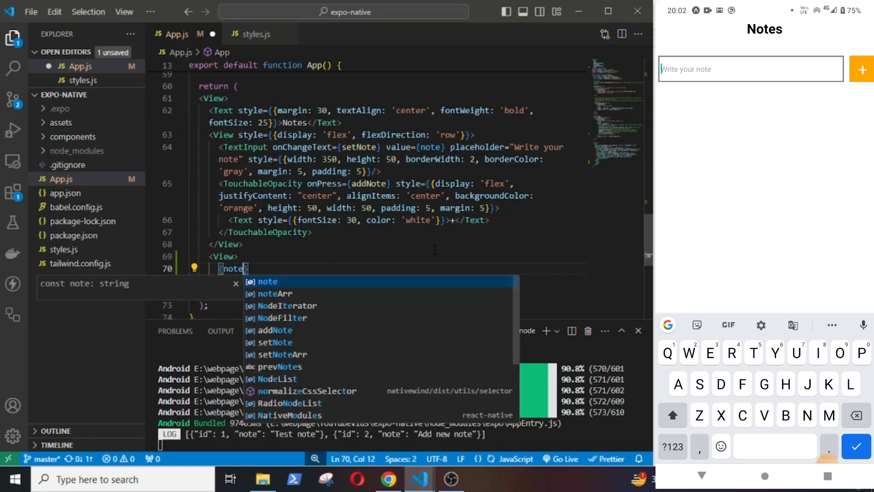
pyautogui.write('.map')
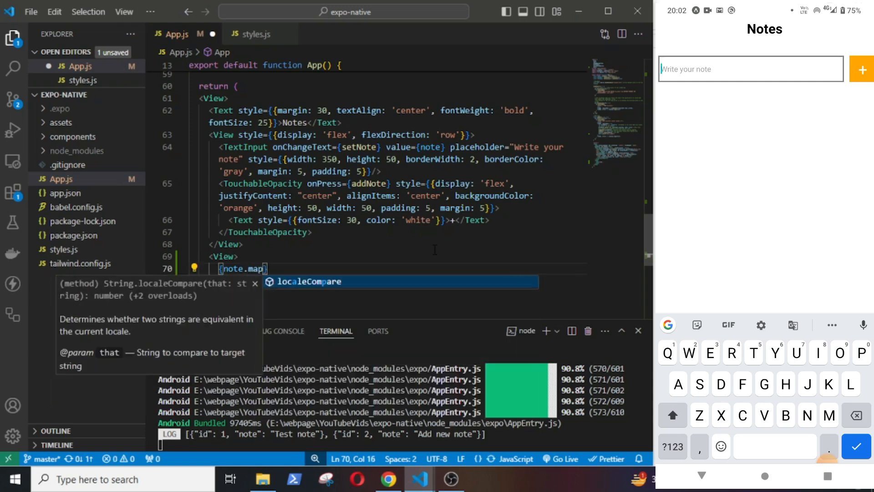
pyautogui.press('Tab')
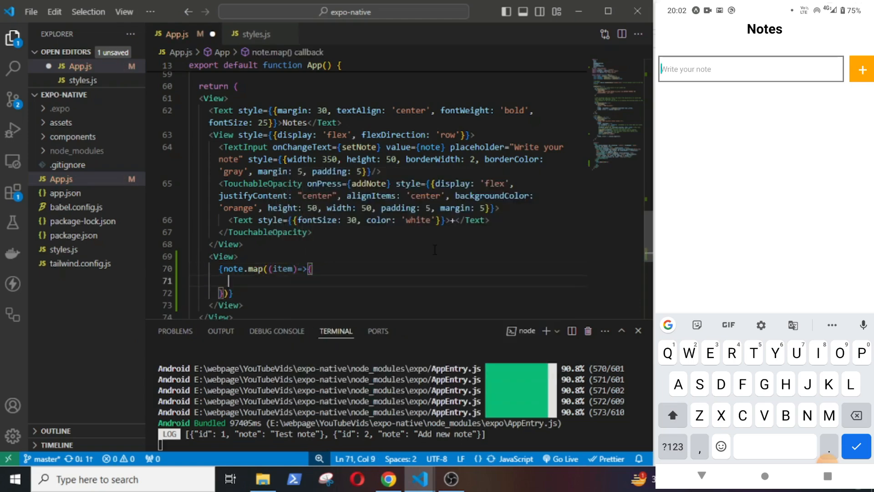
pyautogui.write('return(')
pyautogui.write('<View></View>')
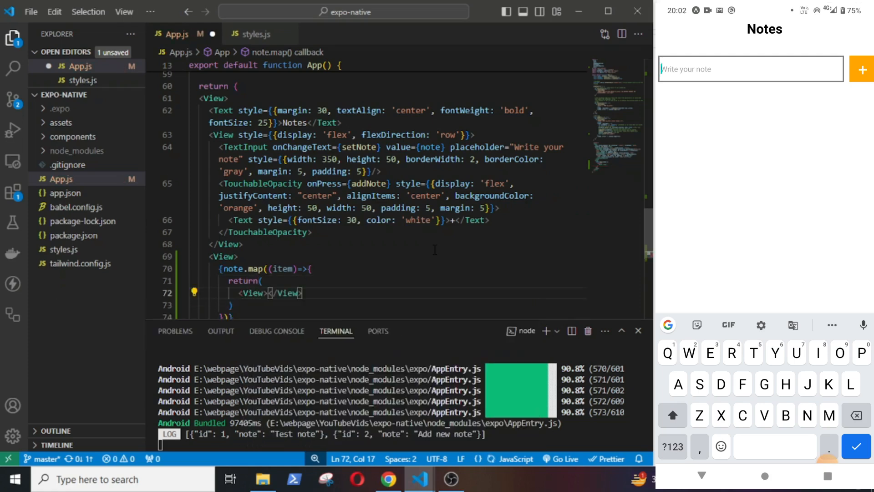
pyautogui.write('key={item.id}>')
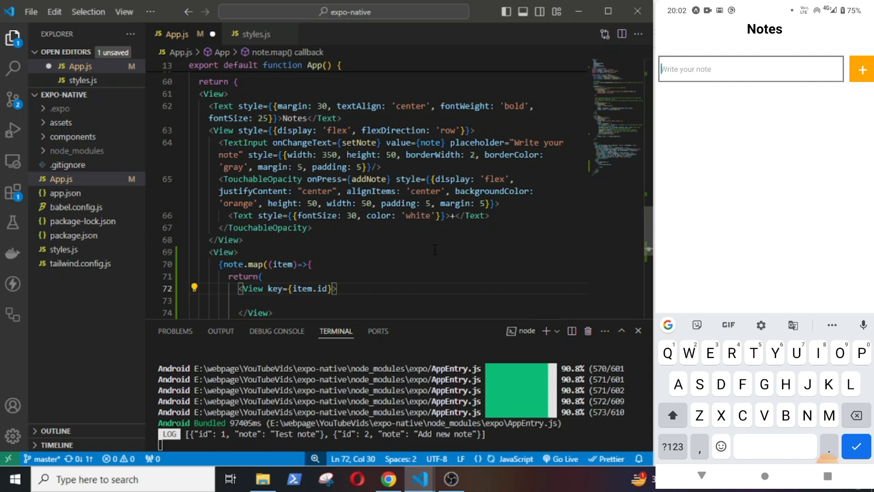
pyautogui.write('Text')
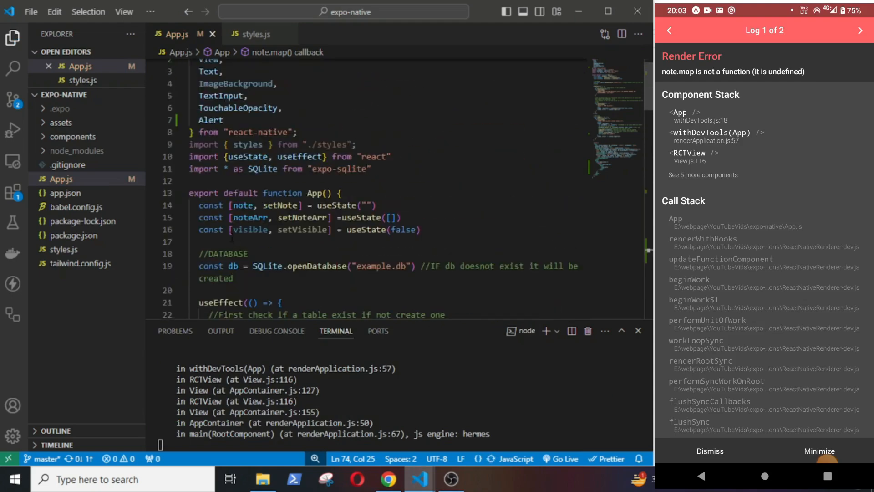
# - Scroll down App.js to the list code that maps noteArr into note rows
pyautogui.scroll(-3)
pyautogui.write('<View >')
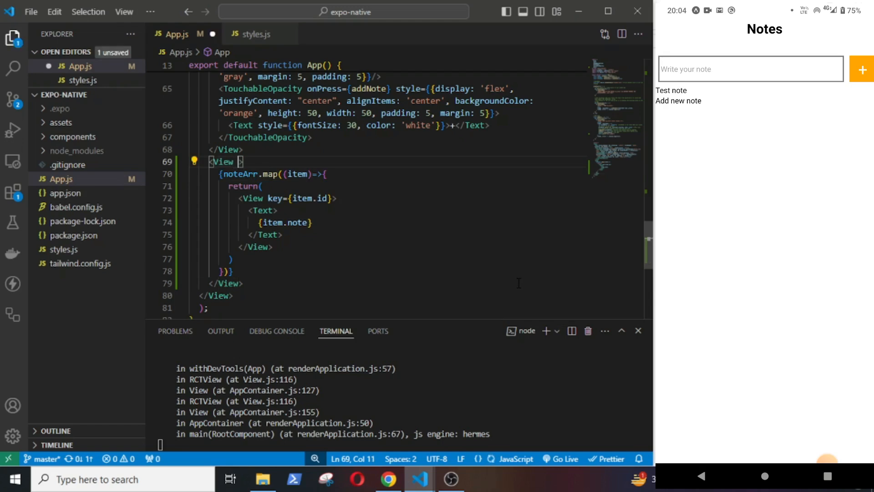
# - Give the note item View an inline style, settling on fontSize 15 and margin 5
pyautogui.write('style={{}}')
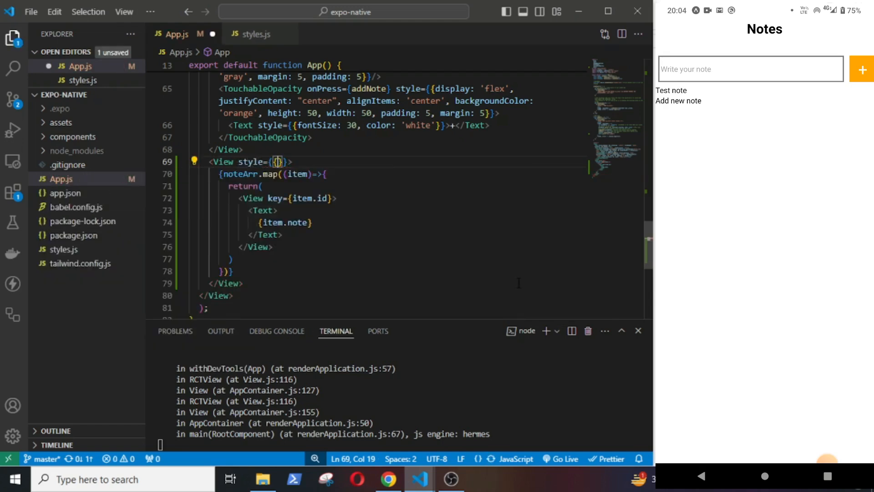
pyautogui.write('margin: 10')
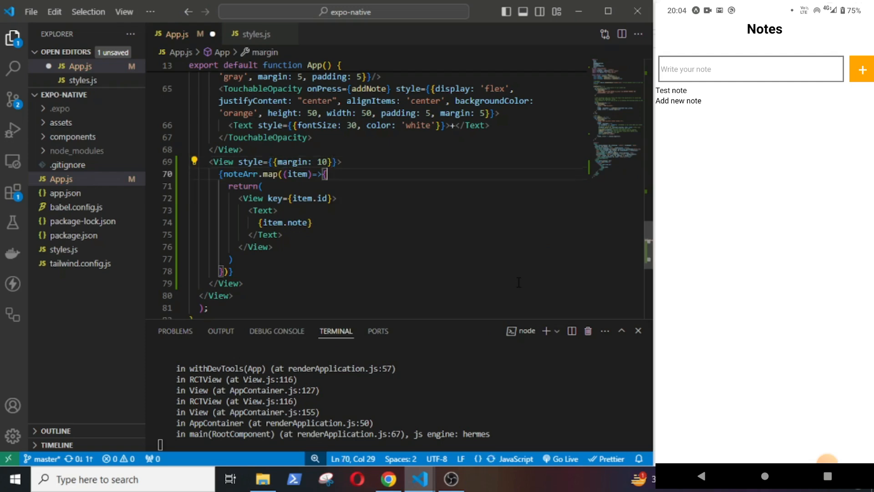
pyautogui.click(332, 198)
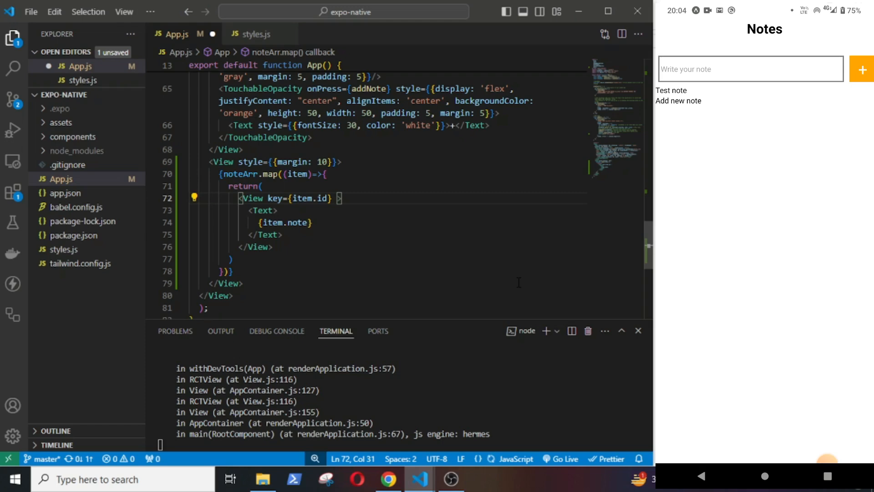
pyautogui.write('style={{}}')
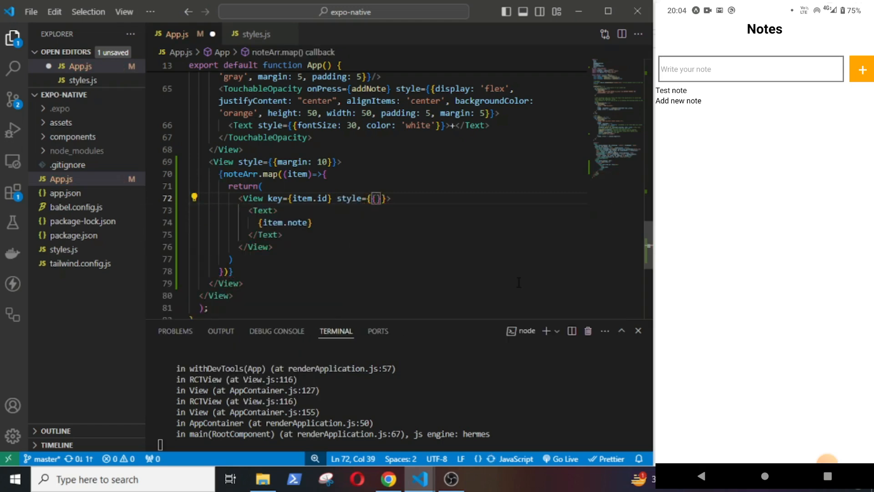
pyautogui.write('fontSize: 15')
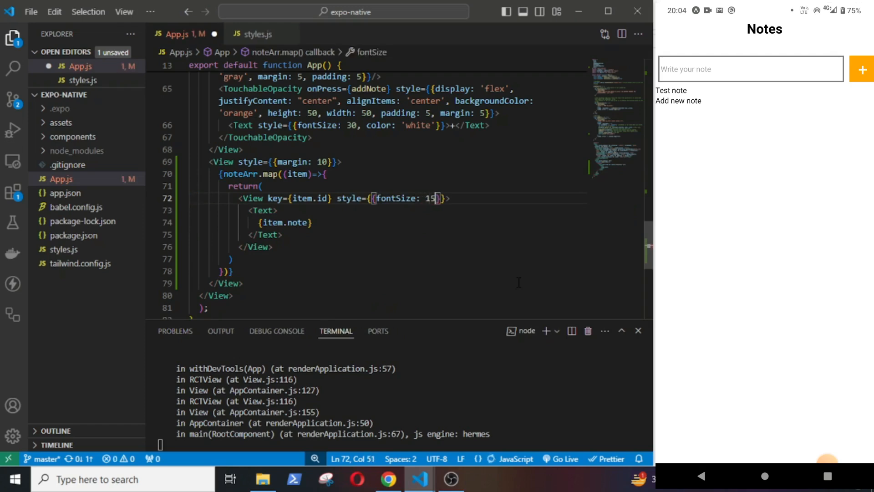
pyautogui.write(',')
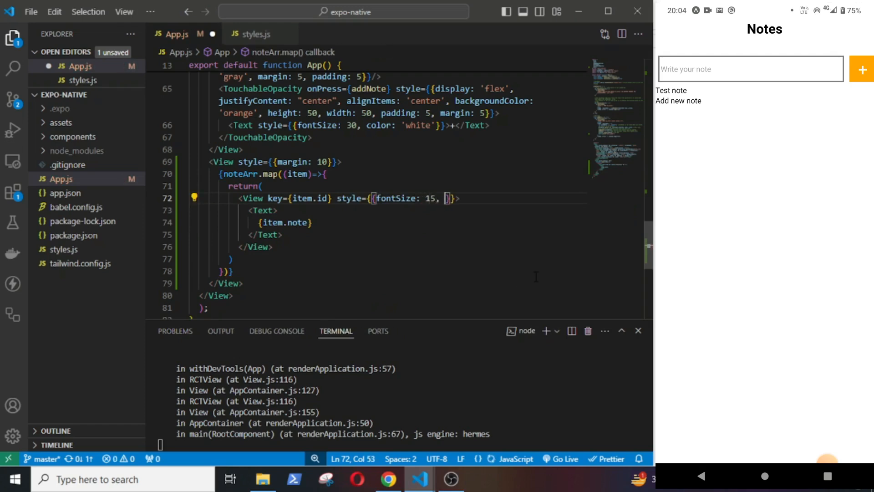
pyautogui.write('margin:')
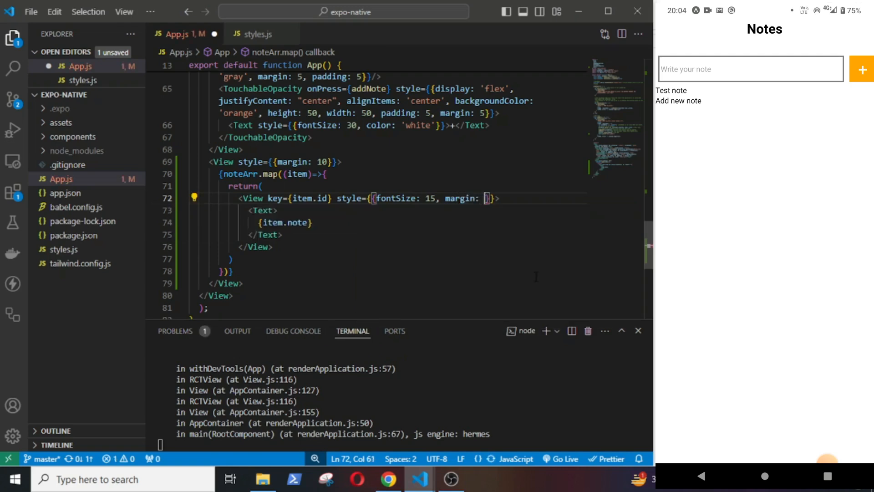
pyautogui.write('5,')
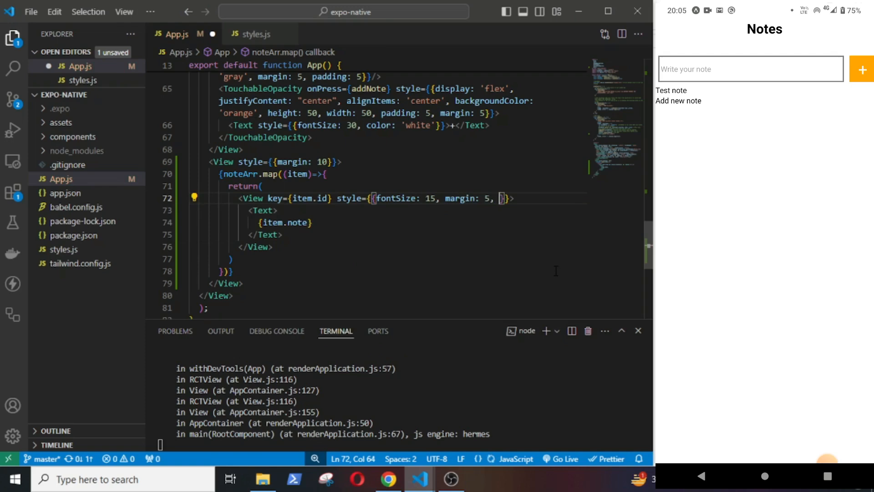
# - Try then remove elevation, raise fontSize to 20, and begin a TouchableOpacity tag
pyautogui.write('eleve')
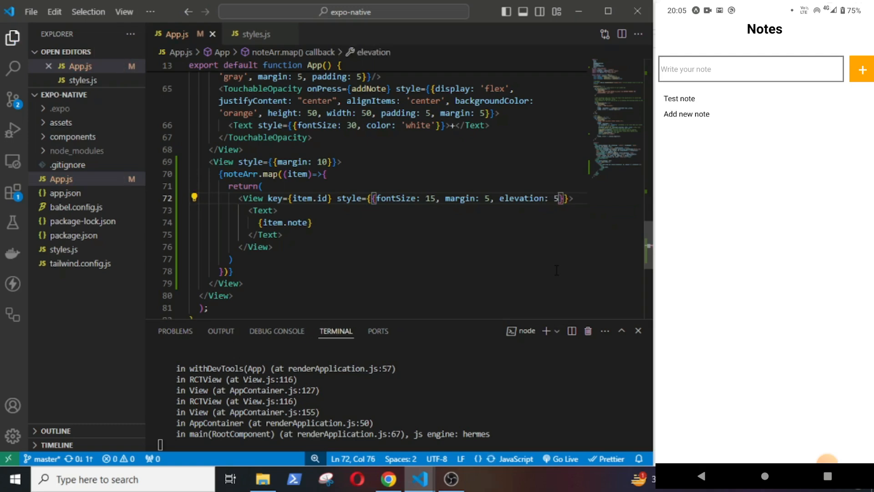
pyautogui.write('1')
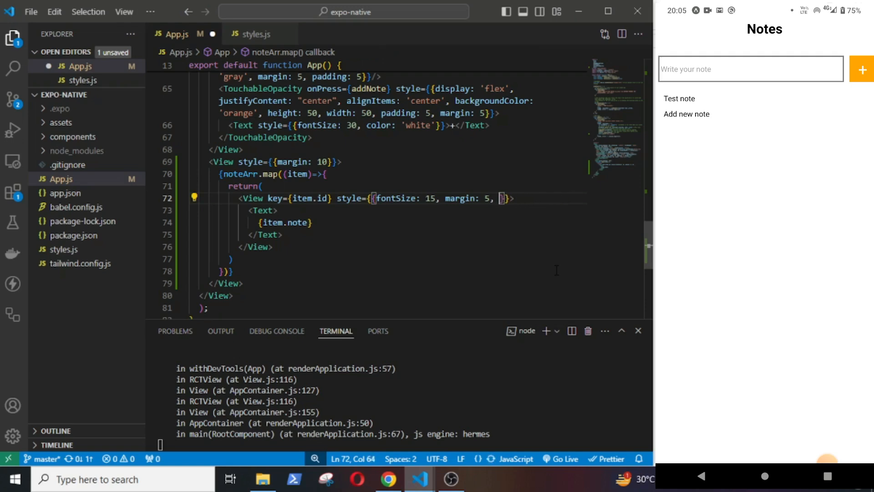
pyautogui.write('20')
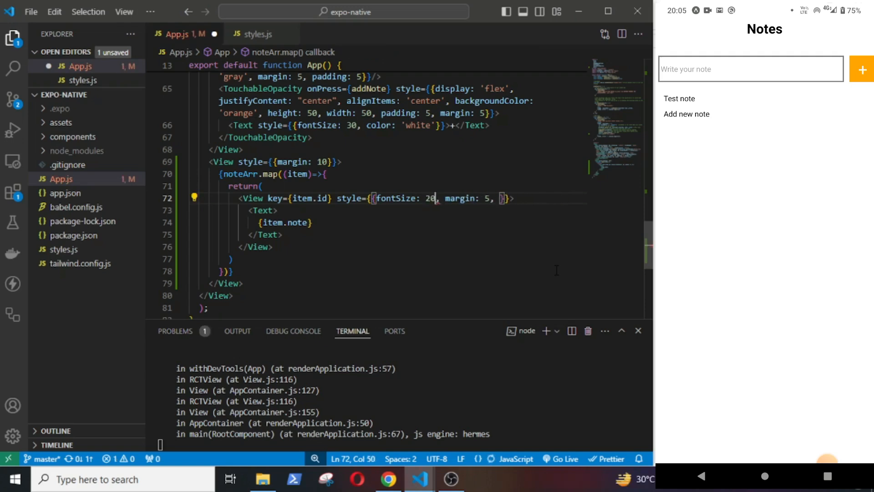
pyautogui.write('0')
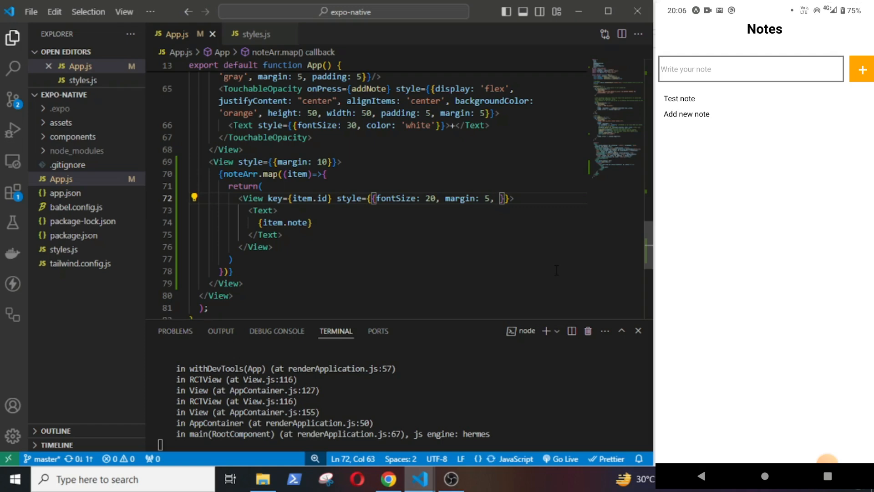
pyautogui.write('<To')
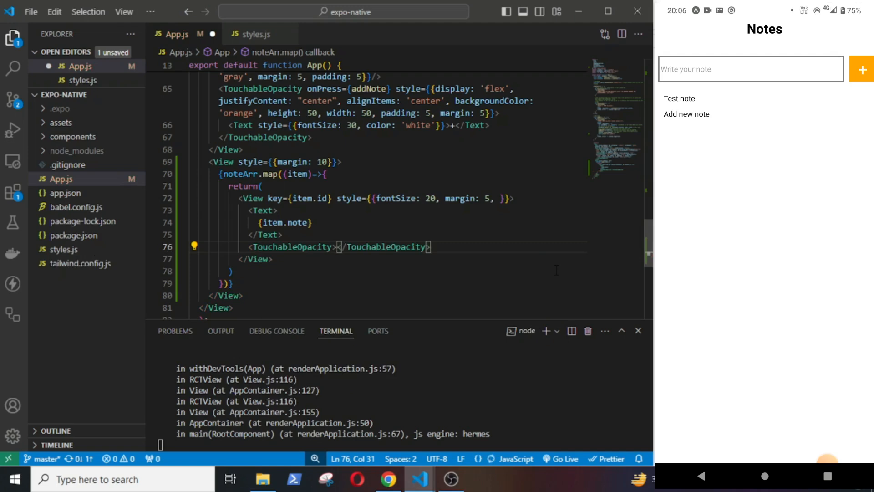
pyautogui.doubleClick(385, 247)
pyautogui.write('import Font')
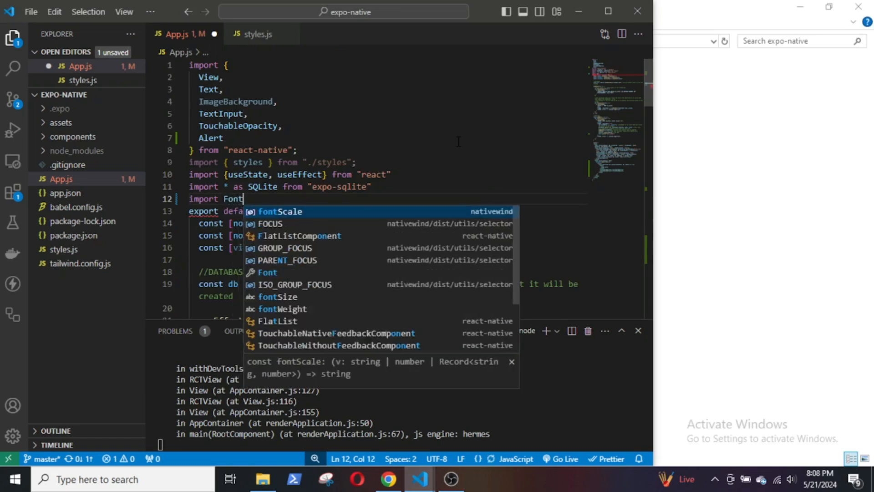
pyautogui.write('Aw')
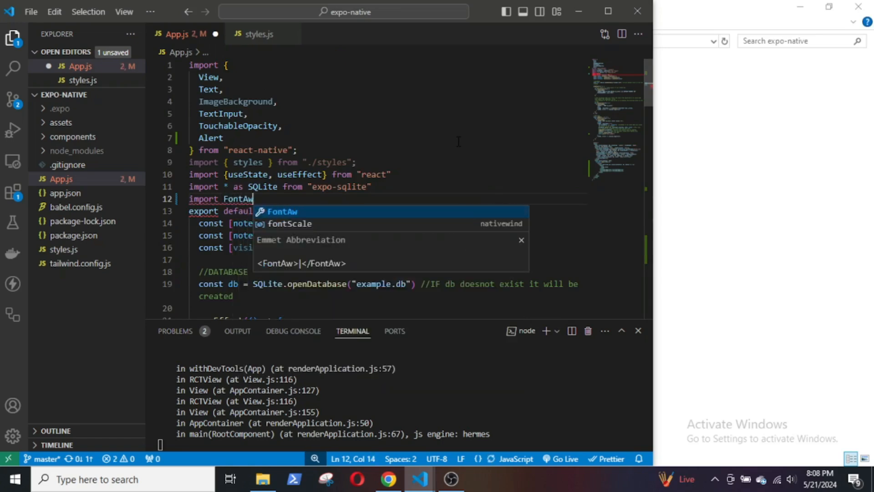
pyautogui.write('esome')
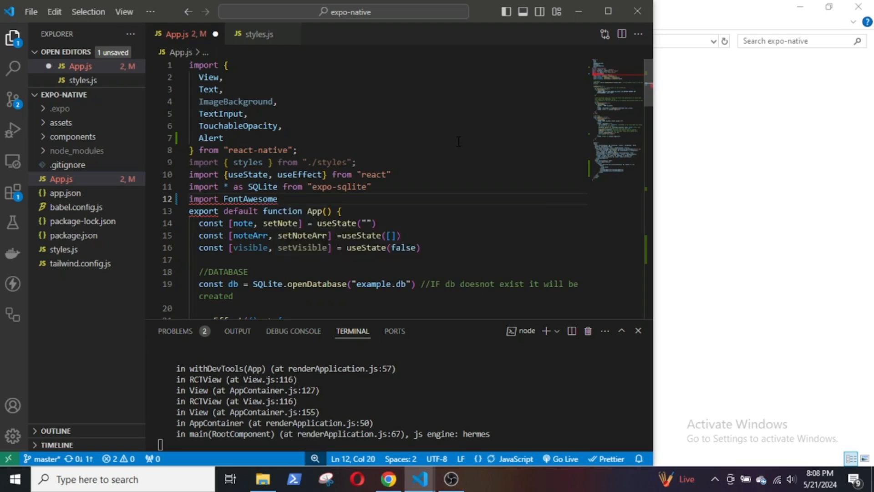
pyautogui.write('from "')
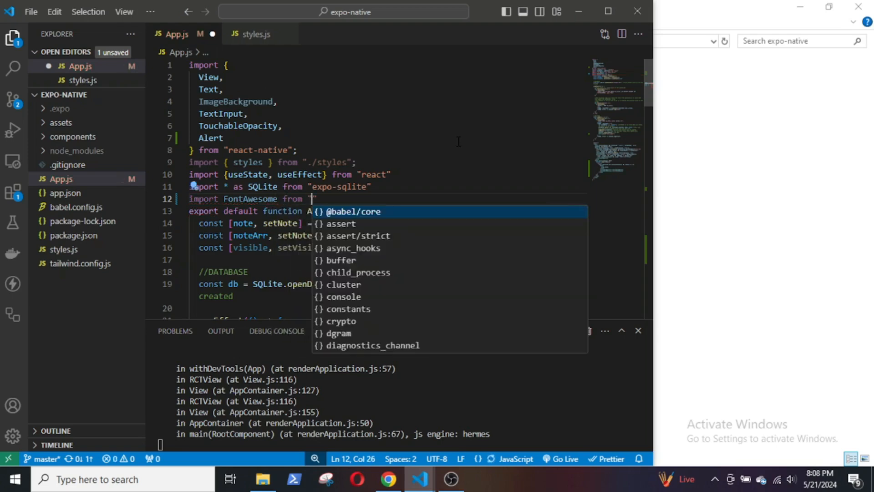
pyautogui.write('@ex')
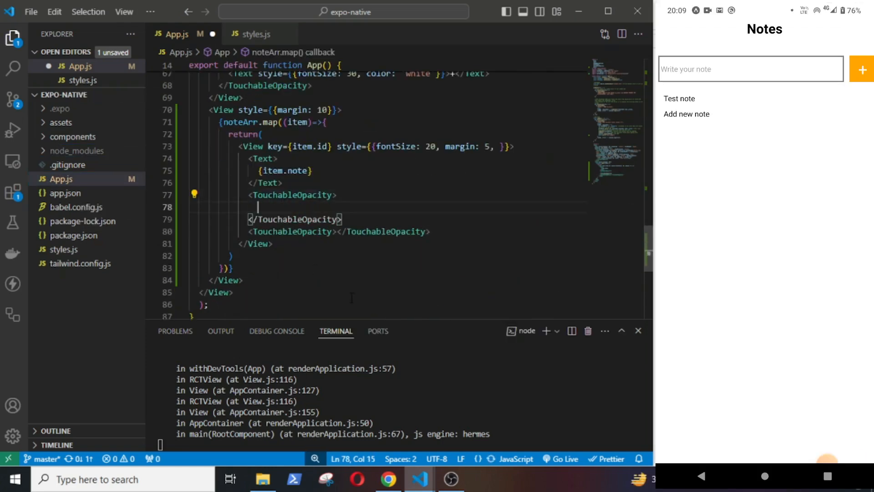
# - Insert <FontAwesome name="" size={20} color="blue"/> inside the note row's TouchableOpacity
pyautogui.write('FontAwesome')
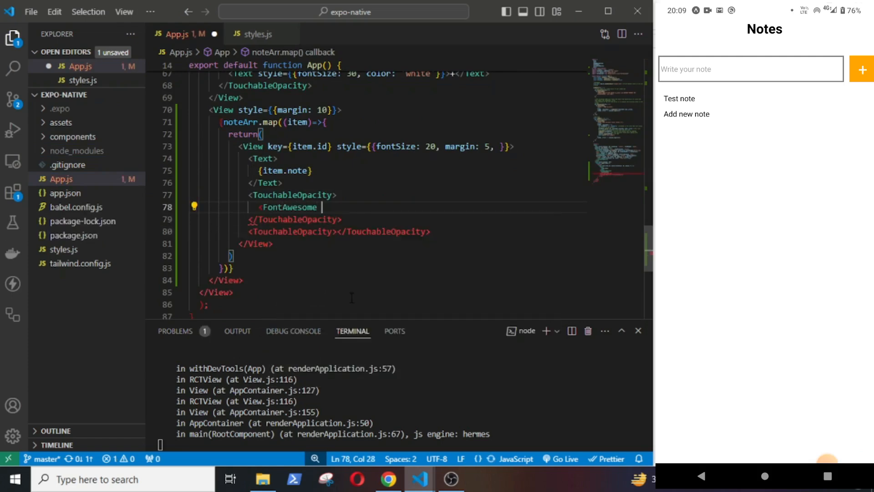
pyautogui.write('name="" size')
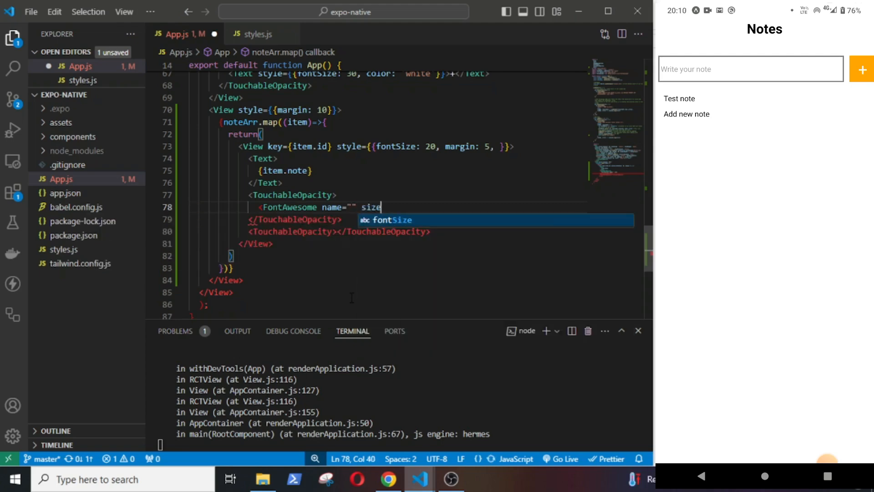
pyautogui.write('={20} color=')
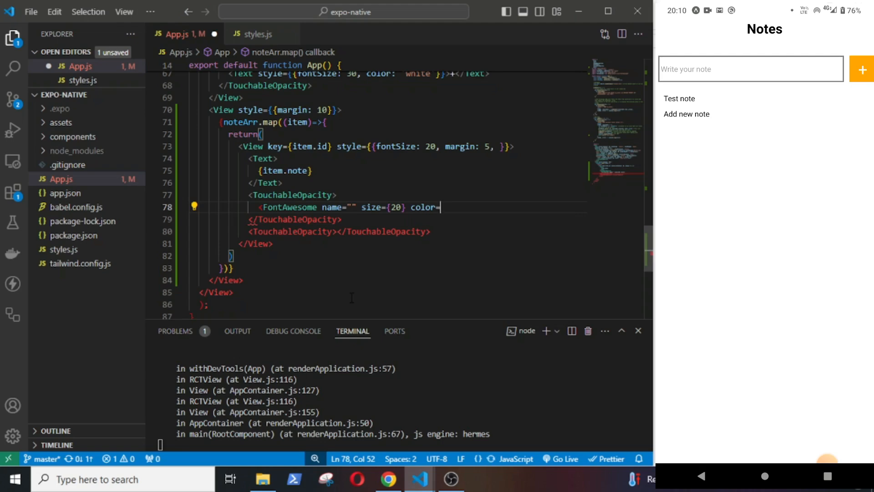
pyautogui.write('"blue"')
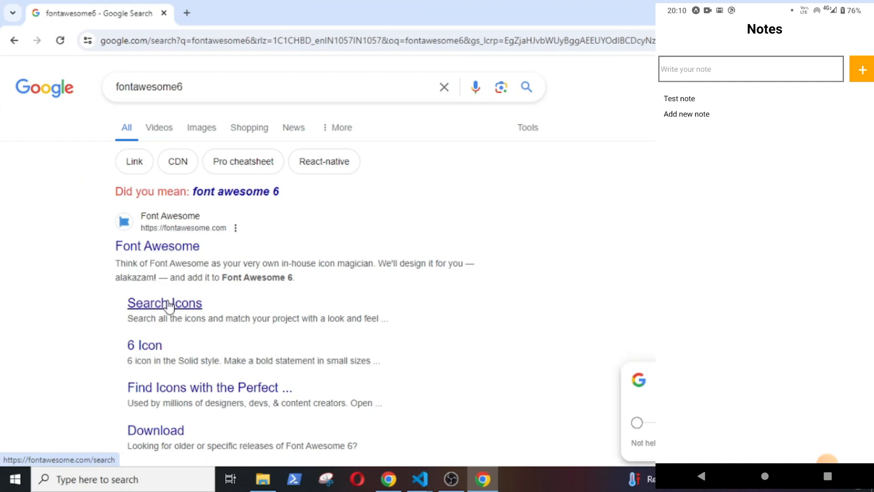
# - Open fontawesome.com and search free icons for "thrash"
pyautogui.click(164, 303)
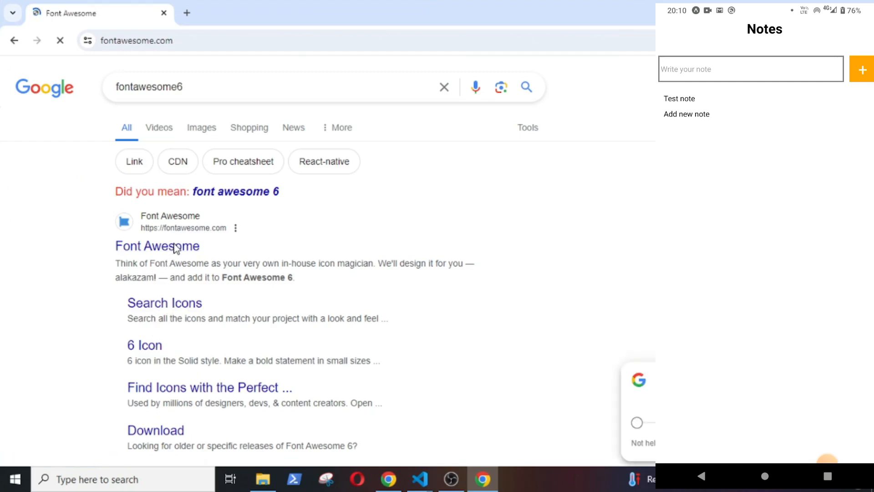
pyautogui.click(157, 246)
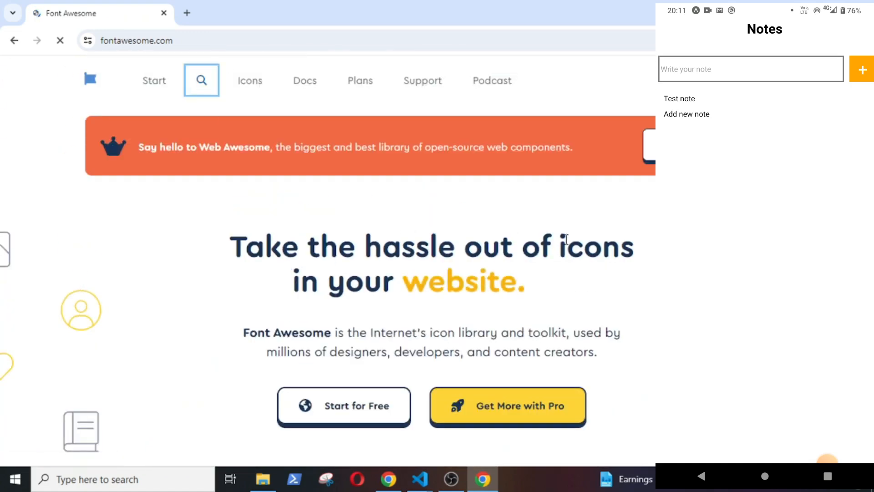
pyautogui.click(200, 80)
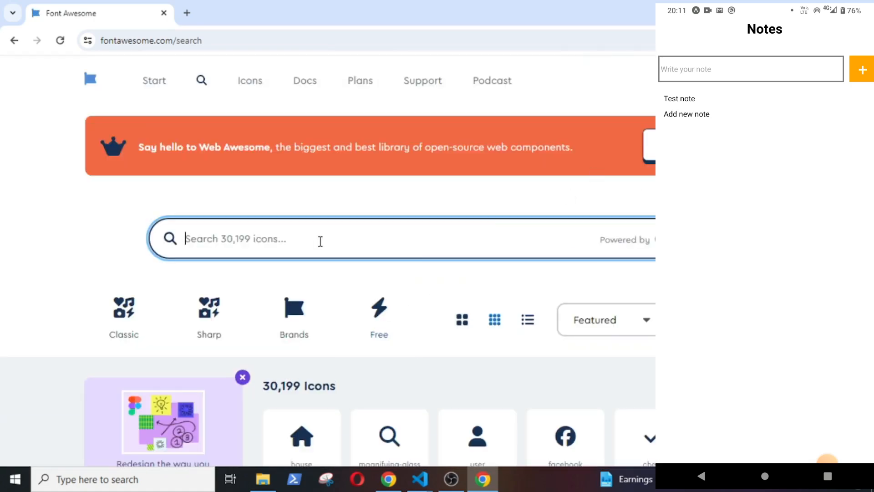
pyautogui.write('thrash')
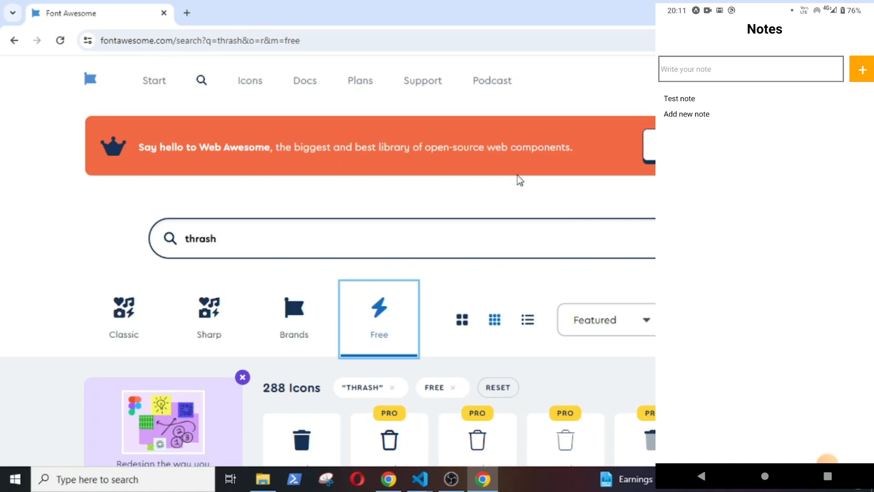
pyautogui.scroll(-3)
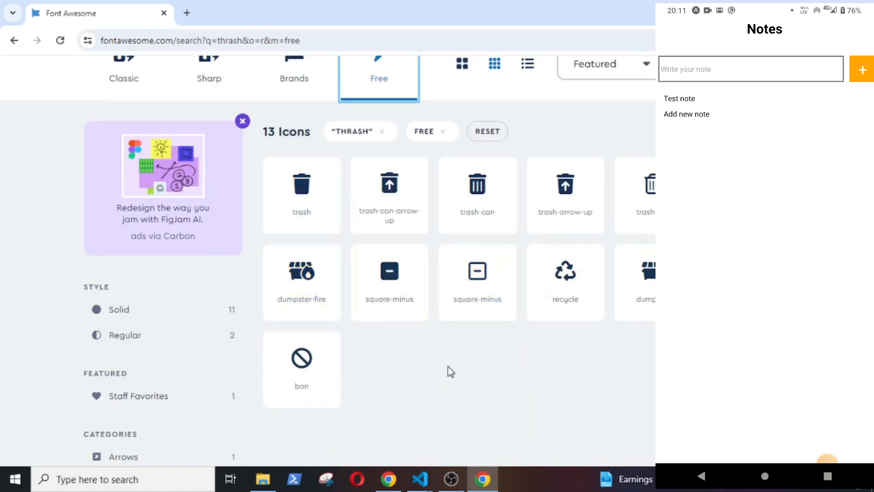
# - Name the code icon trash-can, then search Font Awesome for "edit" icons
pyautogui.click(419, 479)
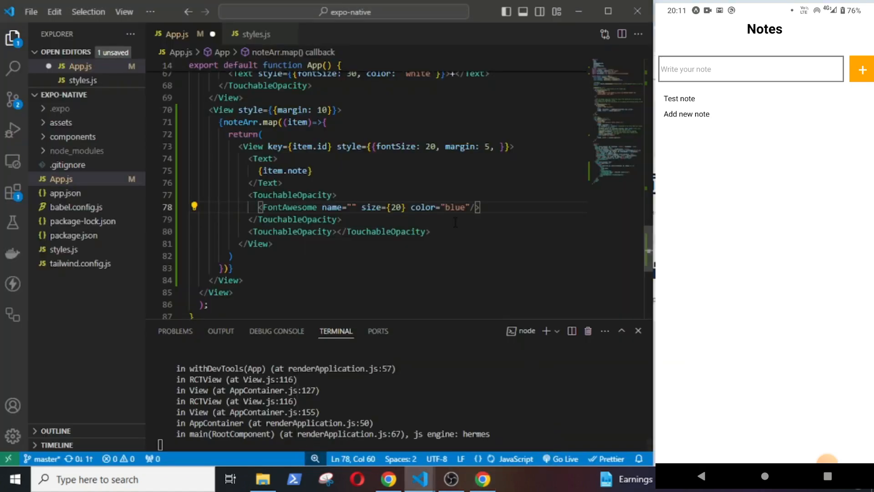
pyautogui.write('trash-ca')
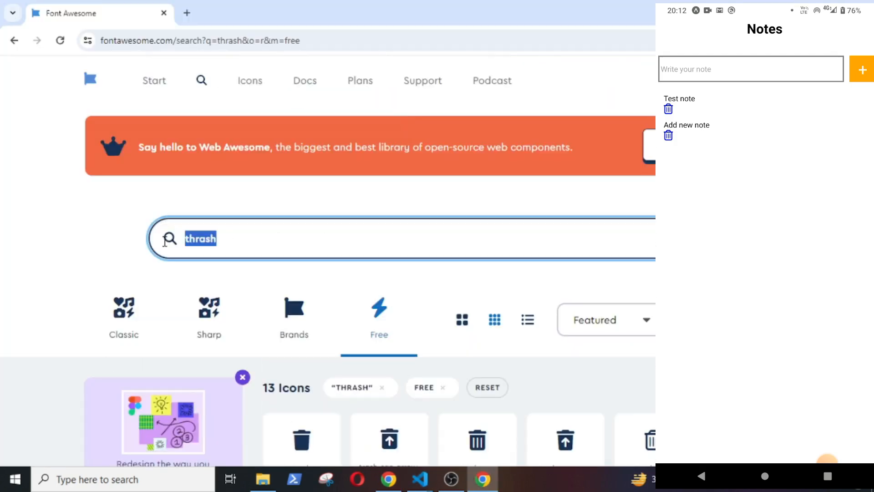
pyautogui.write('edit')
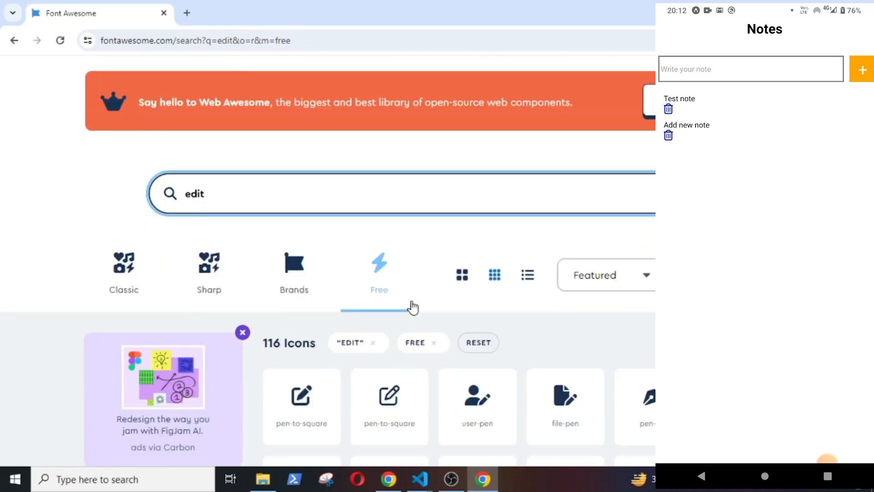
pyautogui.scroll(-3)
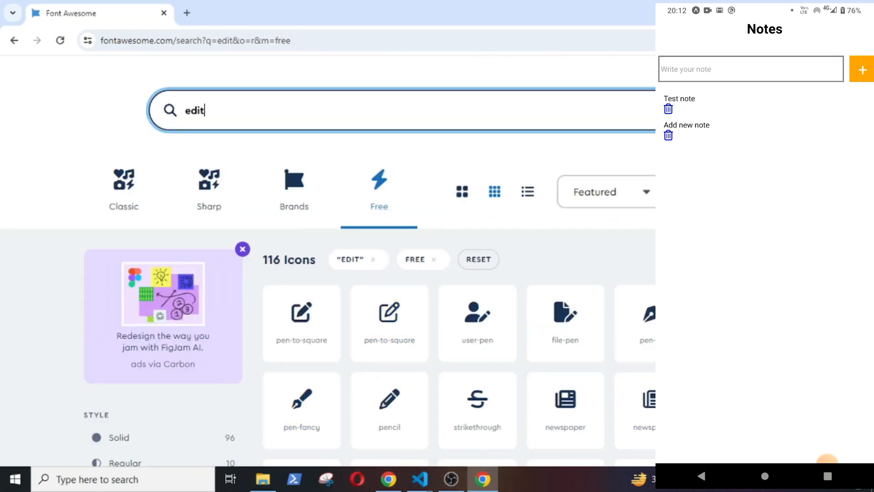
# - Name the second icon pen-to-square and give the row style display flex, flexDirection row
pyautogui.click(418, 479)
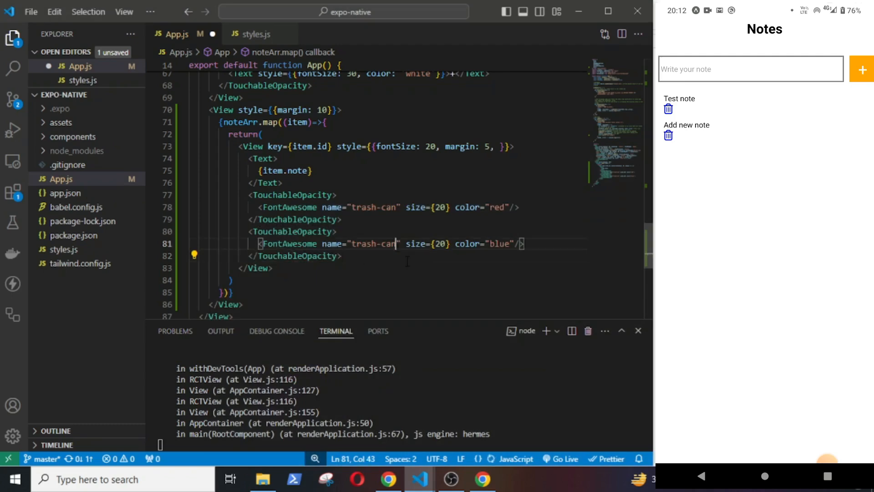
pyautogui.write('pen-to-square')
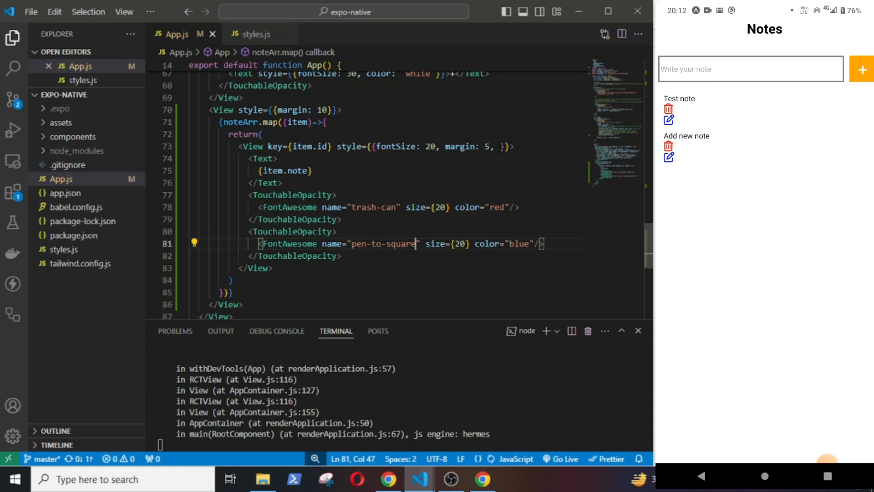
pyautogui.write("display: 'flex")
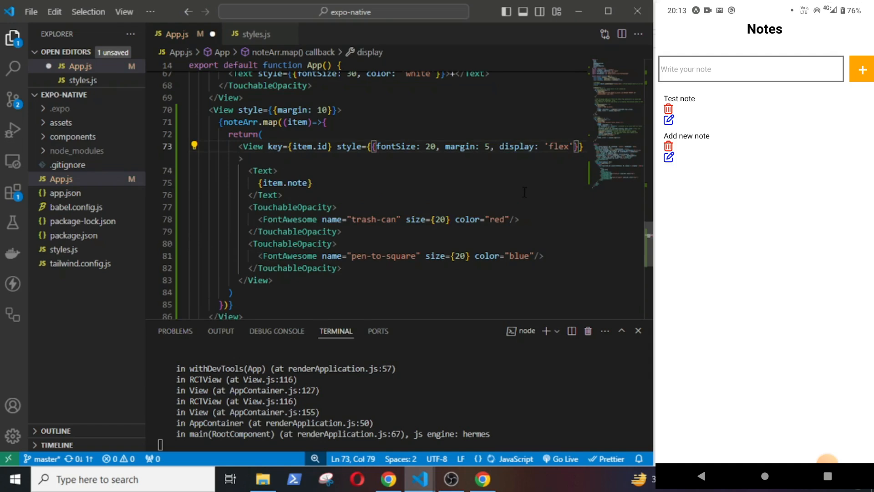
pyautogui.write('flexDirection:')
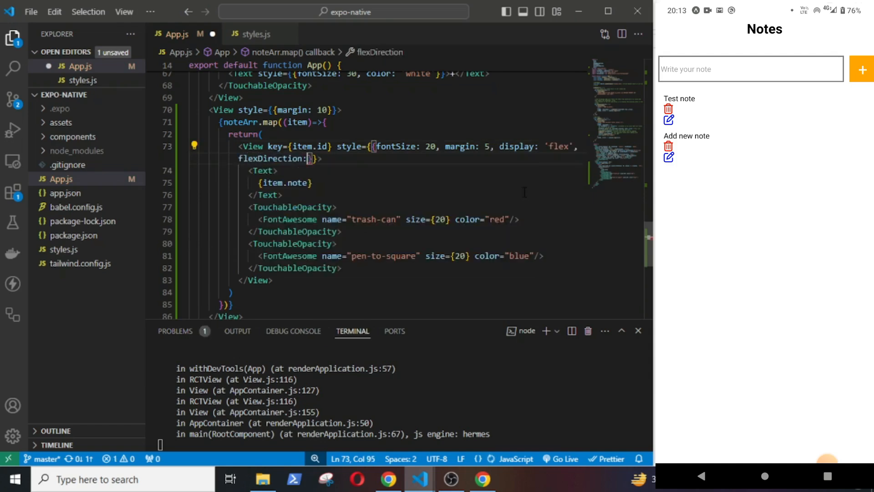
pyautogui.write("row', justifyContent:")
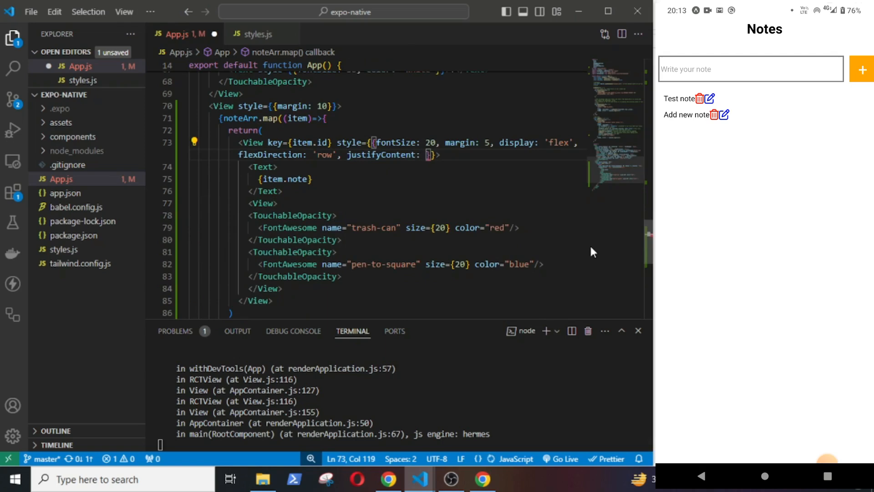
# - Set the row to justifyContent 'space-between', make the icon View a flex row, and give TouchableOpacity margin 5
pyautogui.write("'")
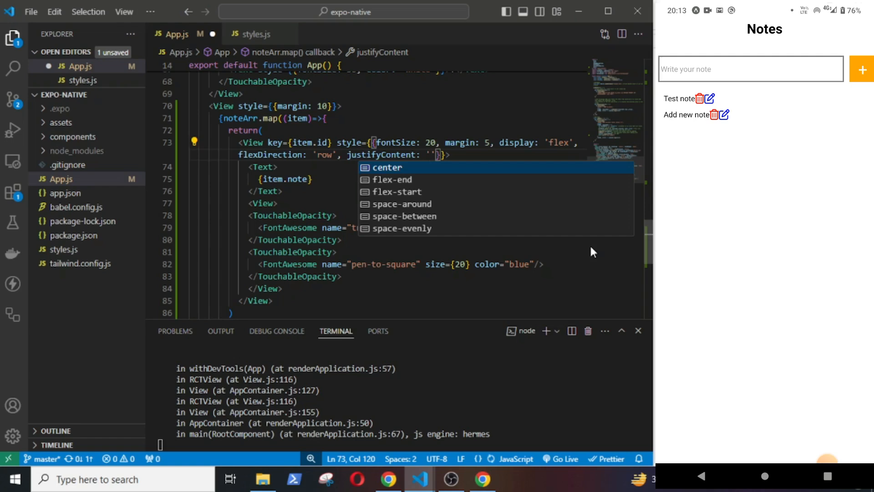
pyautogui.write('space-between')
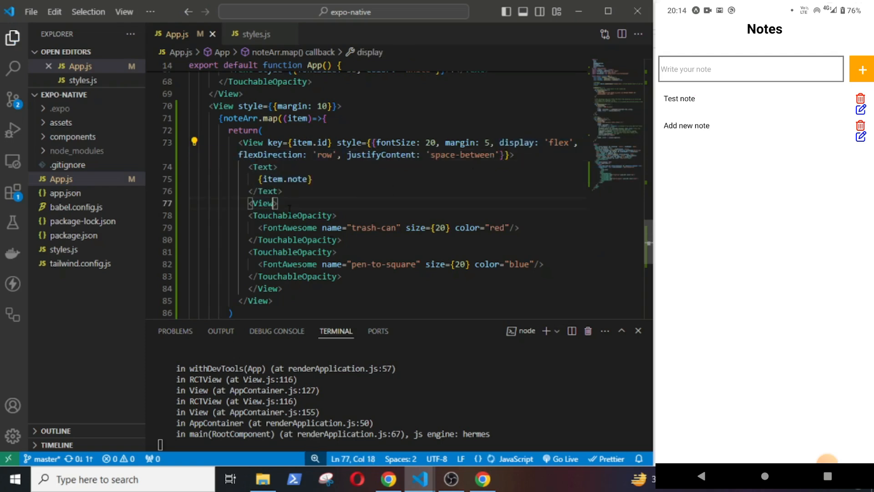
pyautogui.write("style={{display: 'flex', flexDirection: 'row',")
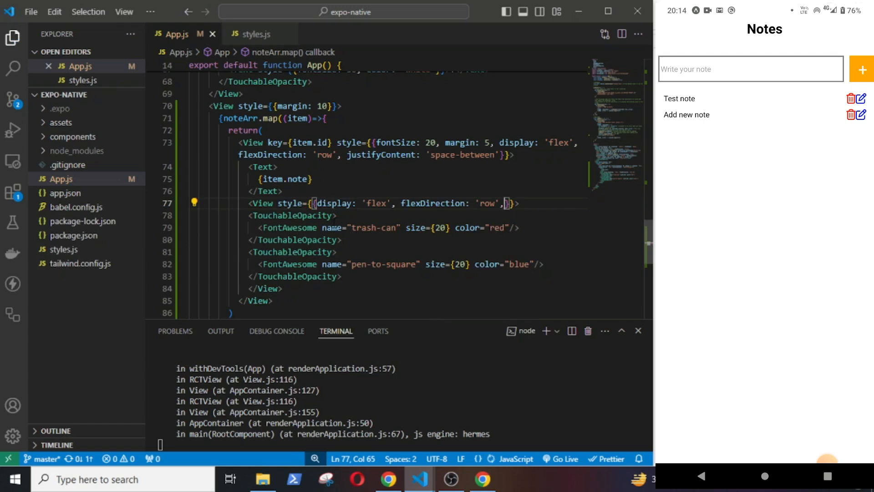
pyautogui.write('style={{')
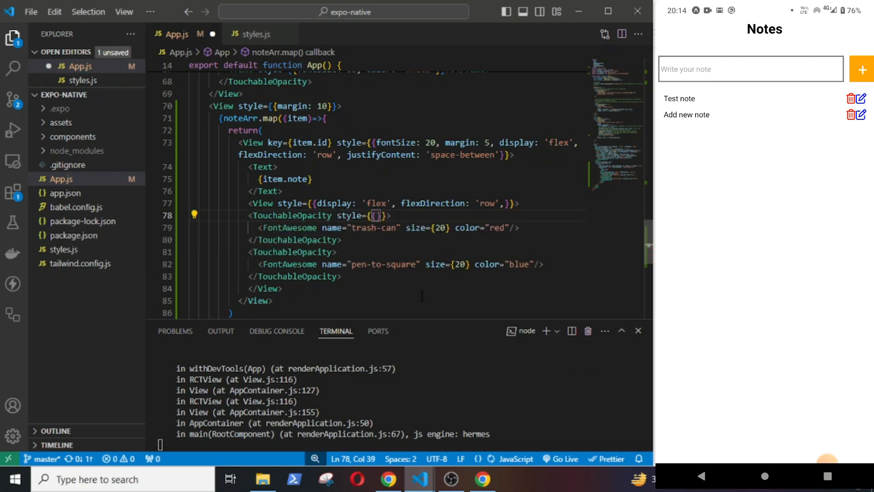
pyautogui.write('margin:')
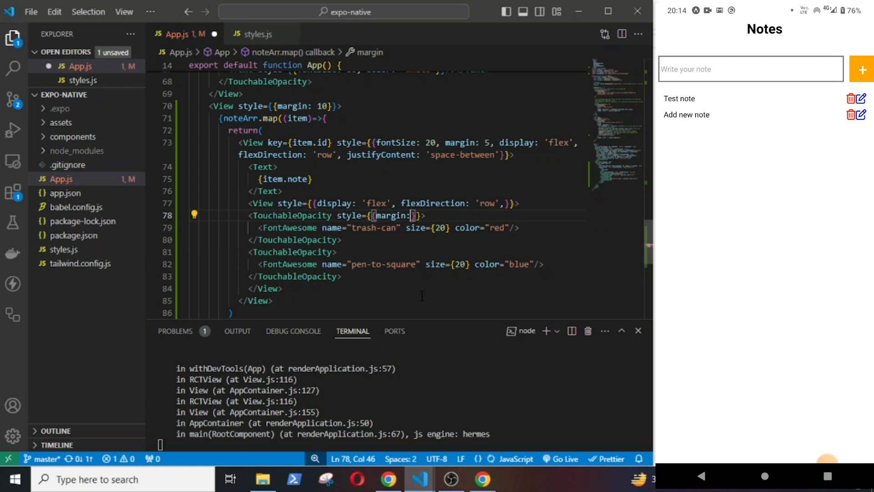
pyautogui.write('5')
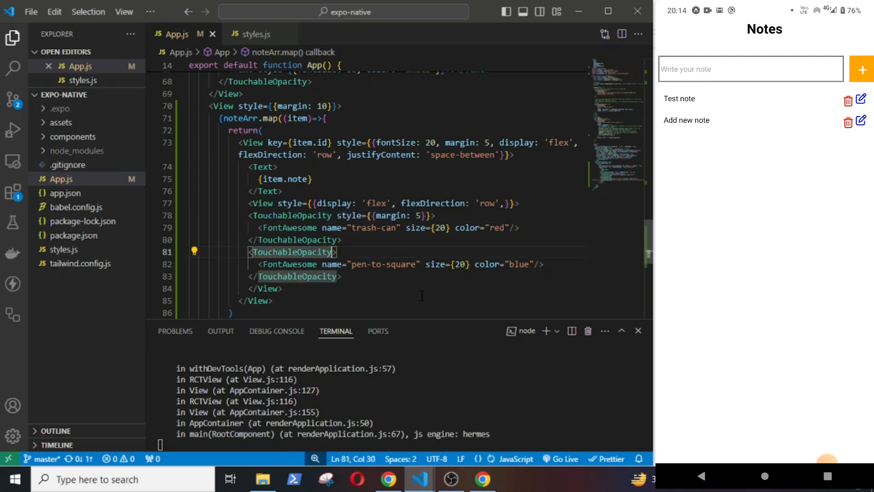
pyautogui.write('style={{margin: 5}}')
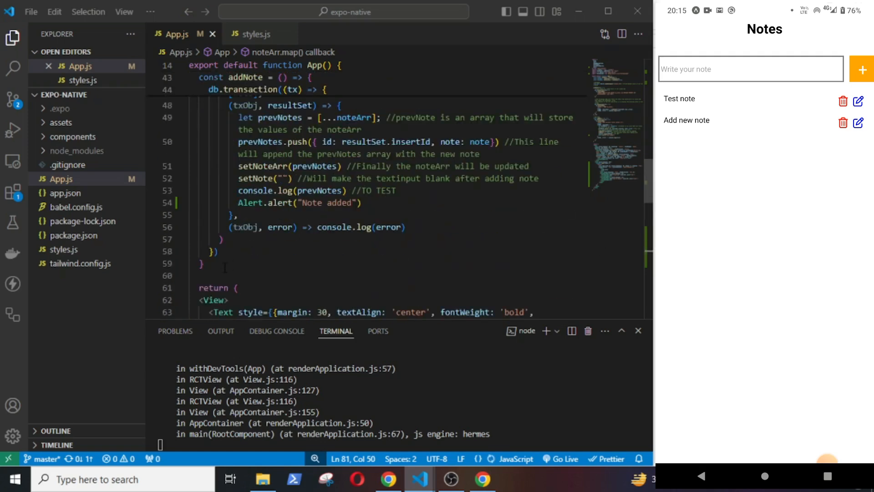
# - Add // DELETE NOTE and deleteNote(id) running DELETE FROM my_notes WHERE id=? in a transaction
pyautogui.write('// DELETE')
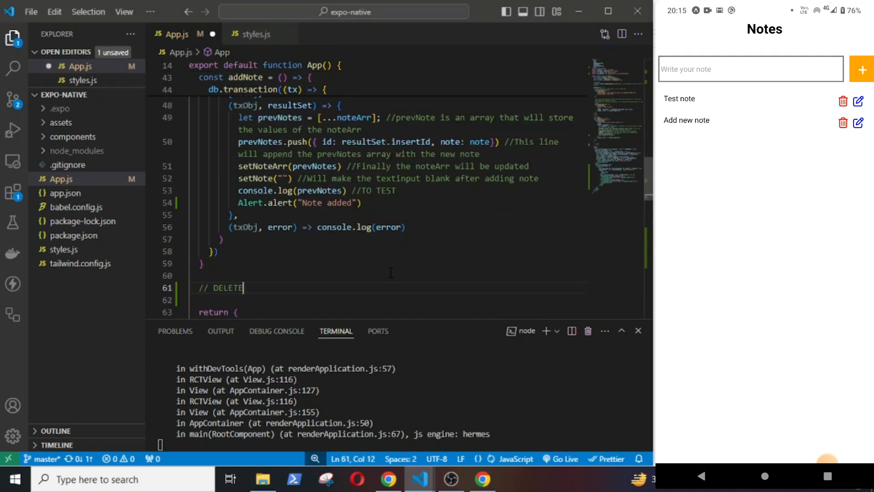
pyautogui.write('const')
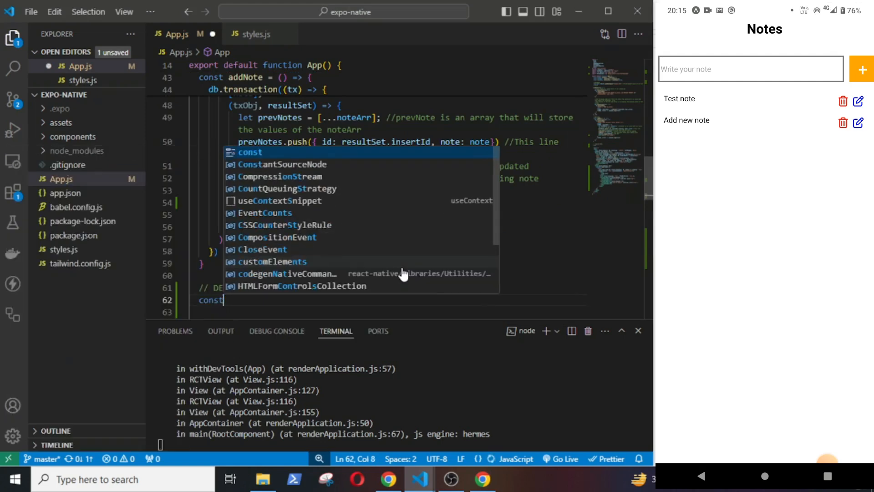
pyautogui.write('deleteNote')
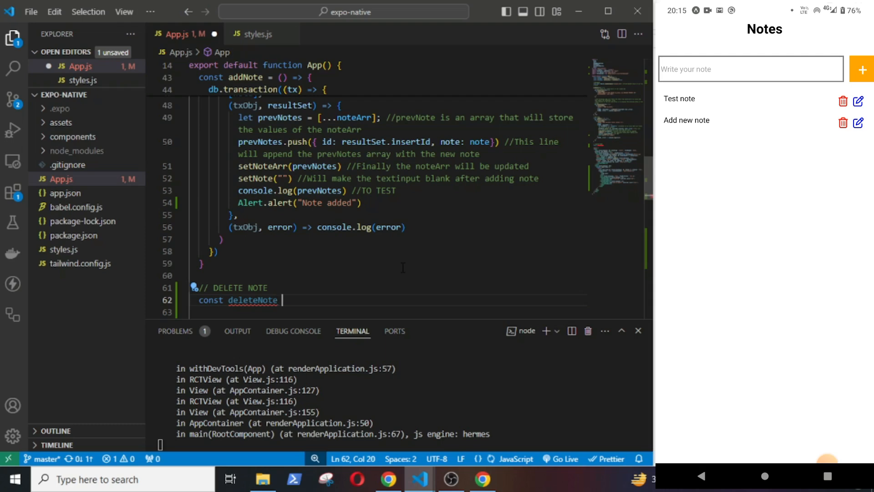
pyautogui.write('= (id) => {')
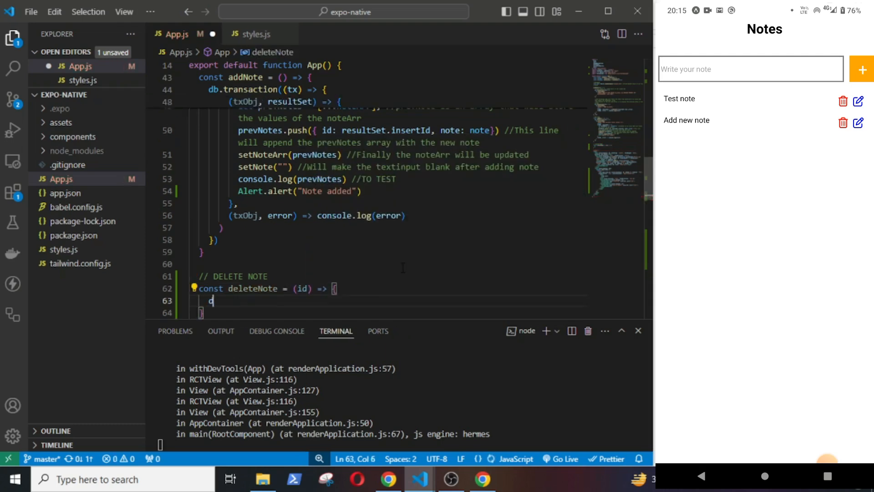
pyautogui.write('b.transaction')
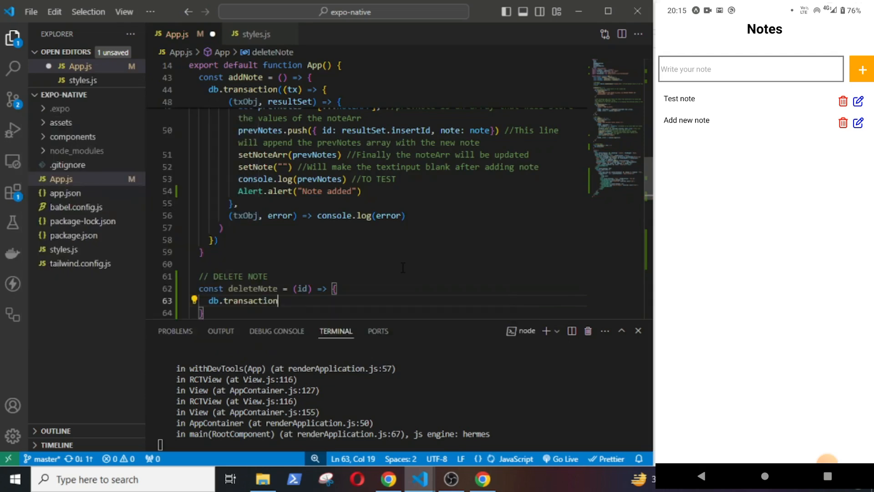
pyautogui.write('(tx) =>')
pyautogui.write('"')
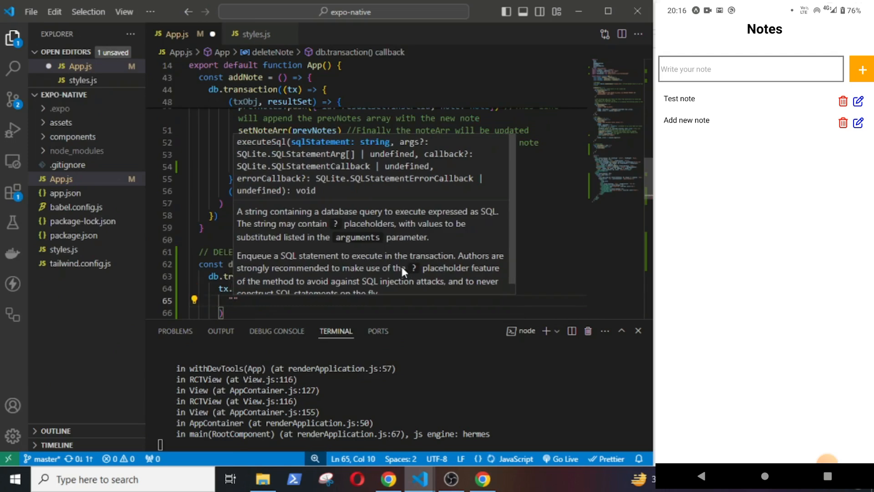
pyautogui.write('DELETE FROM')
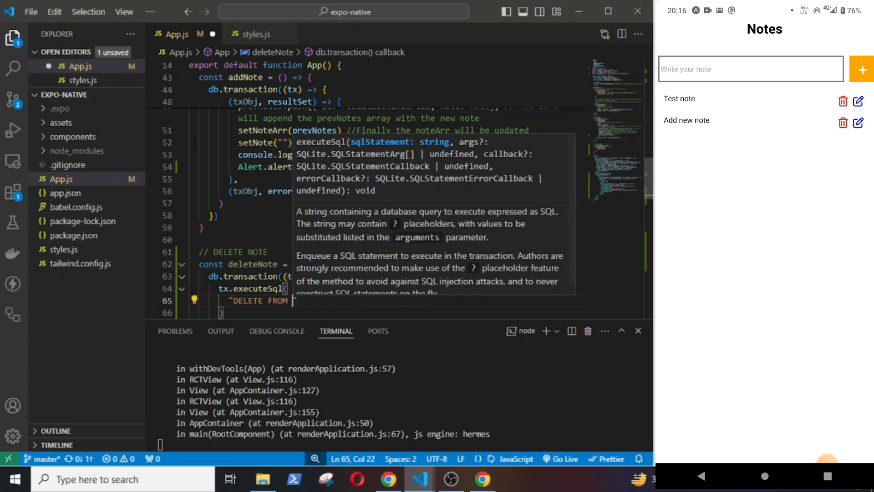
pyautogui.write('my_notes WHERE')
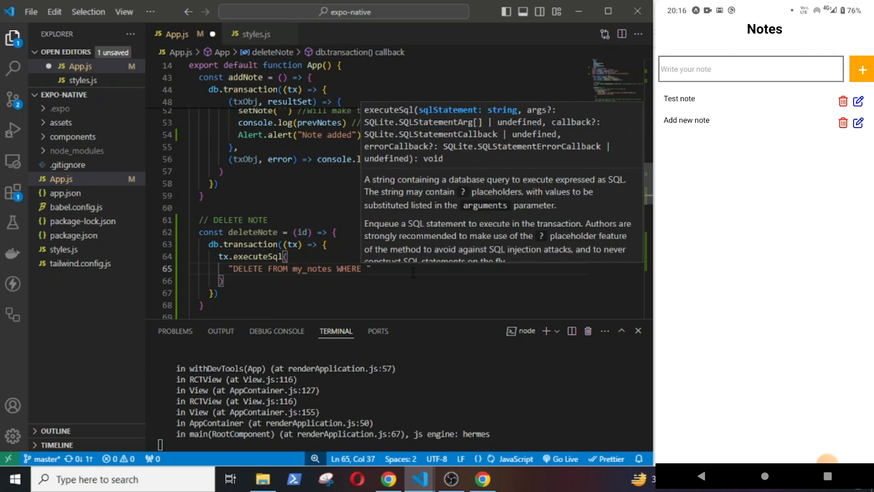
pyautogui.write('id=?')
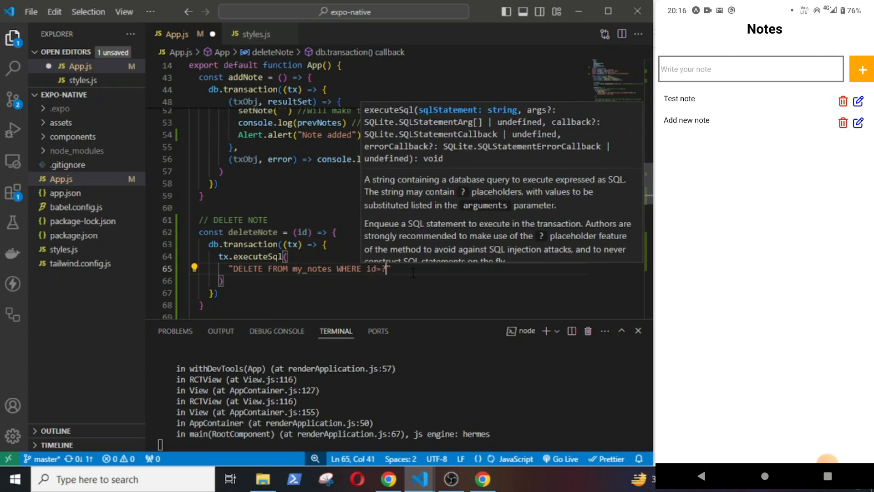
# - Add the success callback checking resultSet.rowsAffected > 0, starting a comment inside it
pyautogui.scroll(-3)
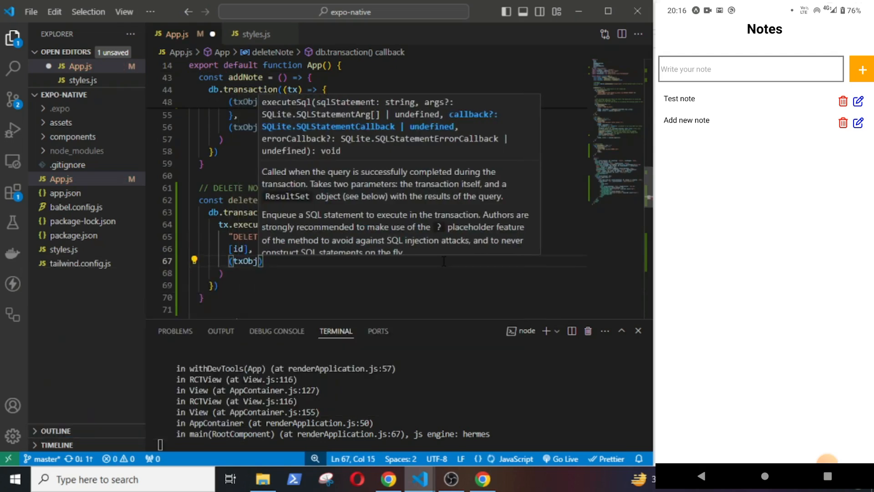
pyautogui.write('resultSet')
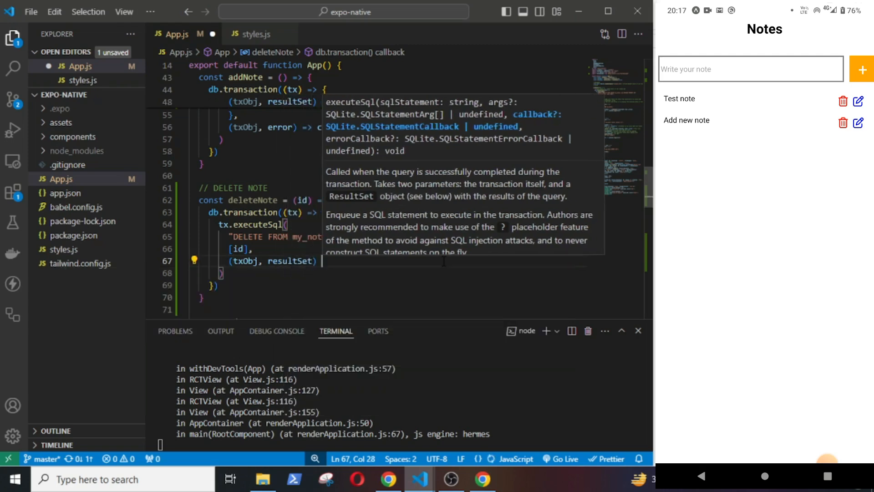
pyautogui.write('if')
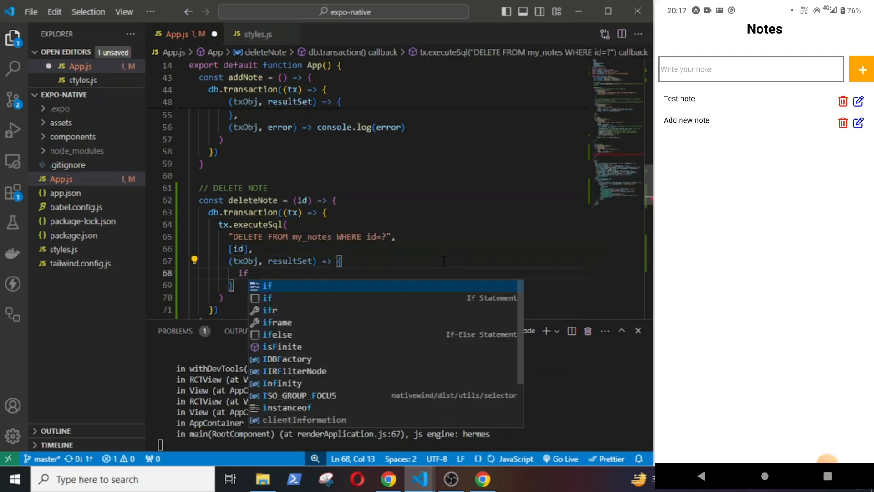
pyautogui.write('(resultSet')
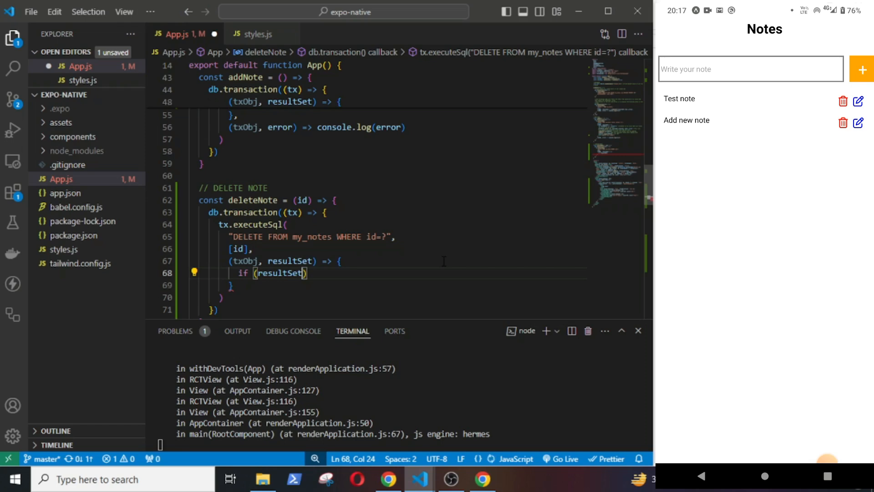
pyautogui.write('.rowsAffected > 0')
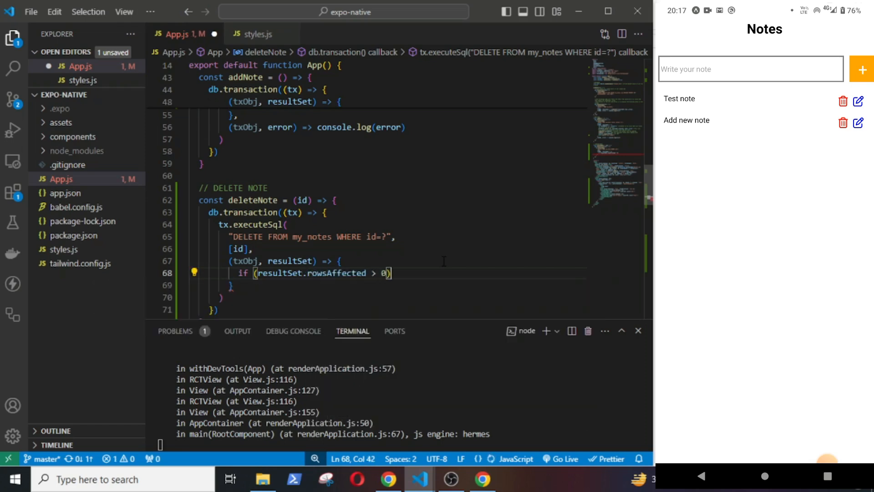
pyautogui.write('{')
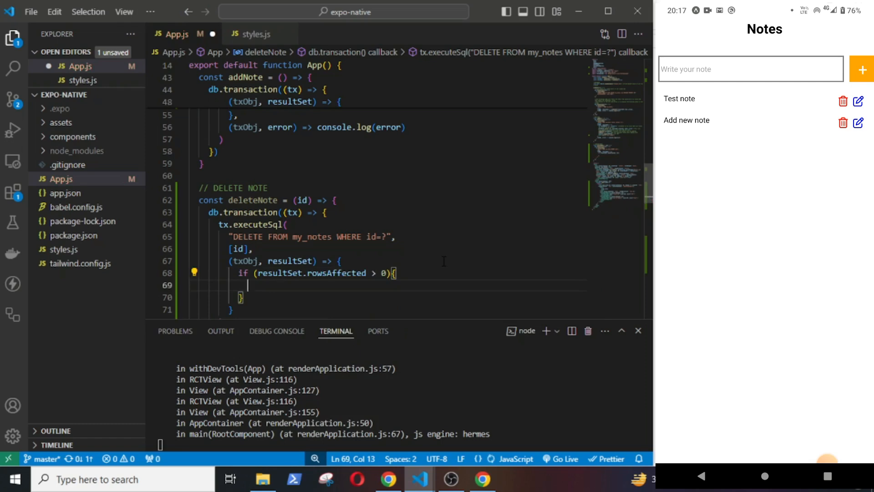
pyautogui.write('Th')
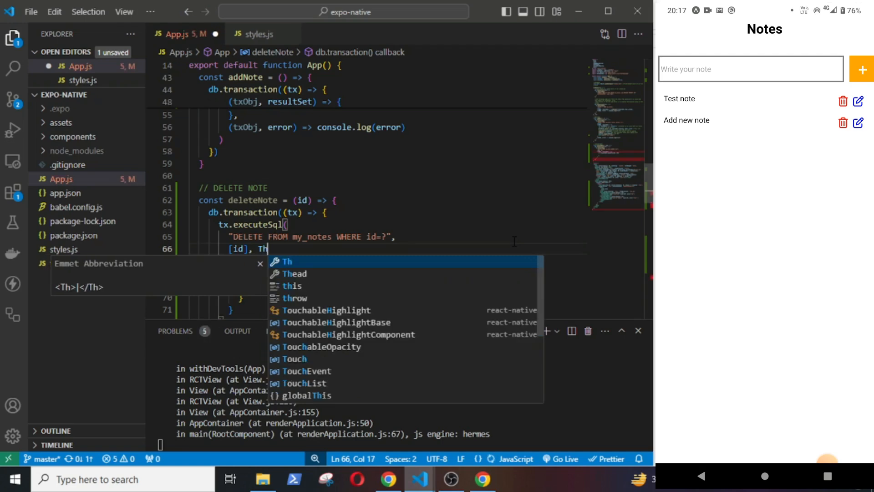
pyautogui.write('//This line will delete the note from the sqlite table')
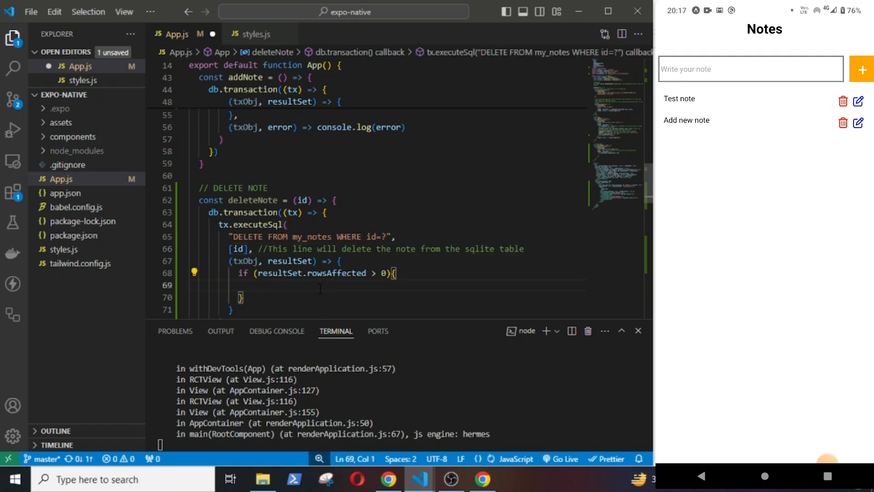
# - Comment that the note must also be deleted separately from the noteArr array
pyautogui.click(248, 285)
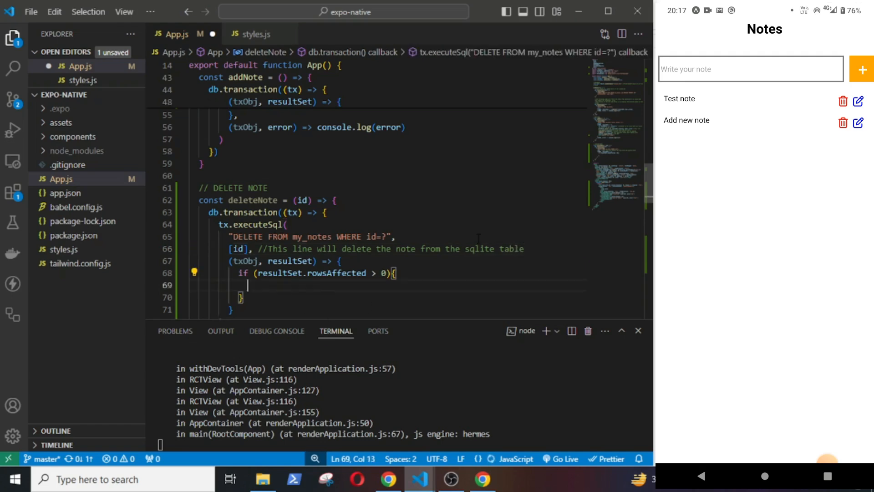
pyautogui.write('//B')
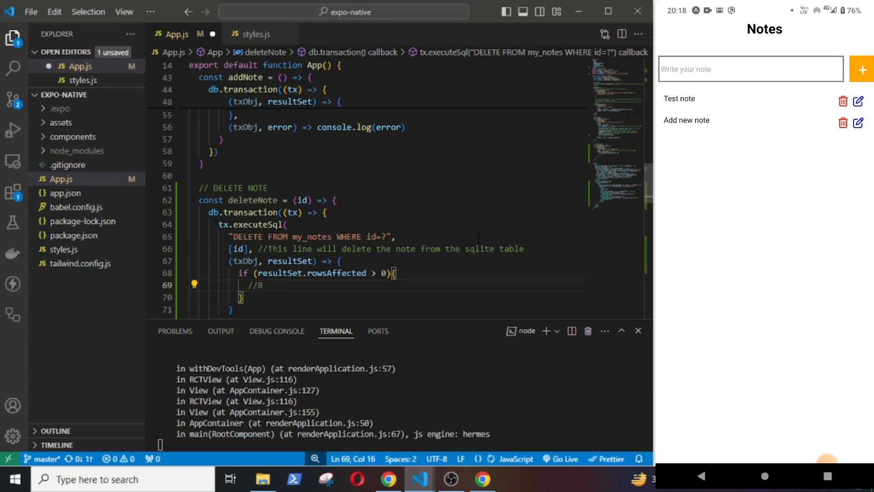
pyautogui.write('ut we have to')
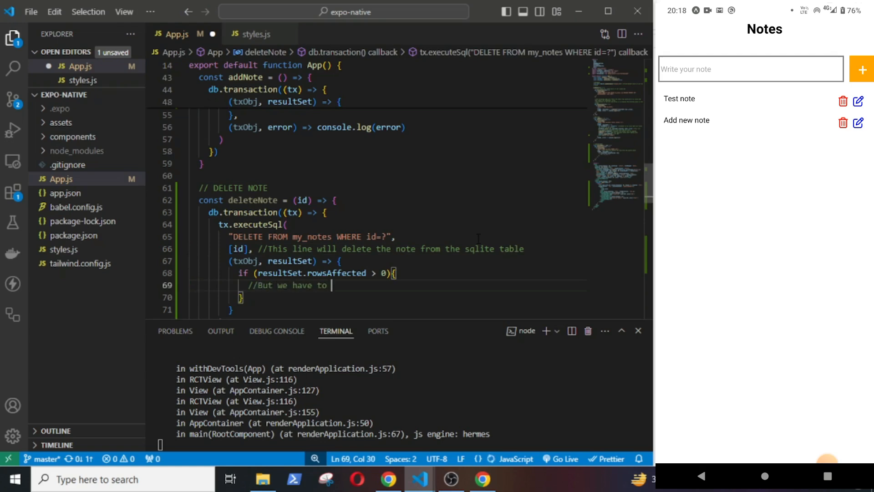
pyautogui.write('seperately delete the note from the note')
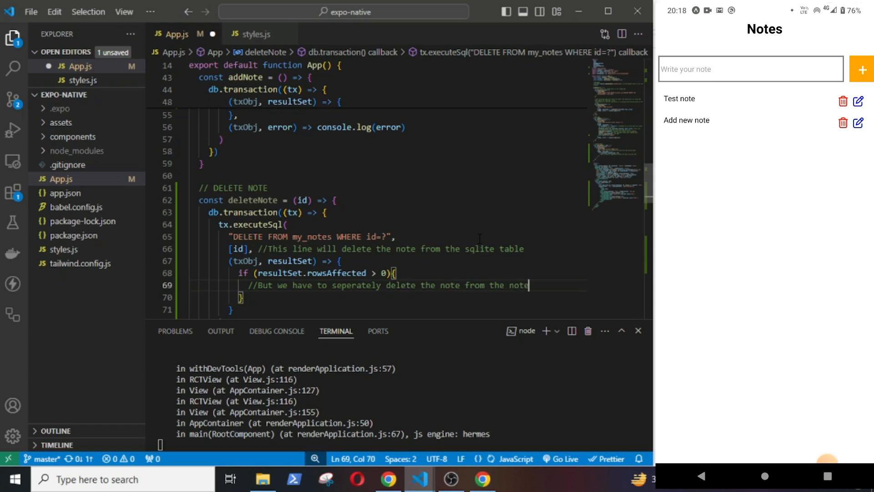
pyautogui.write('Arr')
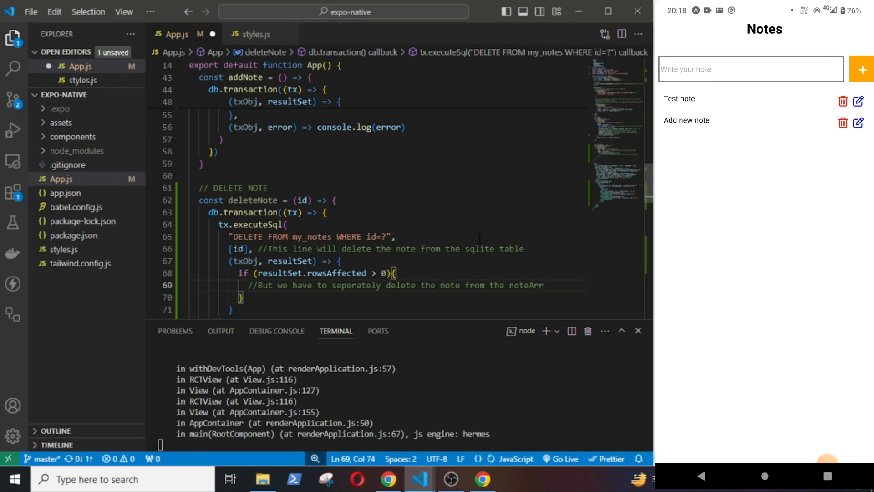
pyautogui.write('array')
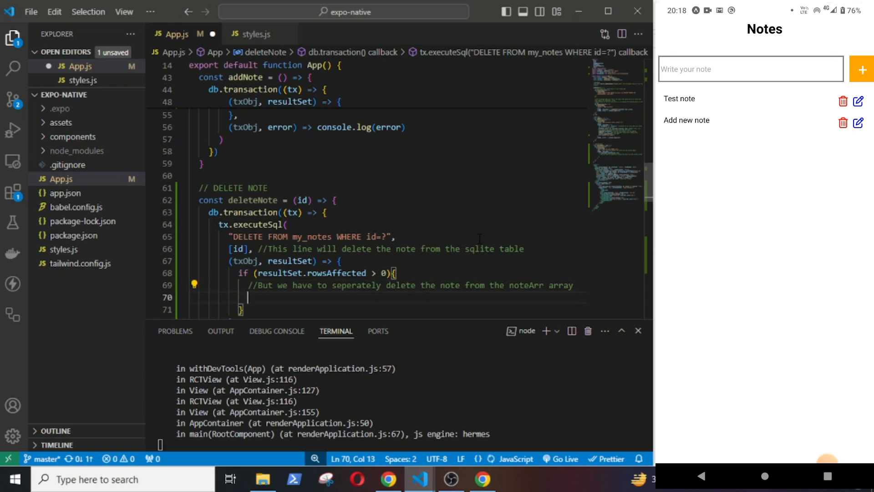
# - Create prevNotes as [...noteArr] filtered to notes whose id != id
pyautogui.write('let')
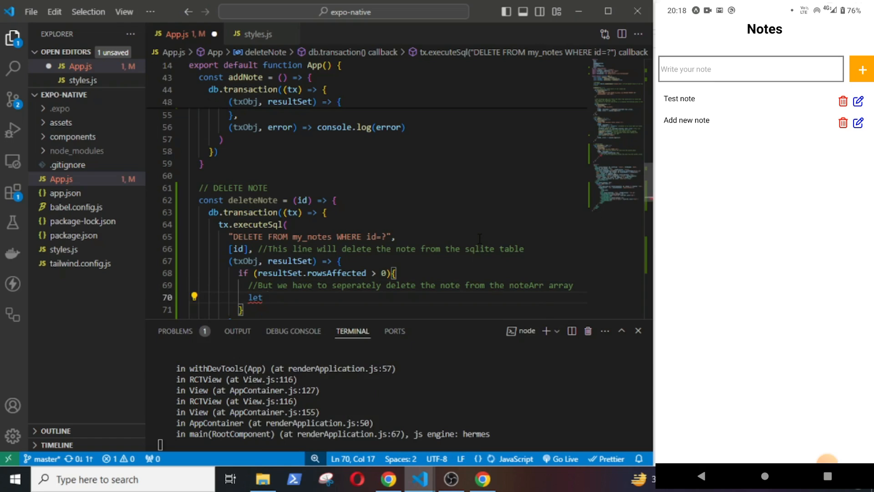
pyautogui.write('pre')
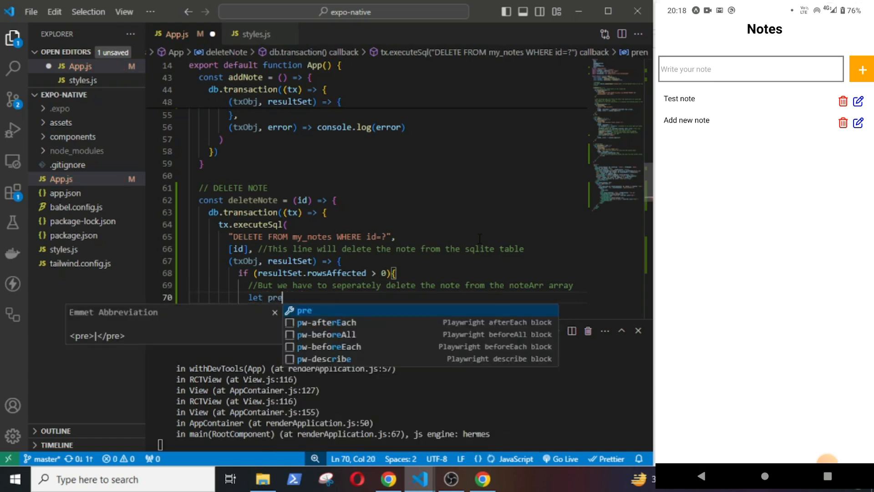
pyautogui.write('Notes = [')
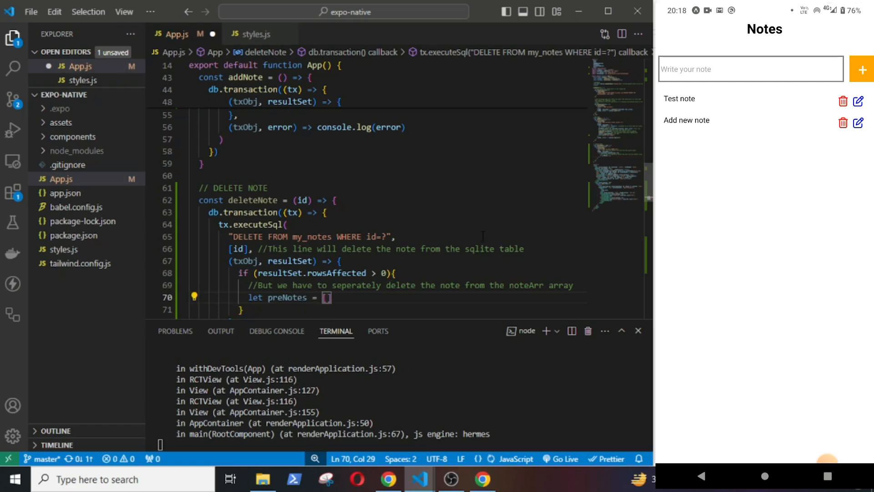
pyautogui.write('...note')
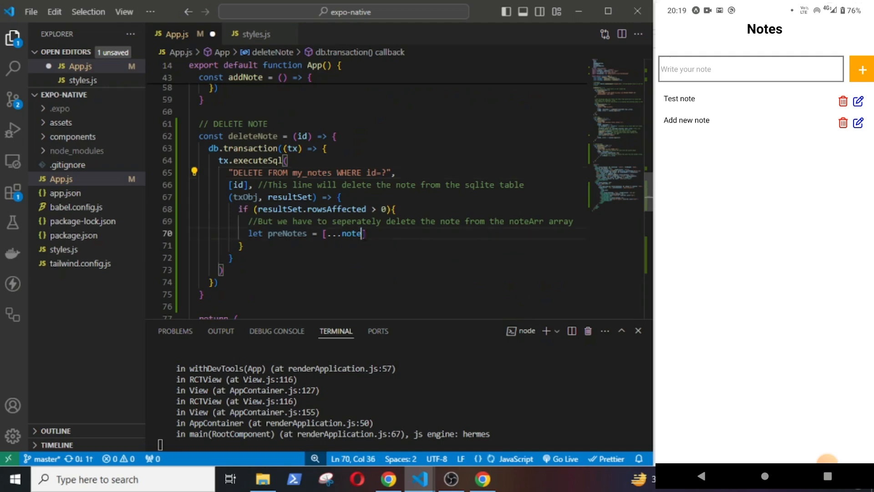
pyautogui.write('Arr')
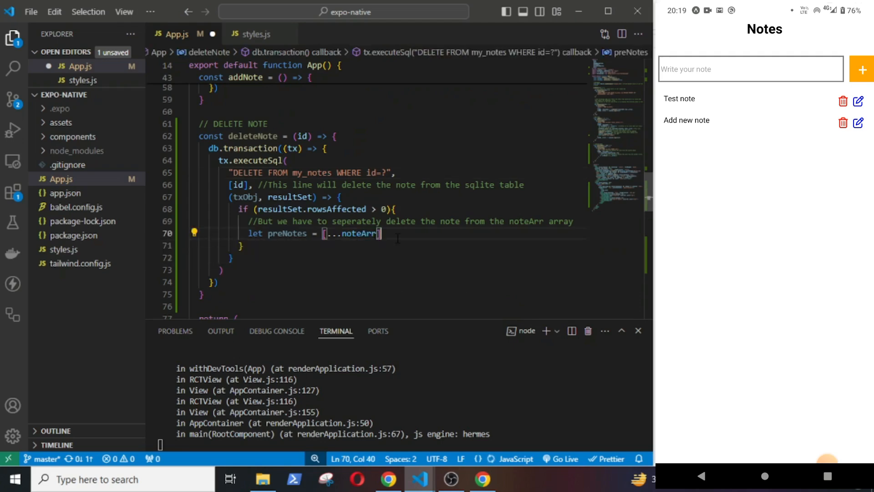
pyautogui.write('.filter((note) => not')
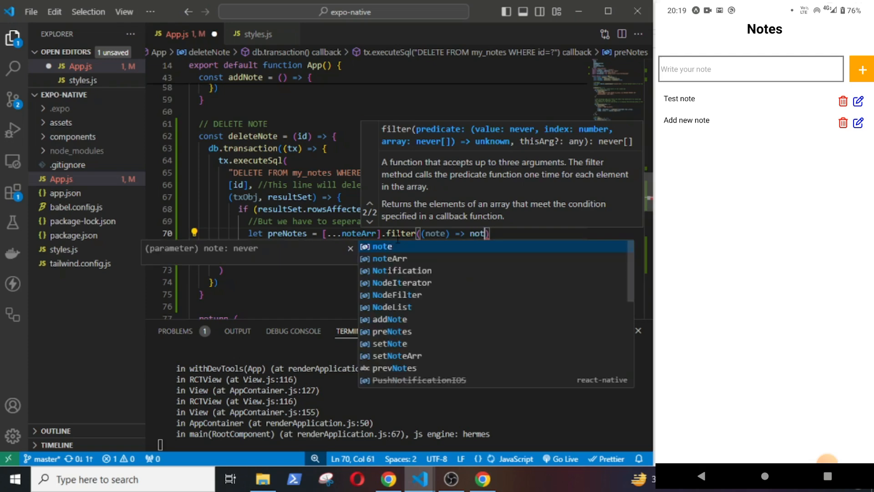
pyautogui.write('.id')
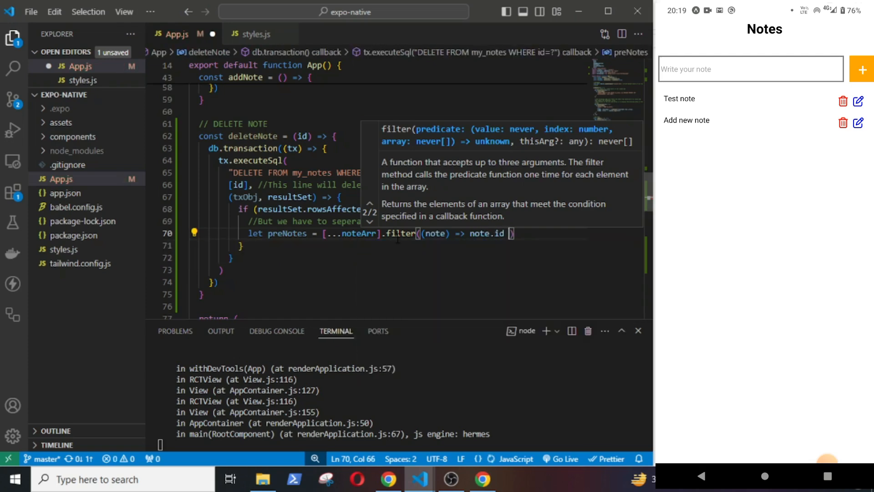
pyautogui.write('!=')
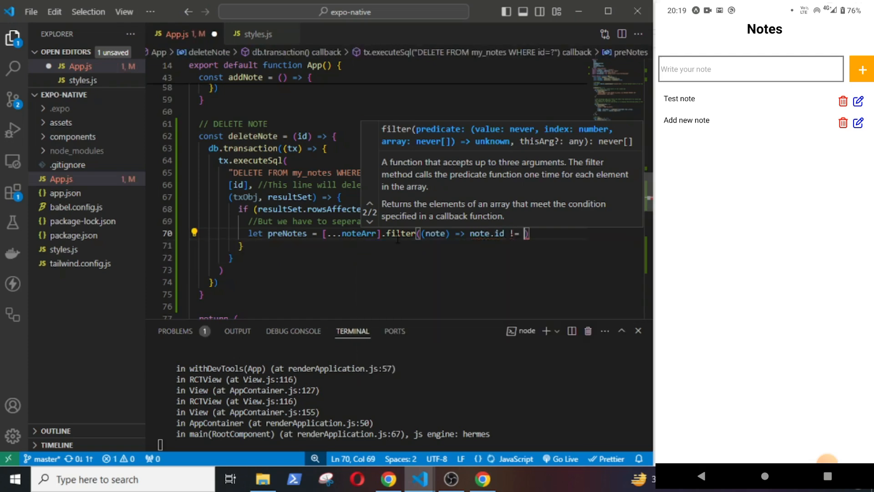
pyautogui.write('id')
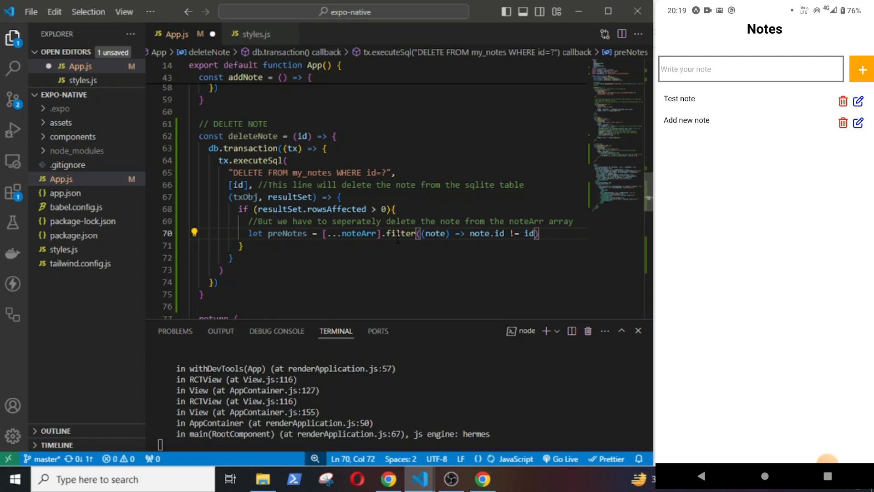
# - Comment the filter line, call setNoteArr(prevNotes), and add an error callback logging the error
pyautogui.write('//This line will')
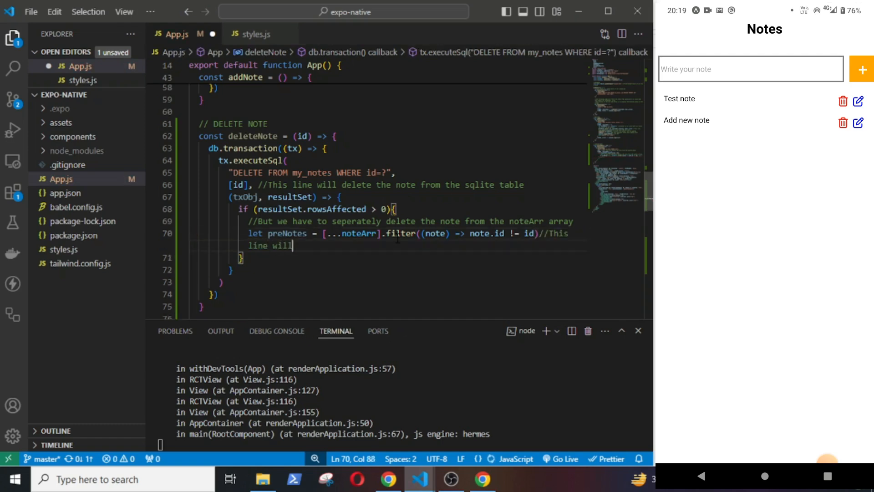
pyautogui.write('filter out the note with that particular id from the array')
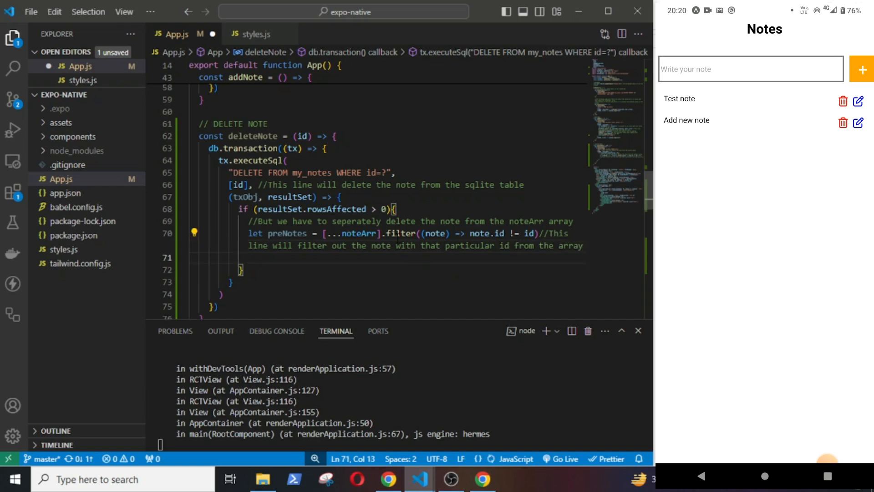
pyautogui.write('setNoteArr(prevNotes')
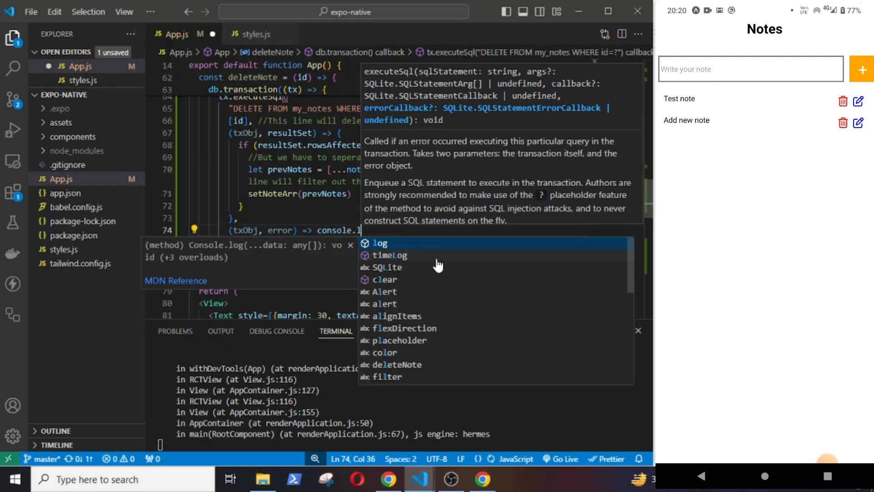
pyautogui.write('(error')
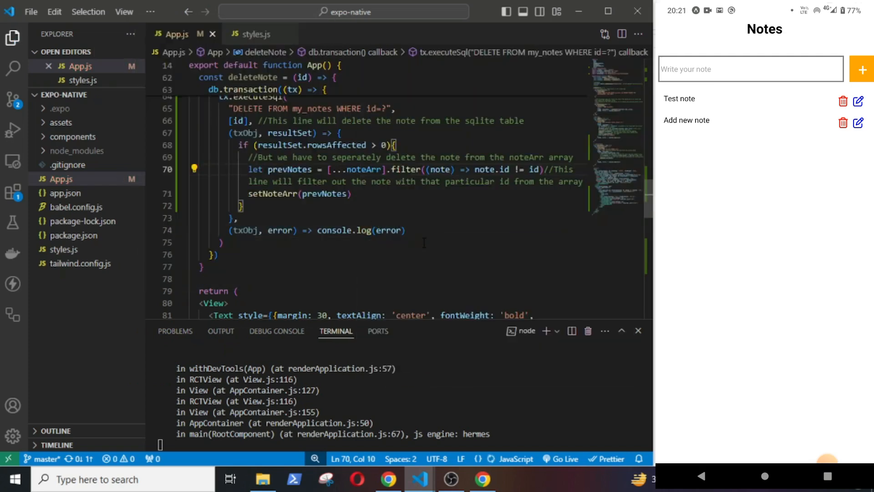
# - Attach onPress={()=> deleteNote(item.id)} to the trash-can TouchableOpacity
pyautogui.click(234, 169)
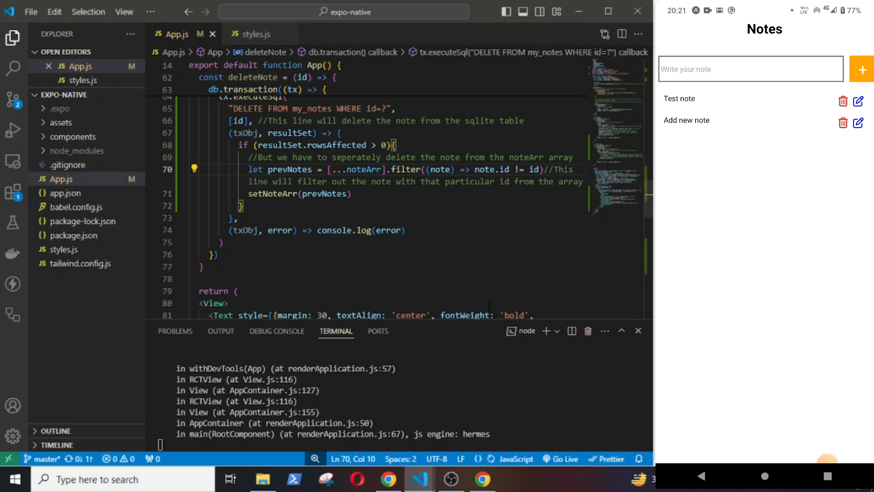
pyautogui.scroll(-3)
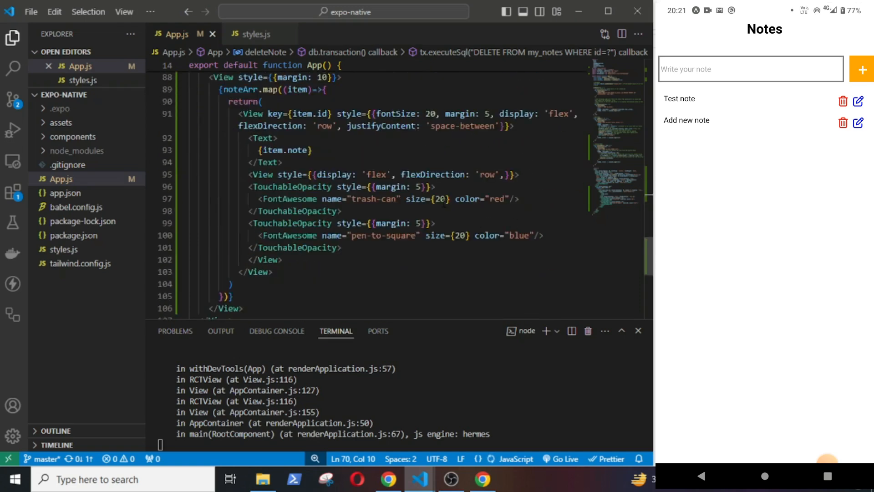
pyautogui.write('onPress={}')
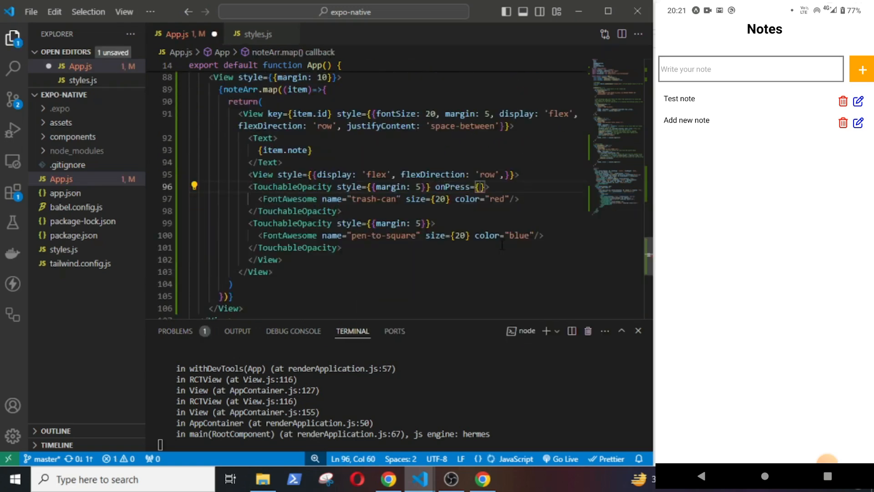
pyautogui.write('()=>')
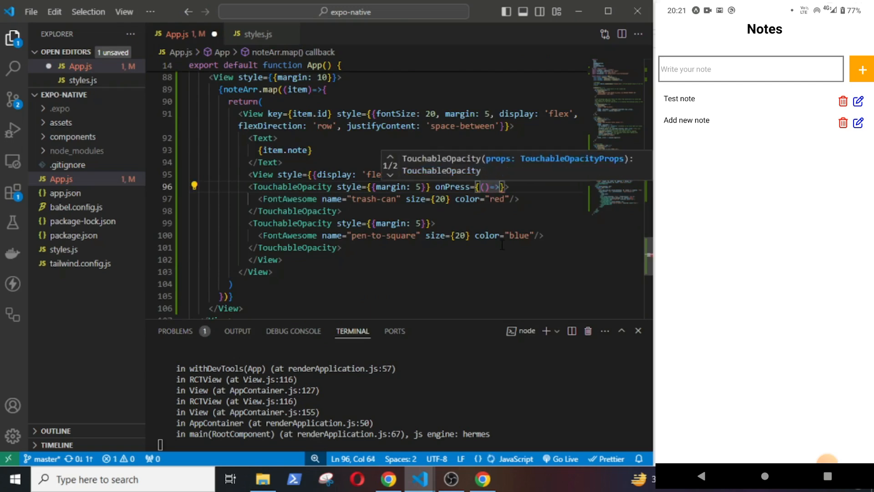
pyautogui.write('deleteNote')
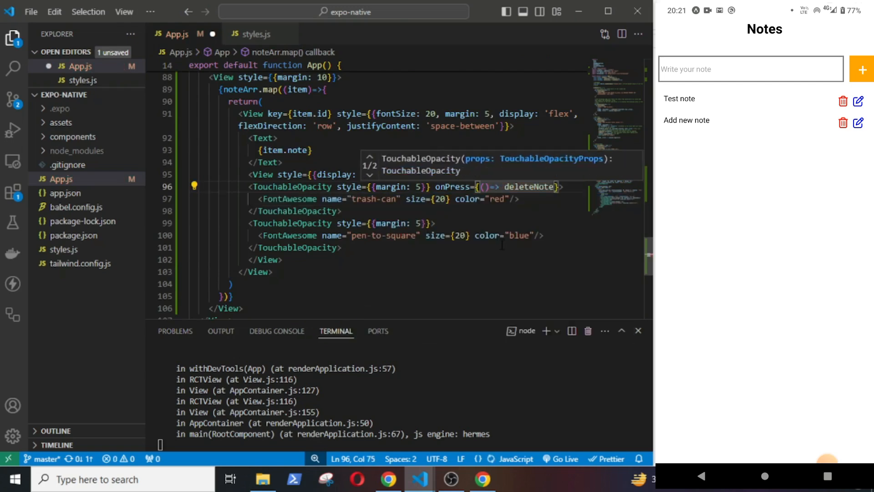
pyautogui.write('item.id)')
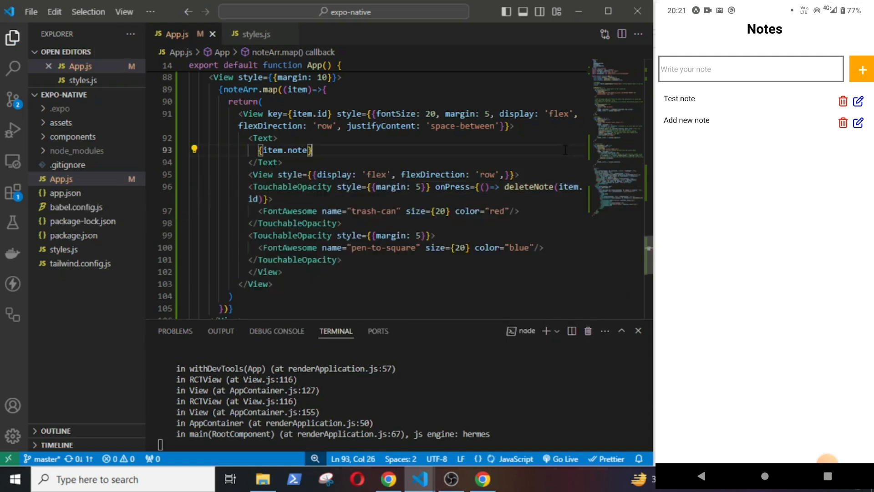
pyautogui.click(843, 101)
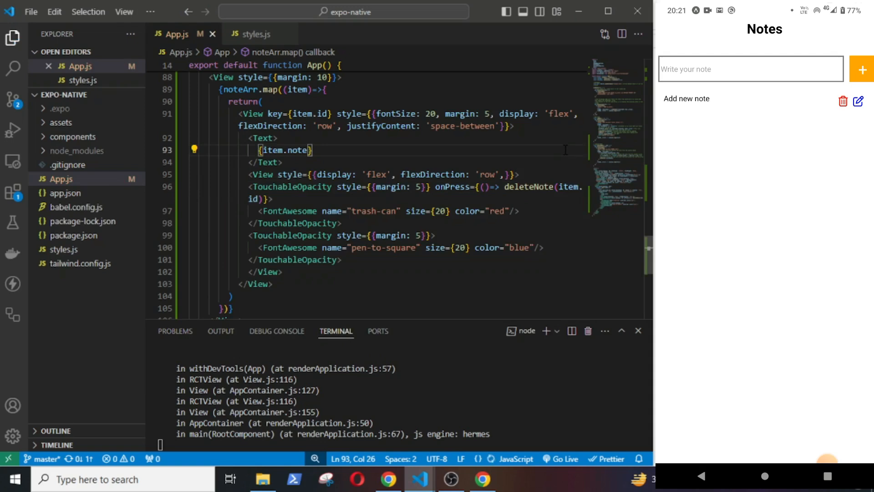
# - Write an //UPDATE comment: populate the input with the note, update it in SQL, display it
pyautogui.write('//UPDAT')
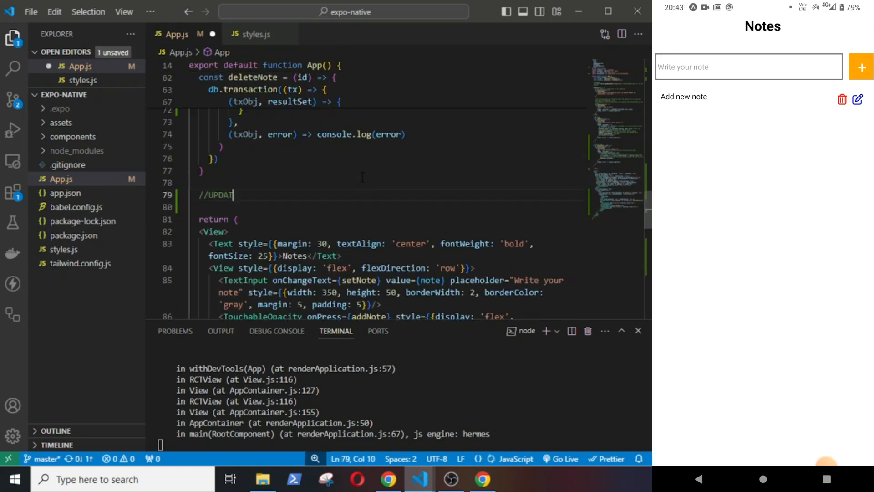
pyautogui.press('enter')
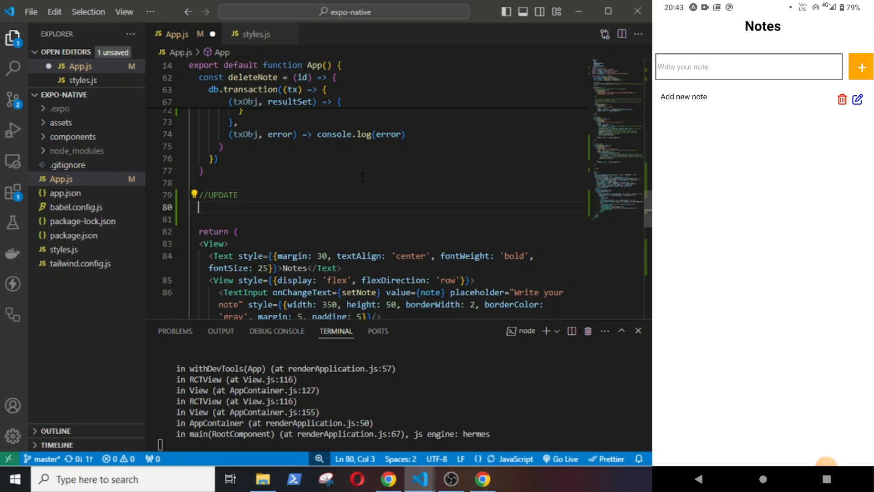
pyautogui.write('//TO update te')
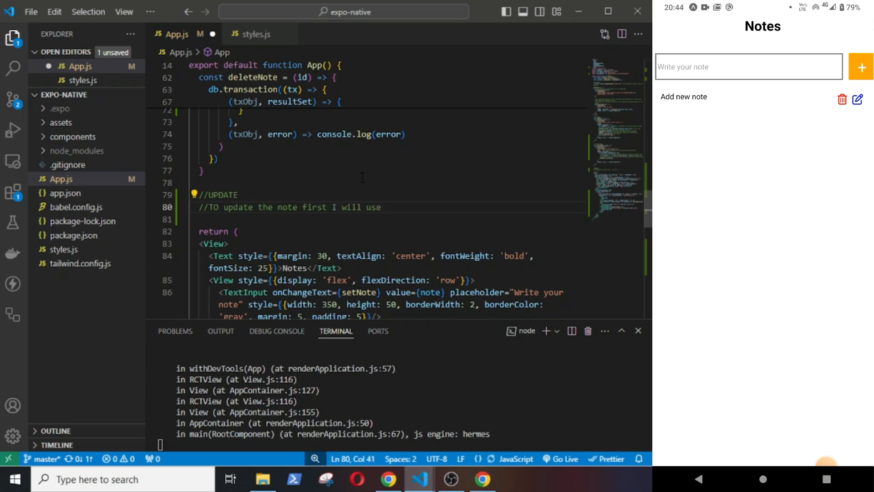
pyautogui.write('a function to populate')
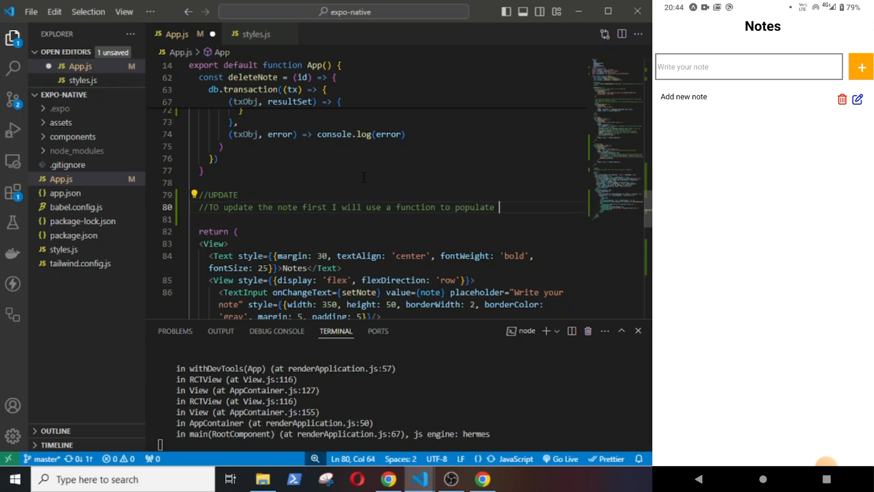
pyautogui.write('the text input field w')
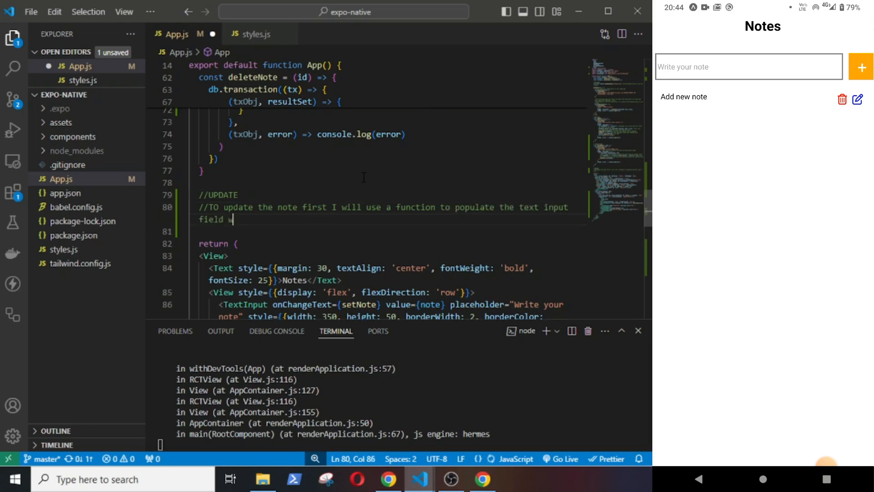
pyautogui.write('ith the note to be updated')
pyautogui.write('//')
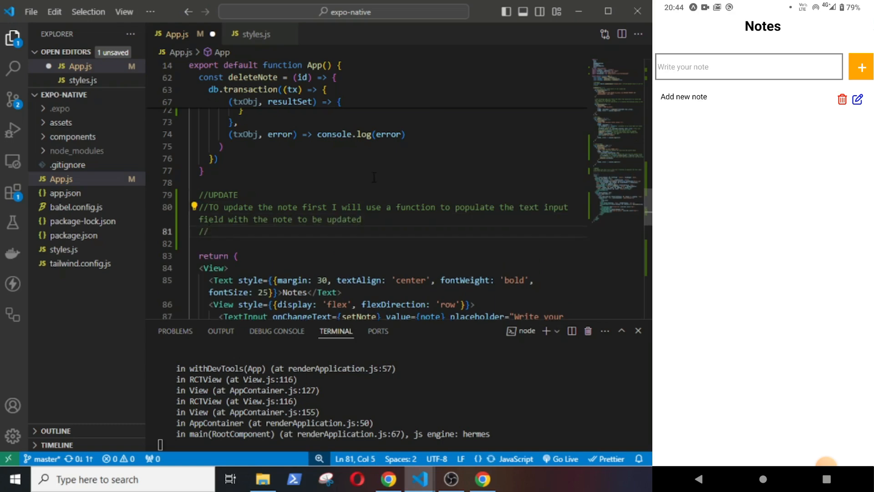
pyautogui.write('Then I will use an')
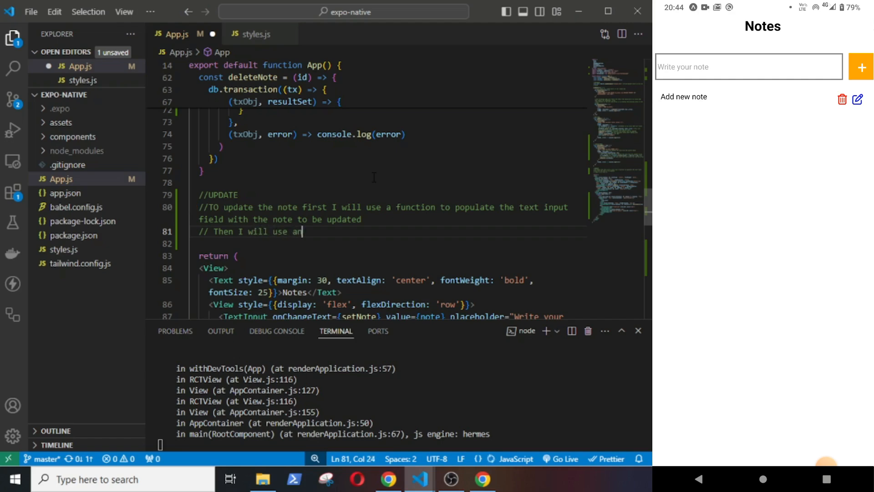
pyautogui.write('other function to fir')
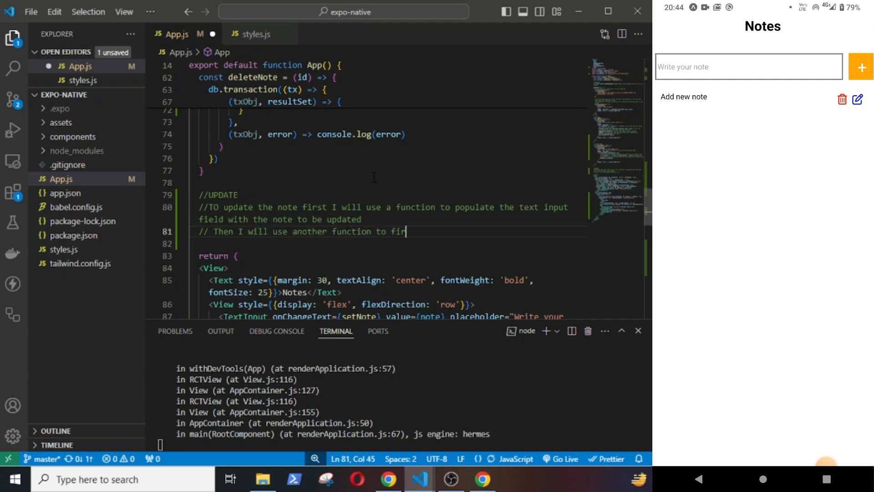
pyautogui.write('st update the note in the sqlite table and then')
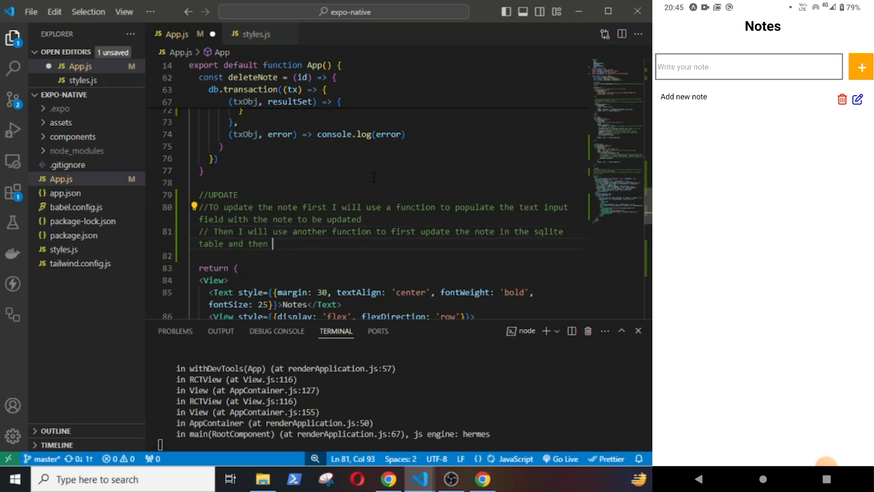
pyautogui.write('update the noteArr array so that the')
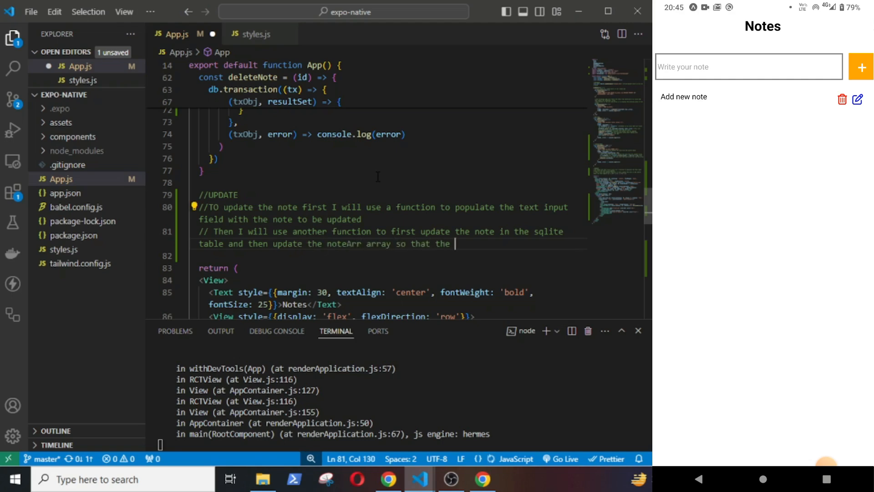
pyautogui.write('updated note is displayed')
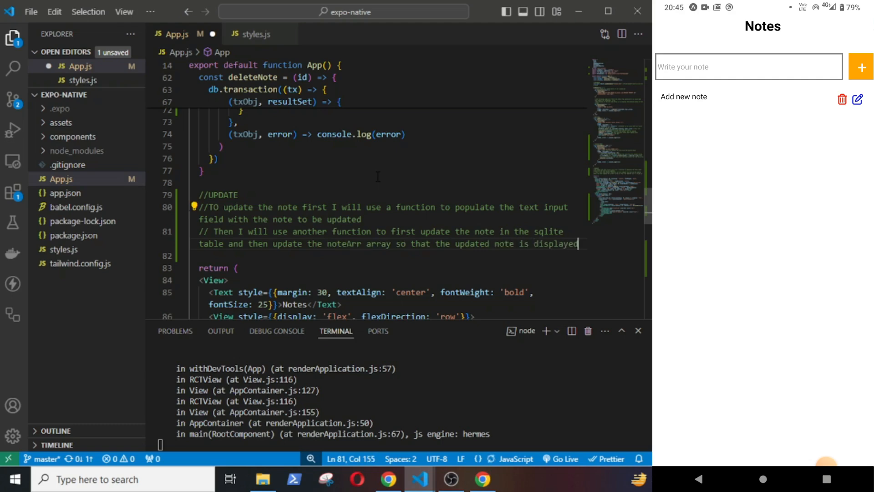
# - Begin the arrow function const editNote = (id) => below the comment
pyautogui.write('con')
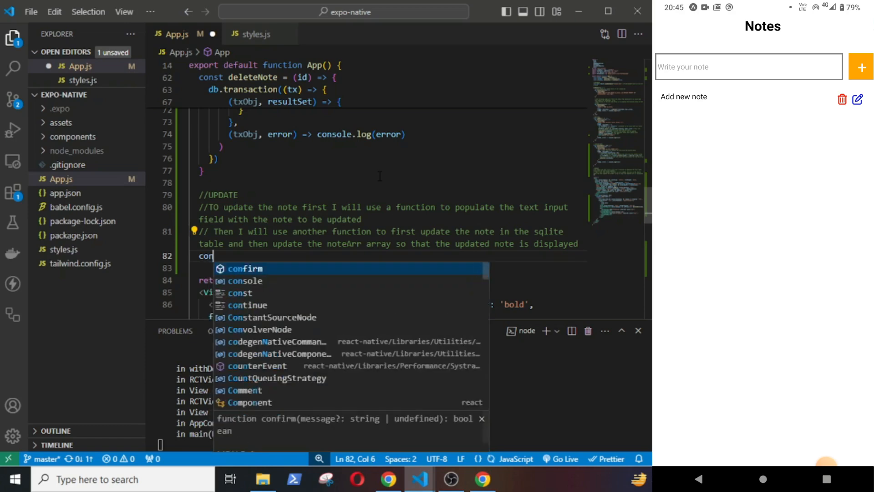
pyautogui.write('st edit')
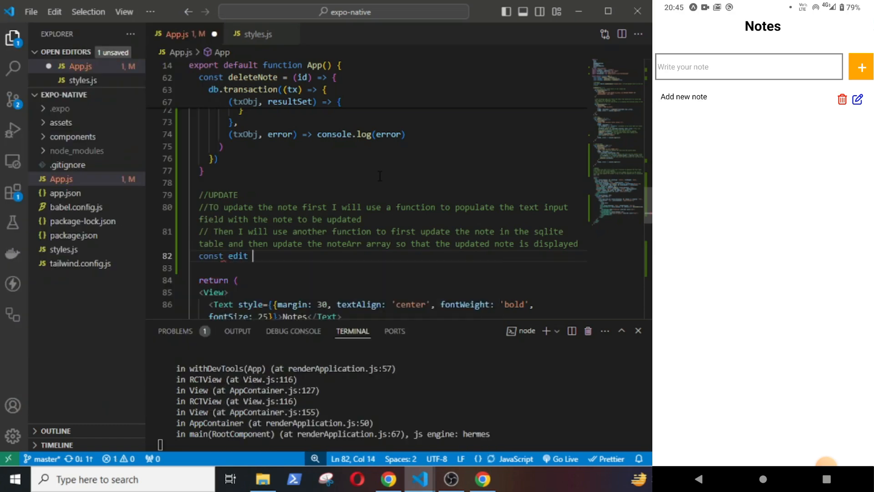
pyautogui.write('Note =')
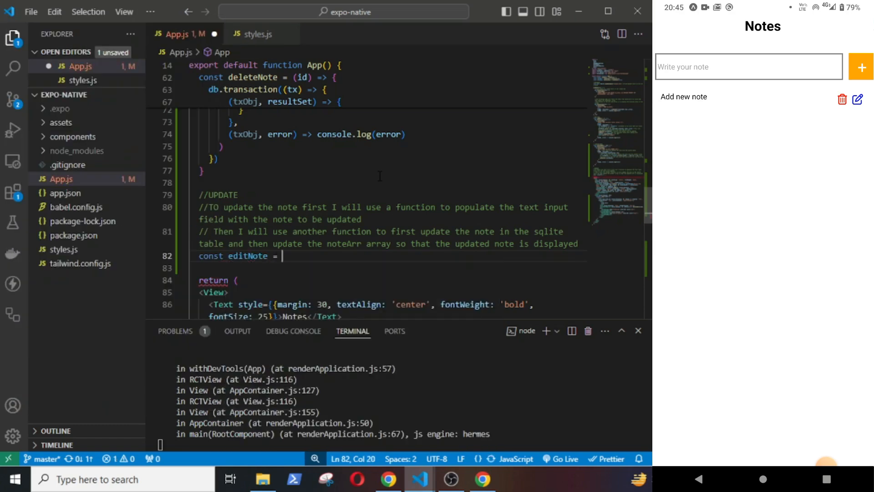
pyautogui.write('(id) =')
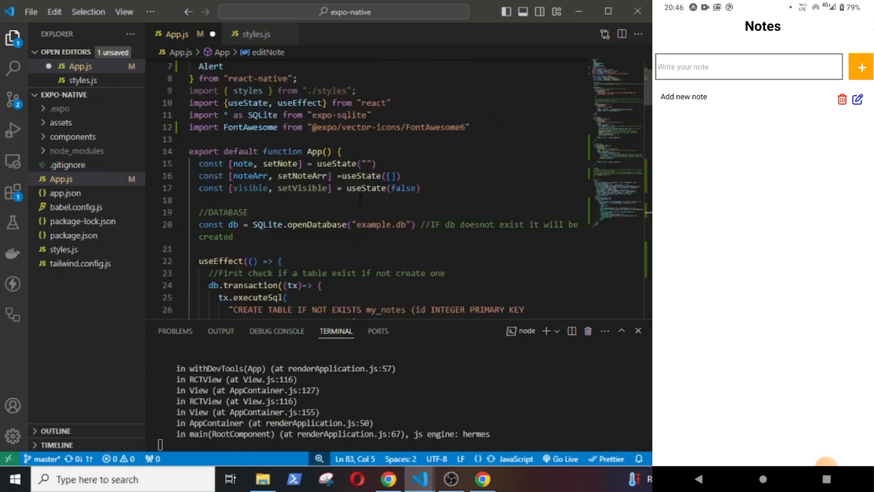
# - Declare const [noteId, setNoteId] state beside the other useState lines
pyautogui.write('co')
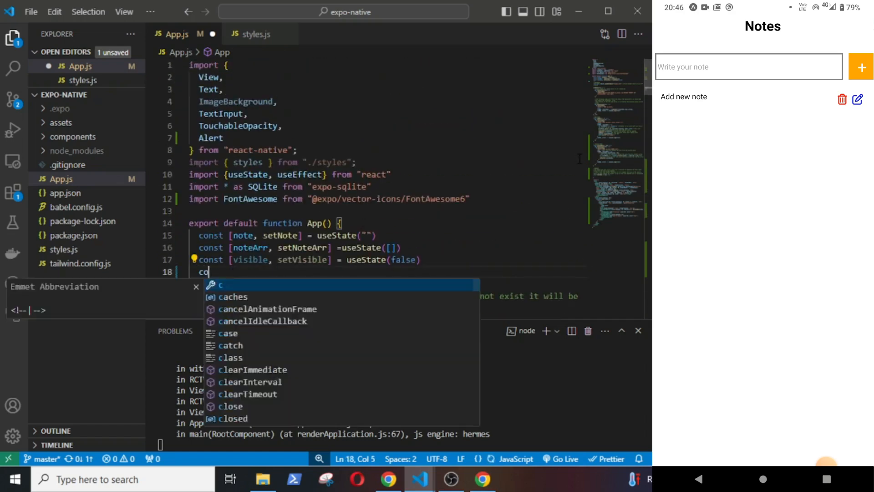
pyautogui.write('noteI]')
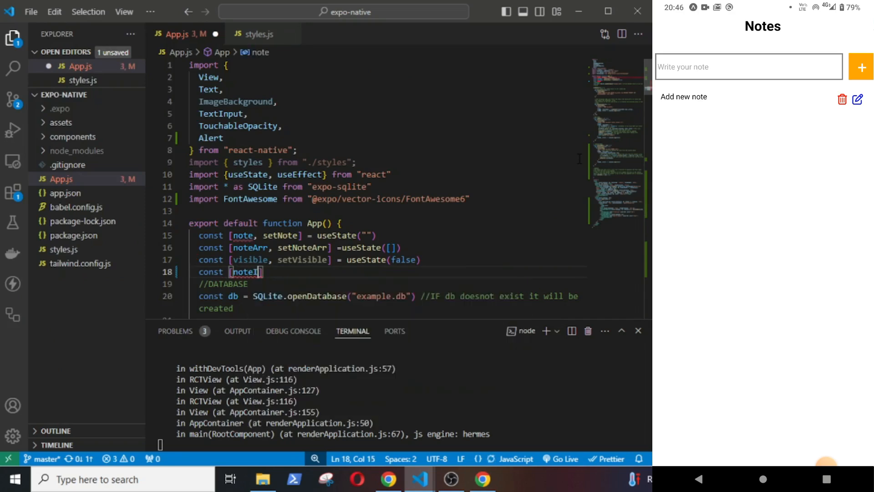
pyautogui.write('d, setNote')
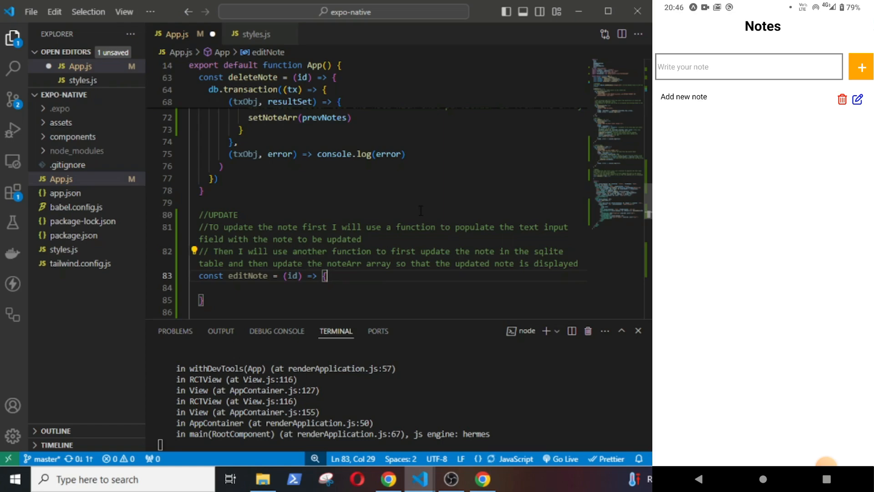
# - Store the id with setNoteId(id) and run SELECT note FROM noteArr WHERE id = ?
pyautogui.write('set')
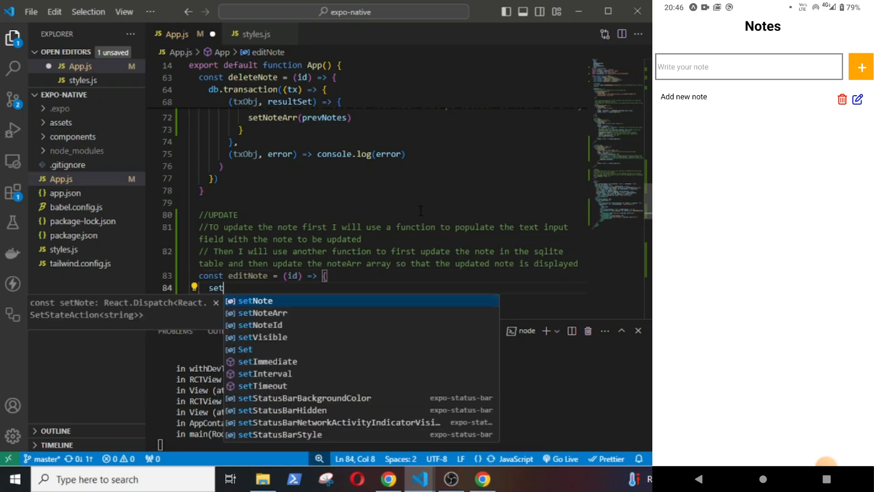
pyautogui.write('NoteId(id')
pyautogui.write('db.transaction((')
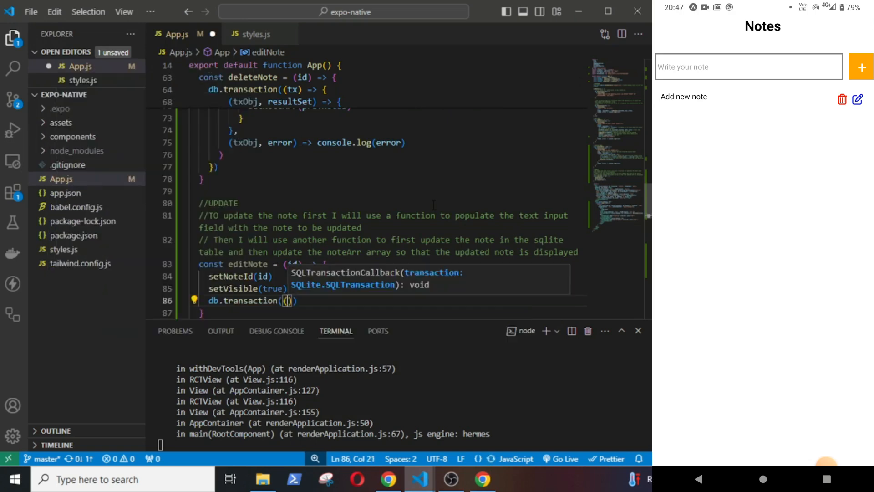
pyautogui.write('(tx) =>')
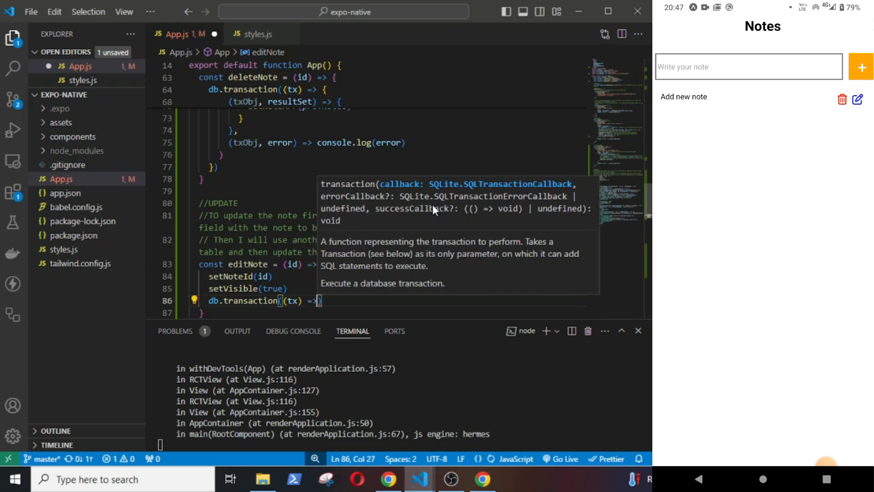
pyautogui.write('tx')
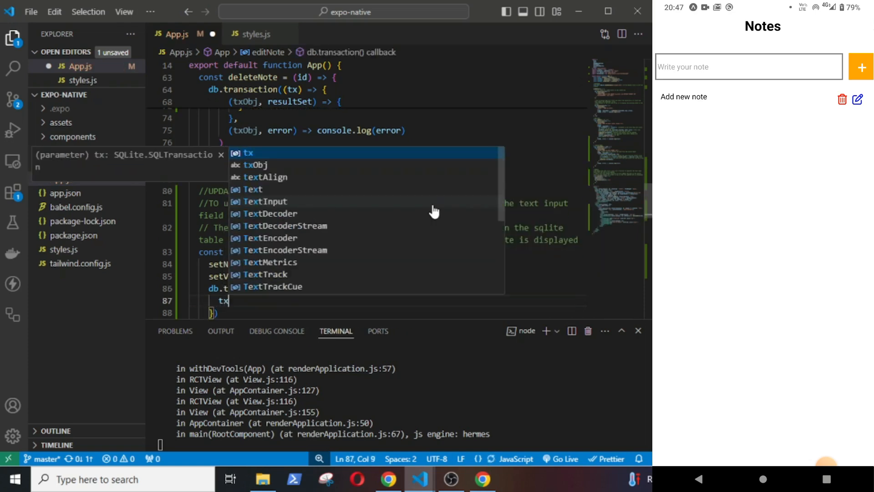
pyautogui.write('.executeSql')
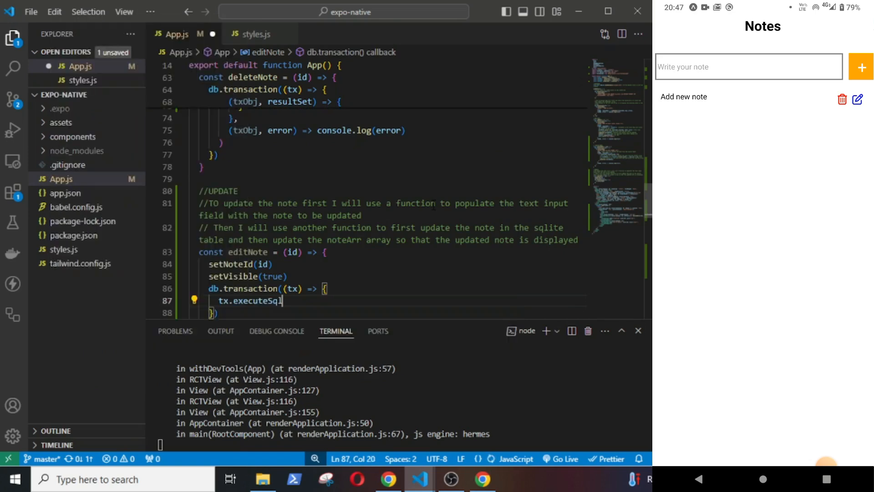
pyautogui.write('((')
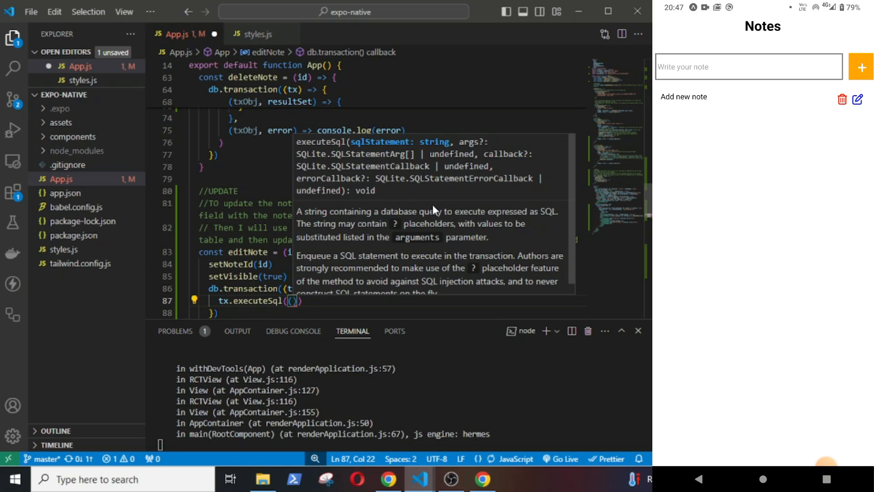
pyautogui.press('Backspace')
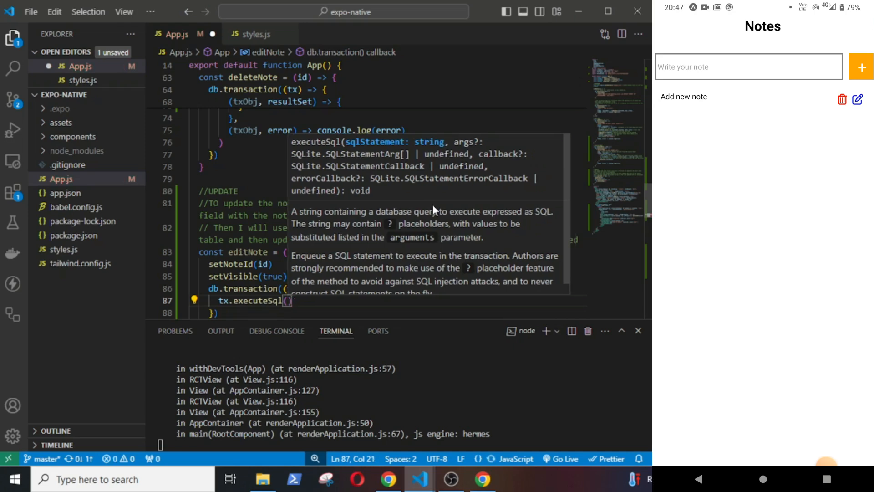
pyautogui.write('"SELECT"')
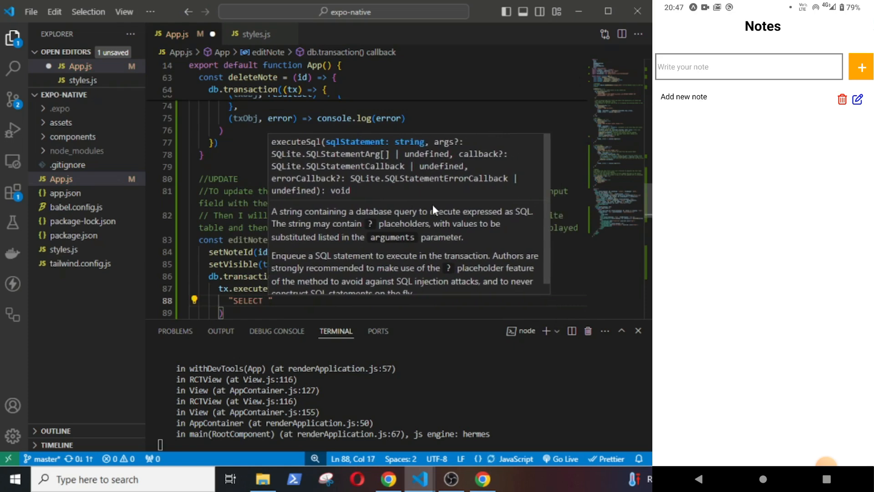
pyautogui.write('note FROM')
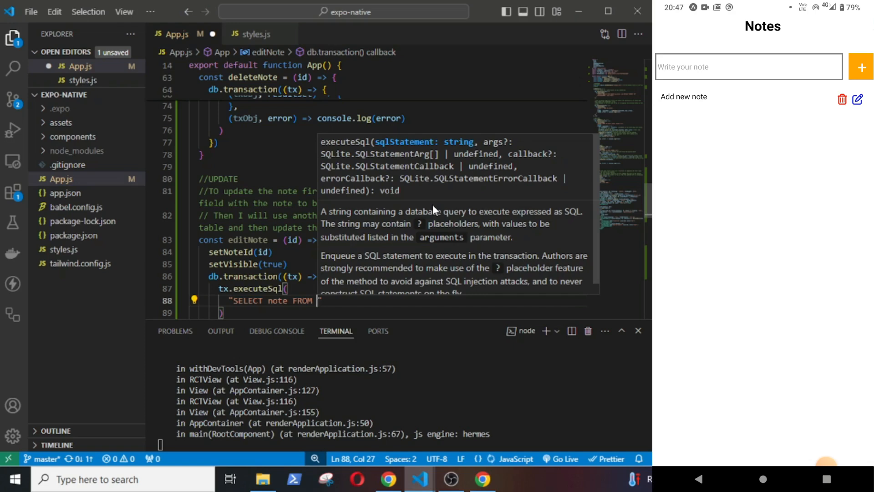
pyautogui.write('noteA')
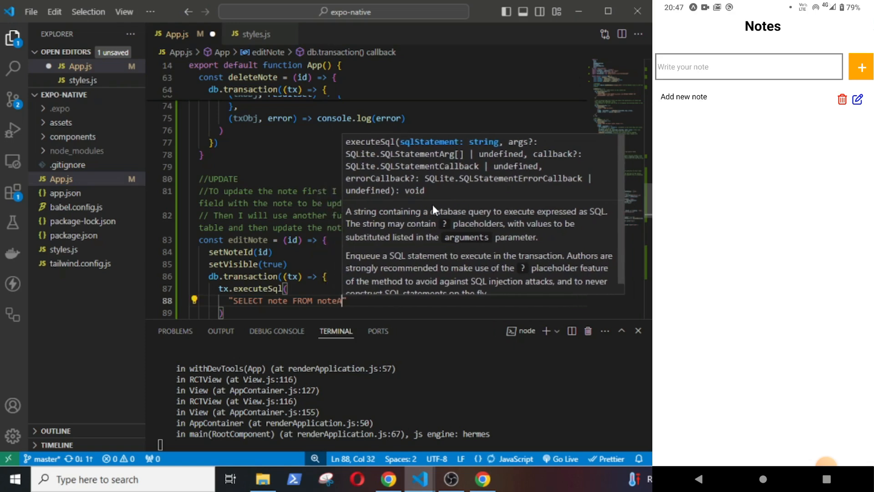
pyautogui.write('rr WHERE')
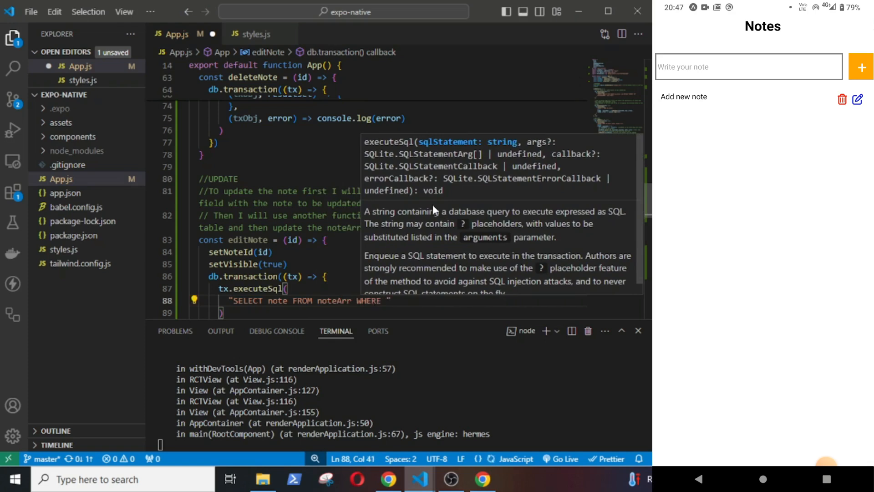
pyautogui.write('id = ?')
pyautogui.write('(txObj, resultSet) =>')
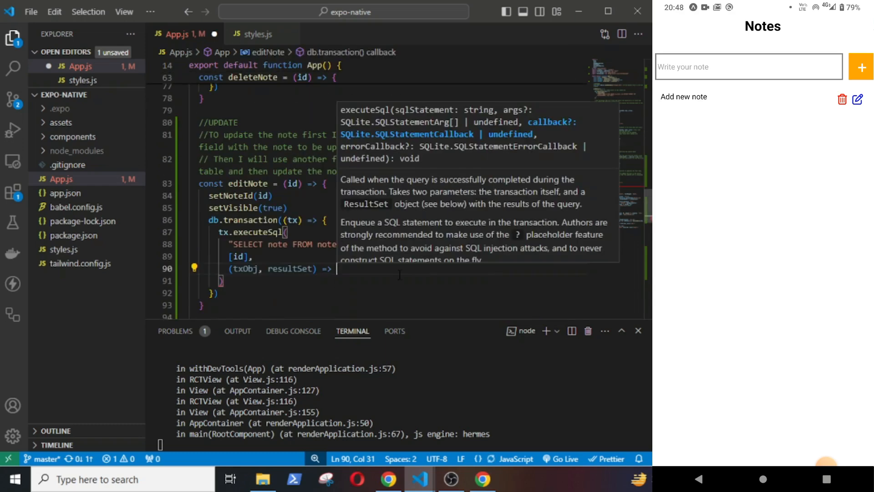
# - Load the selected resultSet.rows._array note via setNote, add a comment, and console.error failures
pyautogui.write('setNote()')
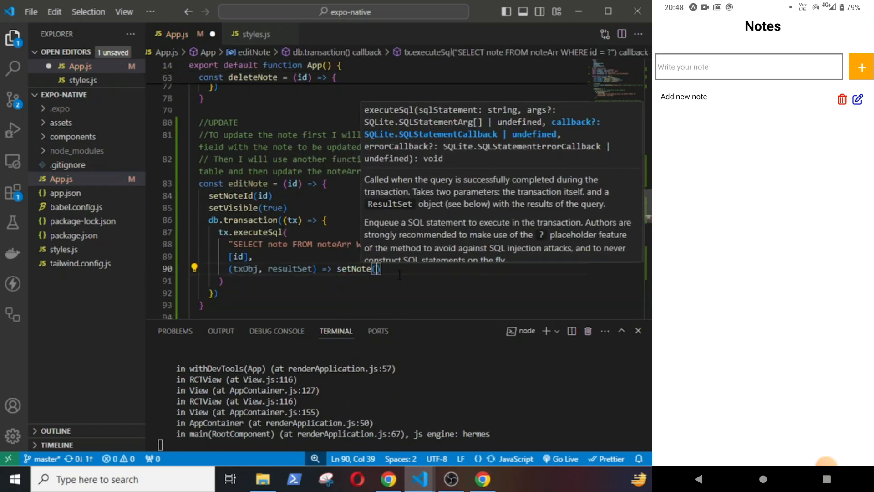
pyautogui.write('resultSet.')
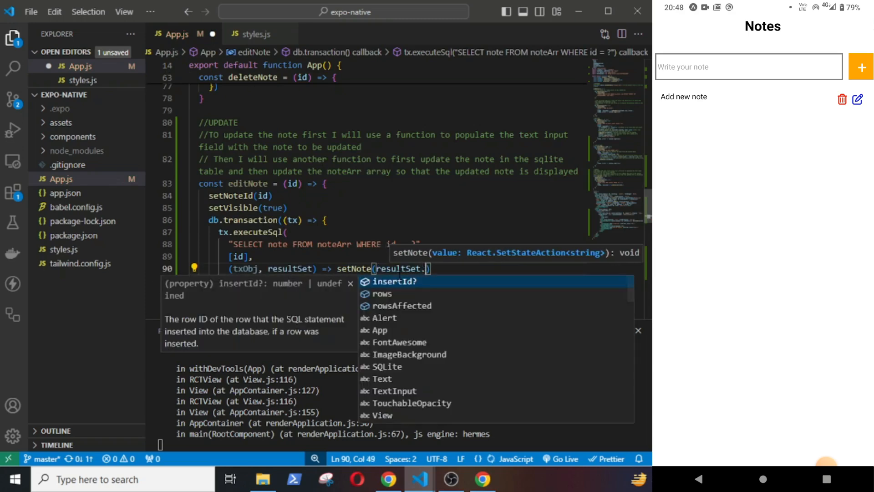
pyautogui.write('rows.')
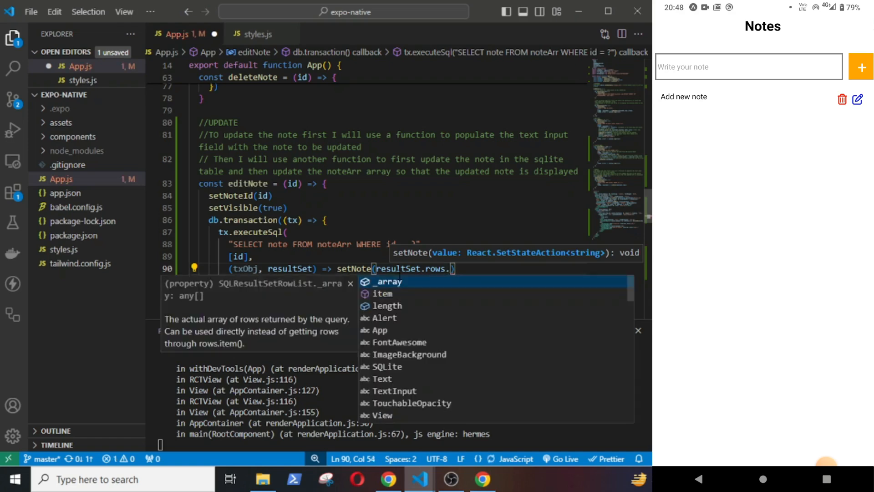
pyautogui.click(388, 281)
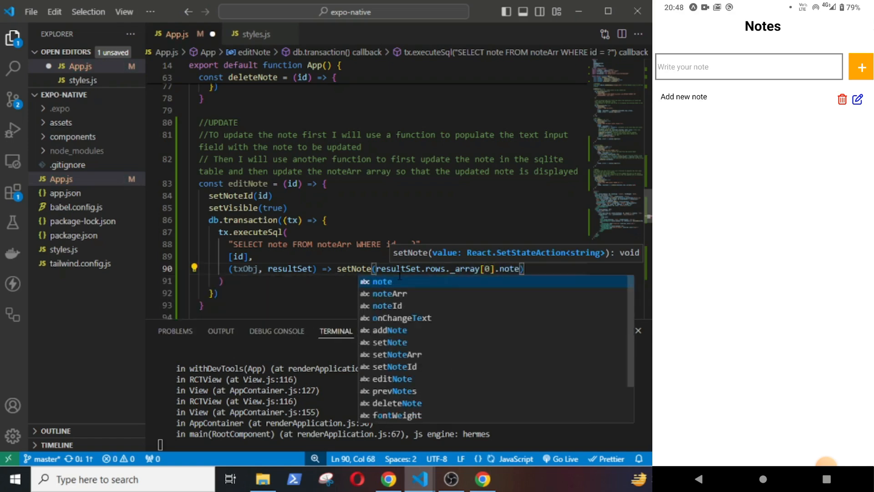
pyautogui.write('//')
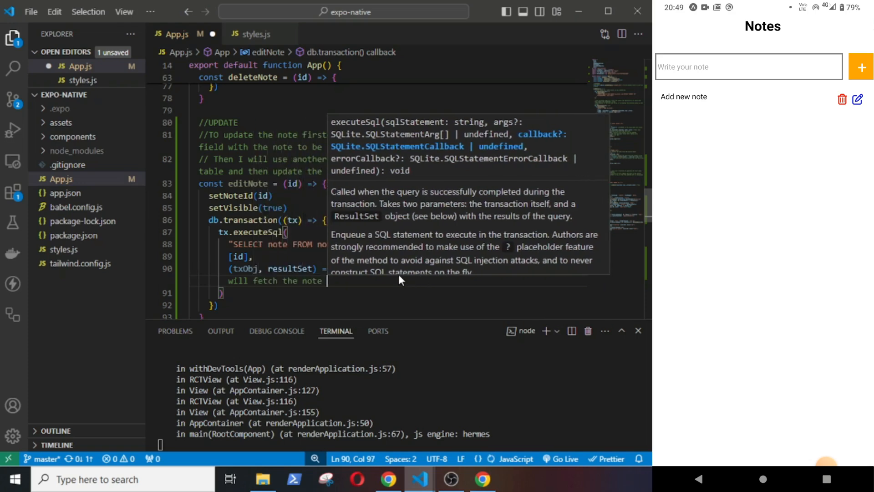
pyautogui.write('from the table and populate the text input')
pyautogui.write('(txObj, error')
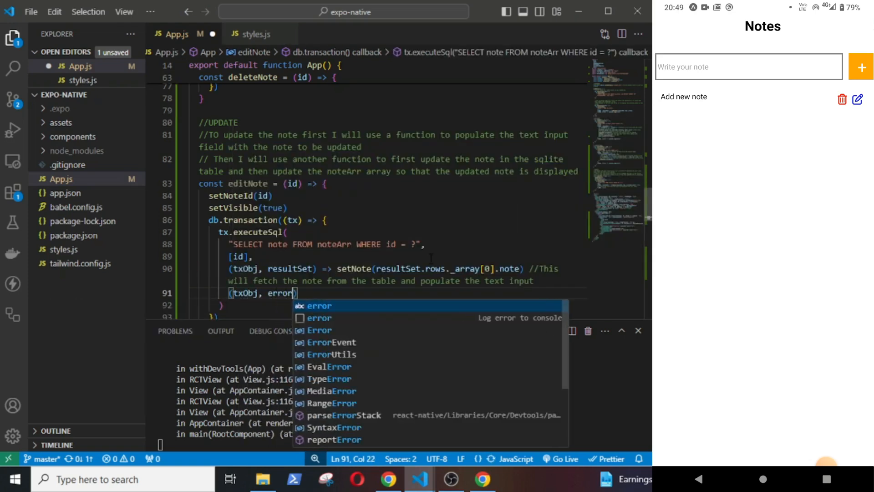
pyautogui.write('console.log(')
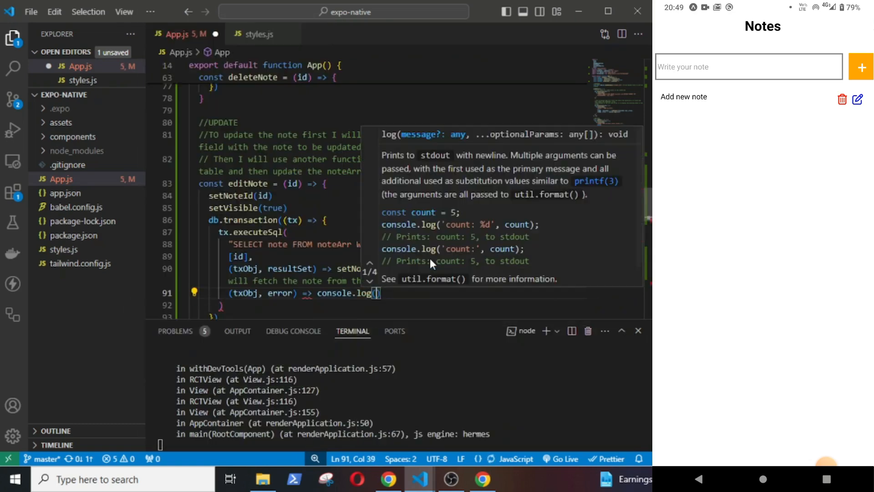
pyautogui.write('error')
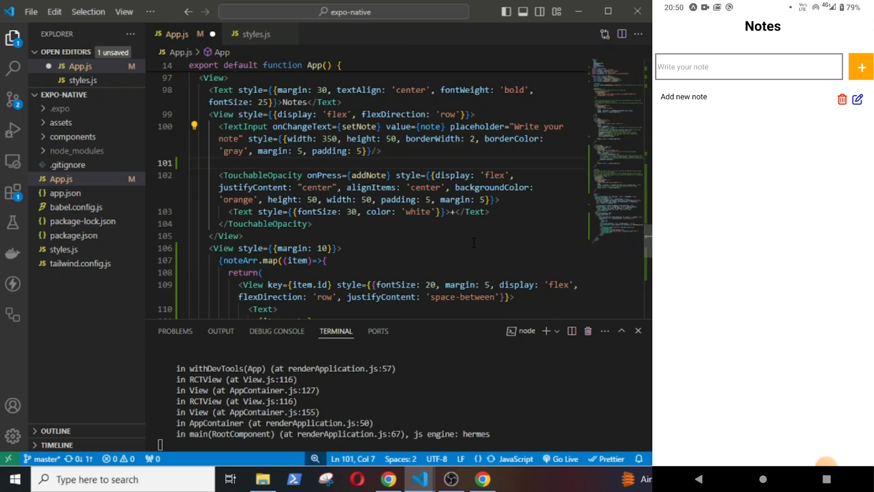
# - Wrap the add button in {visible ? ... : ...} with a pen-to-square edit button alternative
pyautogui.write('{visible ?}')
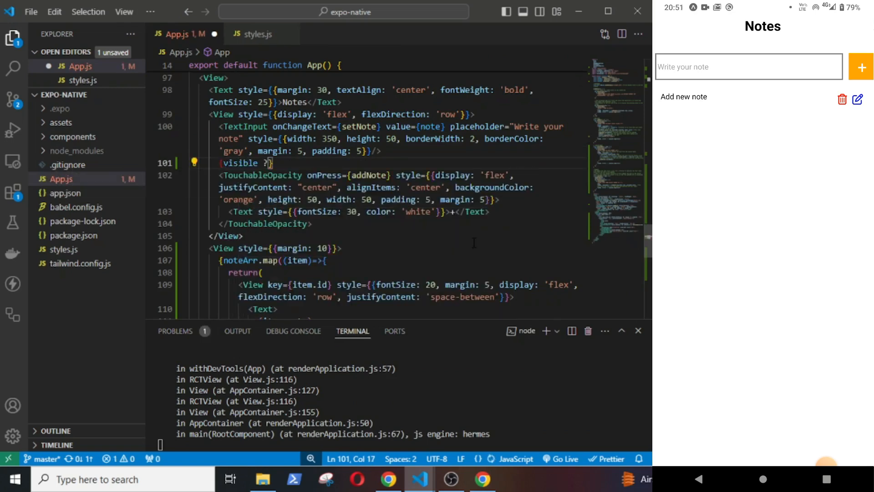
pyautogui.press('Enter')
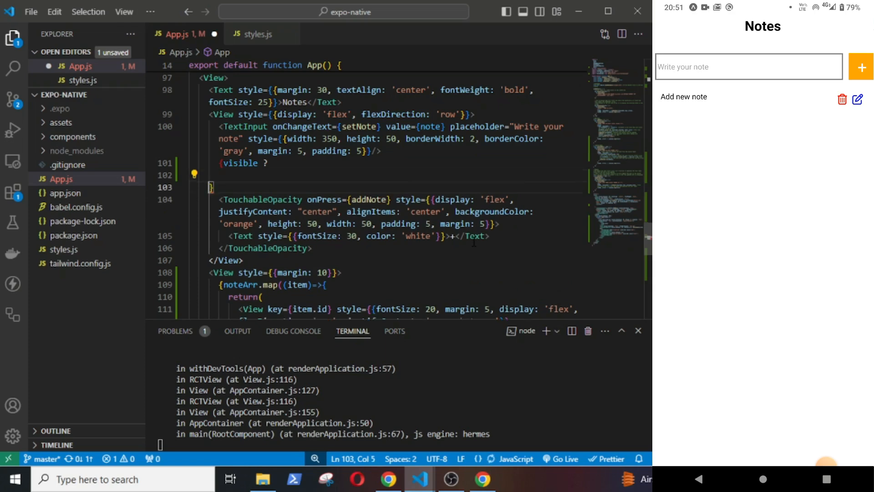
pyautogui.moveTo(219, 199); pyautogui.dragTo(312, 248)
pyautogui.write(':')
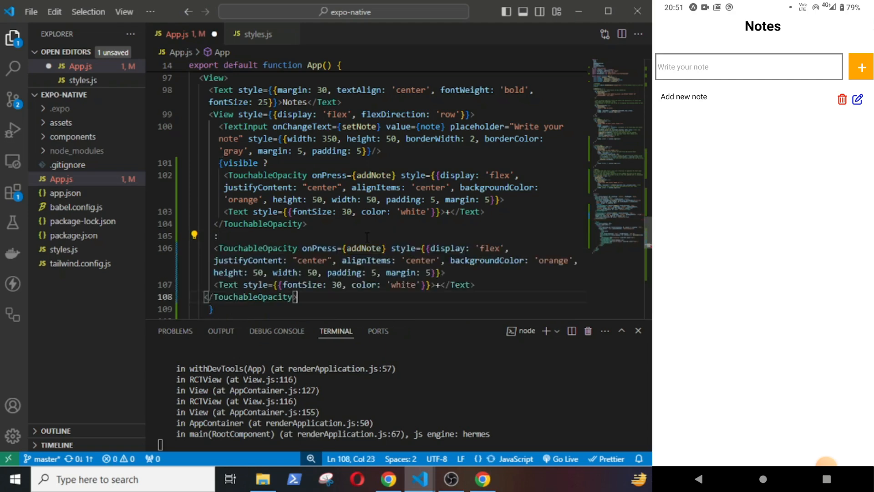
pyautogui.write('edi')
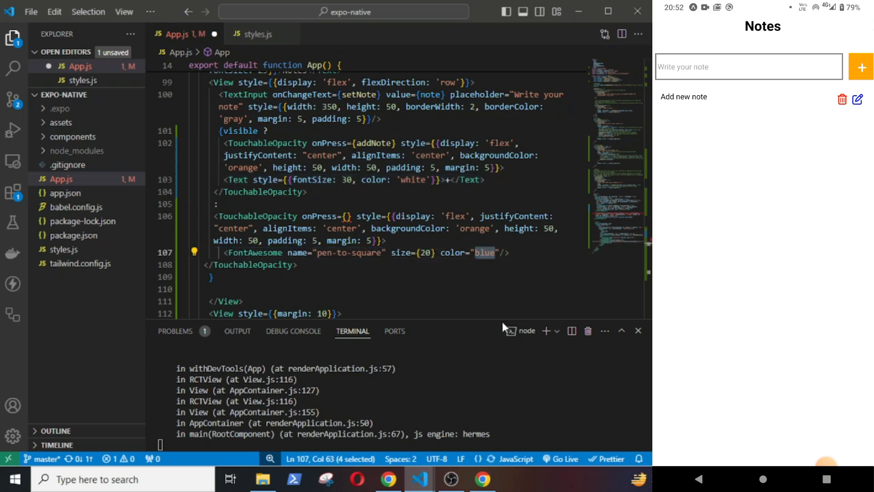
pyautogui.write('orange')
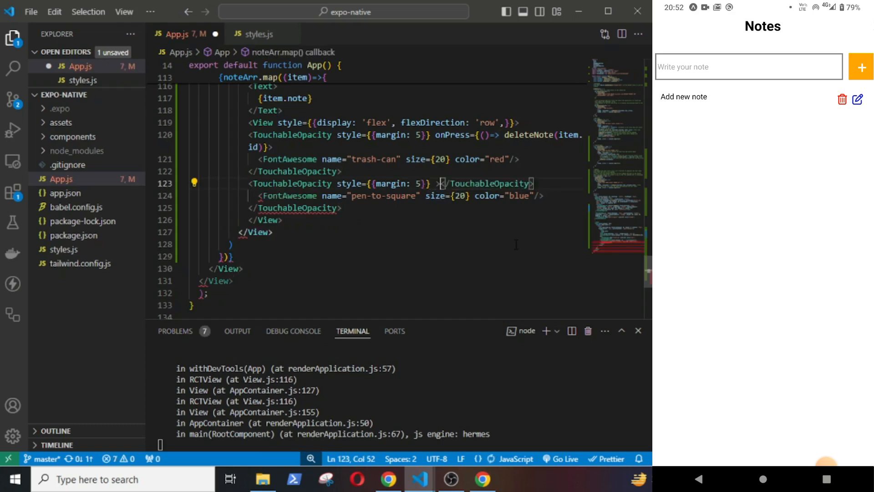
# - Call editNote(item.id) from the pen icon and delete the orange backgroundColor style
pyautogui.press('Backspace')
pyautogui.write('onPress={(')
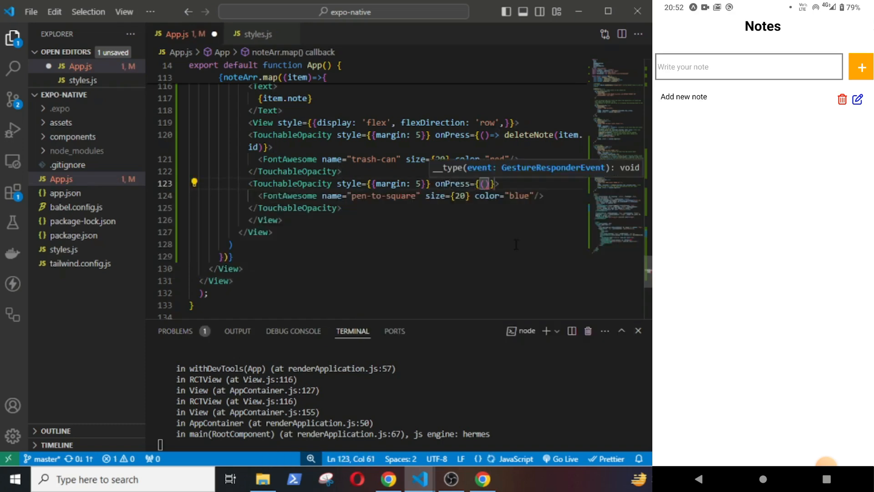
pyautogui.write('edi')
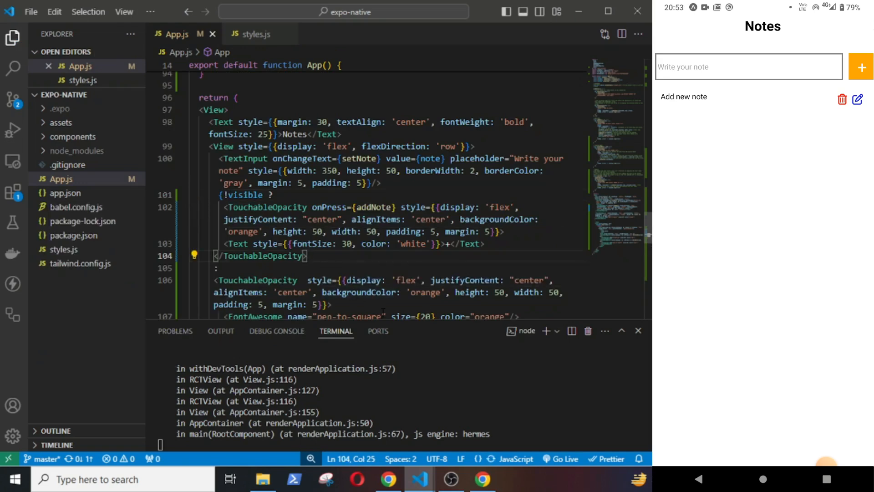
pyautogui.moveTo(314, 293); pyautogui.dragTo(443, 293)
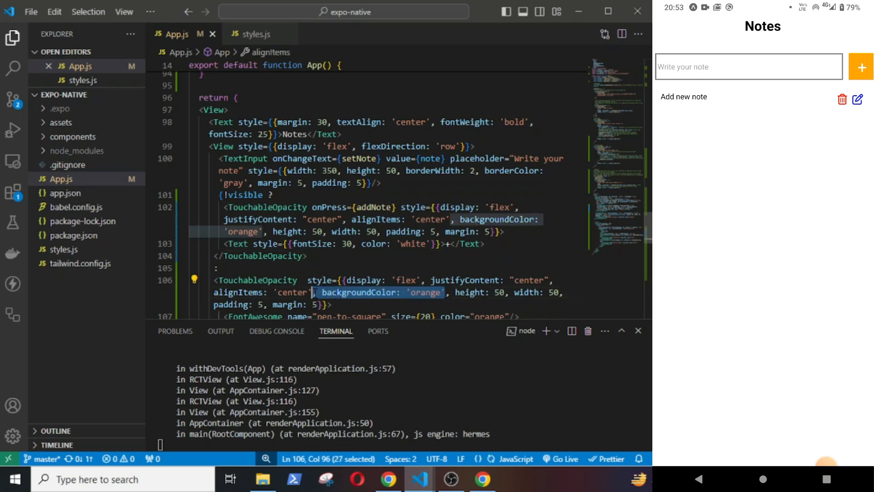
pyautogui.press('Delete')
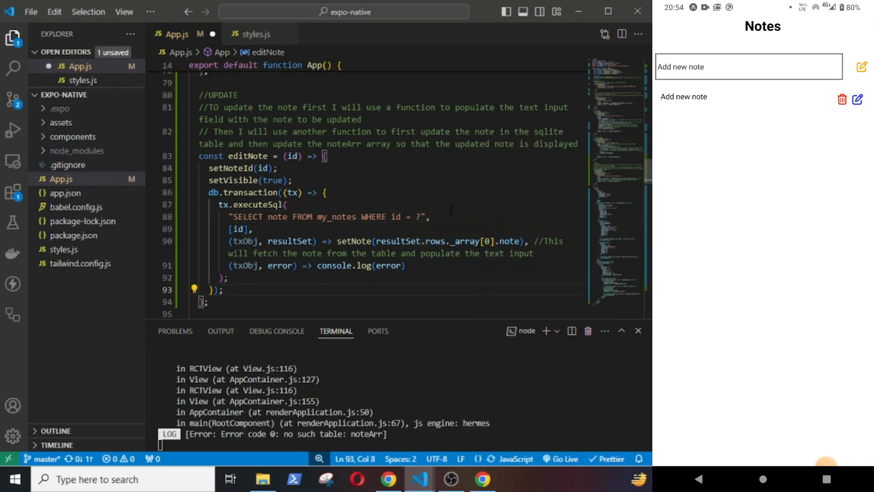
# - Add //SECOND FUNCTION TO UPDATE THE NOTE above return and begin updateNote
pyautogui.scroll(-3)
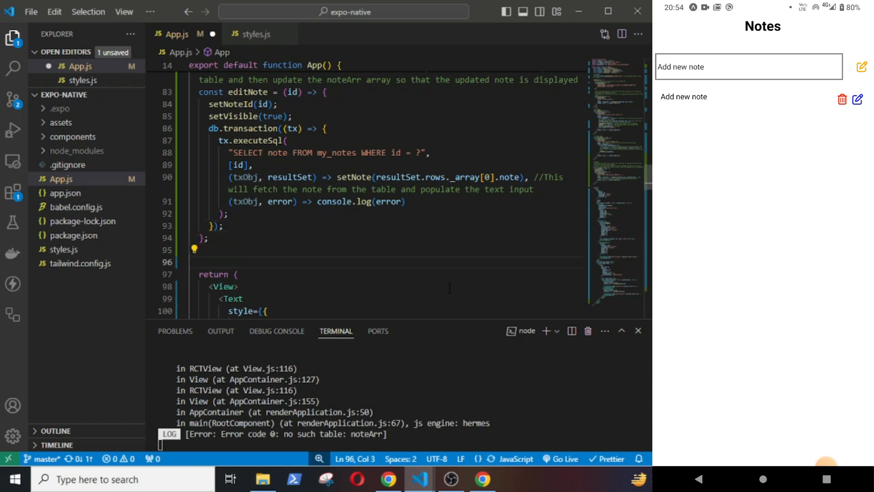
pyautogui.write('//s')
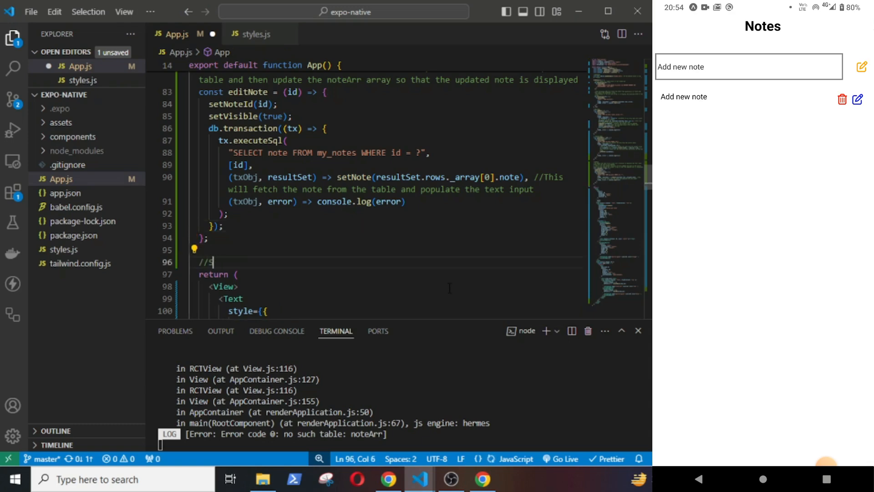
pyautogui.write('SECOND F')
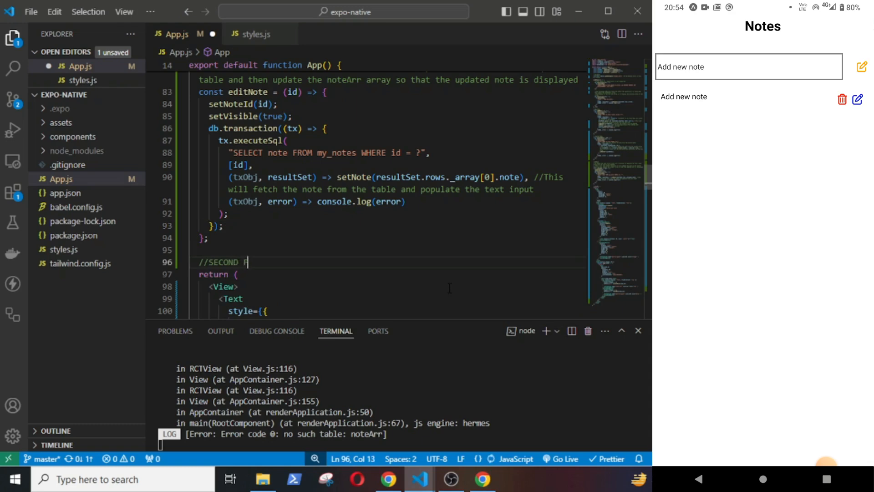
pyautogui.write('UNCTION TO UPADTE THE NOTE')
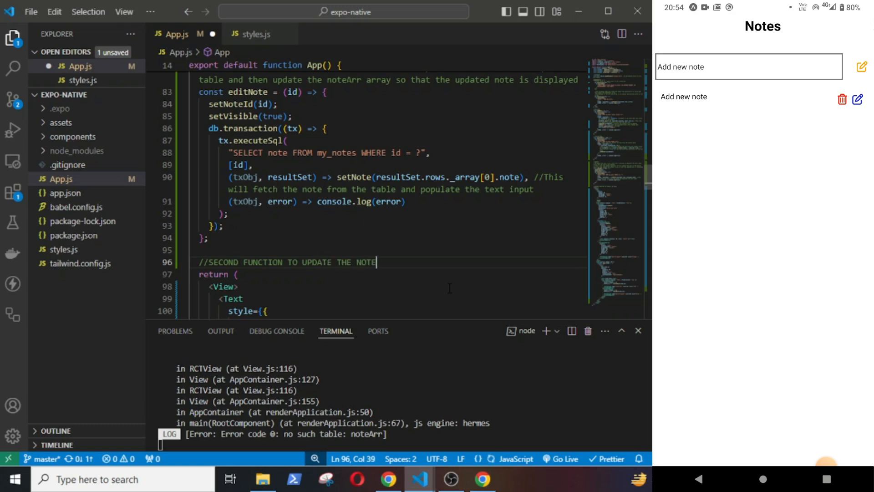
pyautogui.write('const updateNote = () => {')
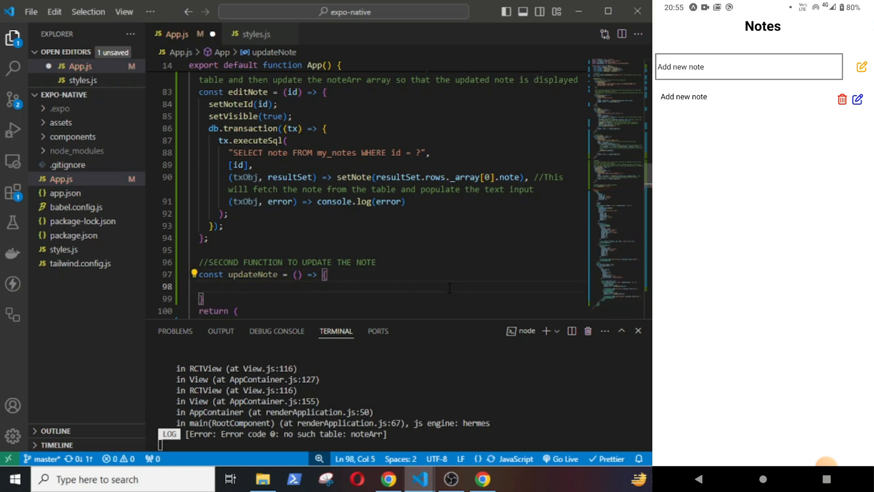
# - Run a db.transaction executeSql UPDATE setting note = ? WHERE id matches noteId
pyautogui.write('db.transaction((tx)=>')
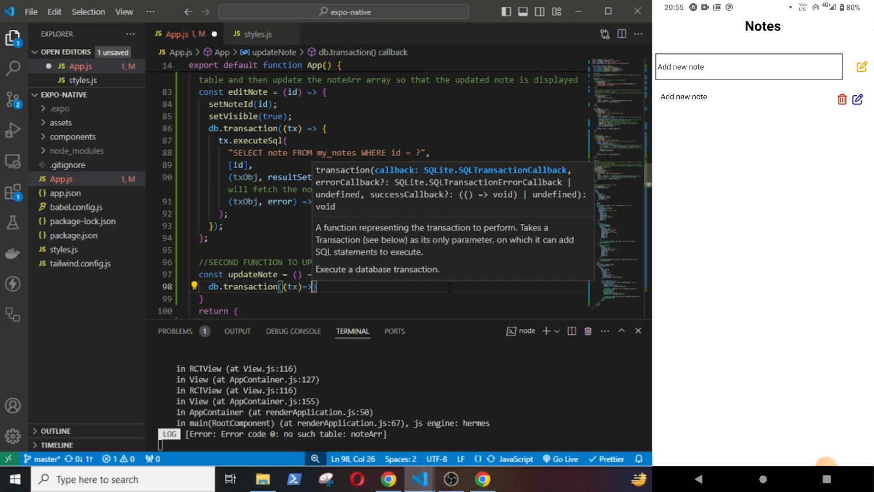
pyautogui.write('tx')
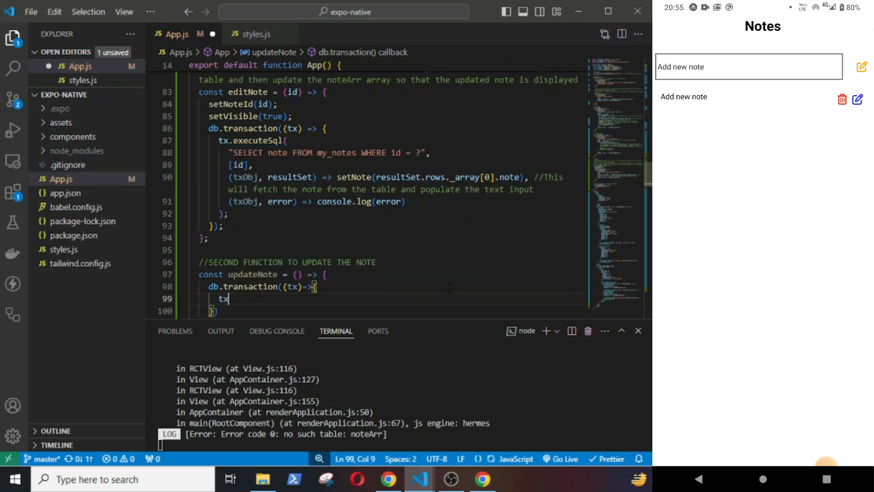
pyautogui.write('.executeSql')
pyautogui.write('"UPDATE ')
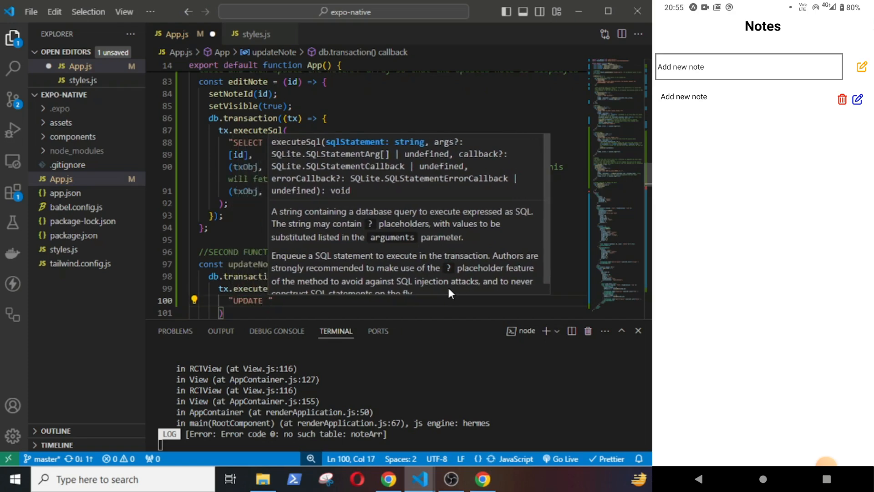
pyautogui.write('my_notes set')
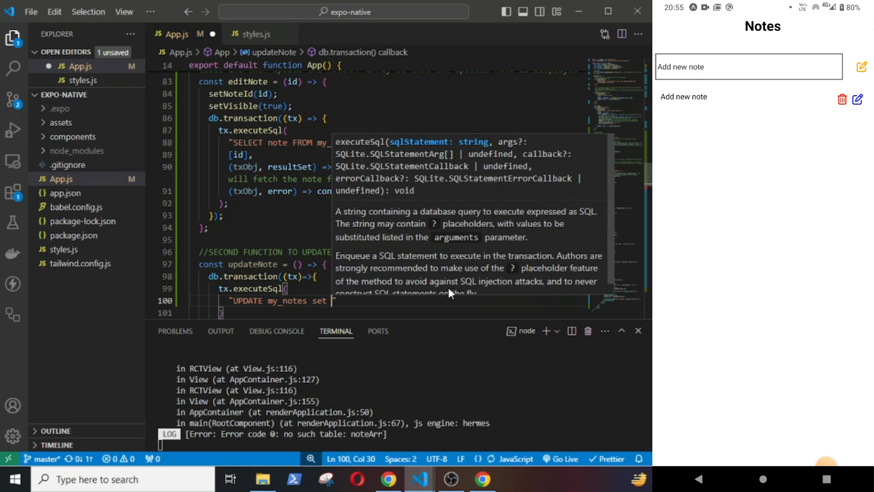
pyautogui.write('note = ?')
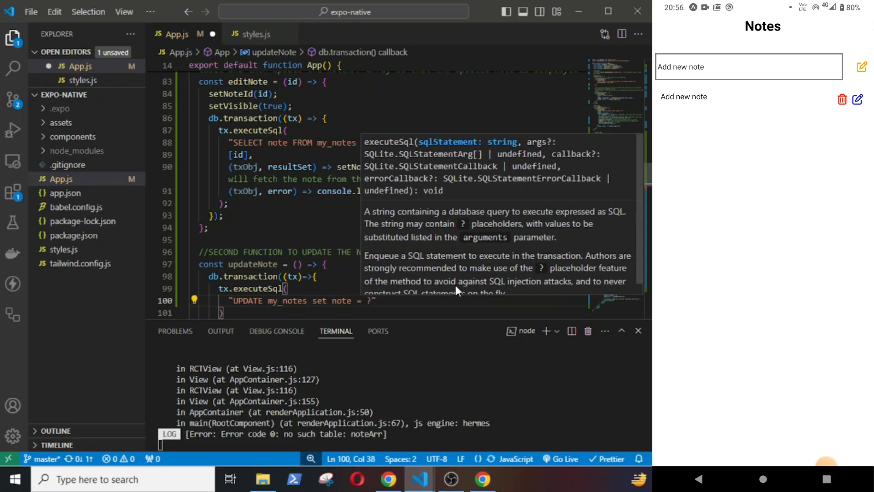
pyautogui.write('WHERE')
pyautogui.write('[')
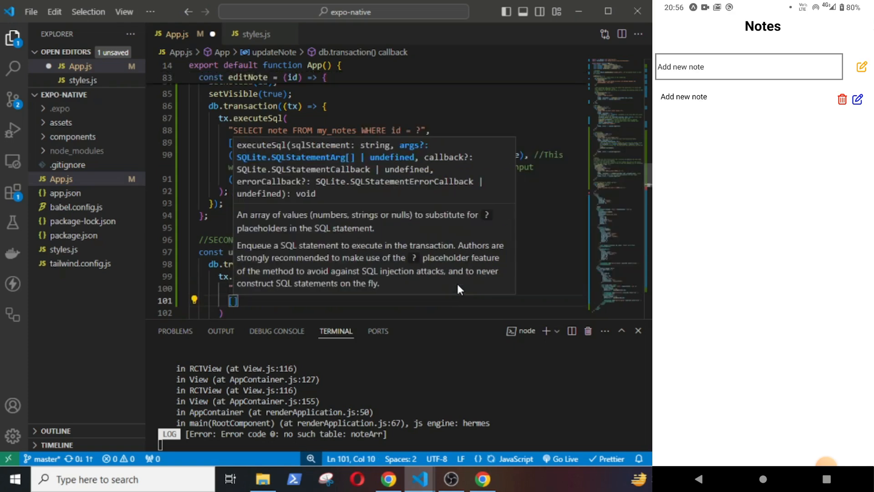
pyautogui.write('note,')
pyautogui.write('(txObj,')
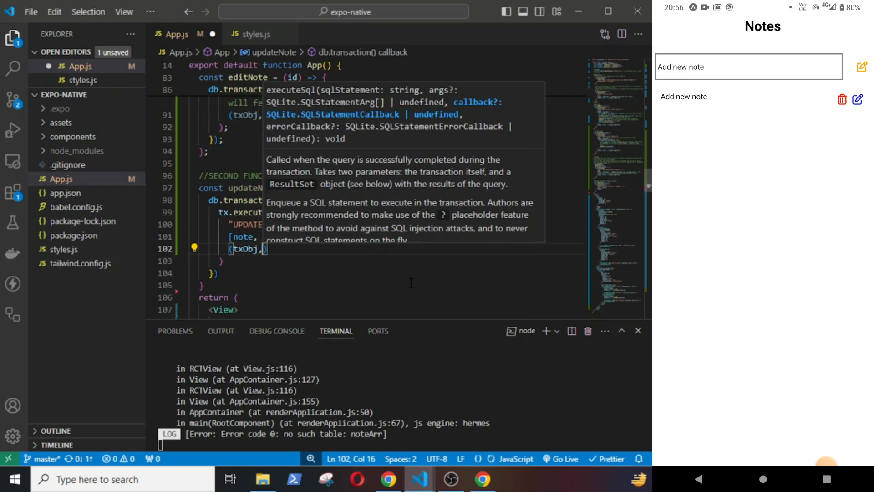
pyautogui.write('resultSet')
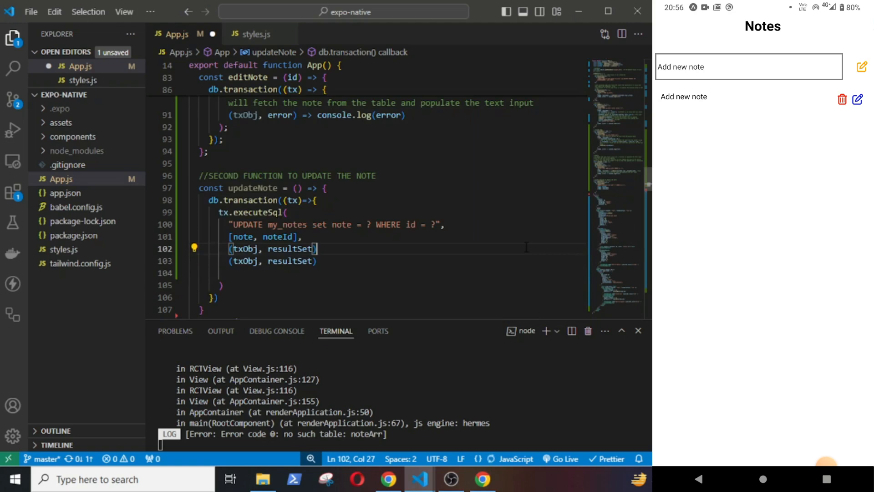
pyautogui.write('=>')
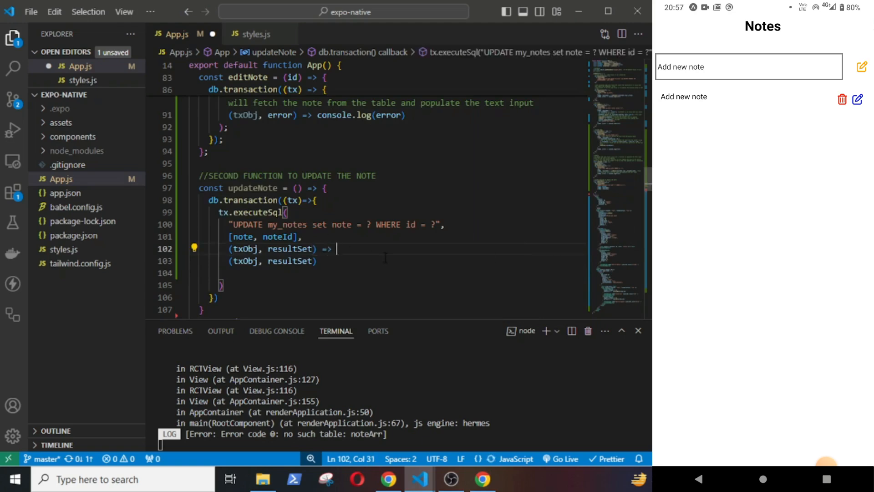
# - In the result callback, check resultSet rows and update state from prevNotes
pyautogui.write('{')
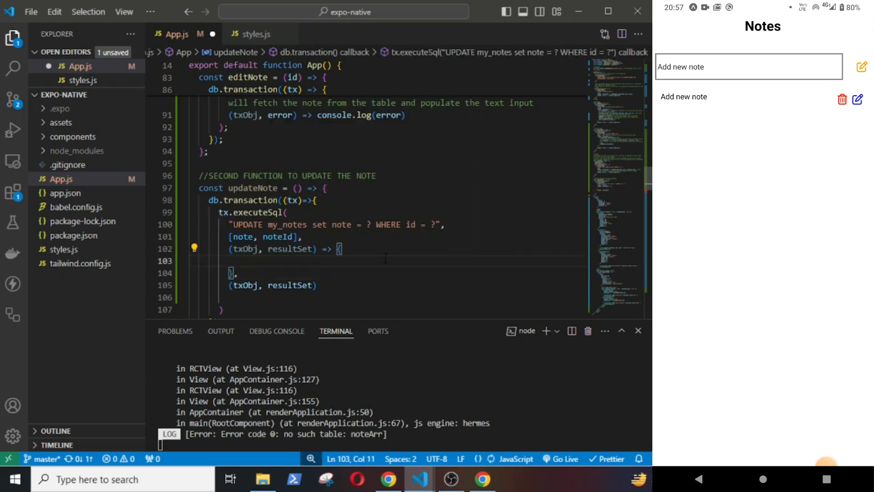
pyautogui.write('if(r')
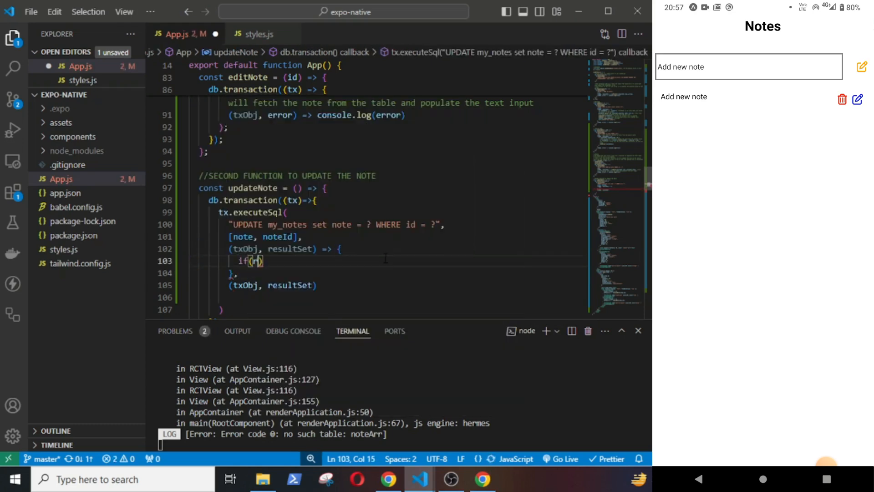
pyautogui.write('resultSet.rowsAffected >')
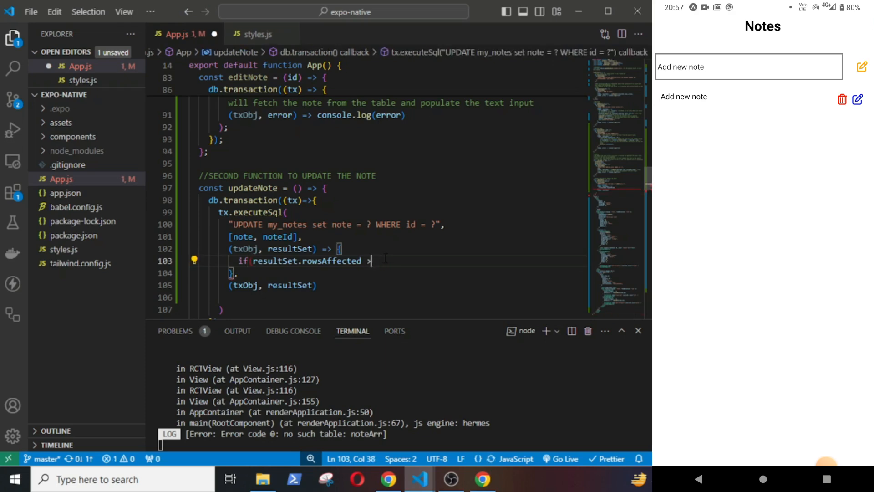
pyautogui.write('0){}')
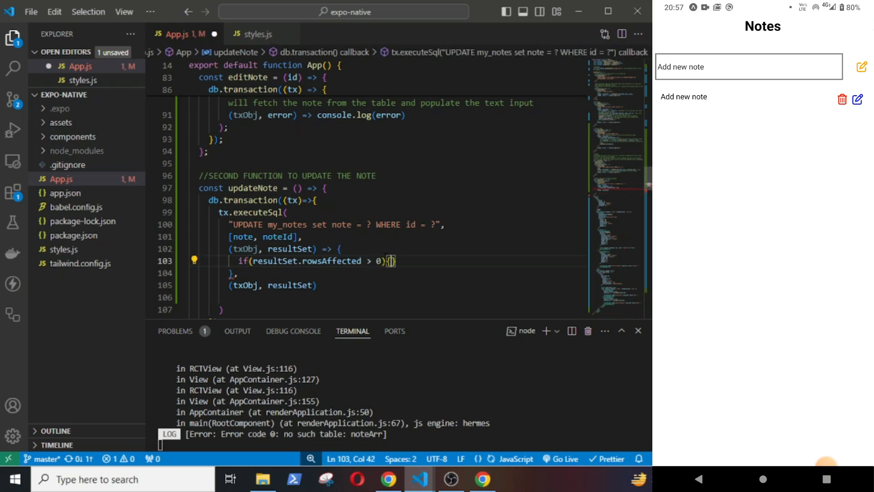
pyautogui.write('setNote')
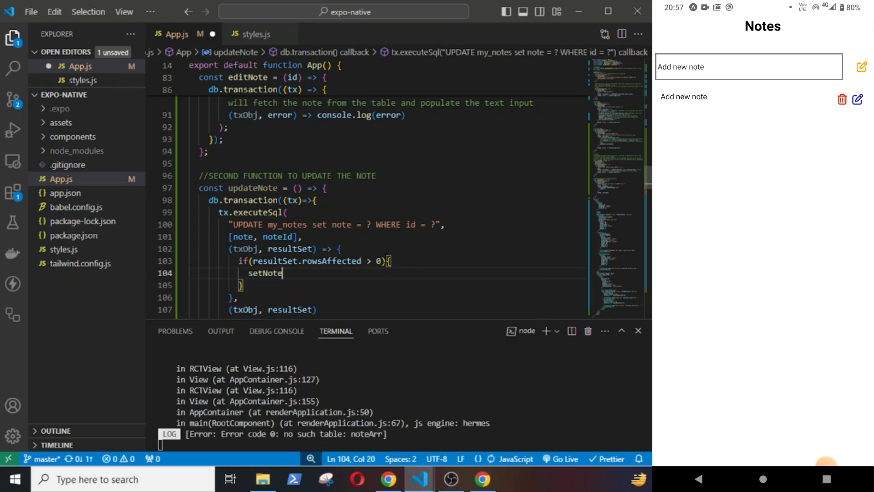
pyautogui.write('((pr')
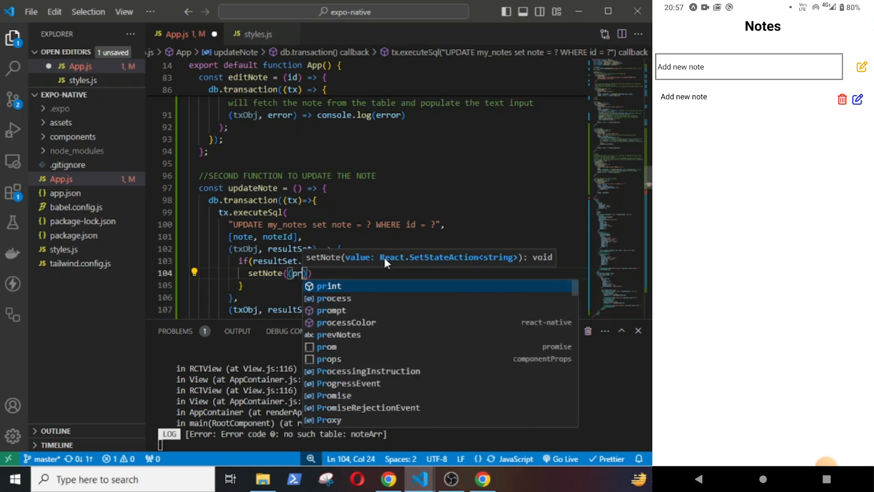
pyautogui.write('prevNotes')
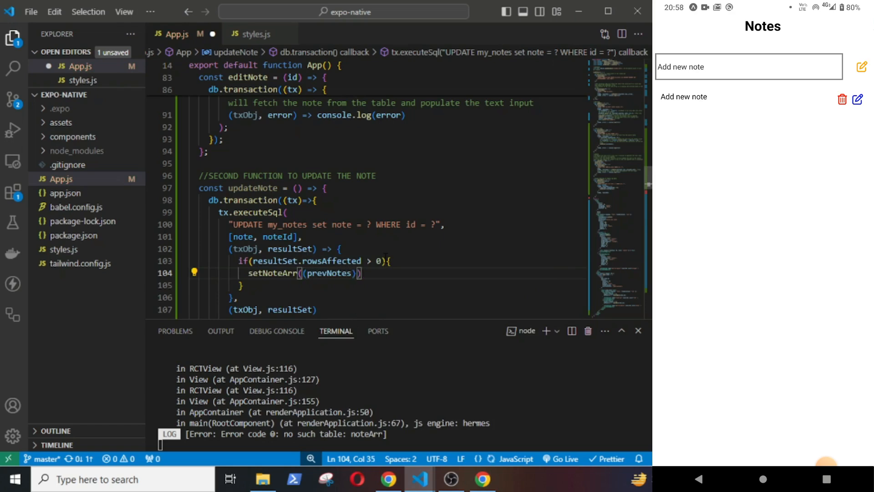
pyautogui.write('=>{')
pyautogui.click(388, 285)
pyautogui.write('return')
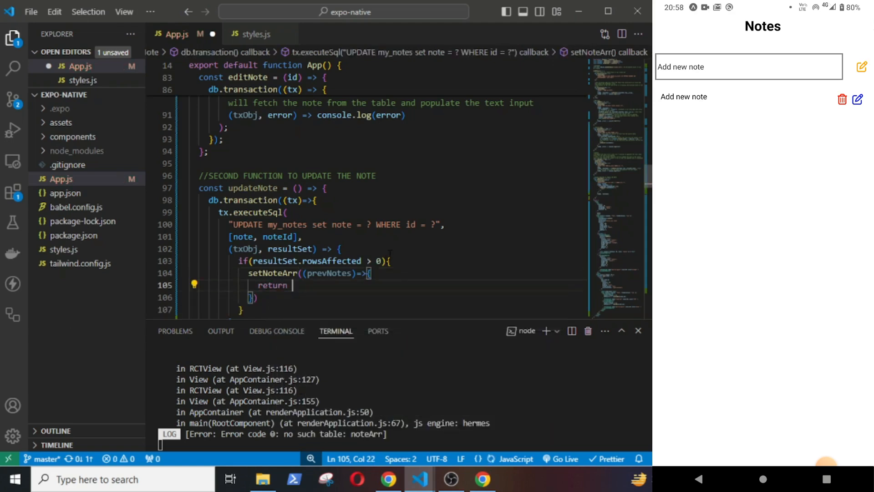
# - Map prevNotes, returning {...note, note: note} for noteId and other notes unchanged
pyautogui.write('prevNotes.map((')
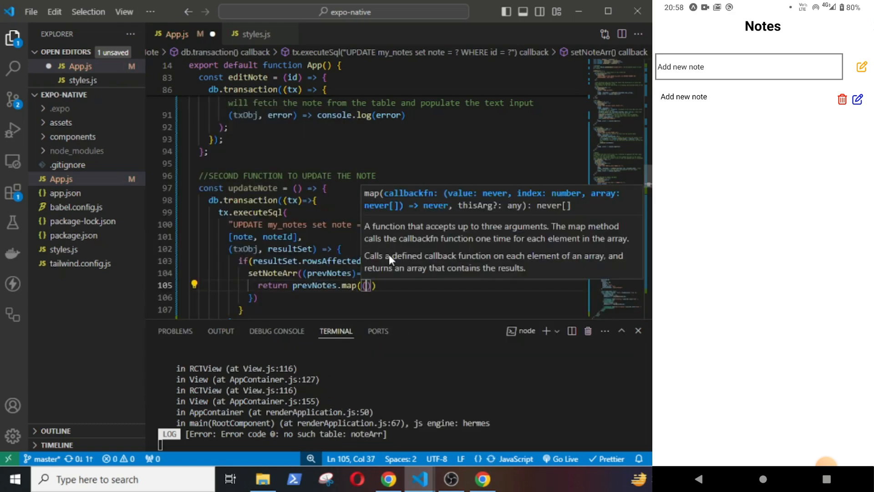
pyautogui.write('(note)=>')
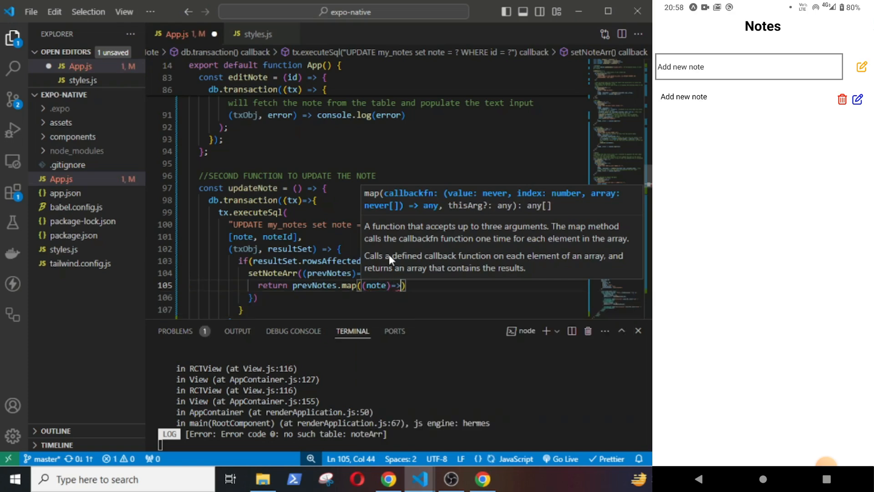
pyautogui.write('if')
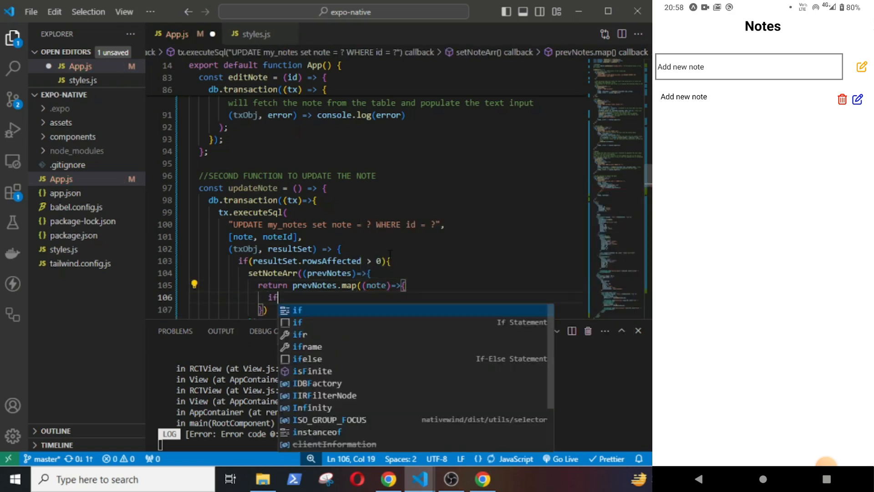
pyautogui.write('(note.id ===')
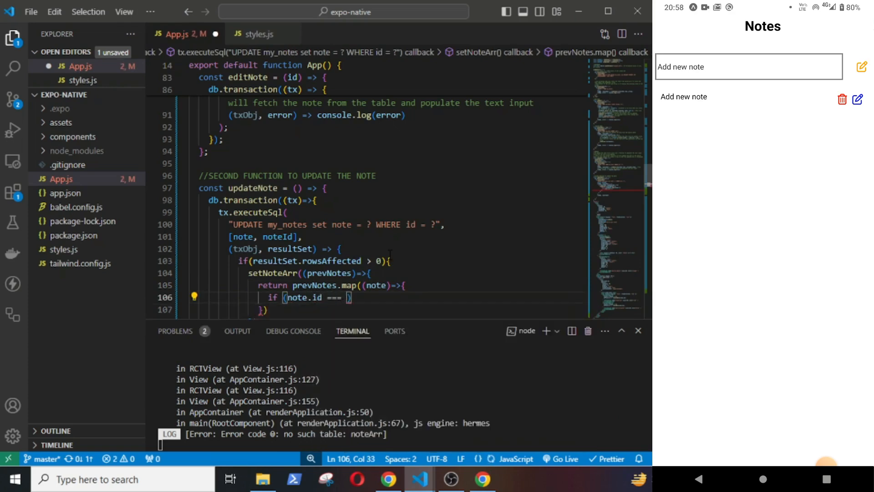
pyautogui.write('noteId')
pyautogui.write('return')
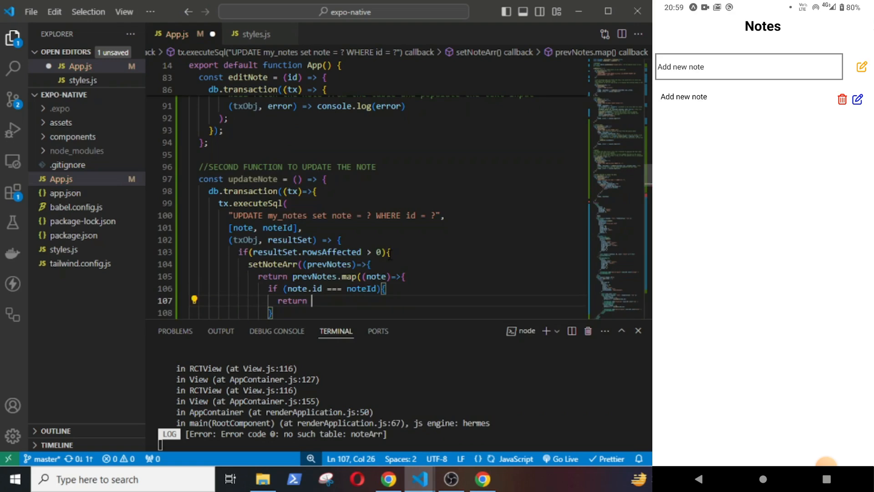
pyautogui.write('{...note,')
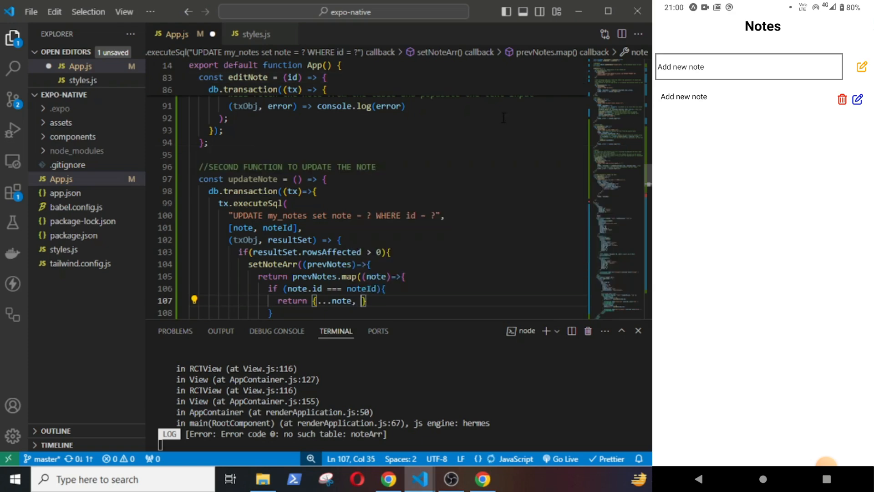
pyautogui.write('note: note')
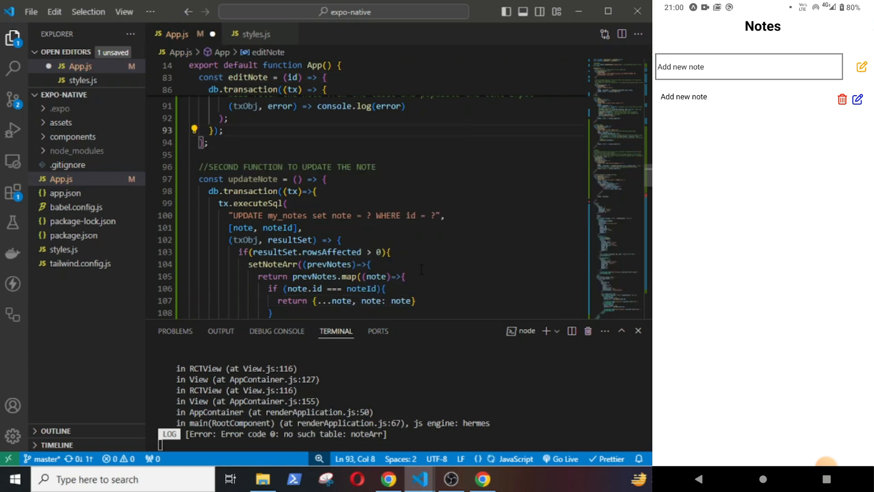
pyautogui.write('return note')
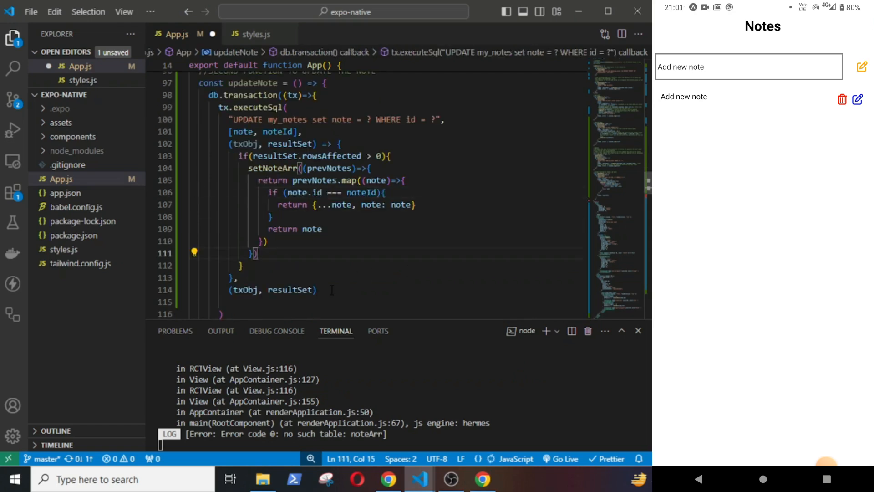
# - Reset the note text, setVisible(false), and log SQL errors with console.log(err)
pyautogui.write('set')
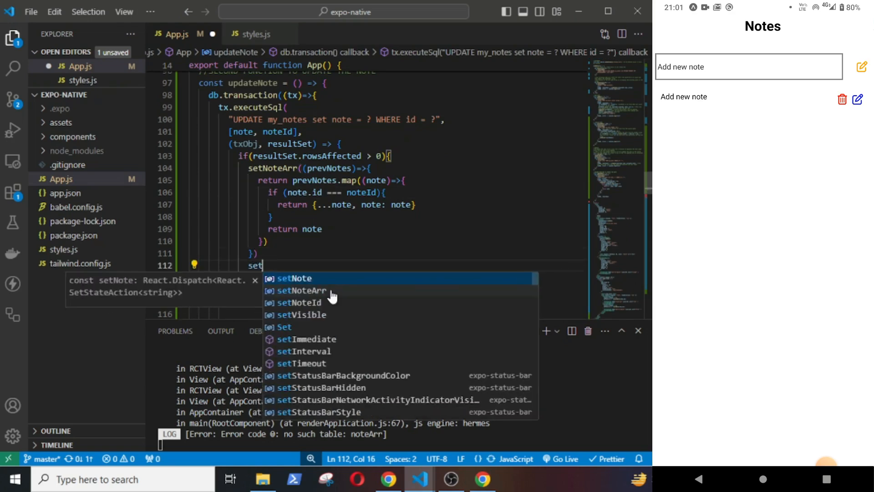
pyautogui.click(293, 278)
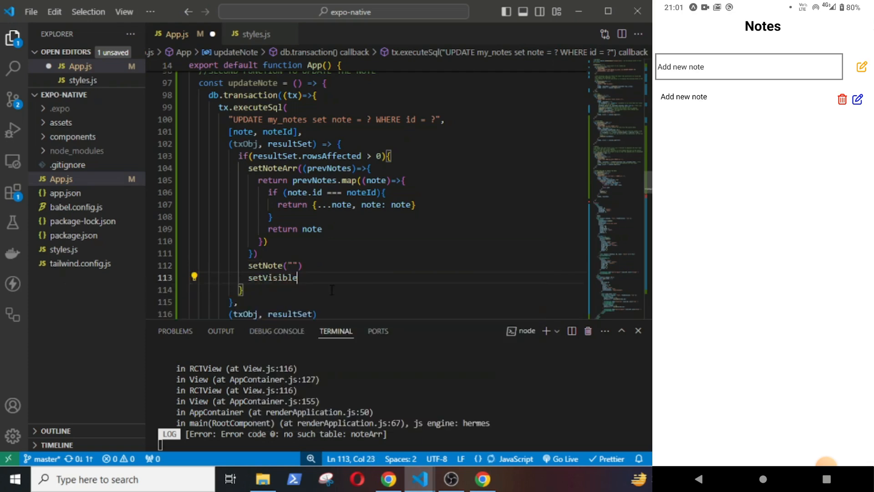
pyautogui.write('(false')
pyautogui.click(407, 314)
pyautogui.write(' =>')
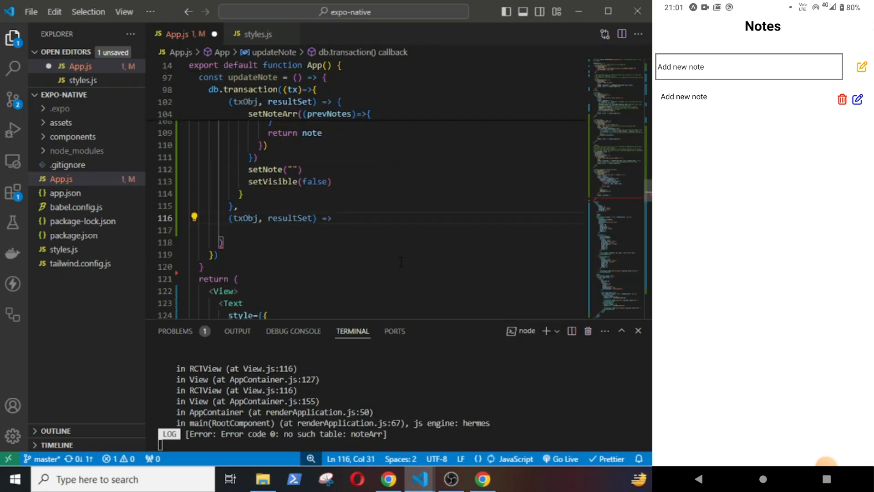
pyautogui.write('console')
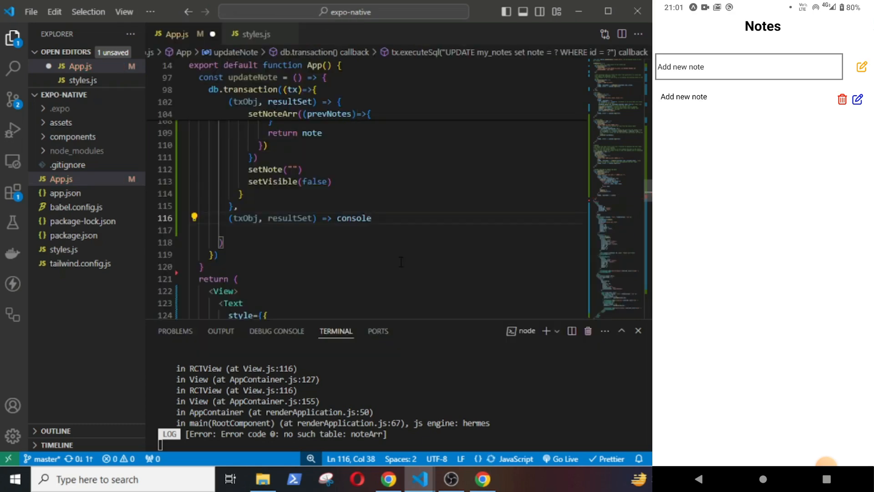
pyautogui.write('.log(error')
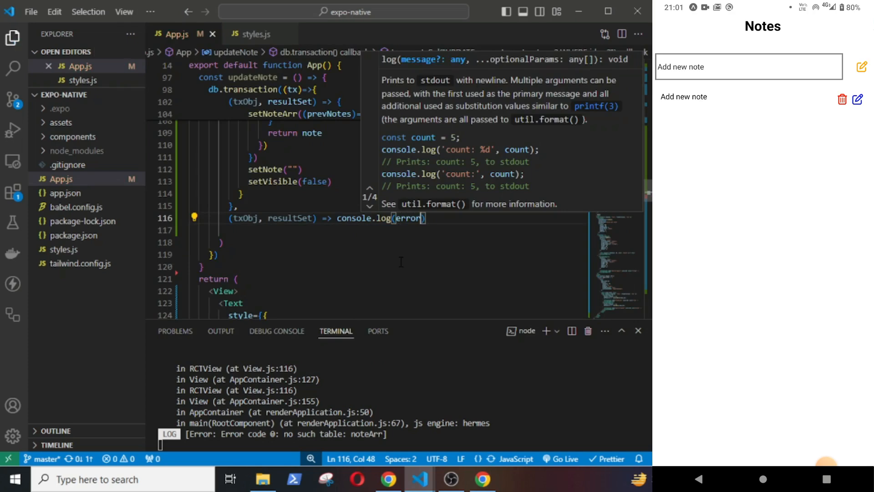
pyautogui.write('update')
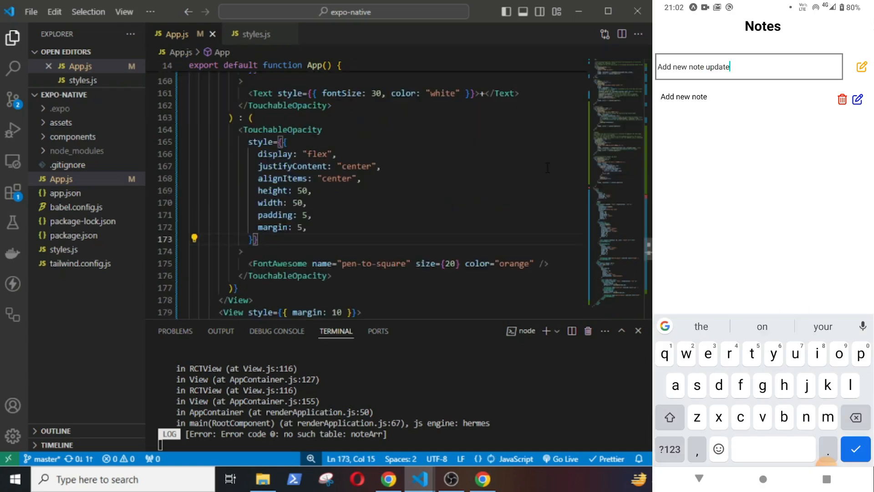
# - Give the pen-to-square TouchableOpacity onPress={updateNote}
pyautogui.write('onPress={')
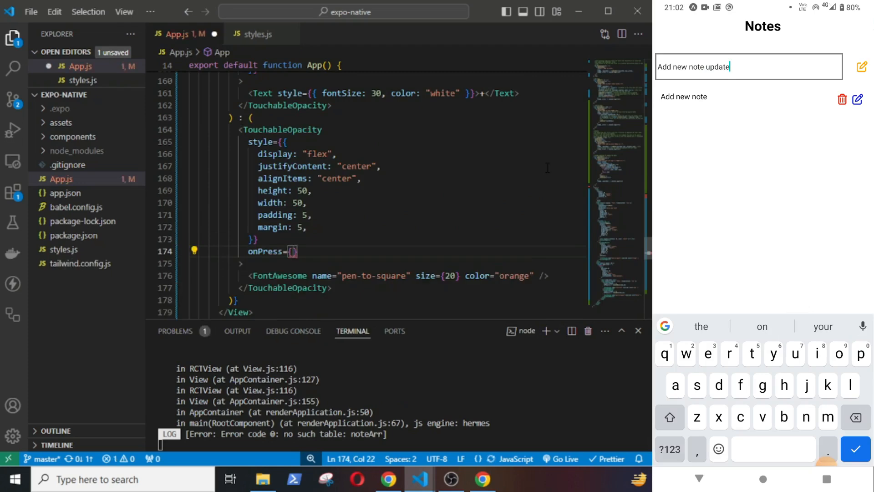
pyautogui.write('updateNote')
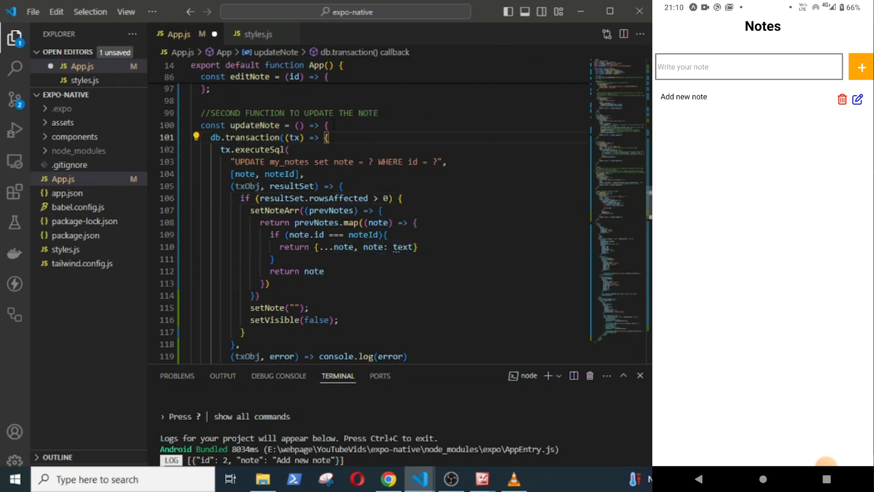
# - Add let text = note at the top of updateNote and pass text to the query
pyautogui.write('let note = text')
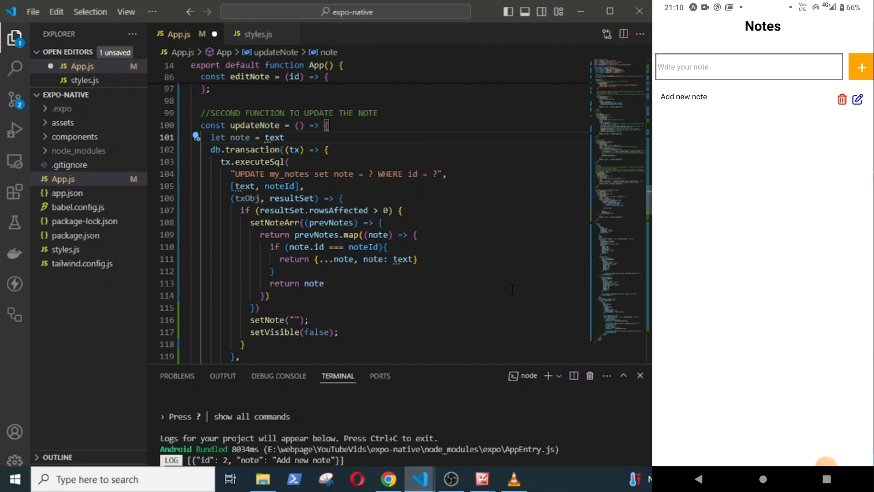
pyautogui.doubleClick(239, 137)
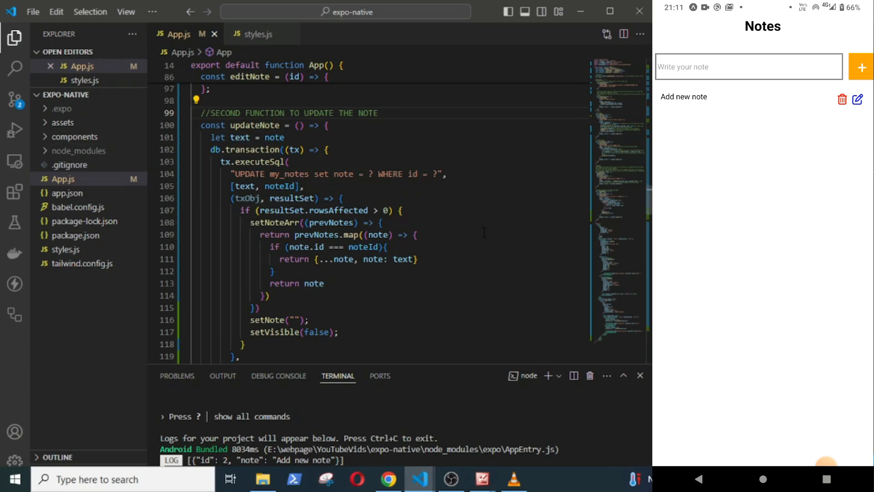
pyautogui.write('Another not')
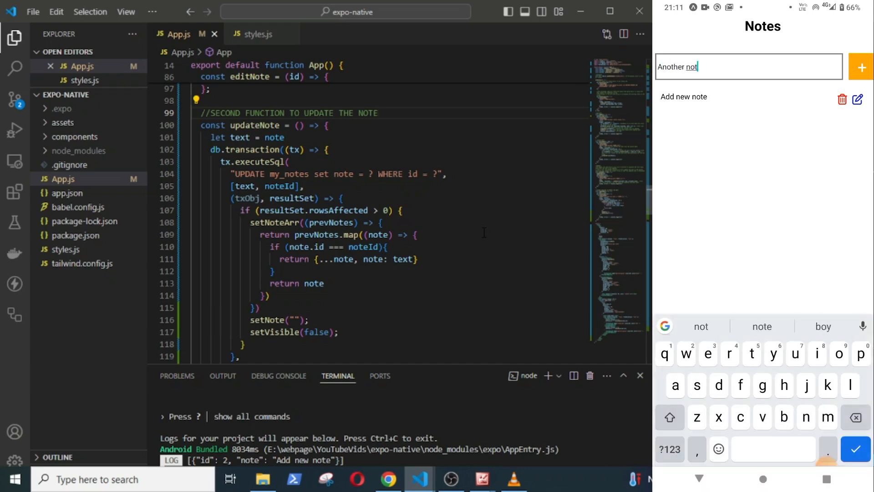
# - Add 'Another note' with the + button and start editing it in the emulator
pyautogui.click(861, 67)
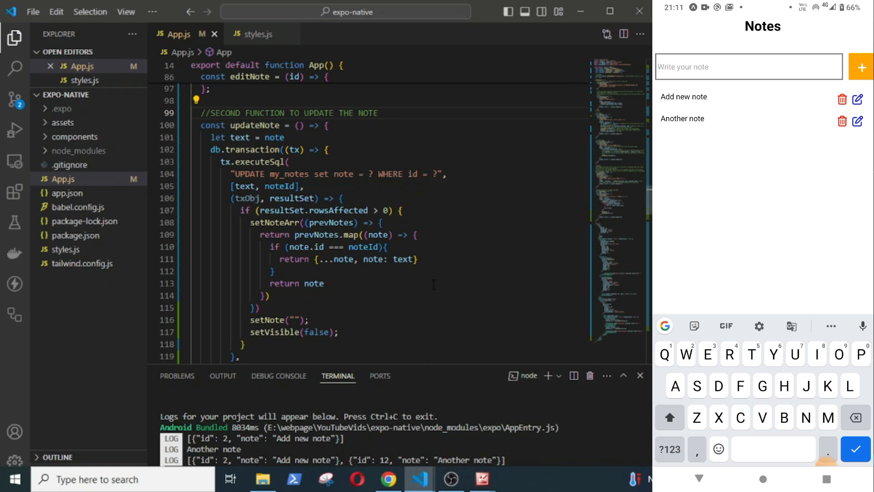
pyautogui.click(859, 119)
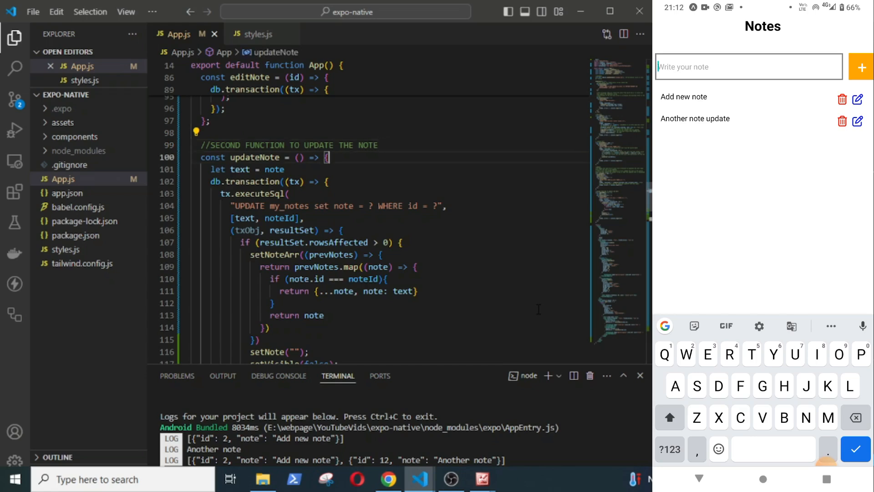
# - Comment the let text line about the state-variable naming mistake and using different names
pyautogui.write('//There was')
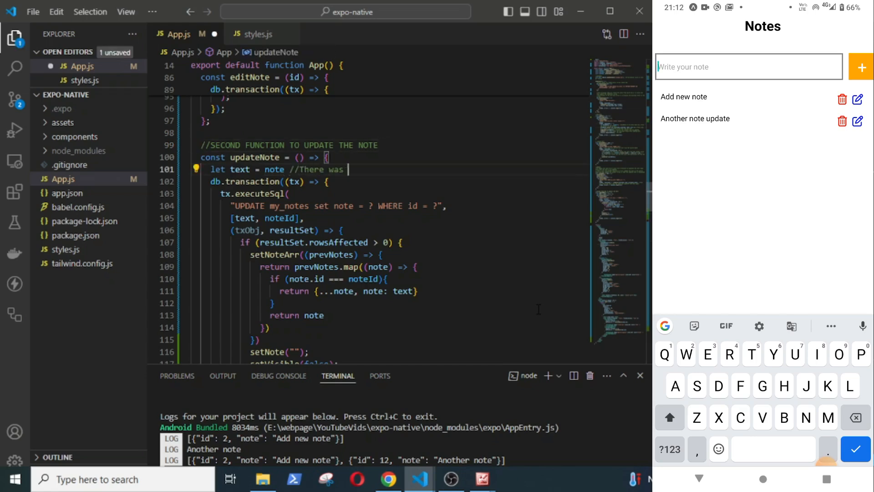
pyautogui.write('a mistake in naming the')
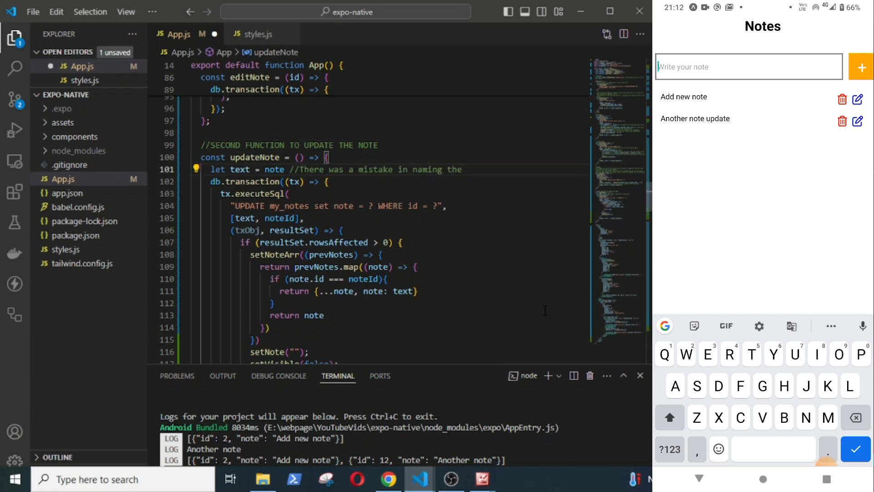
pyautogui.write('state')
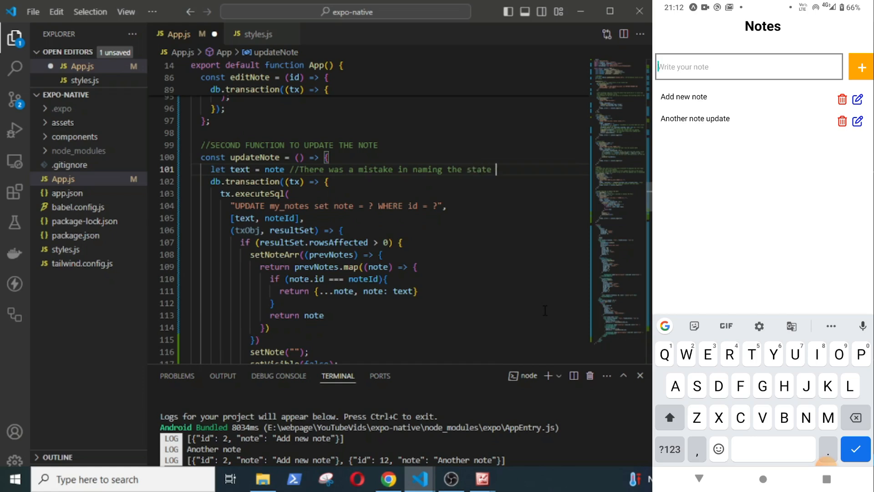
pyautogui.write('variables and tba')
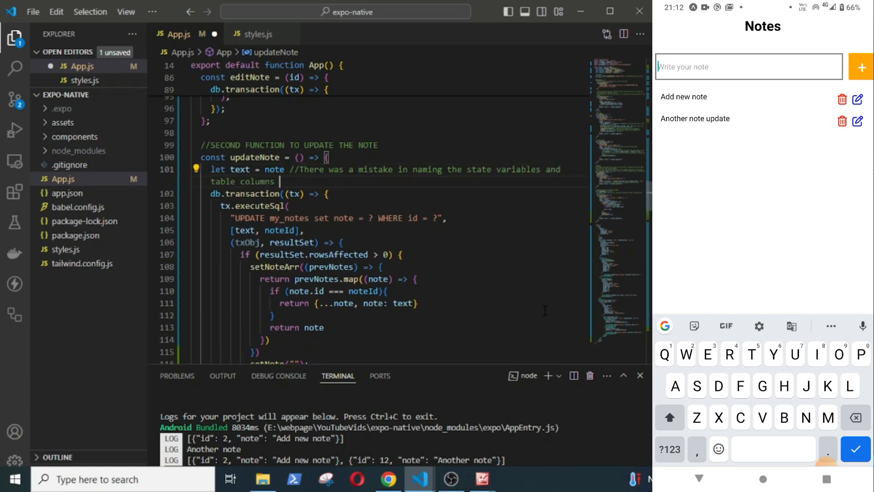
pyautogui.write('try to give')
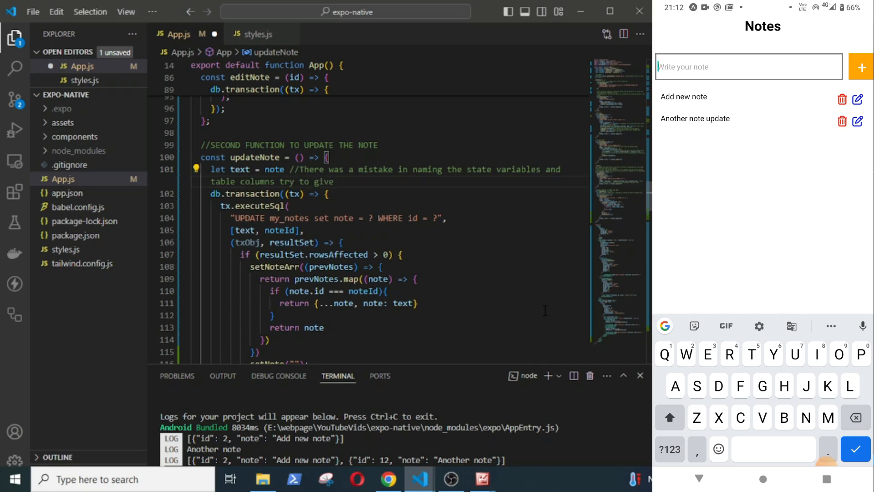
pyautogui.write('different')
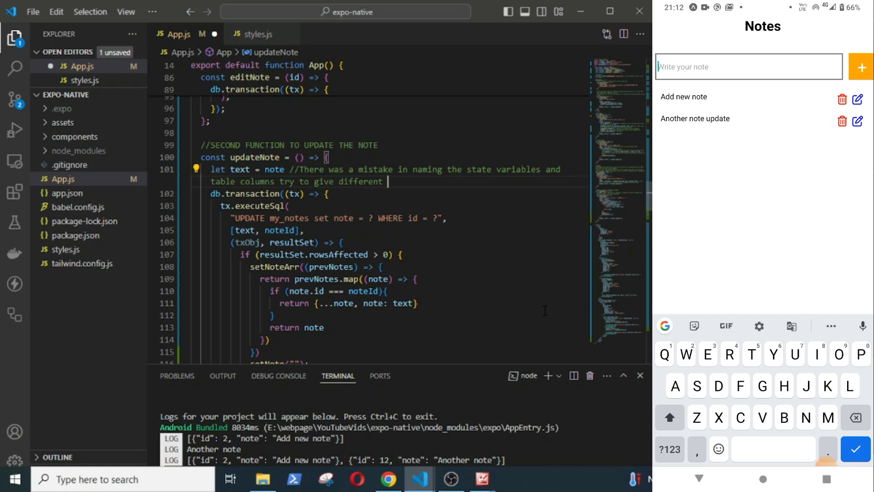
pyautogui.write('names.')
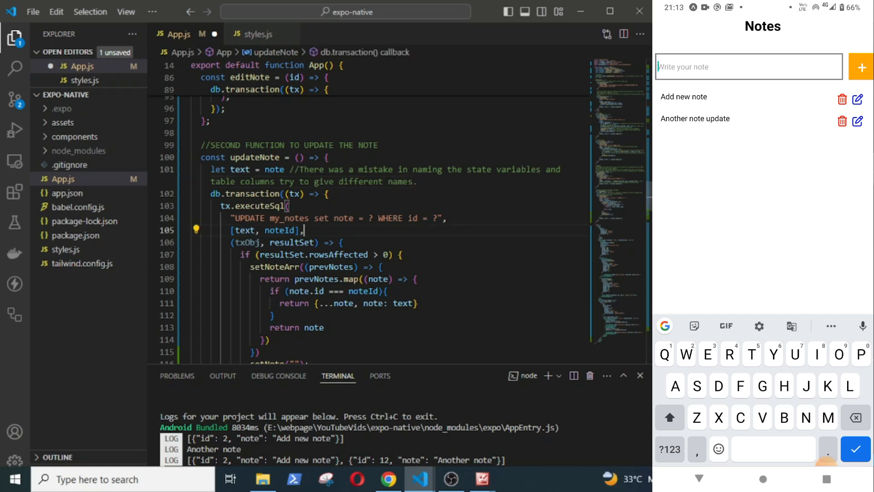
# - Comment the [text, noteId] line as updating the note in the table, and the map line
pyautogui.write('// This line will')
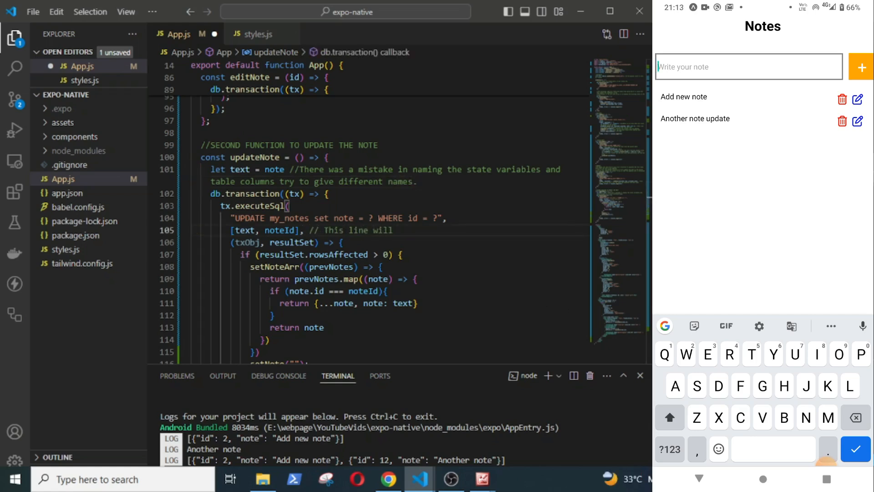
pyautogui.write('update the note in the atbl')
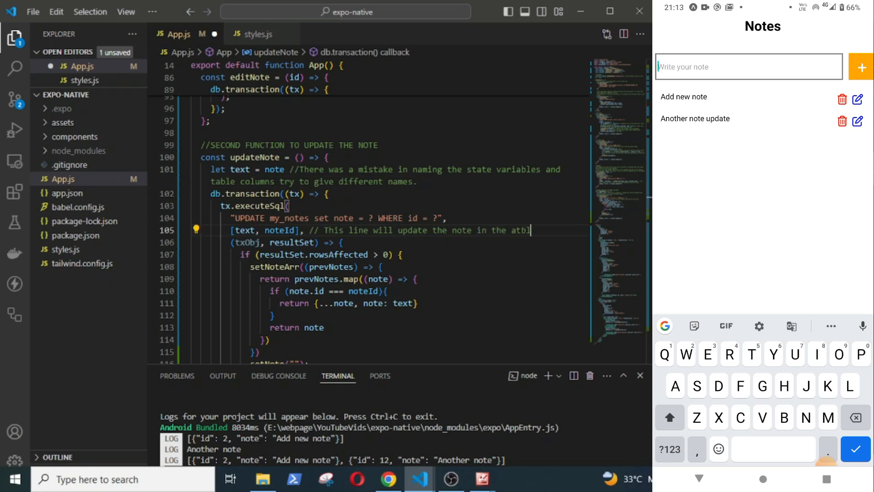
pyautogui.write('table')
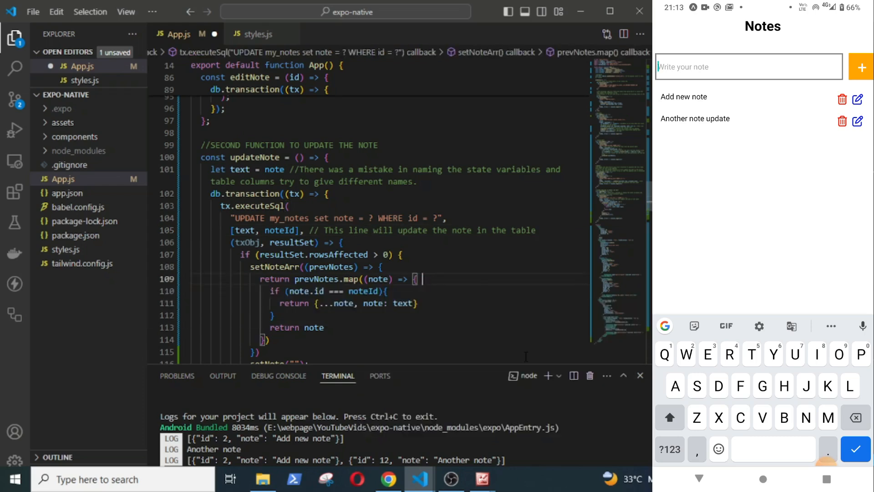
pyautogui.write('//This will map over t')
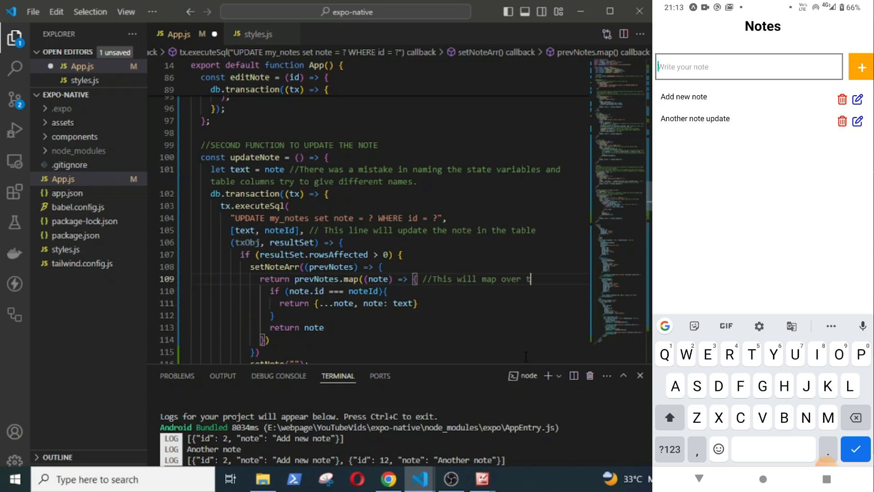
pyautogui.write('he notes in the noteArr array')
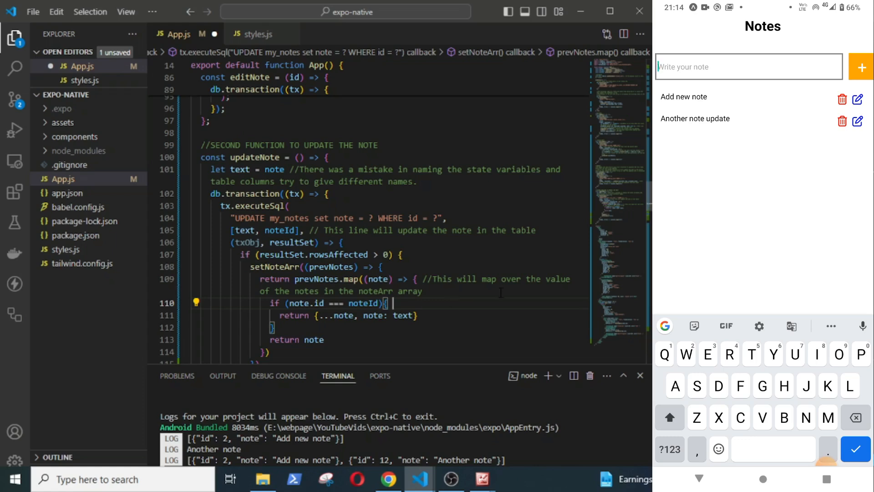
# - Start a comment on the if line explaining the matching note id check
pyautogui.write('//if id is same')
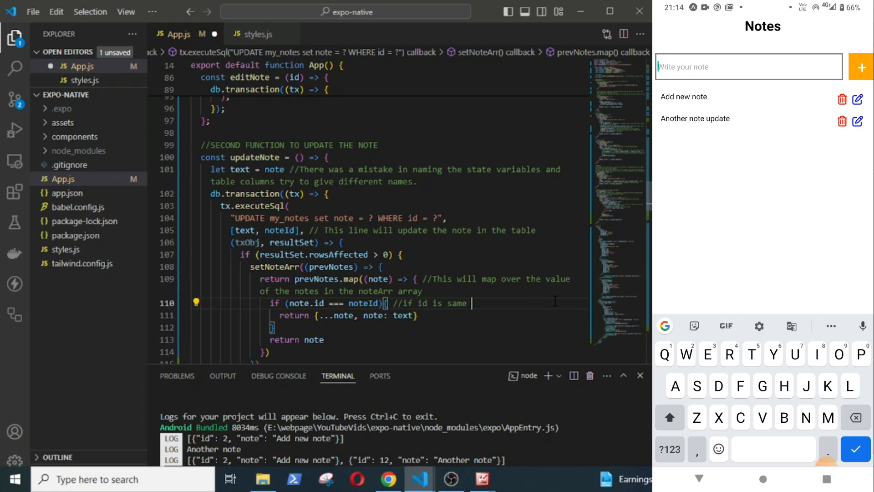
pyautogui.write('as the updated nt')
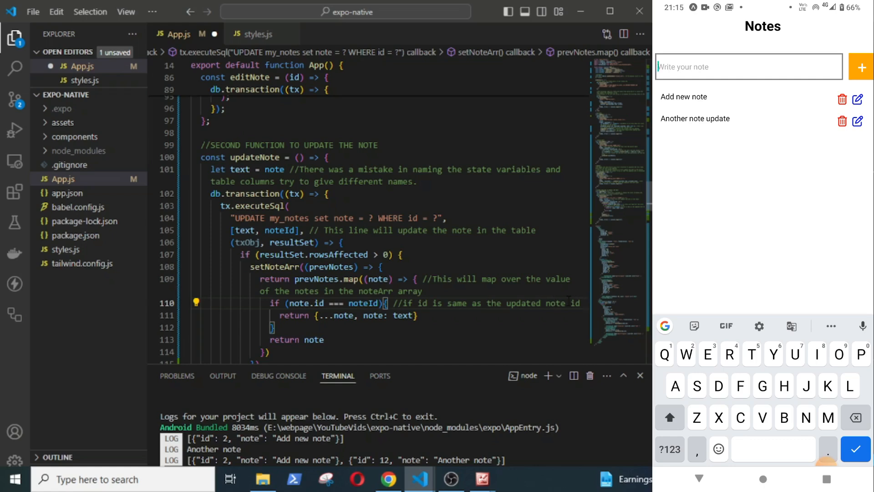
pyautogui.write('the note will')
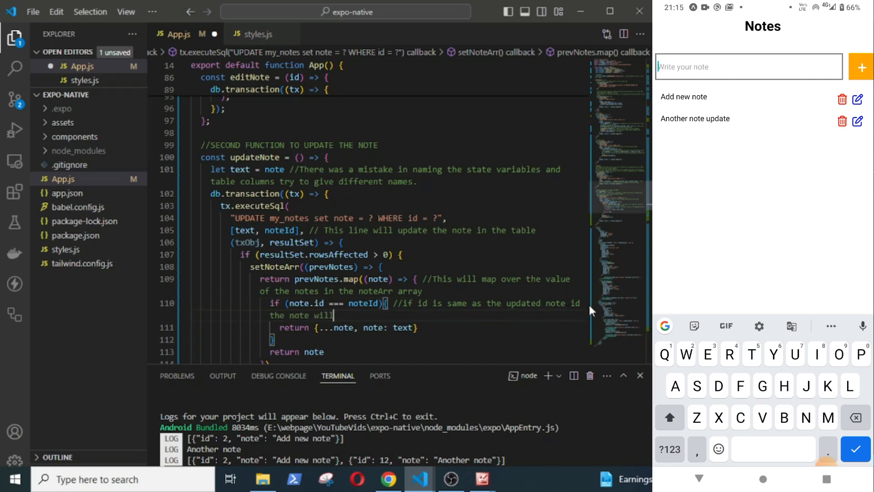